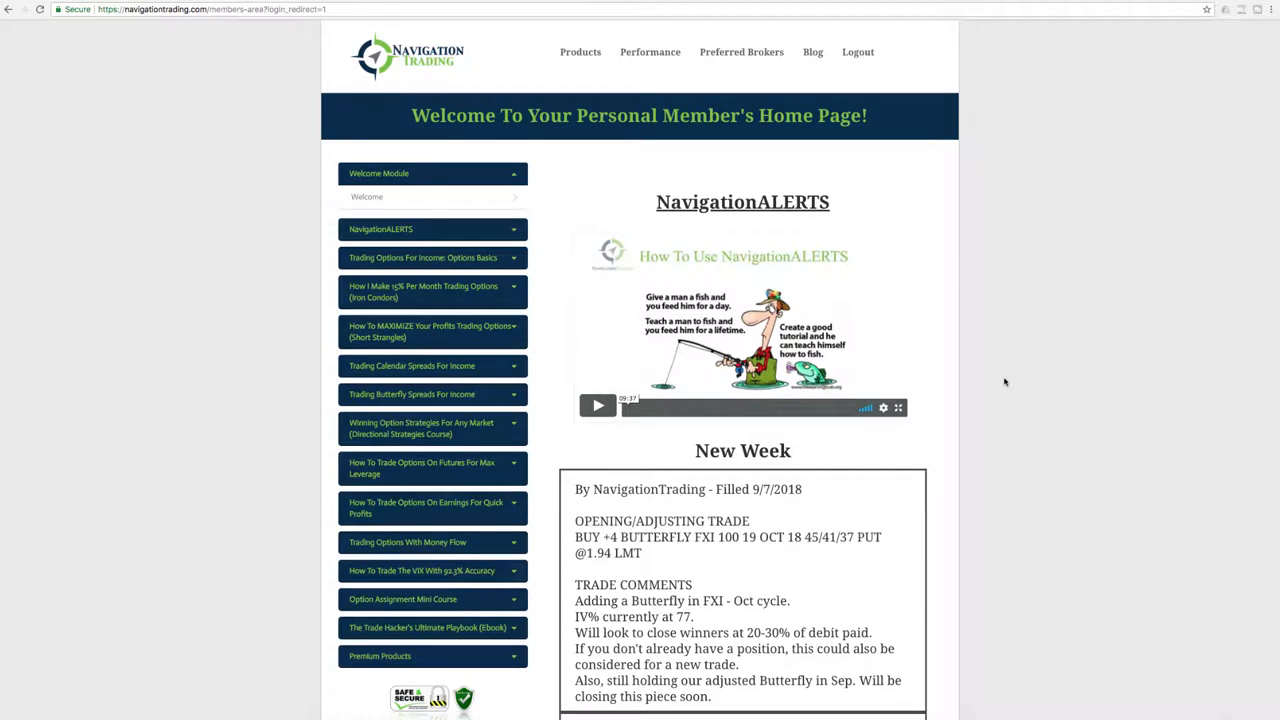
pyautogui.moveTo(844, 444)
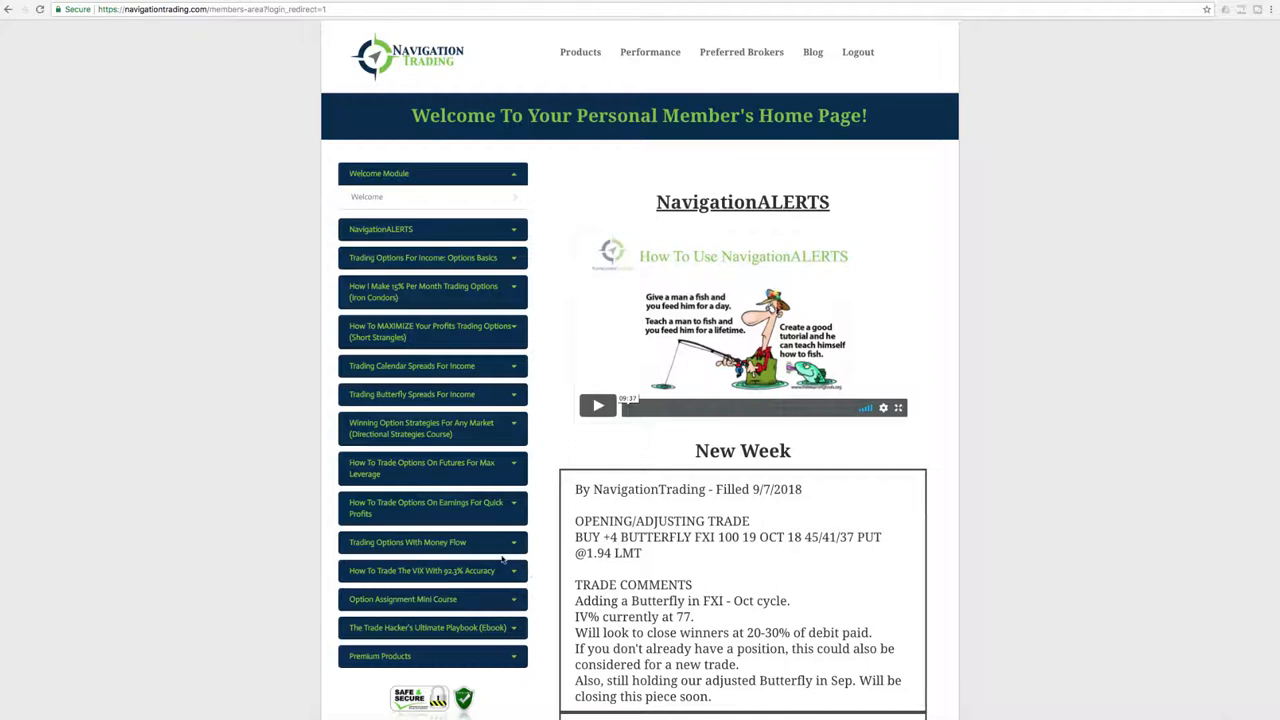
pyautogui.moveTo(448, 584)
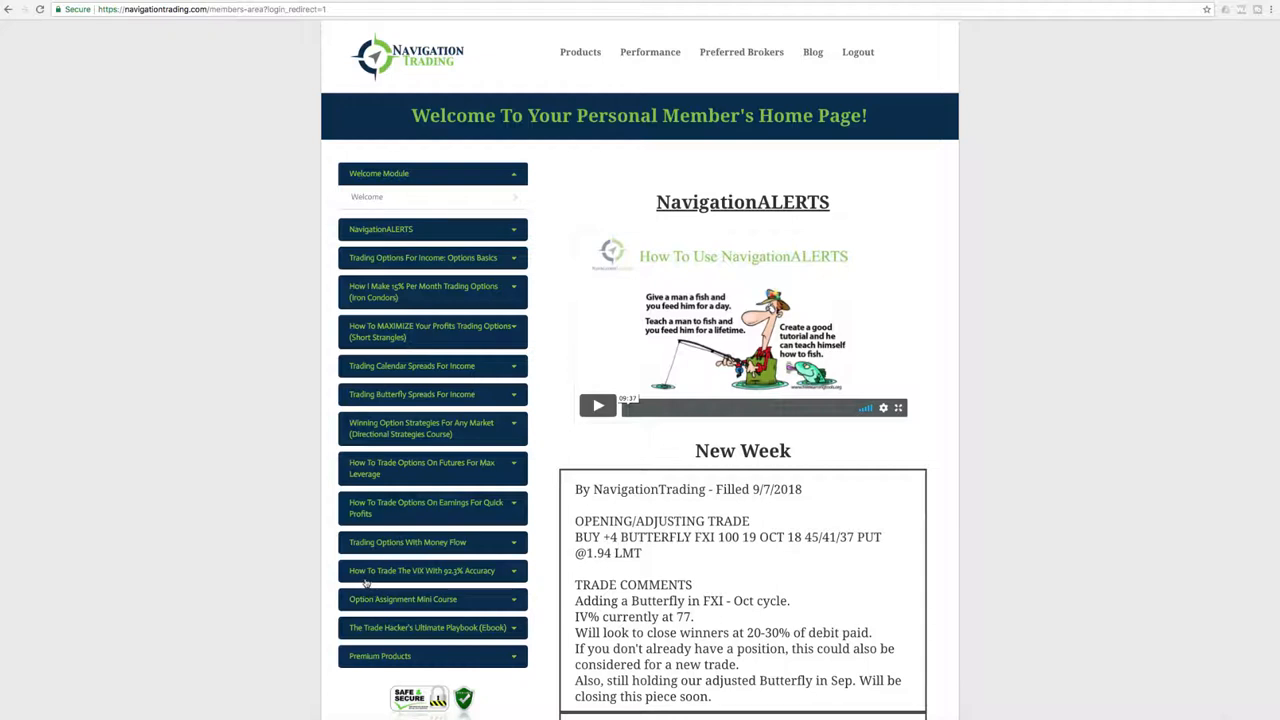
pyautogui.moveTo(456, 584)
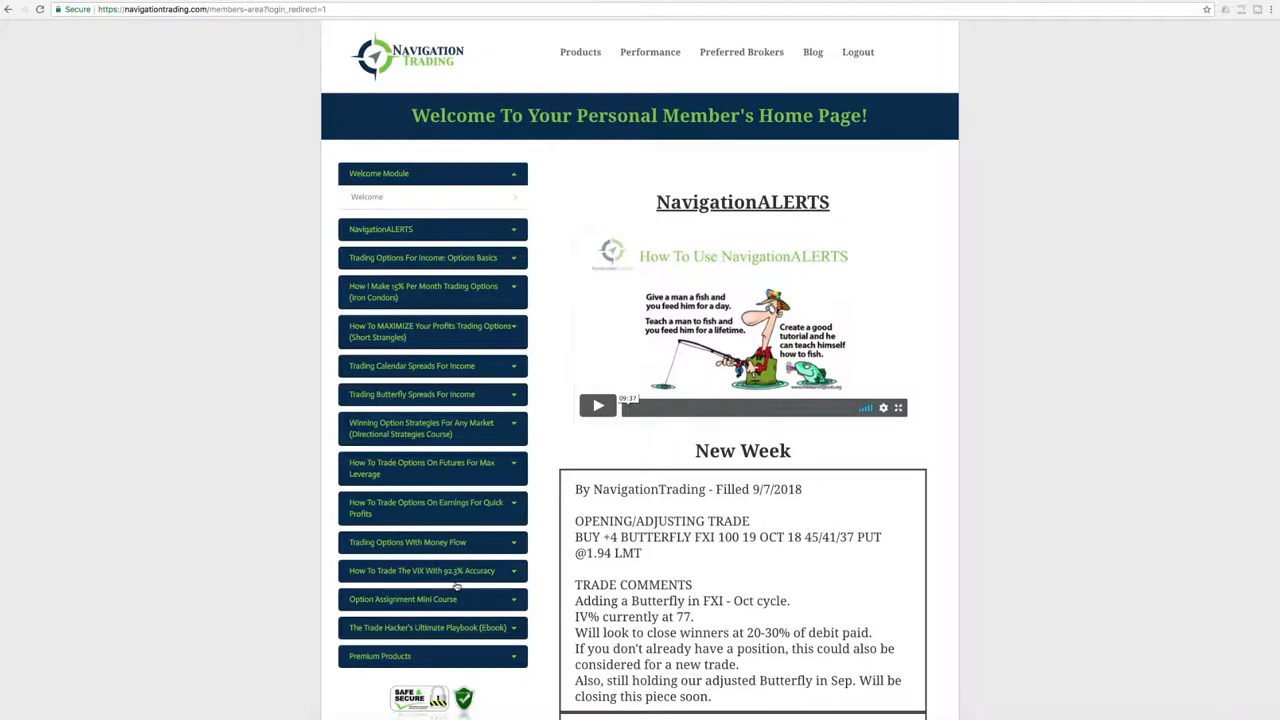
pyautogui.moveTo(480, 584)
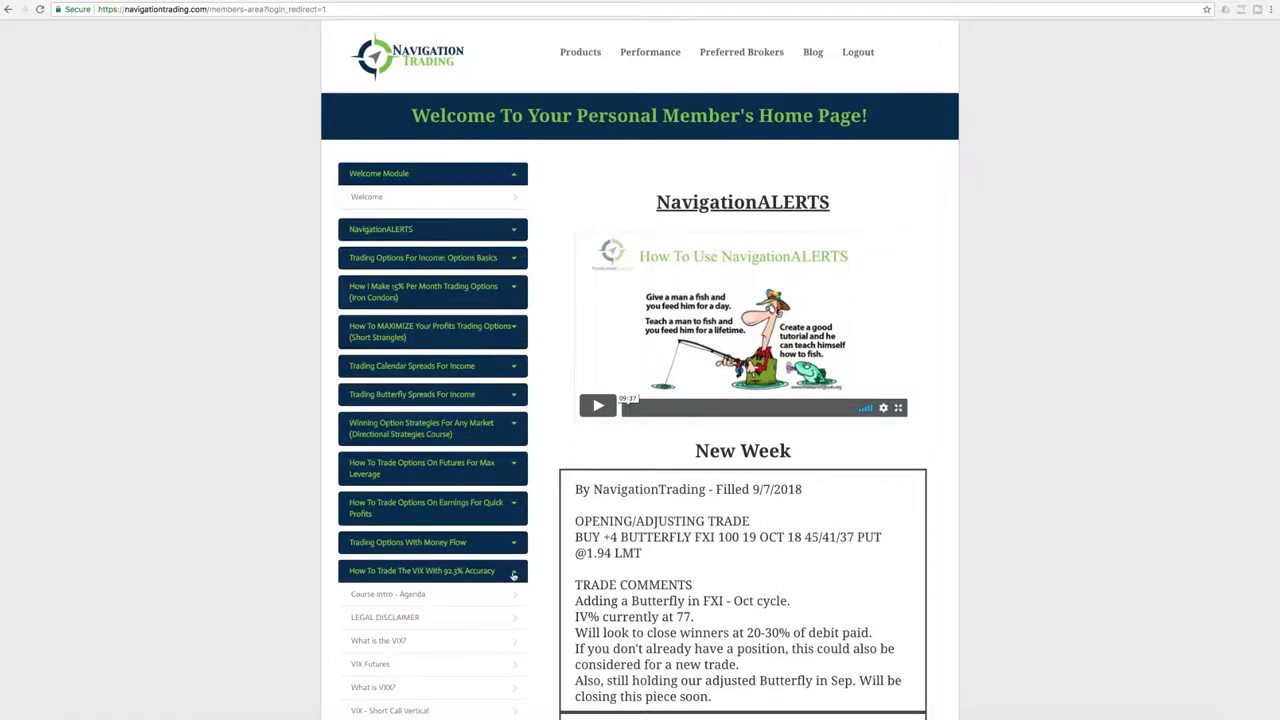
# - Collapse the 'How To Trade The VIX' module so its lesson list is hidden
pyautogui.scroll(-3)
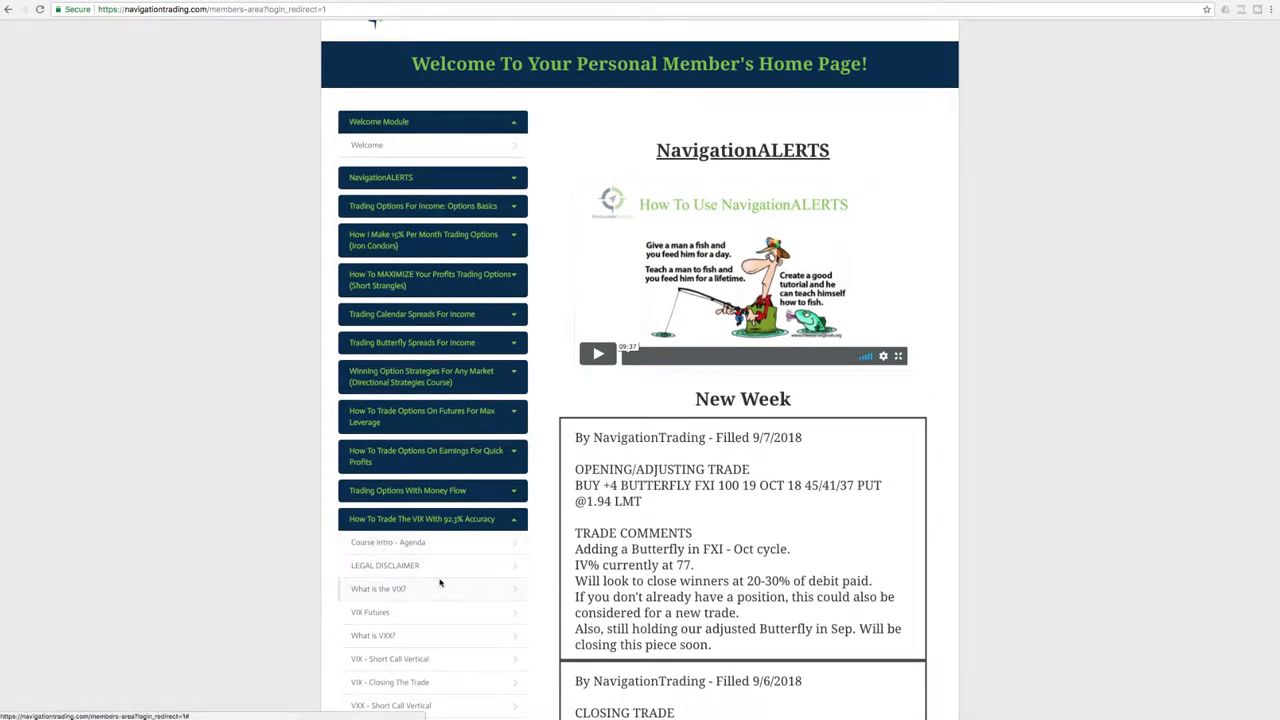
pyautogui.click(512, 518)
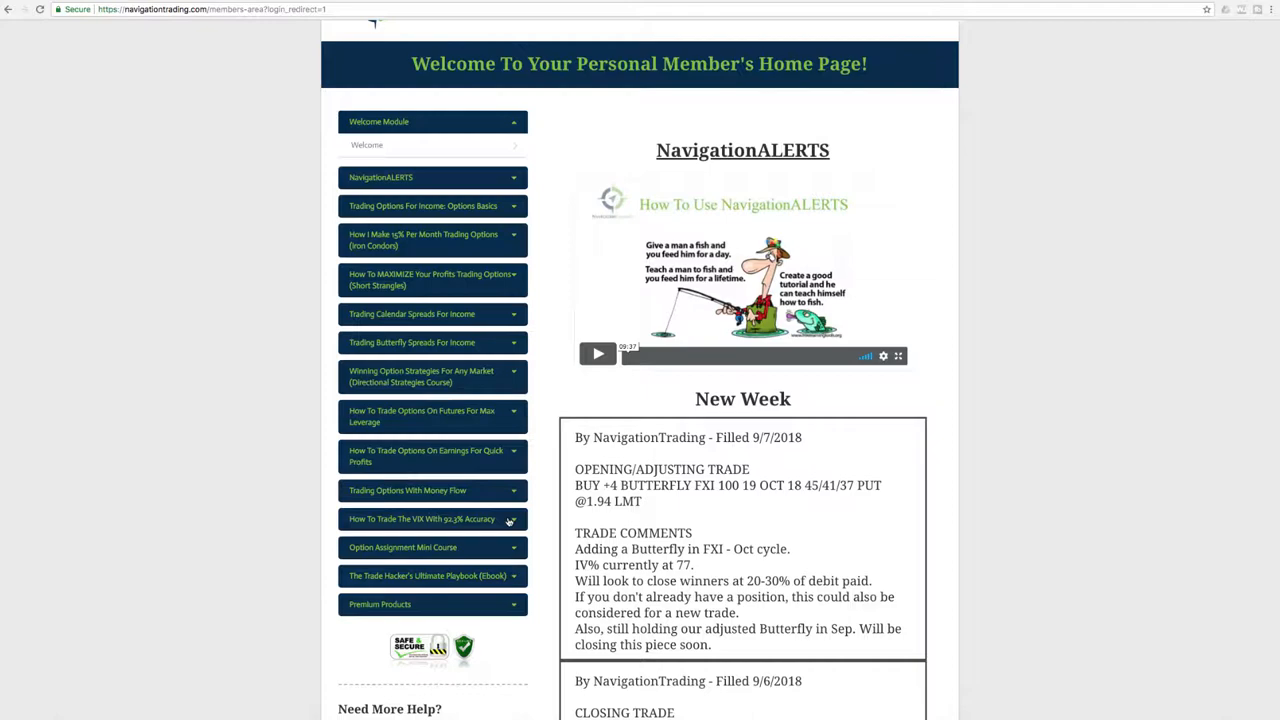
# - Scroll to the 9/4/2018 EWW strangle closing alert and highlight its date, EWW ticker and comment
pyautogui.scroll(-3)
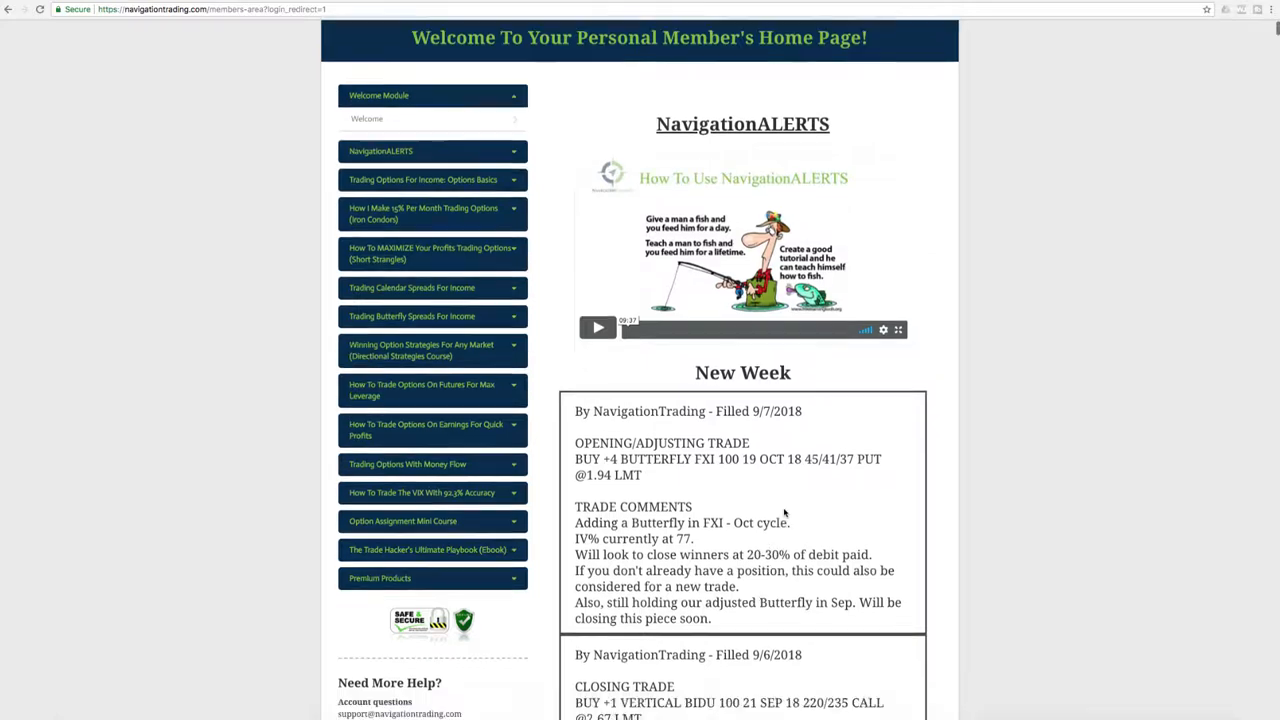
pyautogui.scroll(-3)
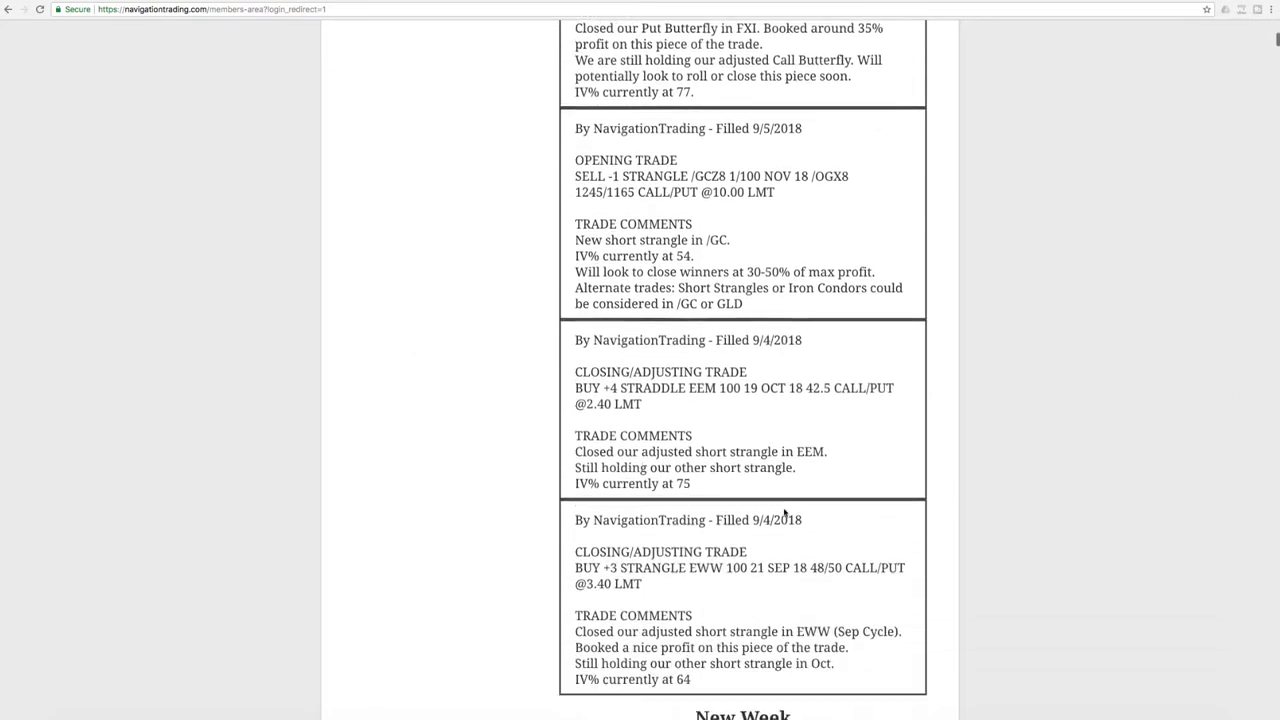
pyautogui.scroll(-3)
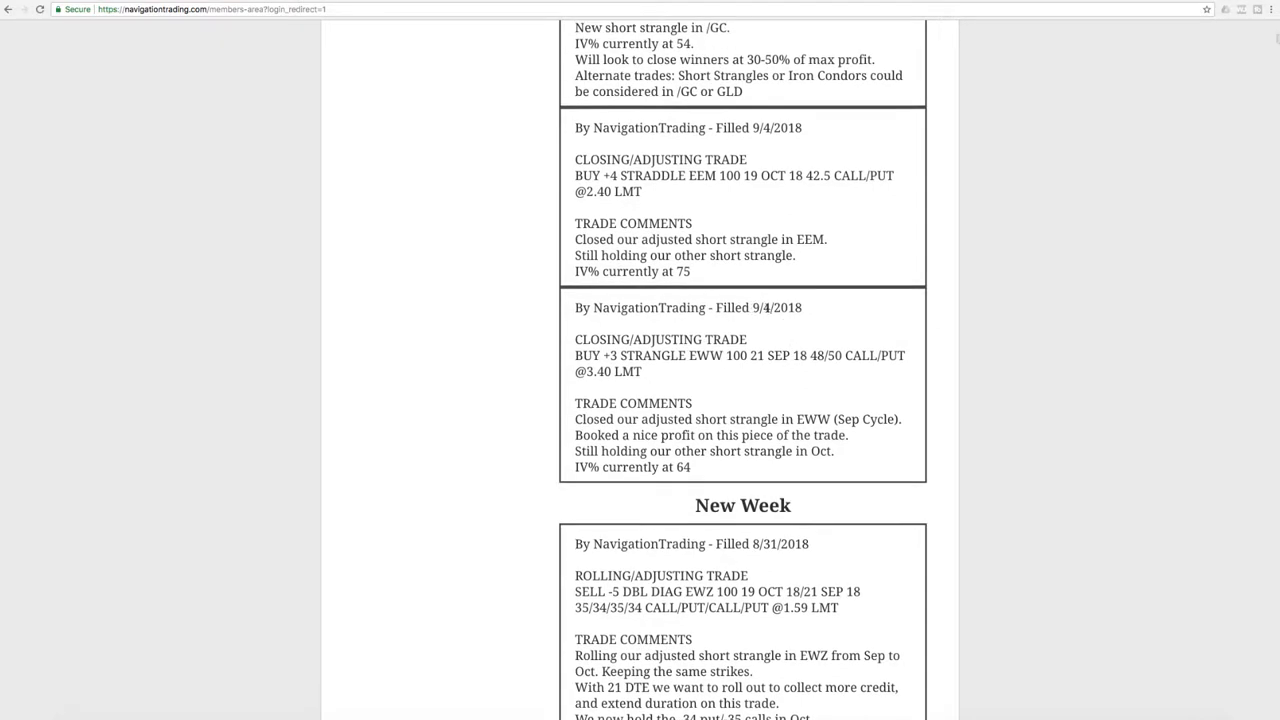
pyautogui.doubleClick(776, 308)
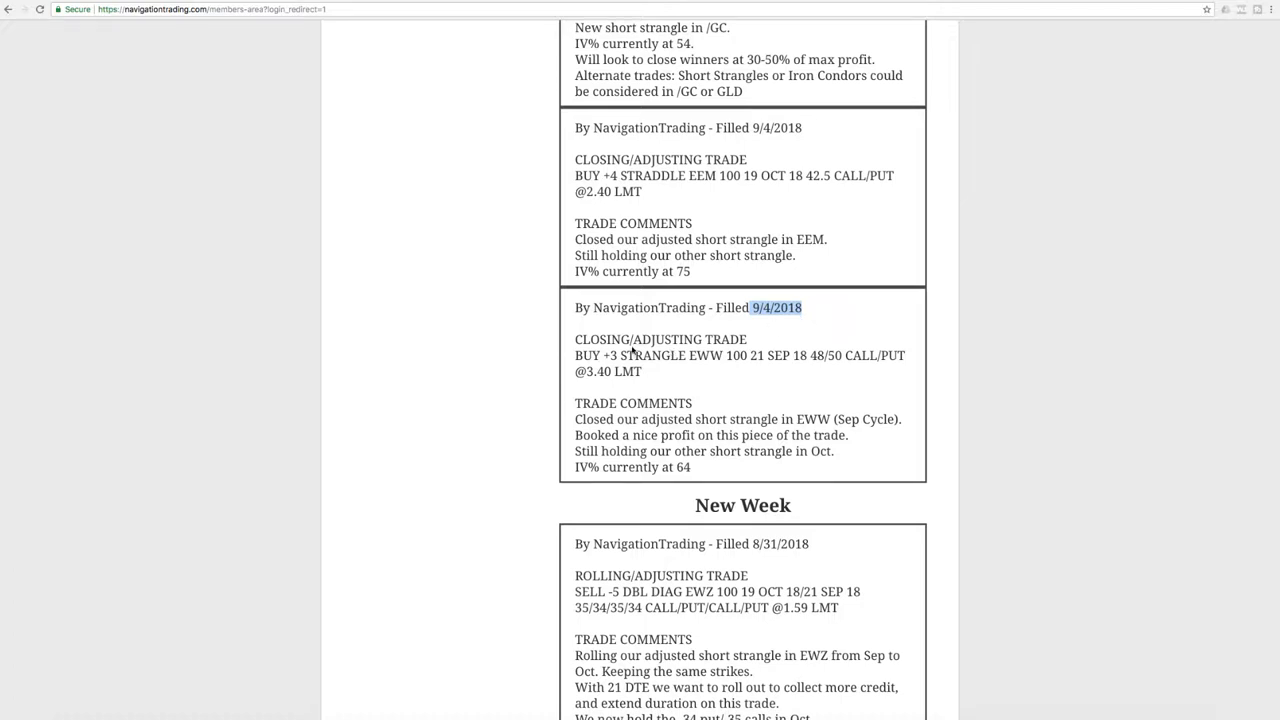
pyautogui.doubleClick(704, 356)
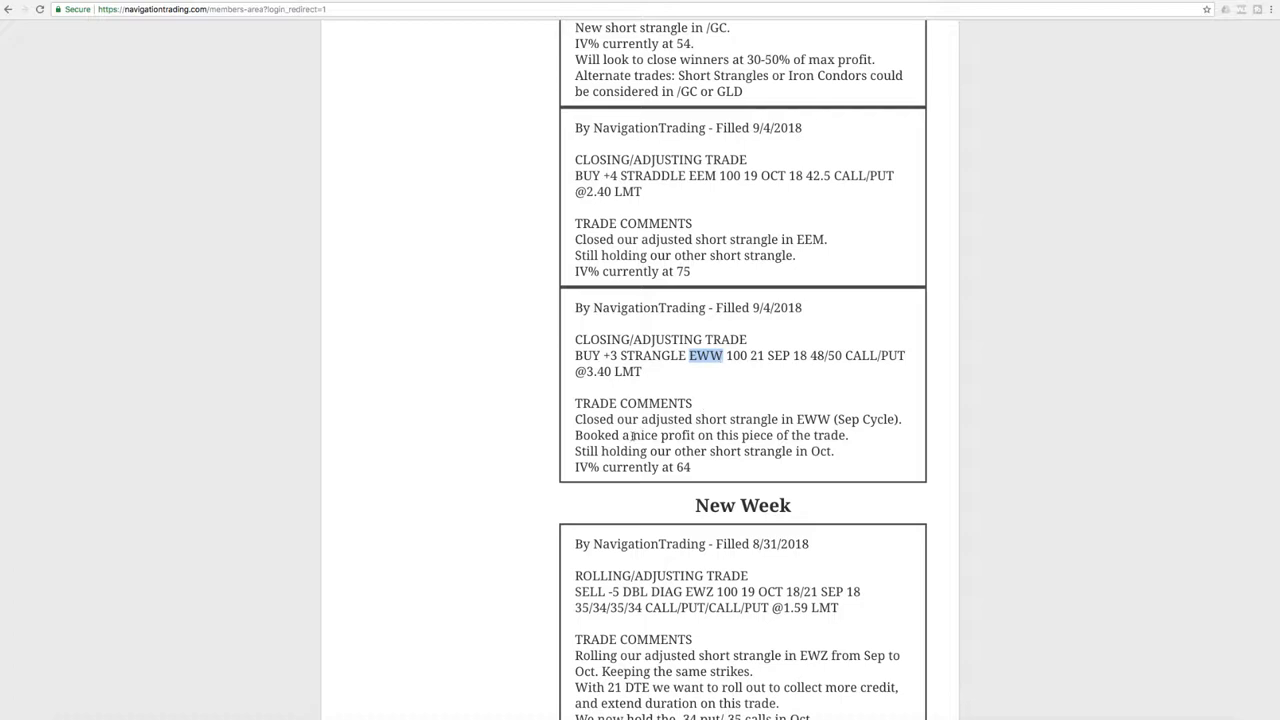
pyautogui.moveTo(632, 436); pyautogui.dragTo(848, 436)
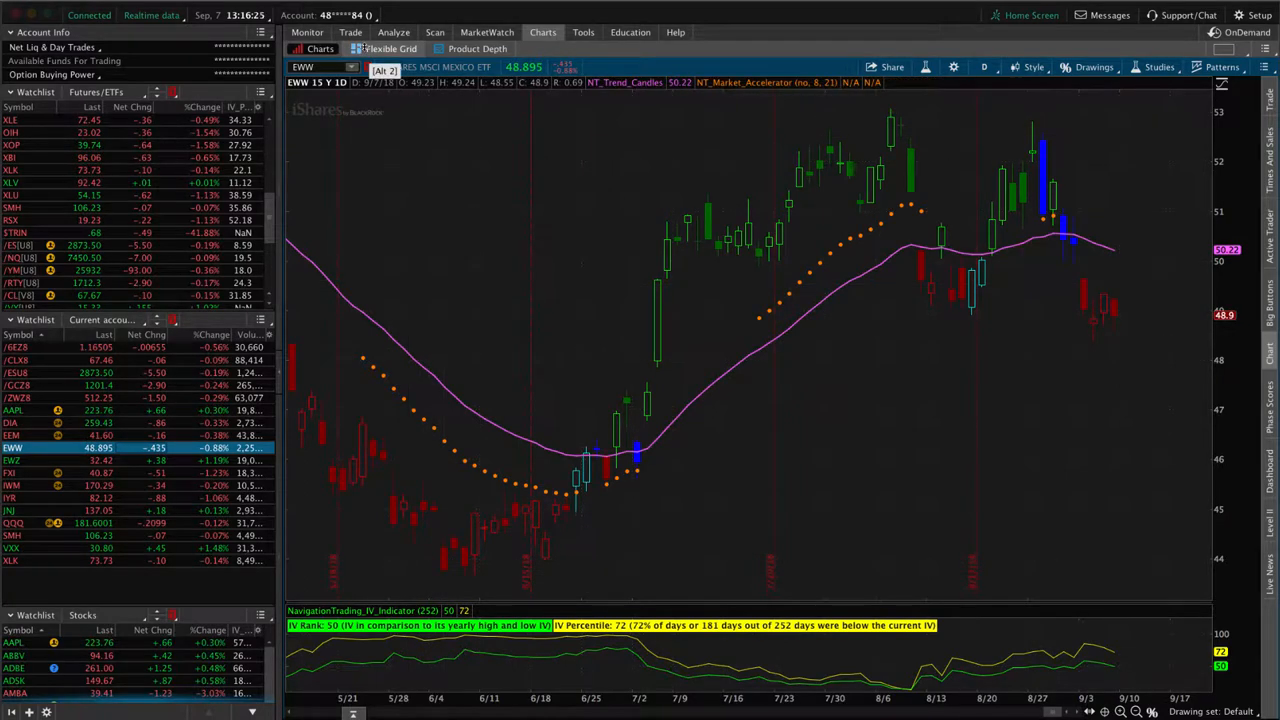
# - Show the Analyze risk profile for the EWW short Oct 18 strangle
pyautogui.click(392, 32)
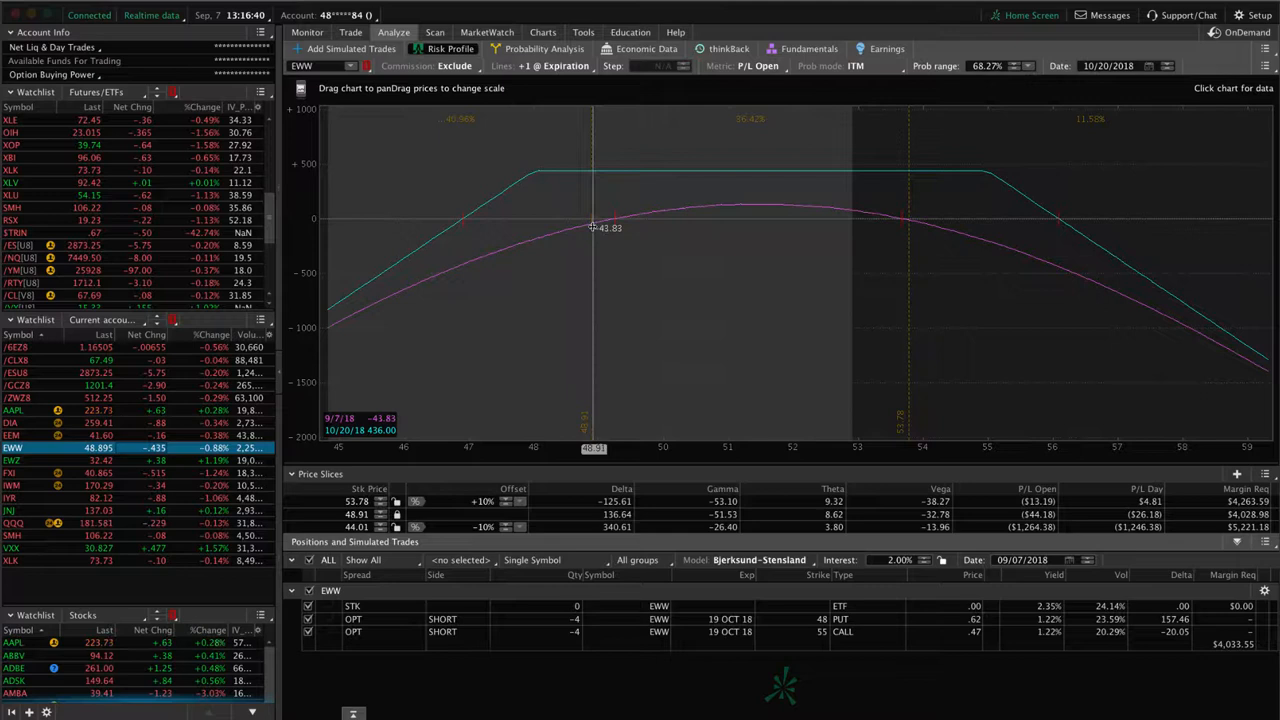
pyautogui.moveTo(752, 230)
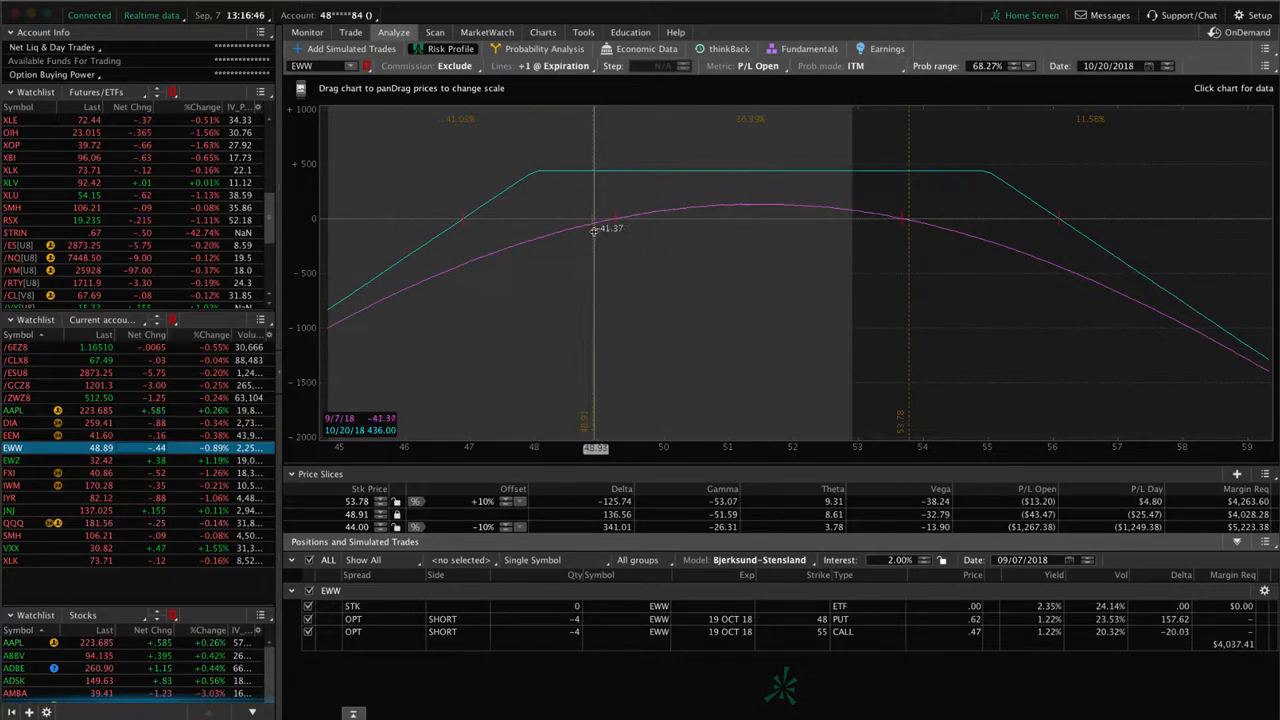
pyautogui.moveTo(648, 192)
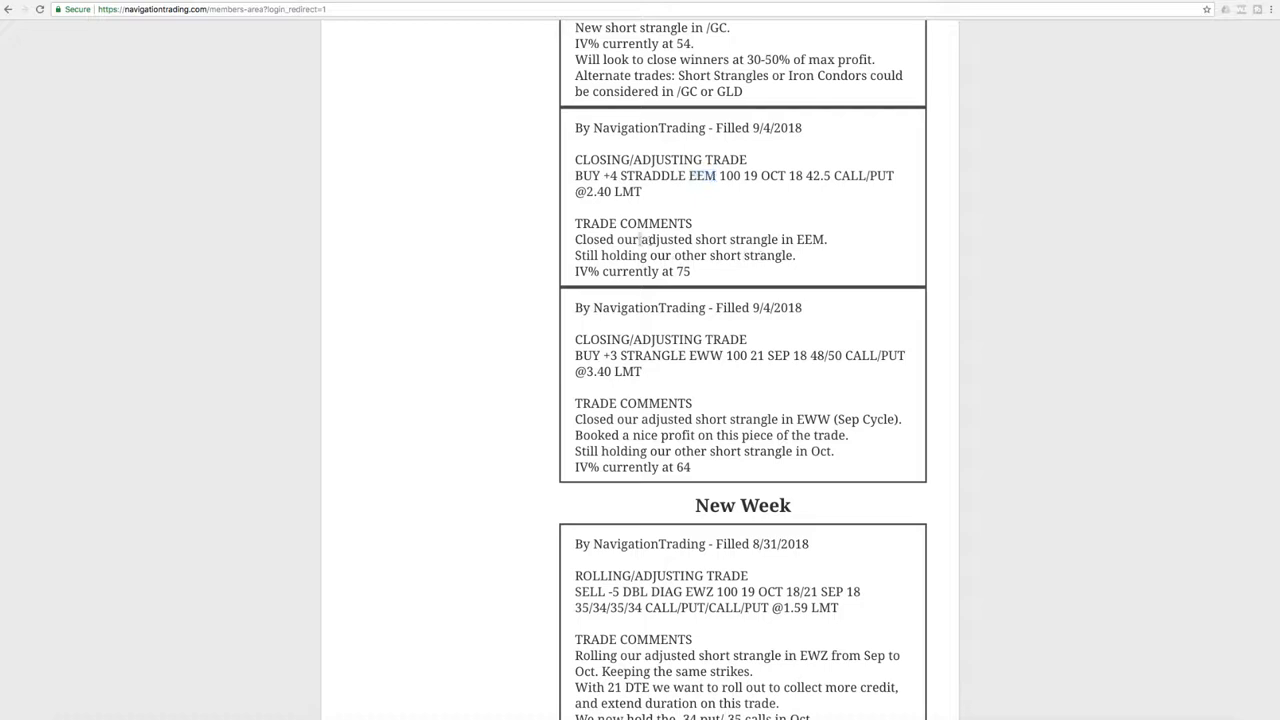
# - Highlight 'adjusted short strangle in EEM' in the 9/4/2018 EEM closing alert
pyautogui.moveTo(640, 240); pyautogui.dragTo(824, 240)
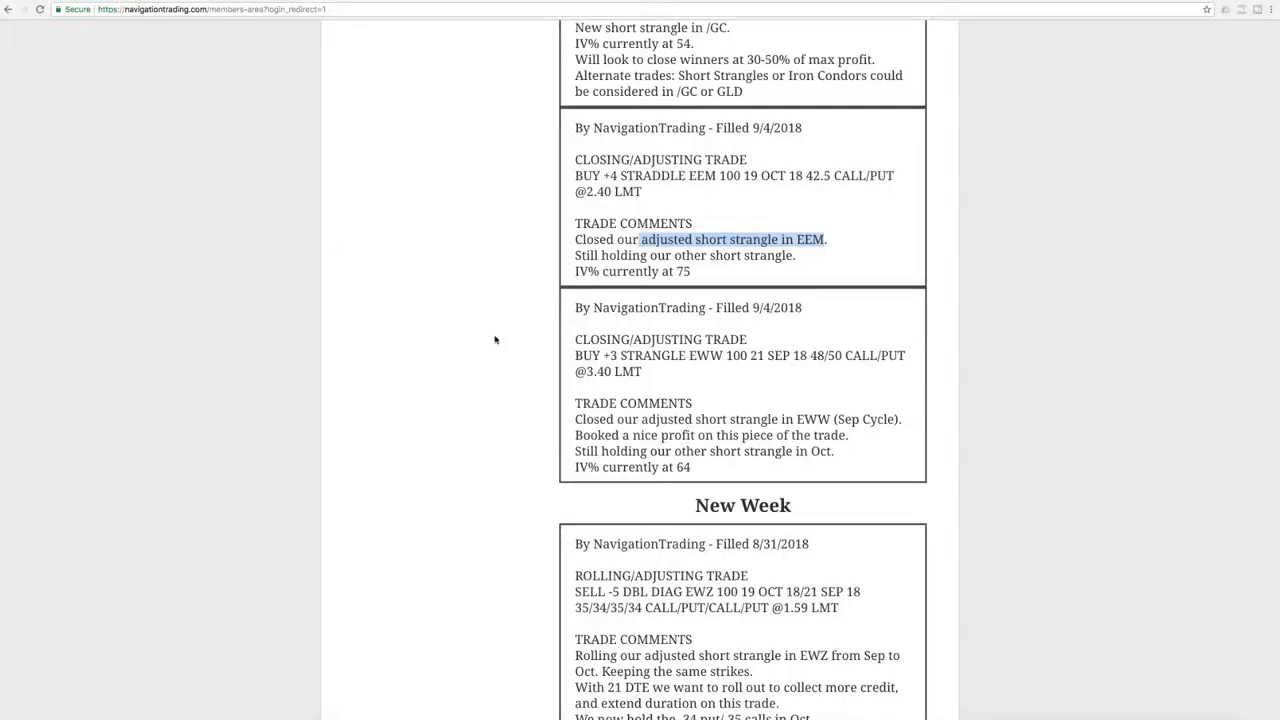
# - Scroll up to the 9/5/2018 /GC short strangle alert and highlight GLD as its alternate ticker
pyautogui.scroll(3)
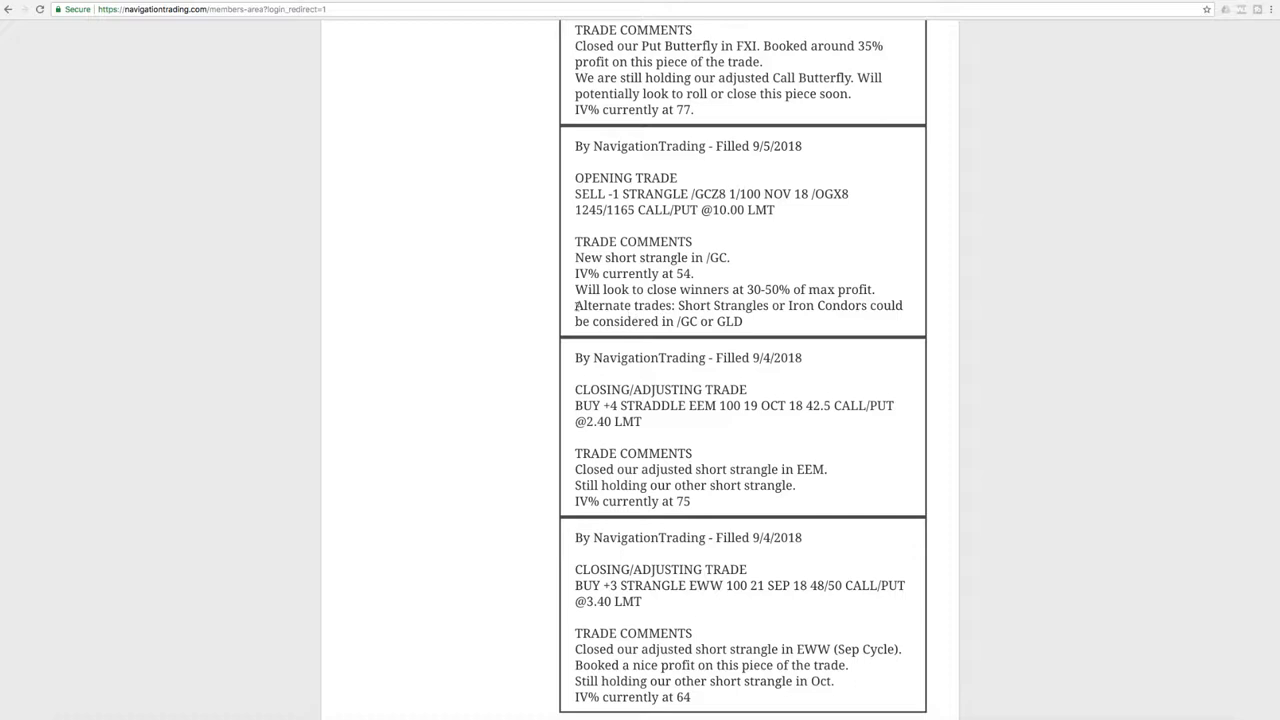
pyautogui.doubleClick(624, 304)
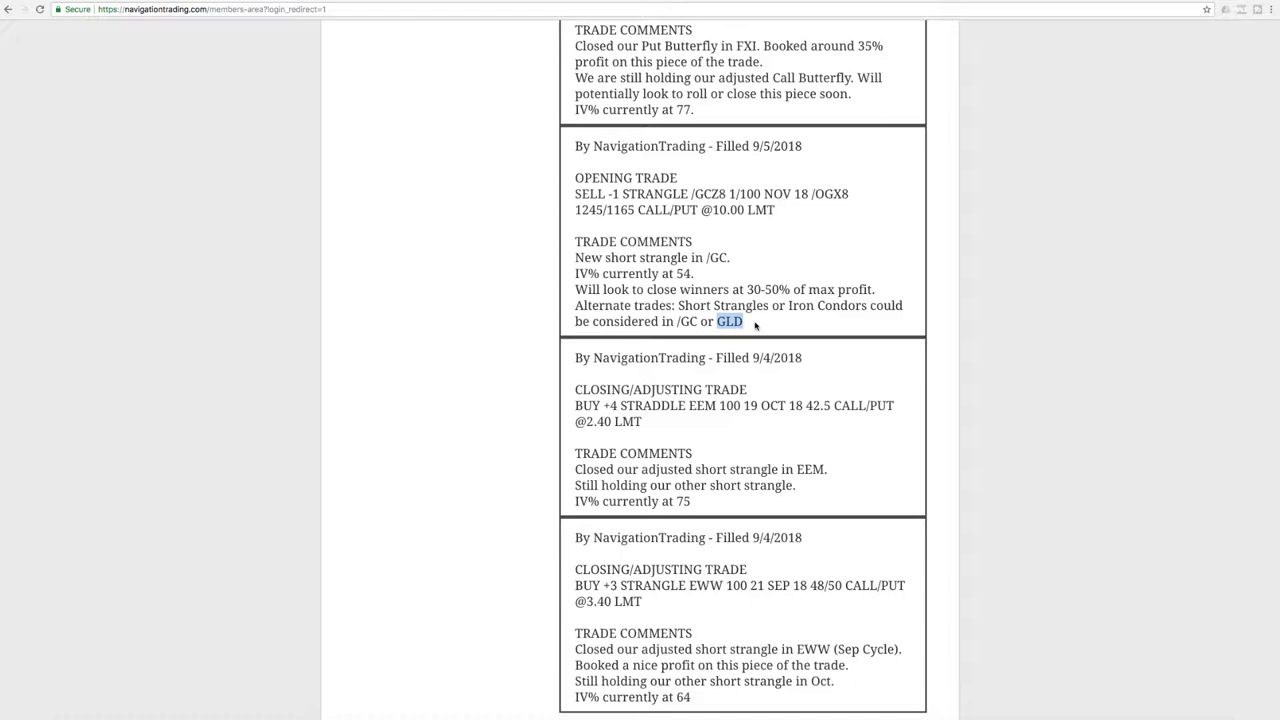
pyautogui.moveTo(754, 326)
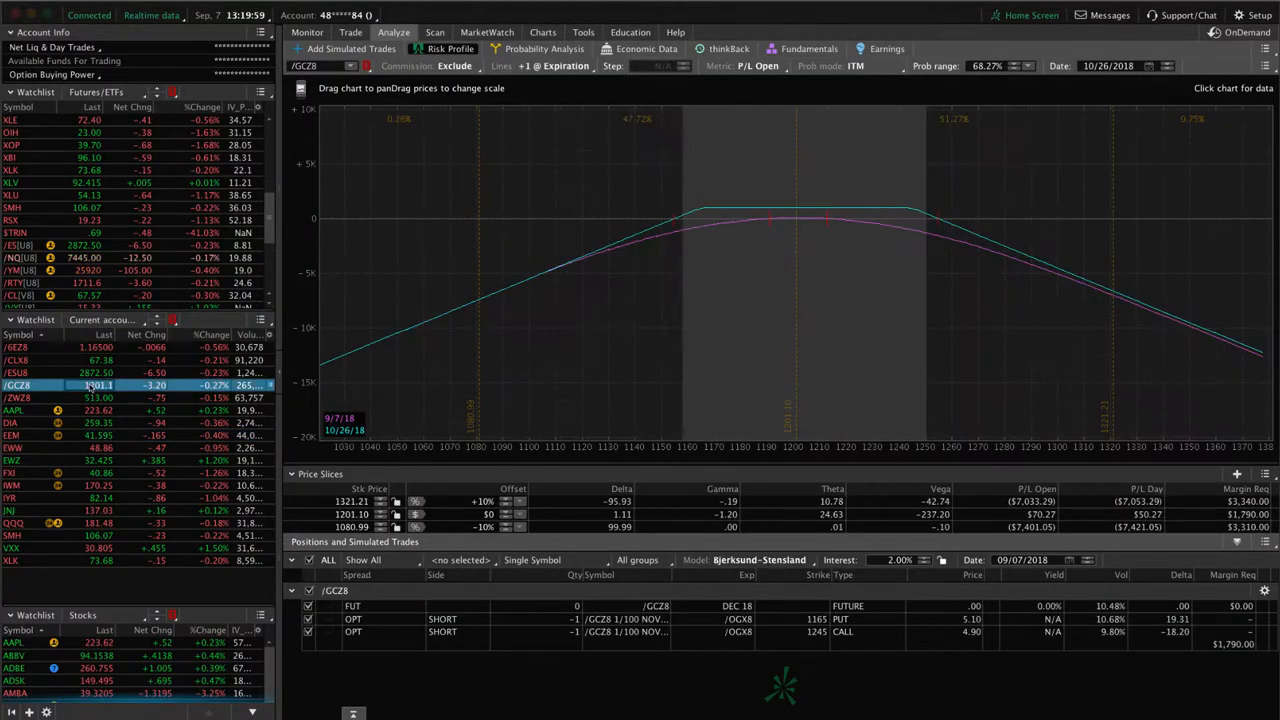
pyautogui.moveTo(796, 316)
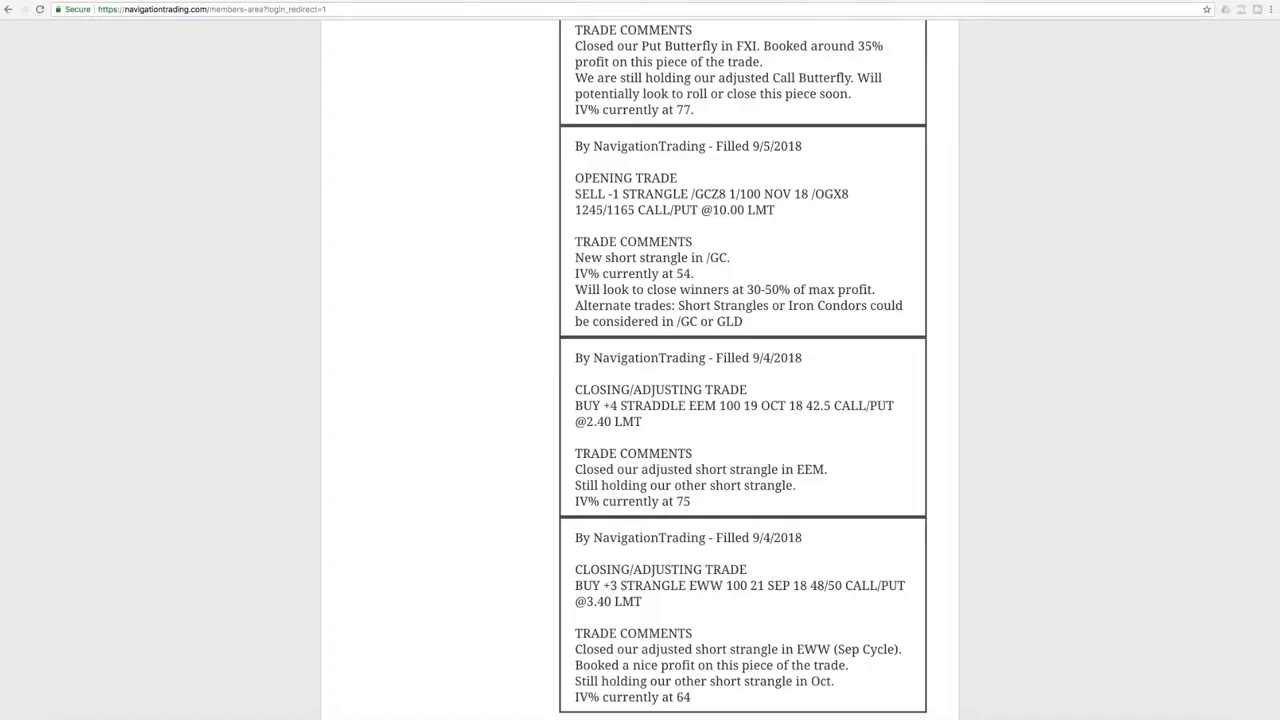
# - Scroll to the 9/5 FXI put butterfly closing alert and highlight its ~35% profit comment
pyautogui.scroll(3)
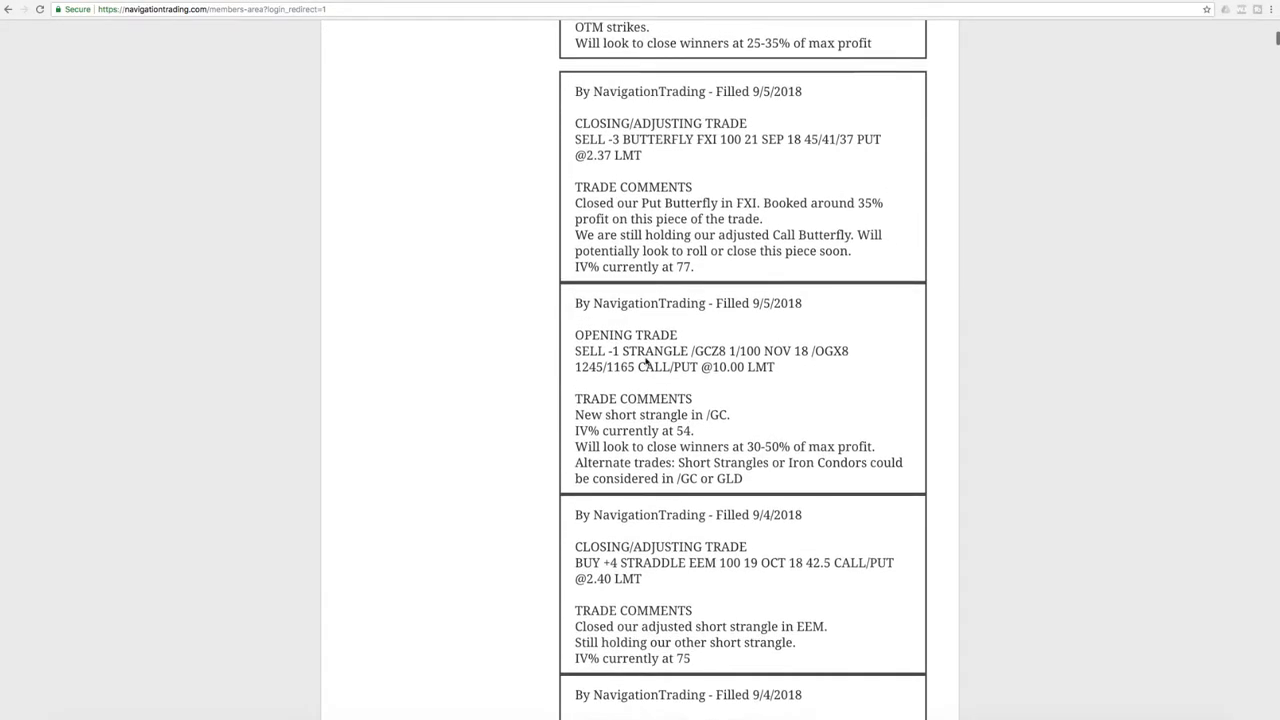
pyautogui.moveTo(708, 150)
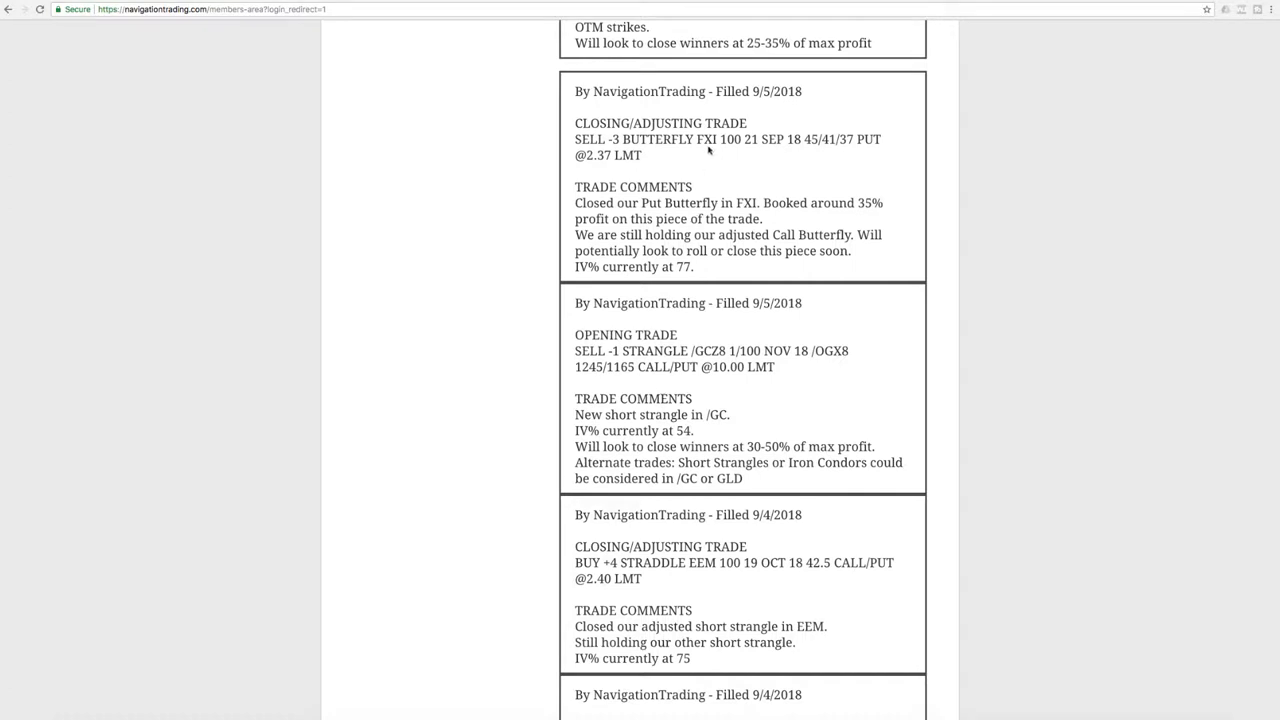
pyautogui.doubleClick(708, 140)
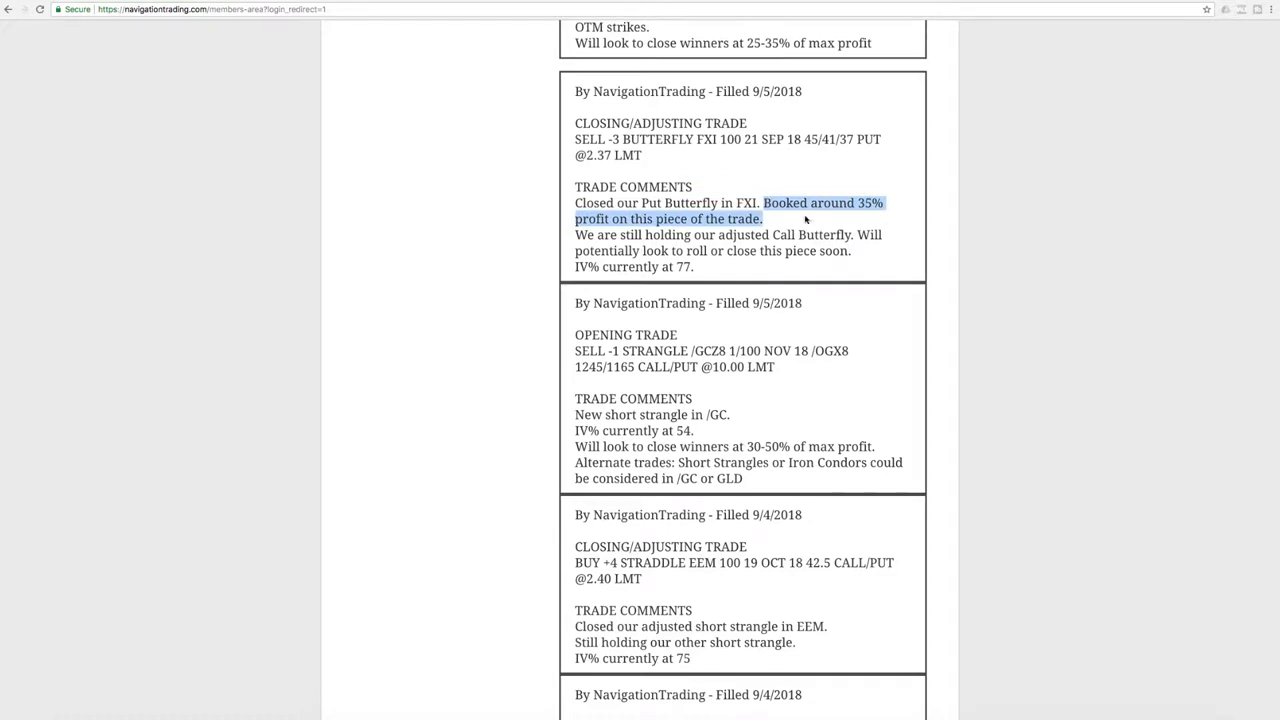
pyautogui.moveTo(588, 506)
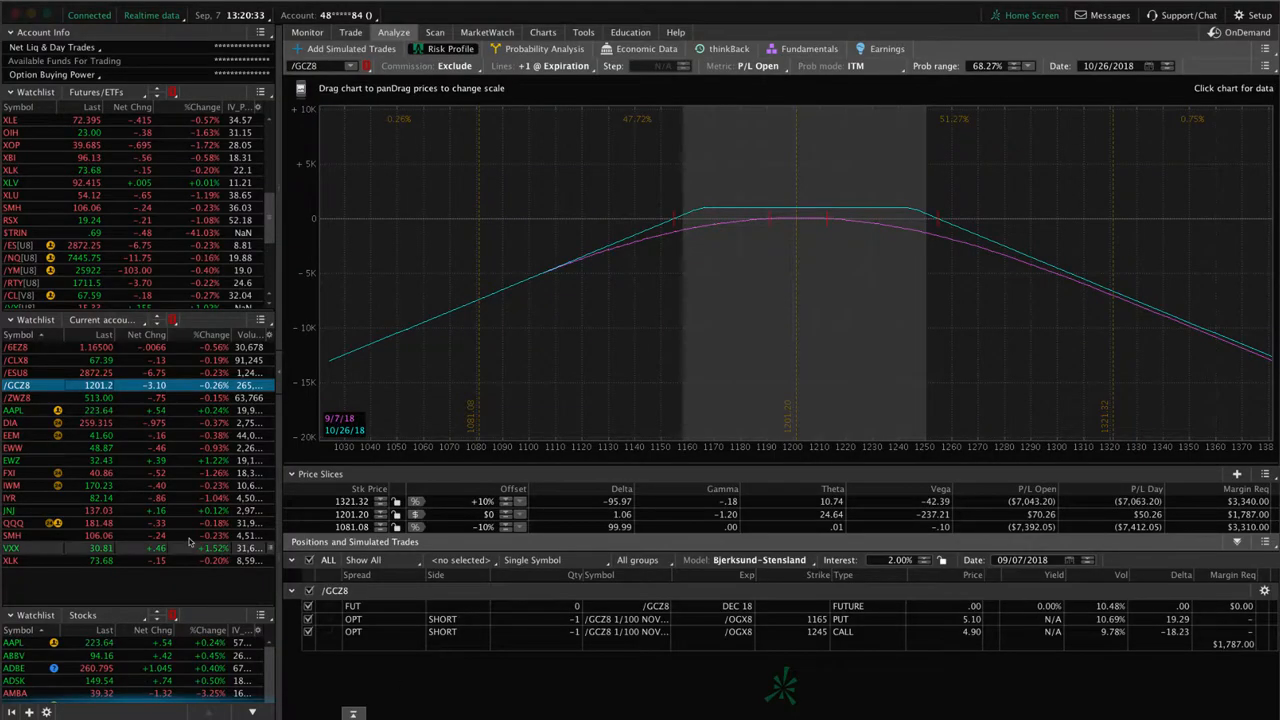
# - Load the FXI position's risk profile with all Sep and Oct option legs included
pyautogui.click(16, 472)
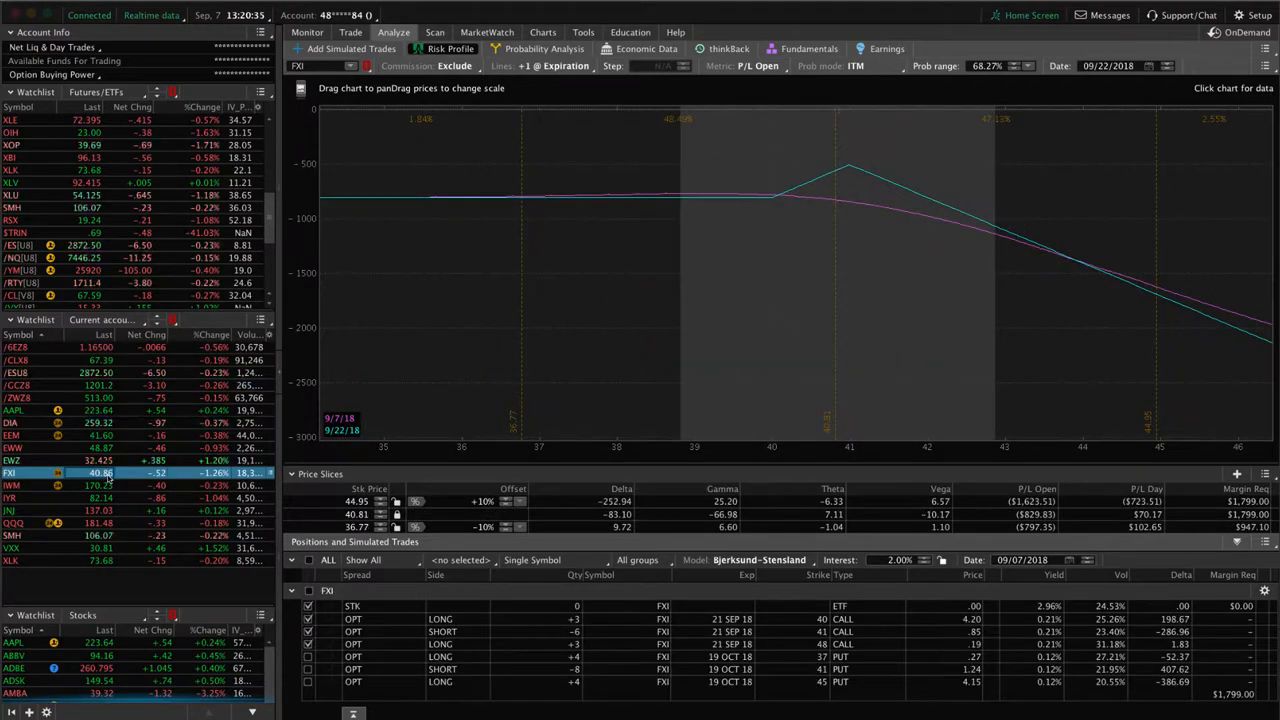
pyautogui.moveTo(840, 164)
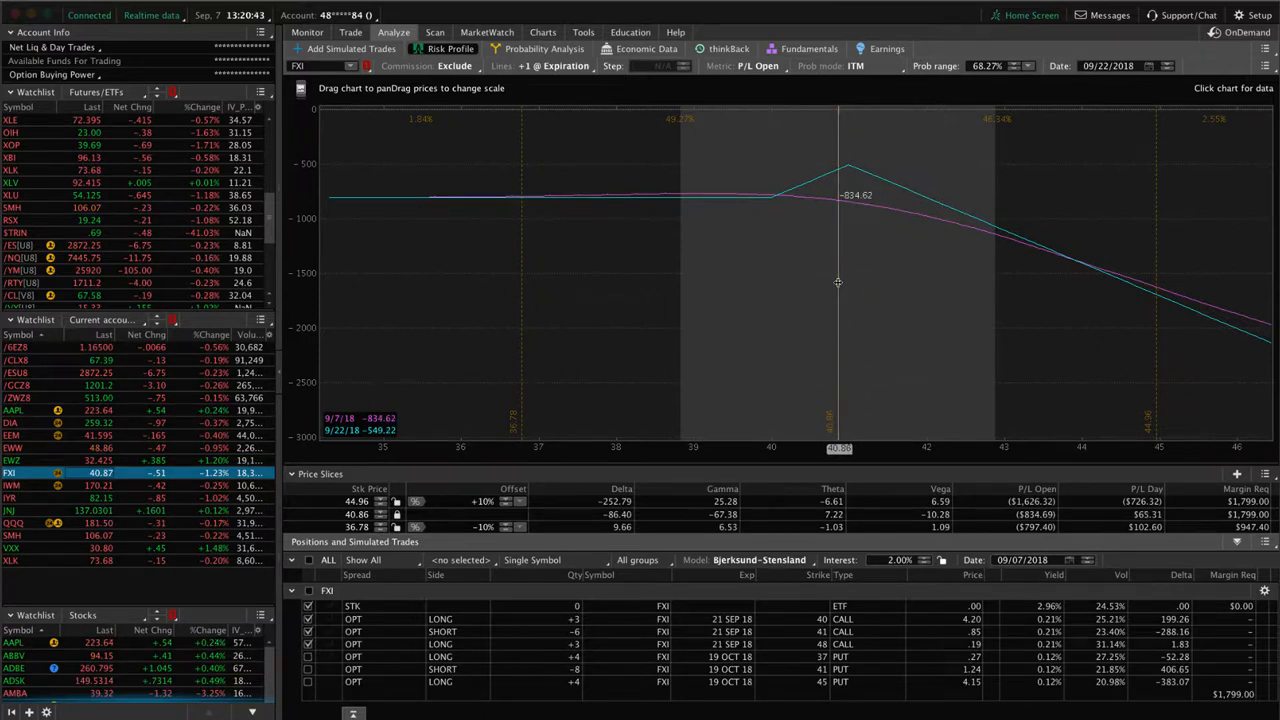
pyautogui.moveTo(1076, 292)
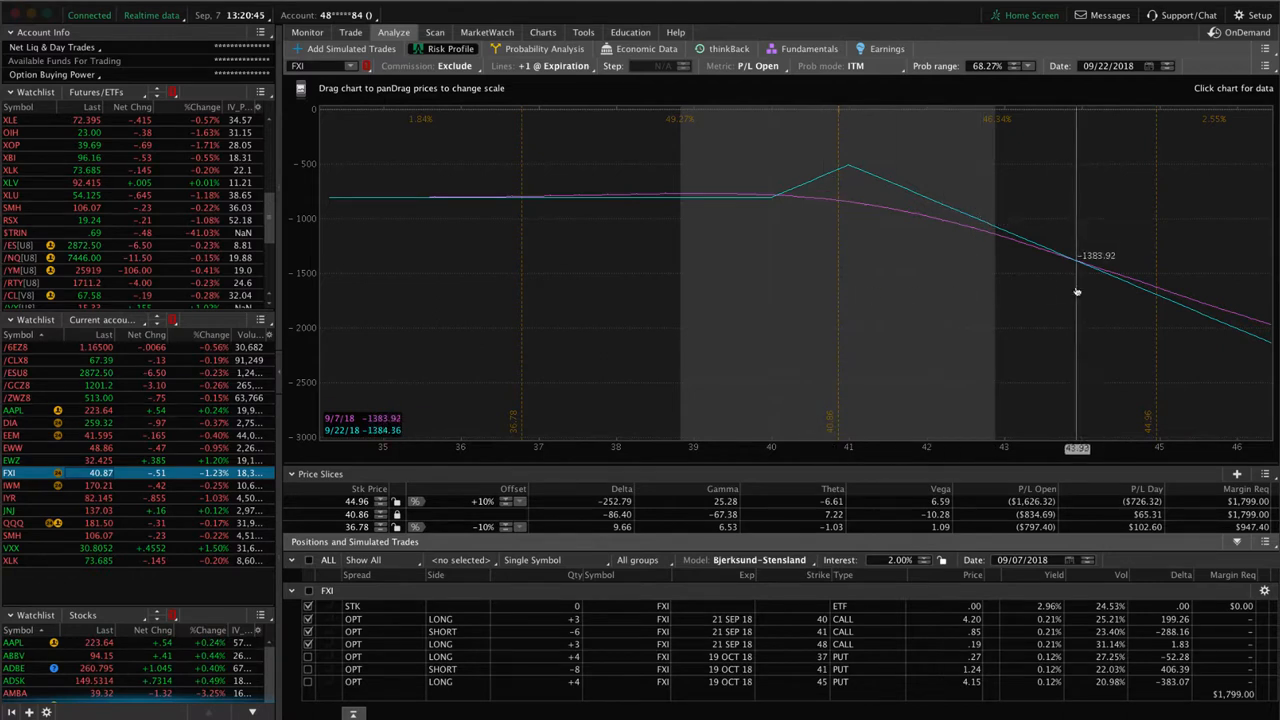
pyautogui.moveTo(948, 218)
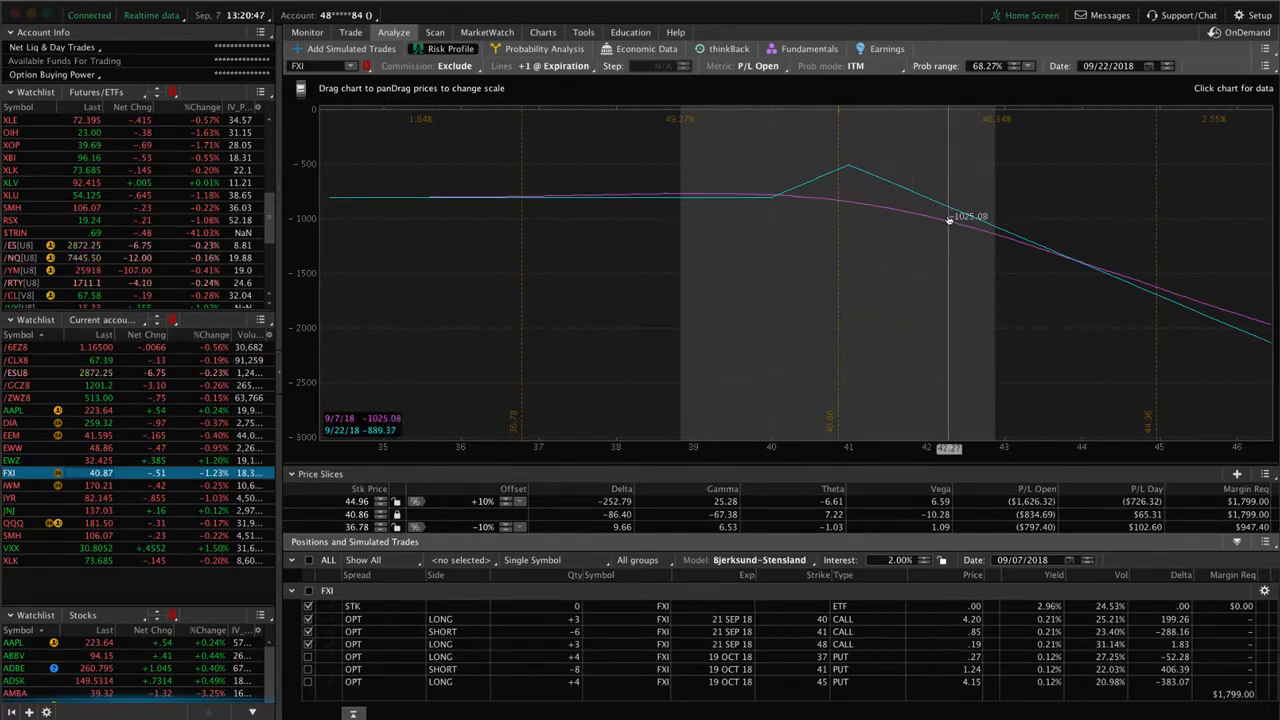
pyautogui.moveTo(832, 210)
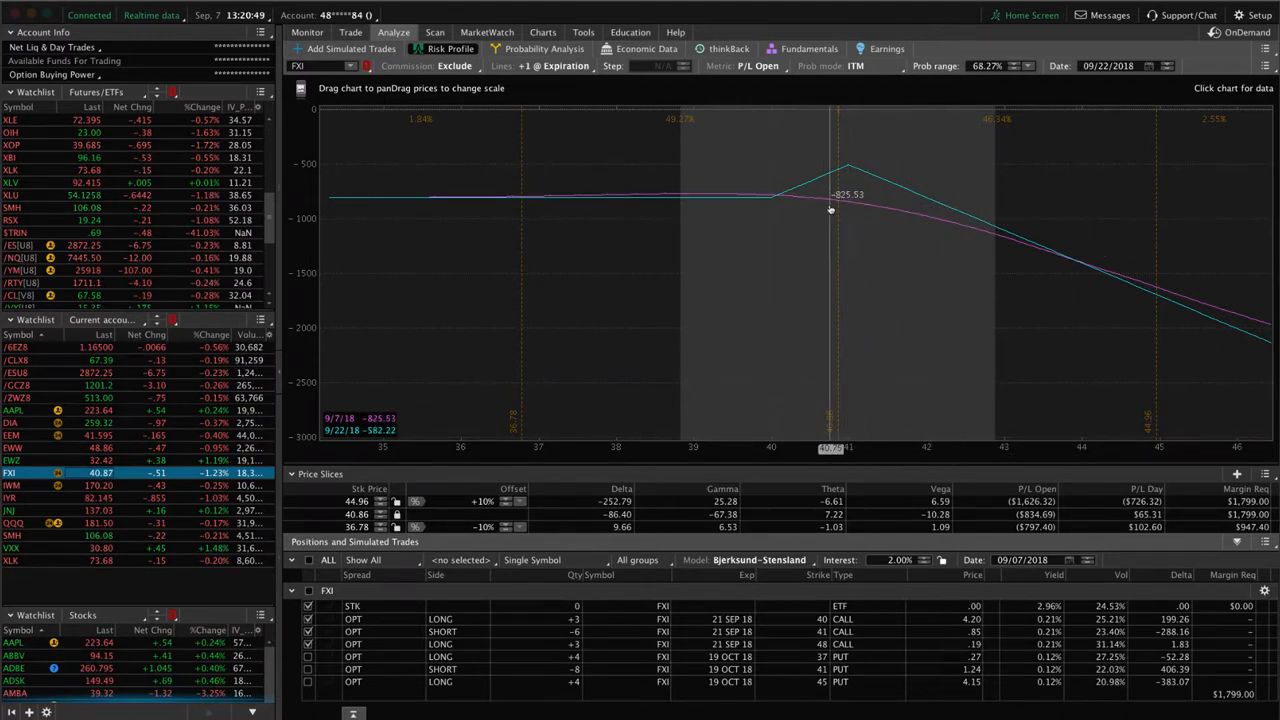
pyautogui.moveTo(752, 200)
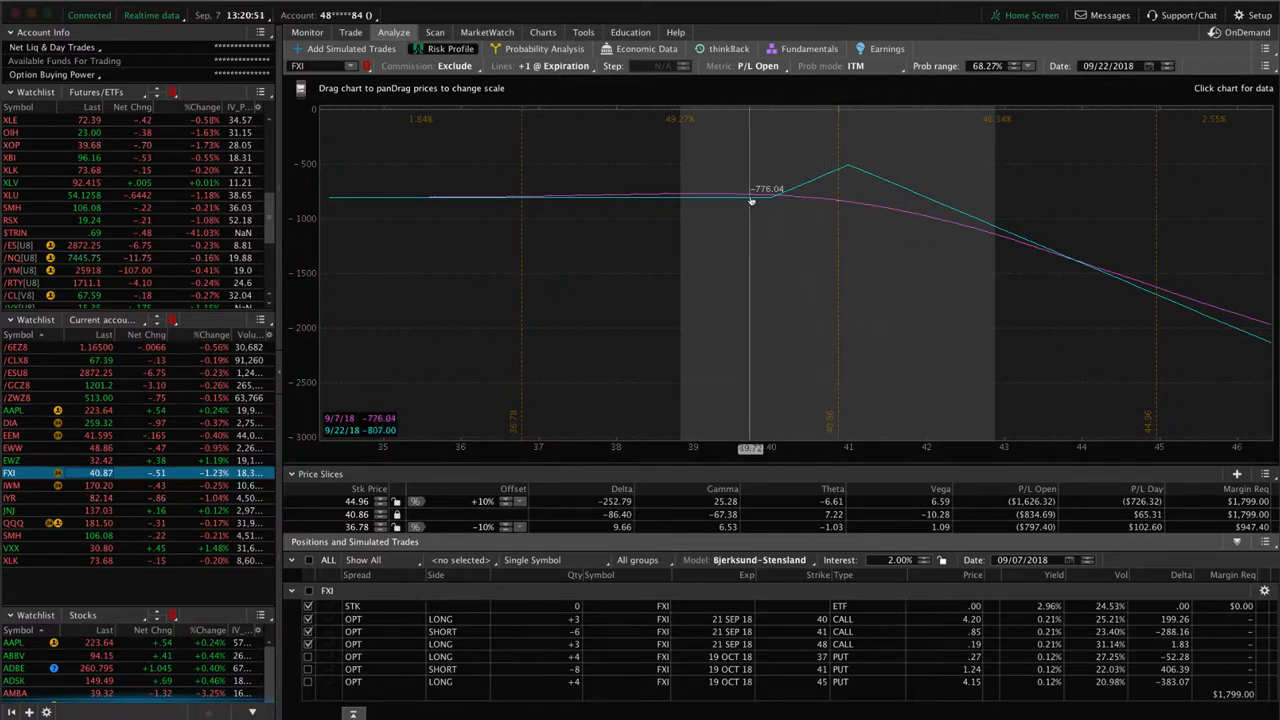
pyautogui.moveTo(760, 200)
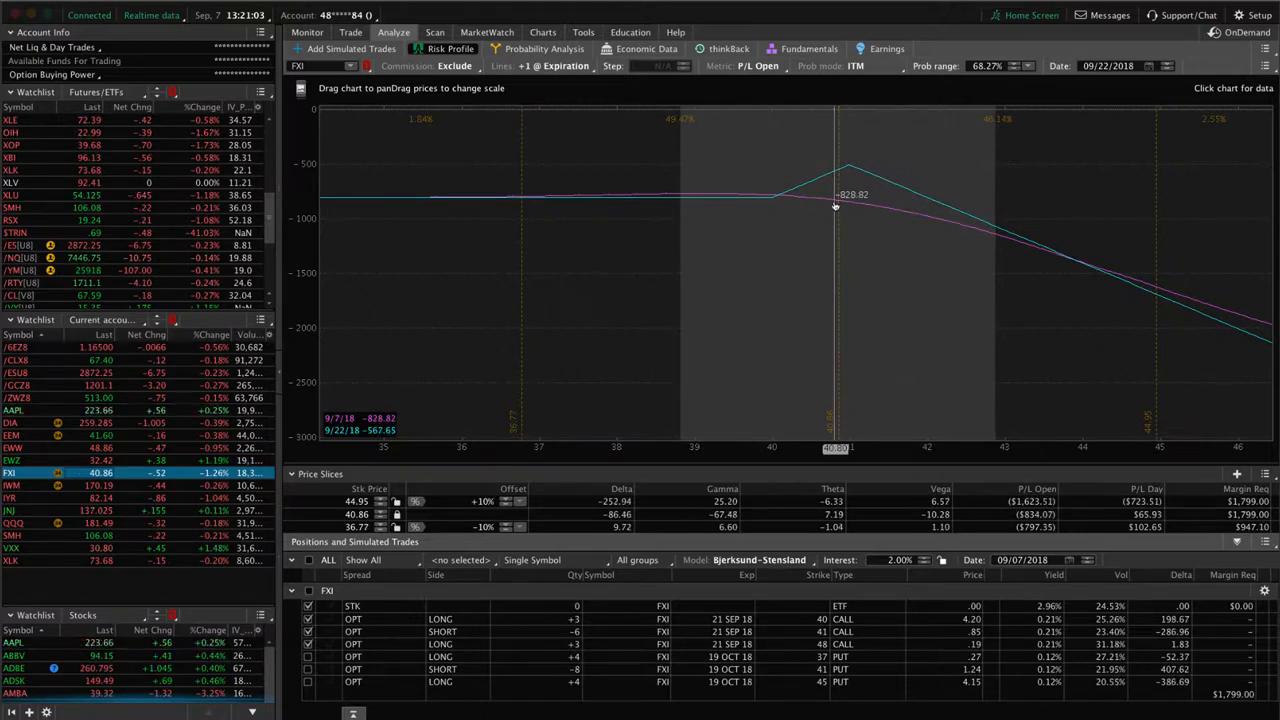
pyautogui.moveTo(610, 490)
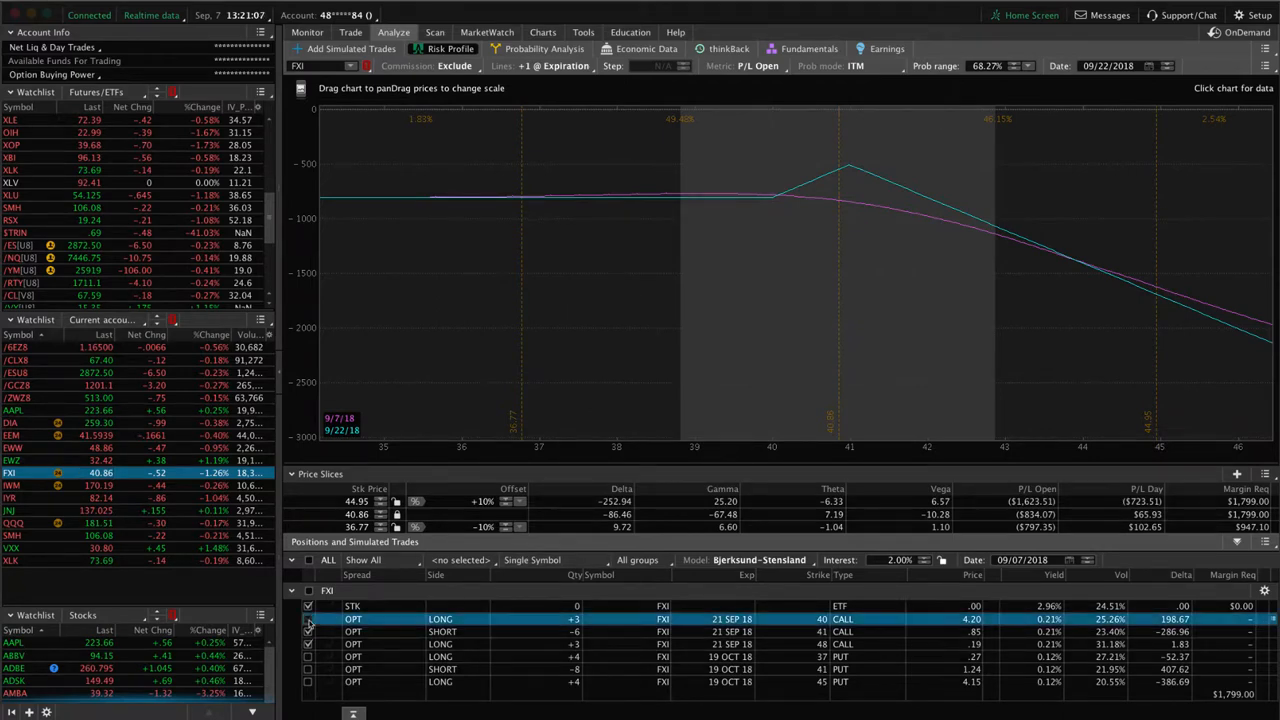
# - Include only the 19 OCT 18 37/41/45 put butterfly legs in the FXI risk profile
pyautogui.click(308, 656)
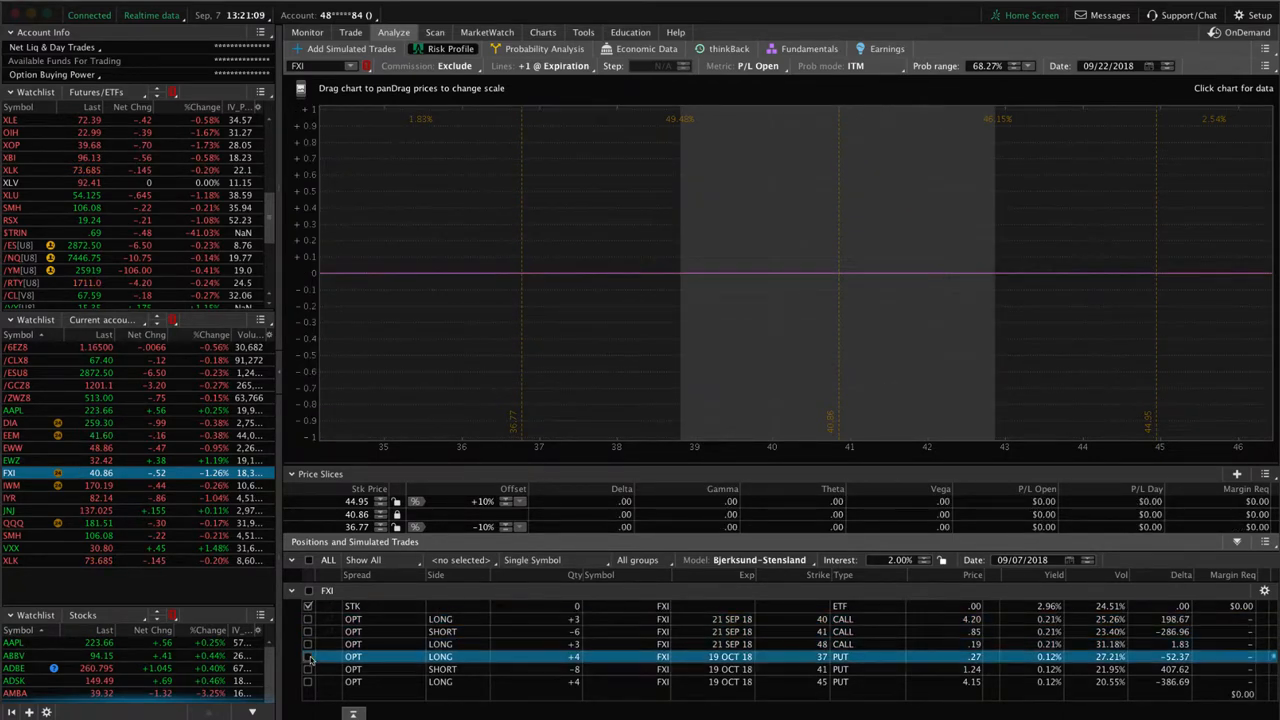
pyautogui.click(308, 680)
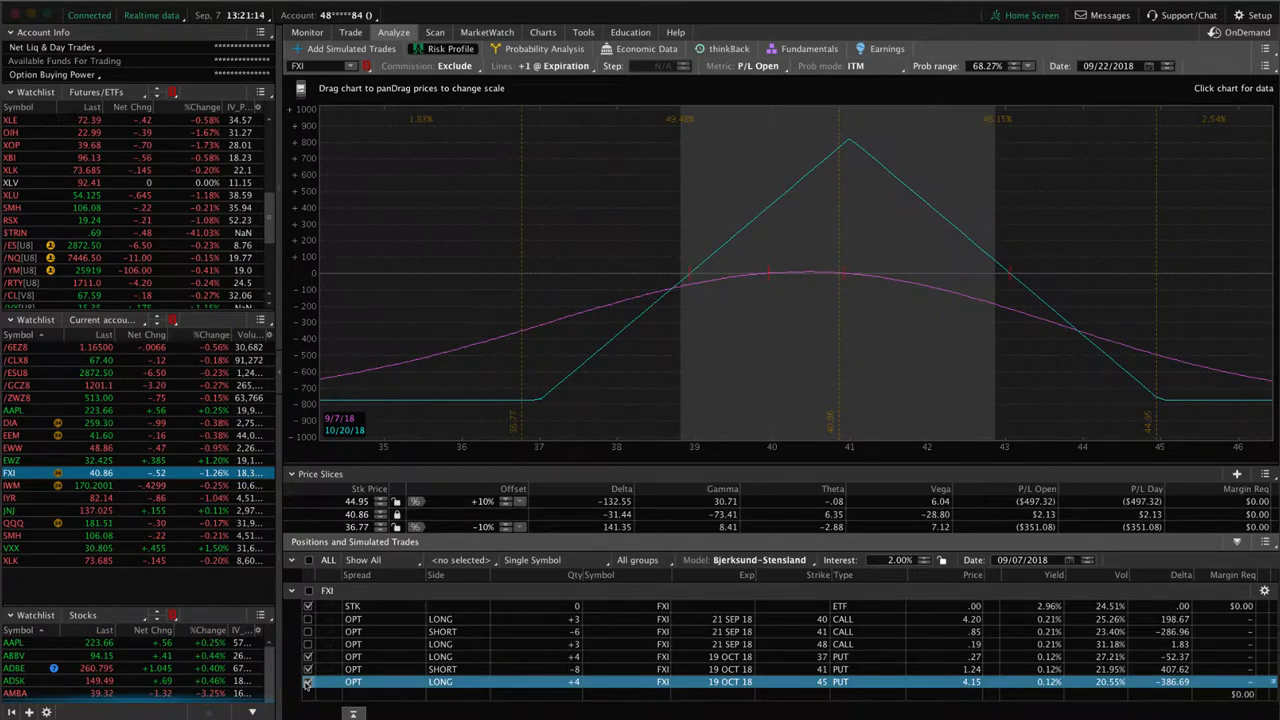
pyautogui.moveTo(840, 324)
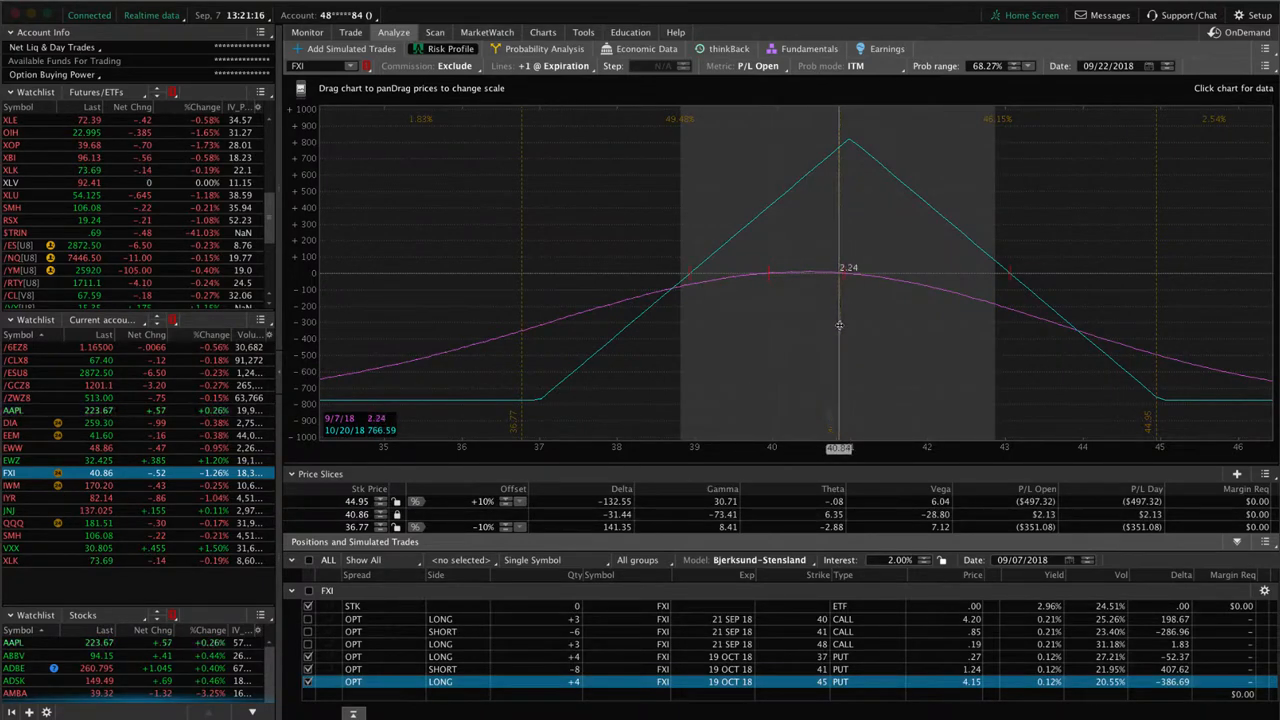
pyautogui.moveTo(840, 302)
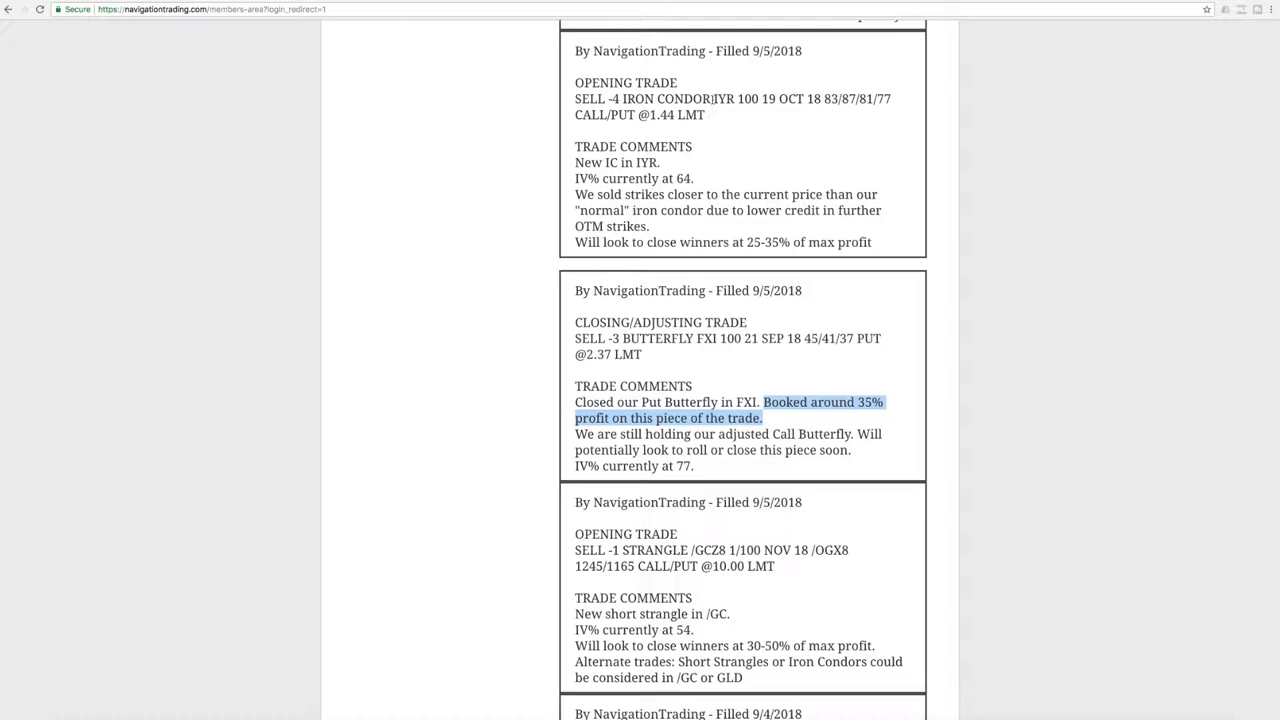
# - Highlight 'IV% currently at 64' in the 9/5/2018 IYR iron condor alert
pyautogui.doubleClick(724, 100)
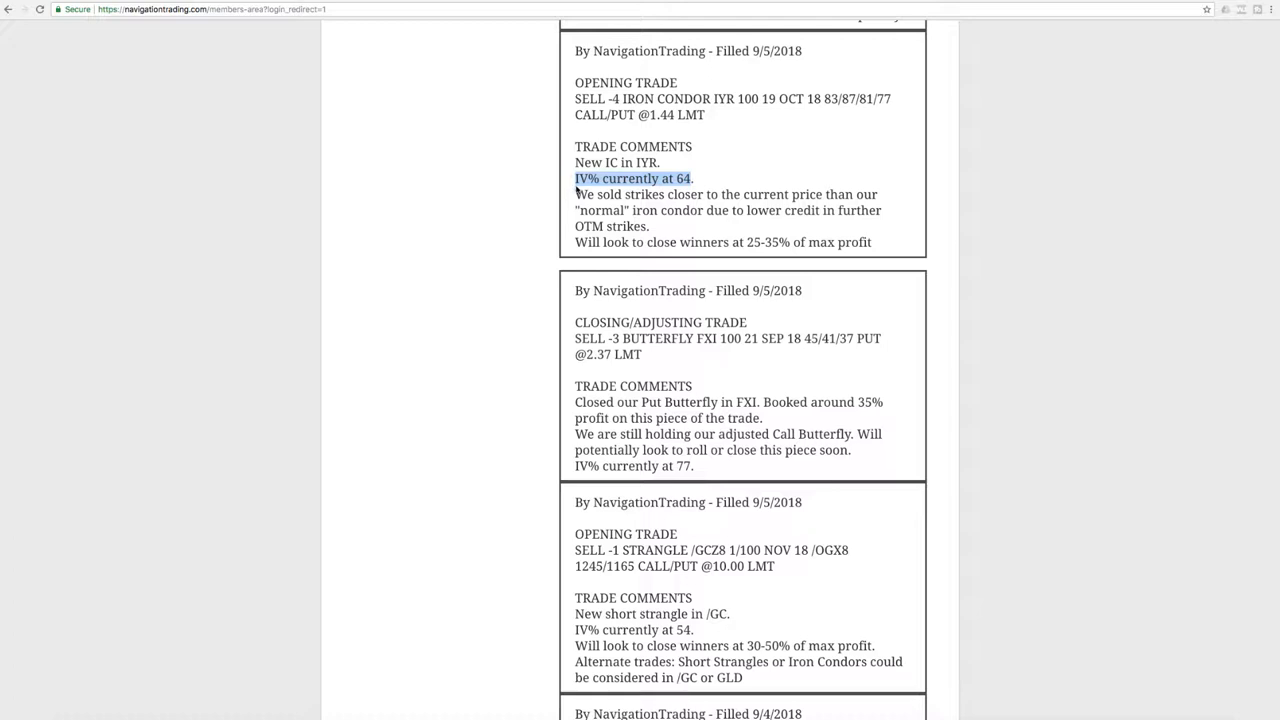
pyautogui.moveTo(654, 494)
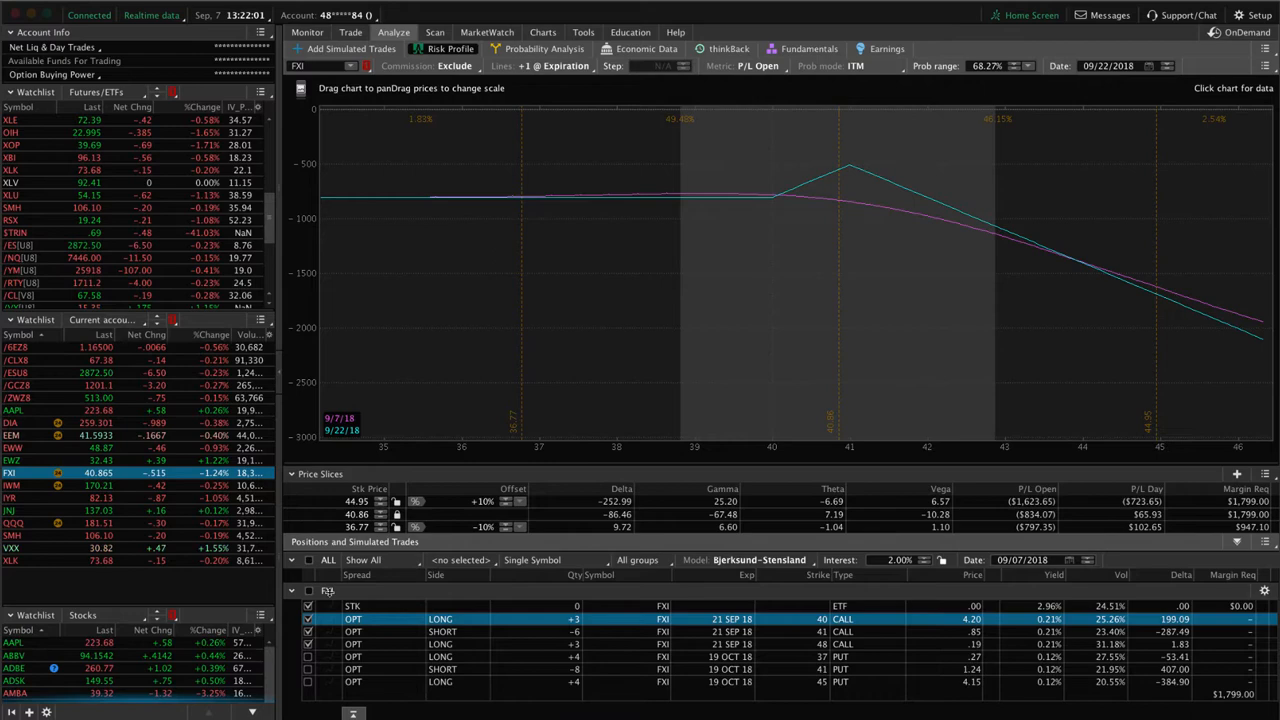
# - Review the IYR Oct iron condor's risk profile curve, then move to the Charts view
pyautogui.click(12, 498)
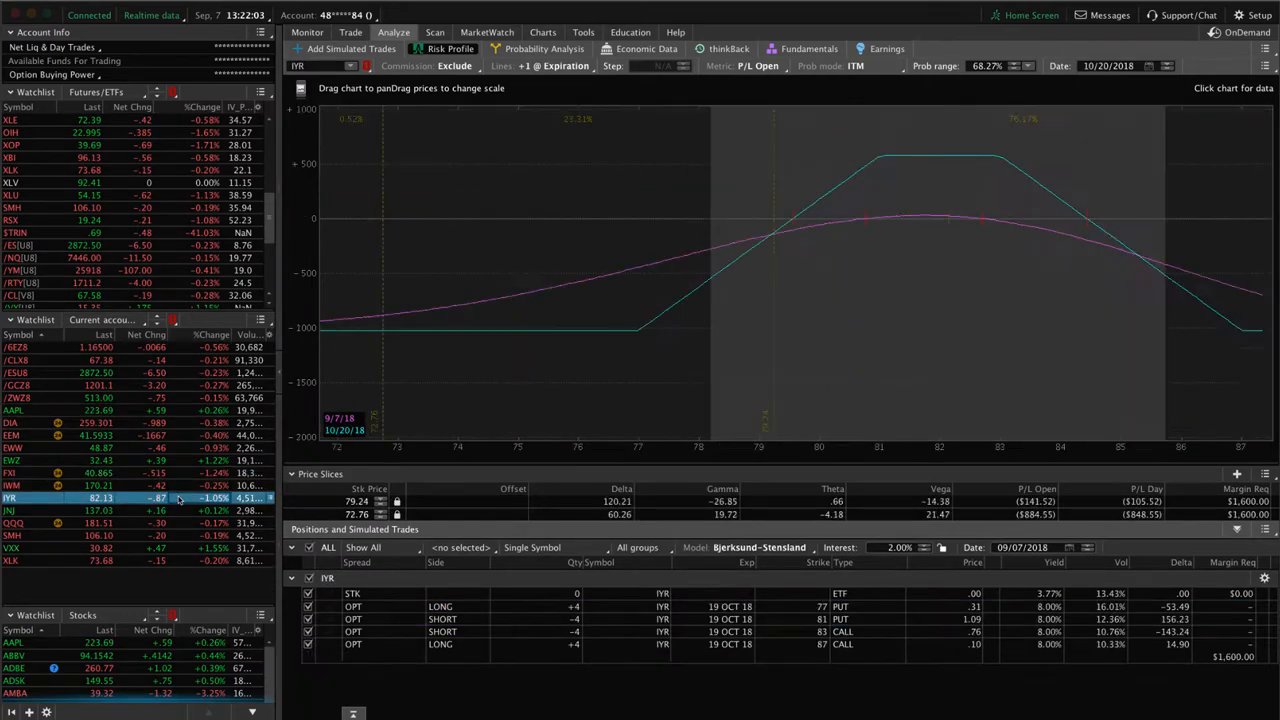
pyautogui.moveTo(866, 396)
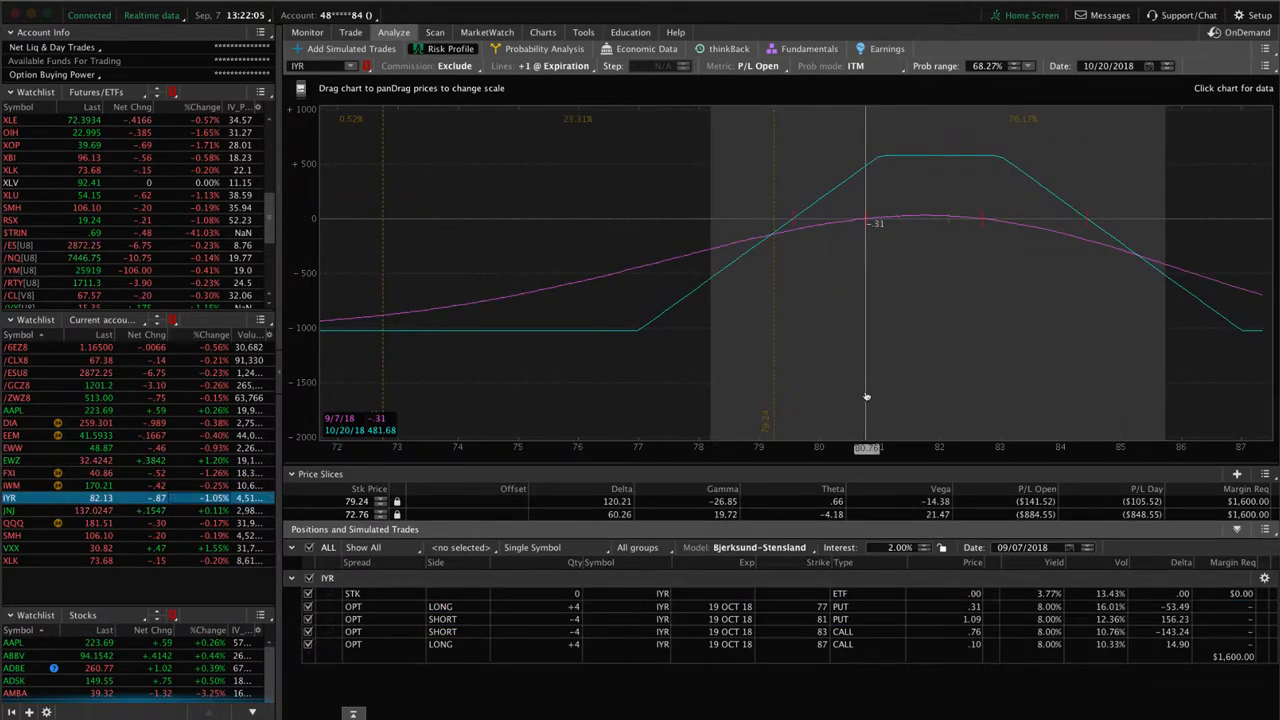
pyautogui.moveTo(880, 400)
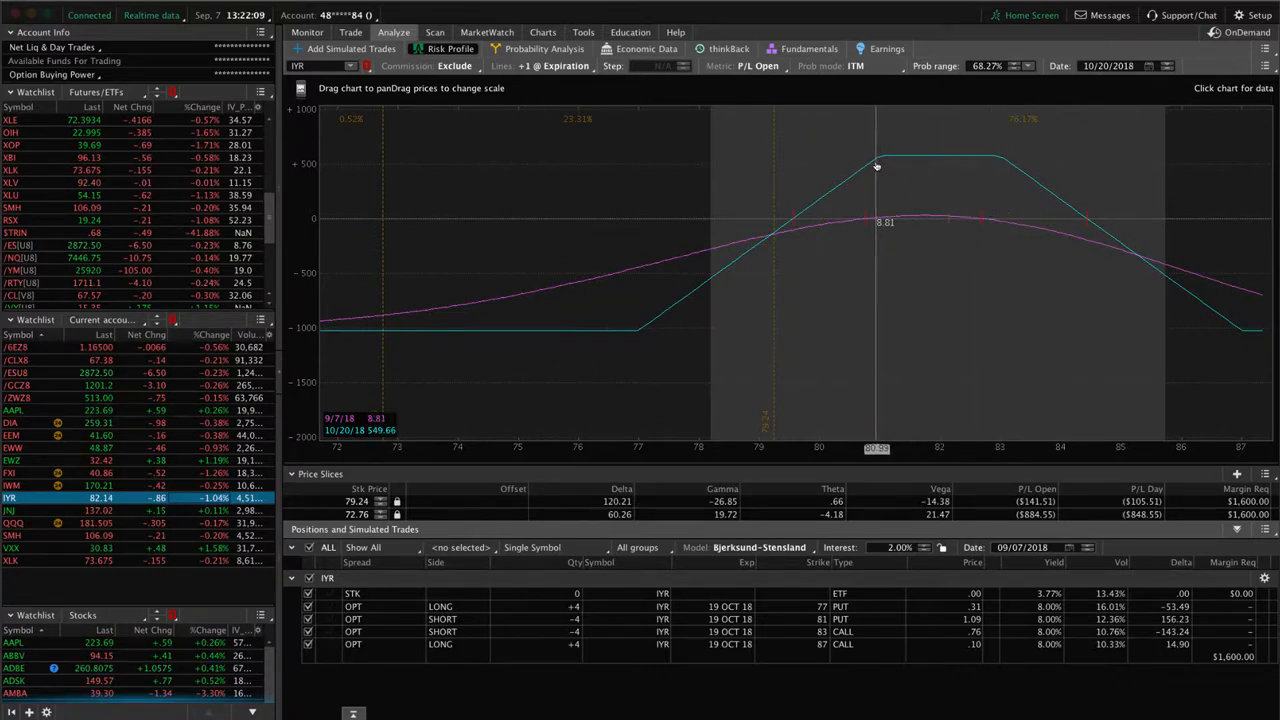
pyautogui.moveTo(890, 160)
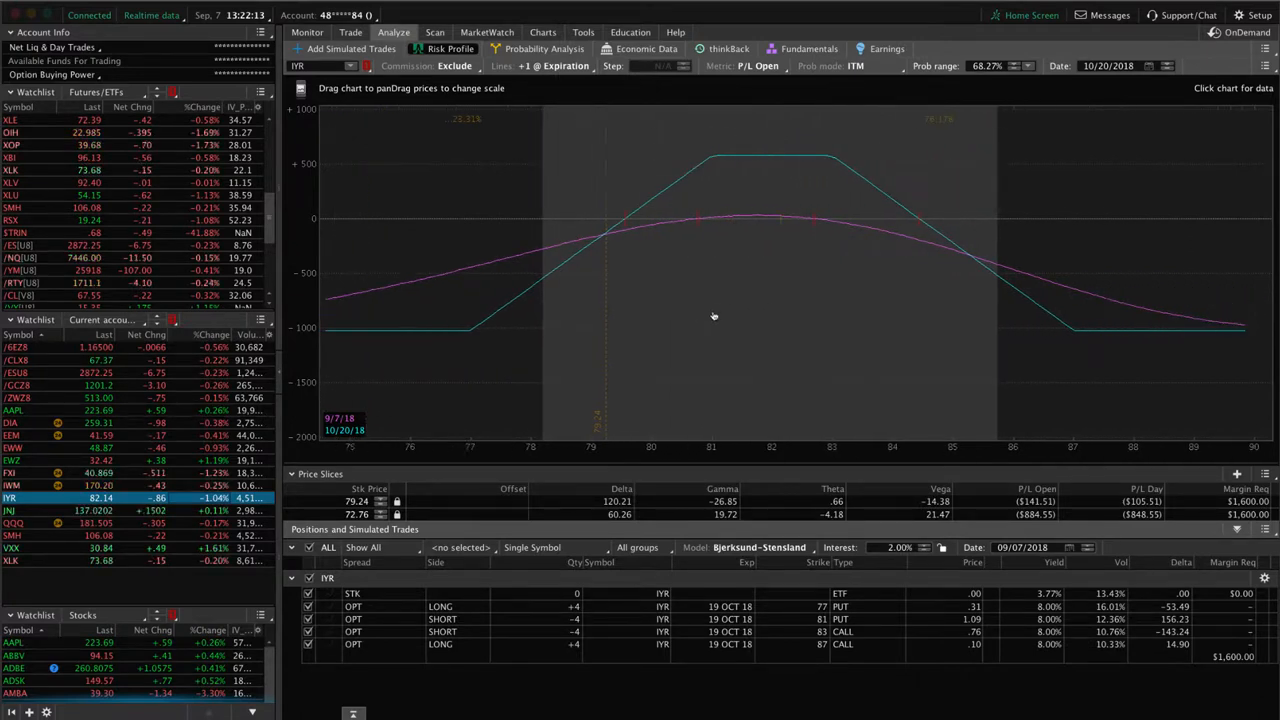
pyautogui.moveTo(660, 304)
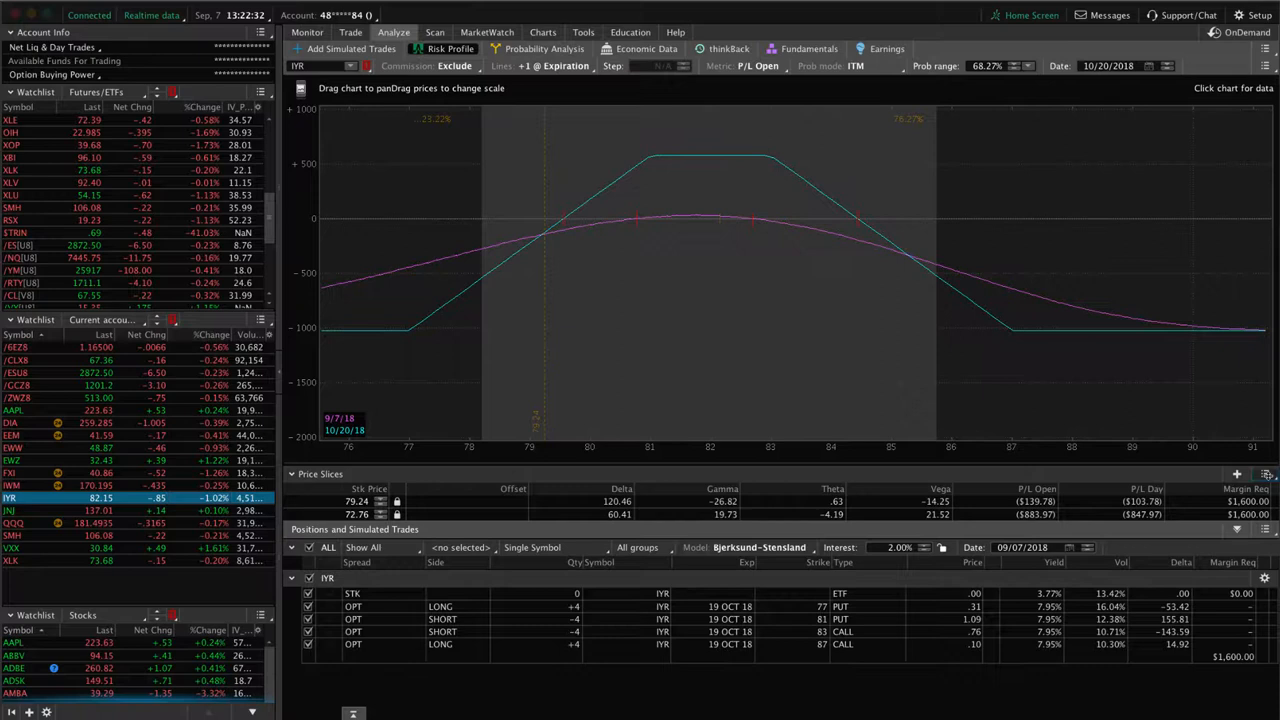
pyautogui.click(1264, 474)
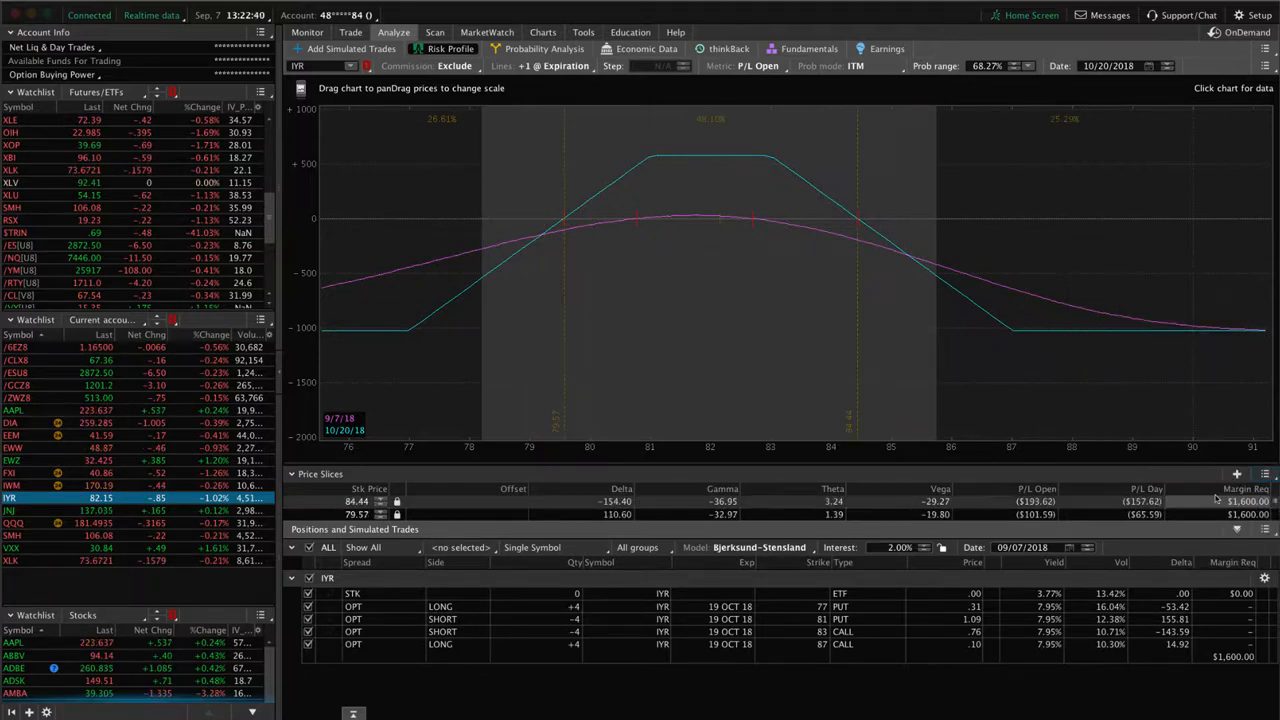
pyautogui.moveTo(716, 212)
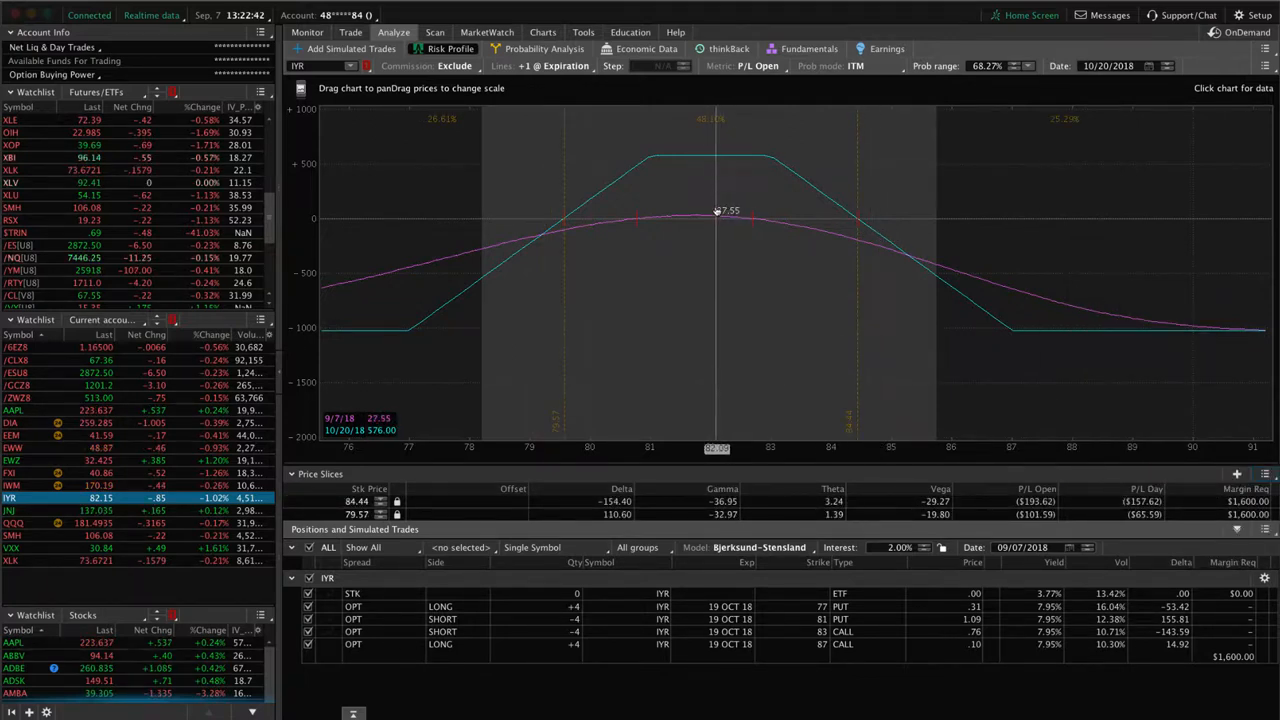
pyautogui.moveTo(712, 190)
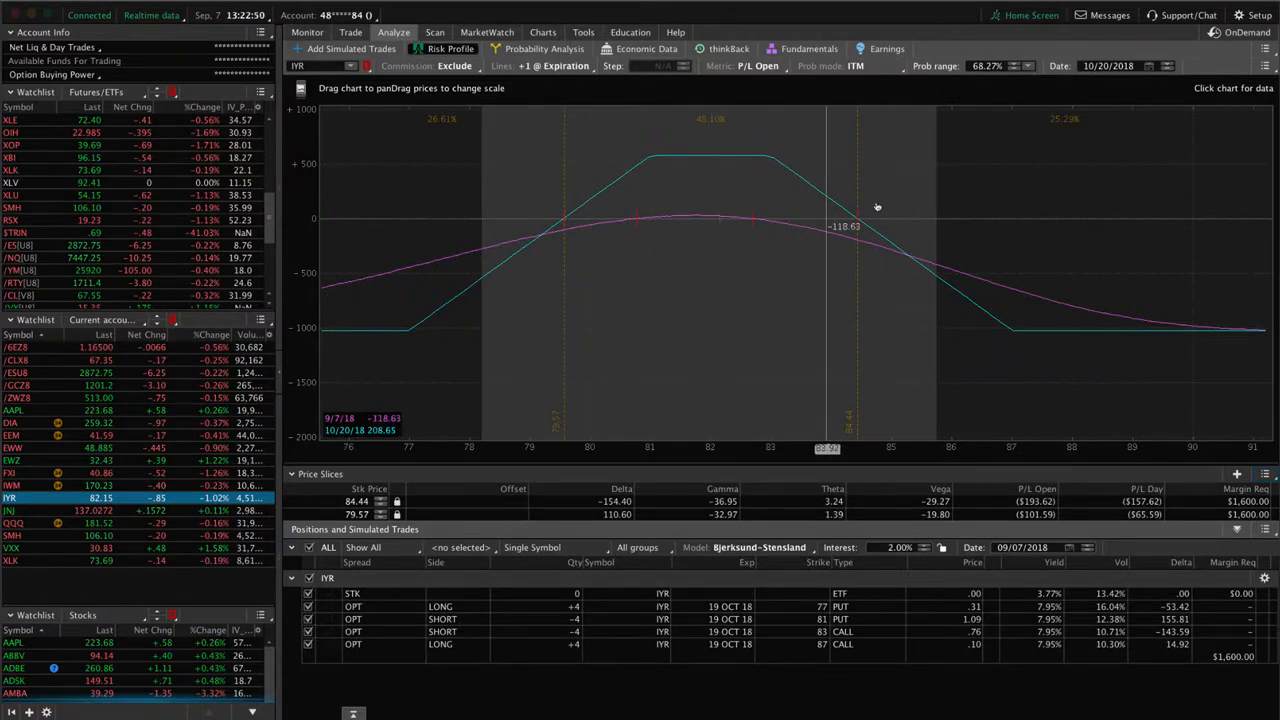
pyautogui.moveTo(830, 246)
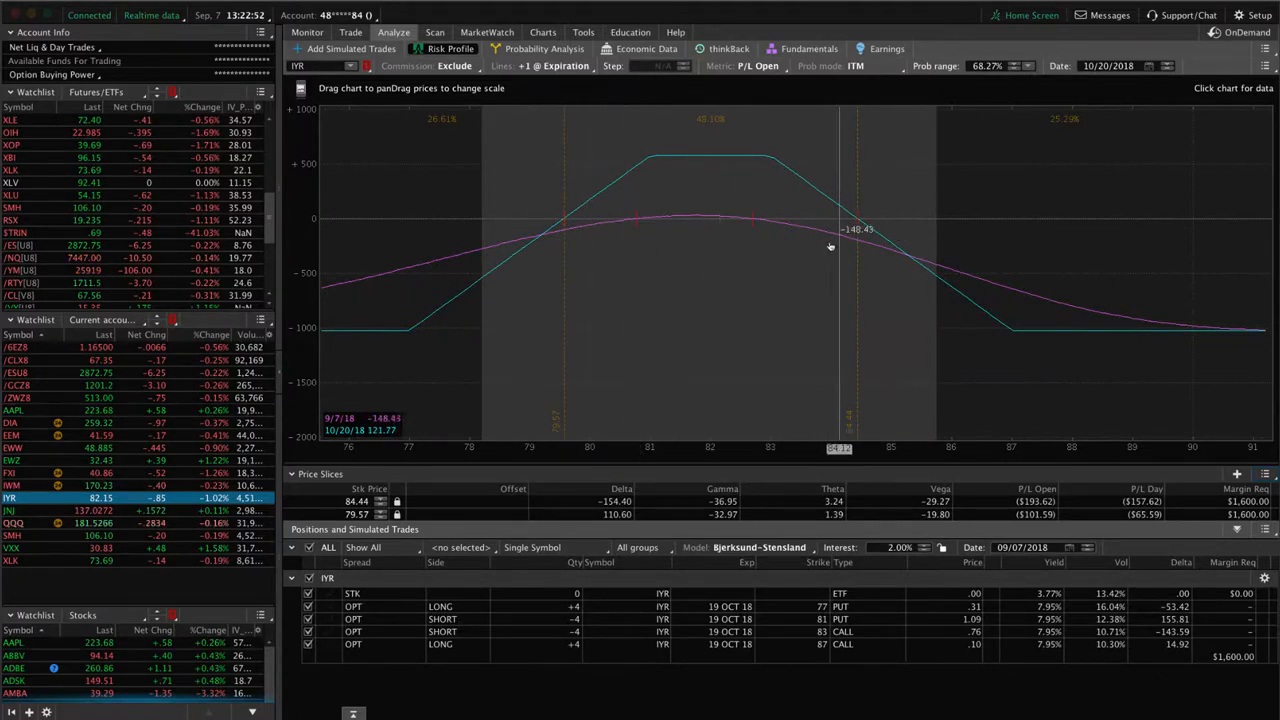
pyautogui.moveTo(710, 252)
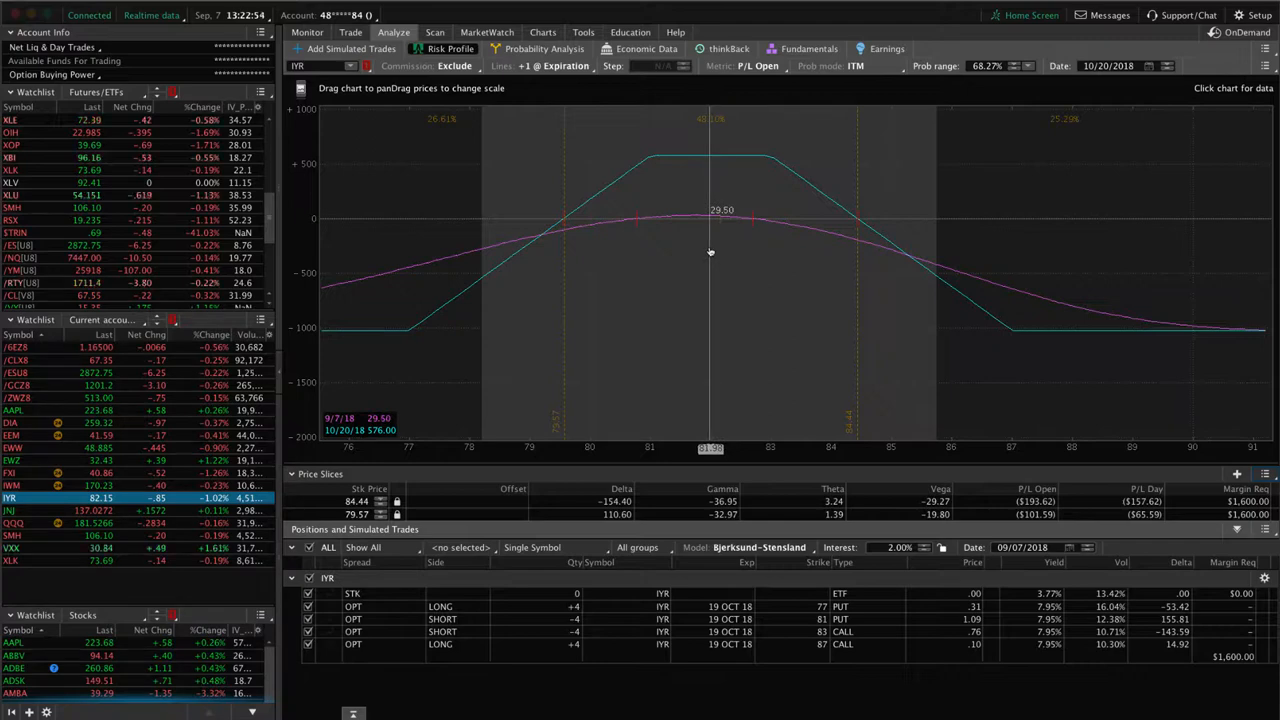
pyautogui.click(544, 32)
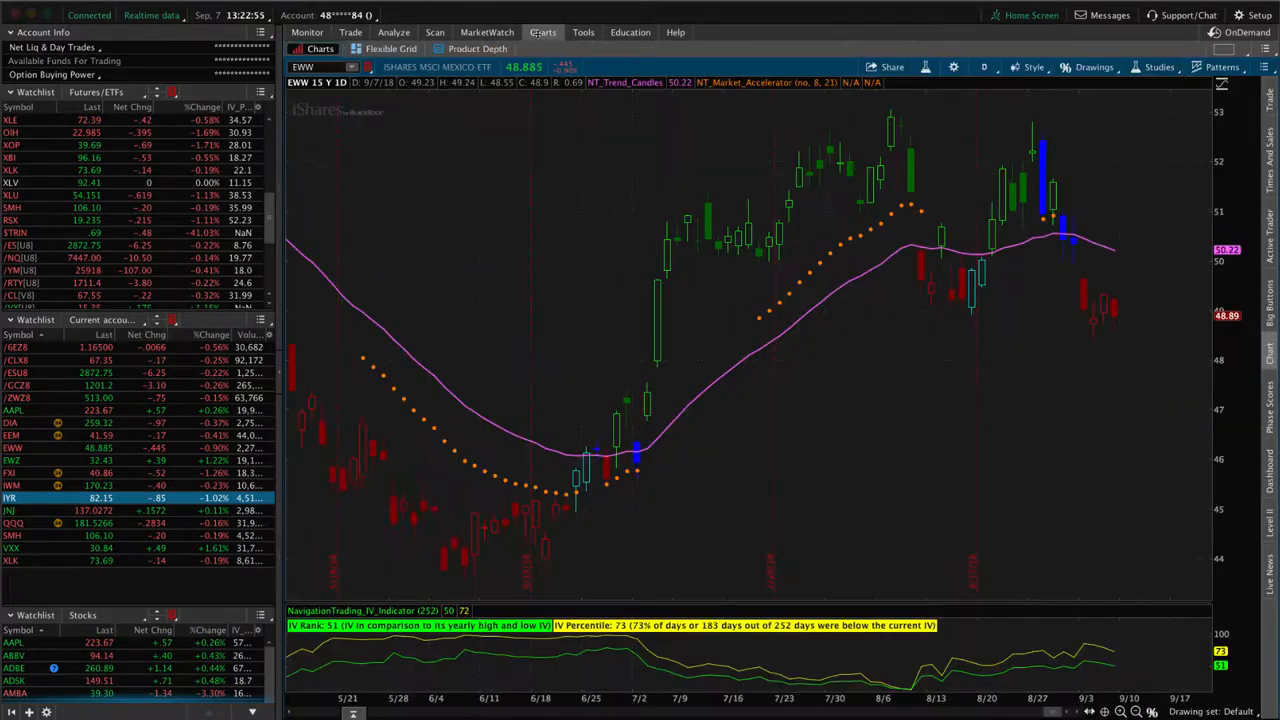
# - Load the IYR daily price chart from the watchlist
pyautogui.click(12, 498)
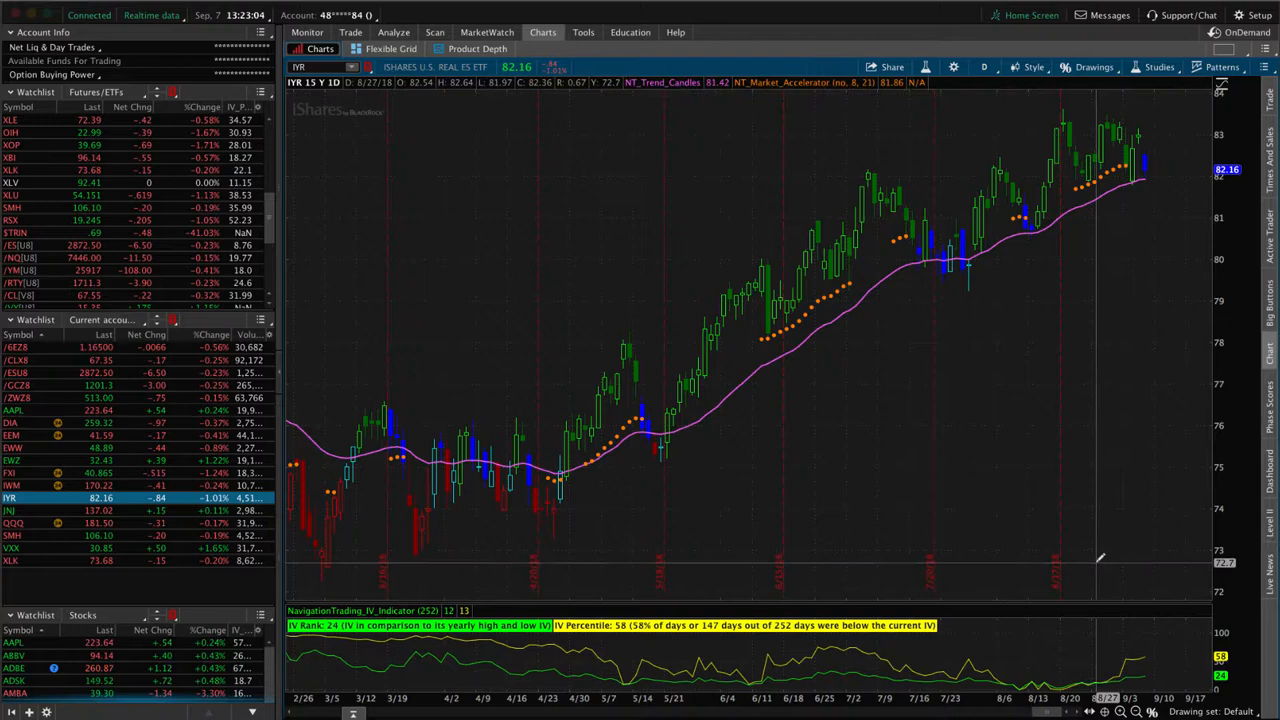
pyautogui.moveTo(1130, 130)
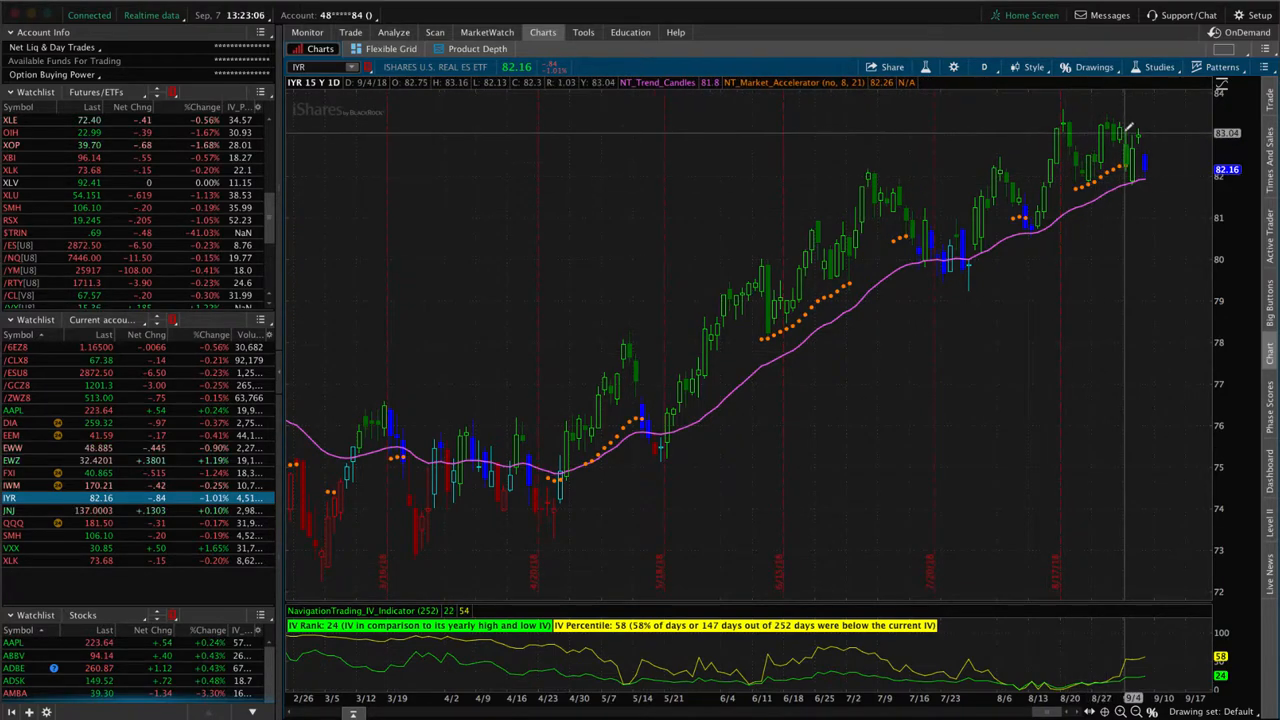
pyautogui.moveTo(1096, 124)
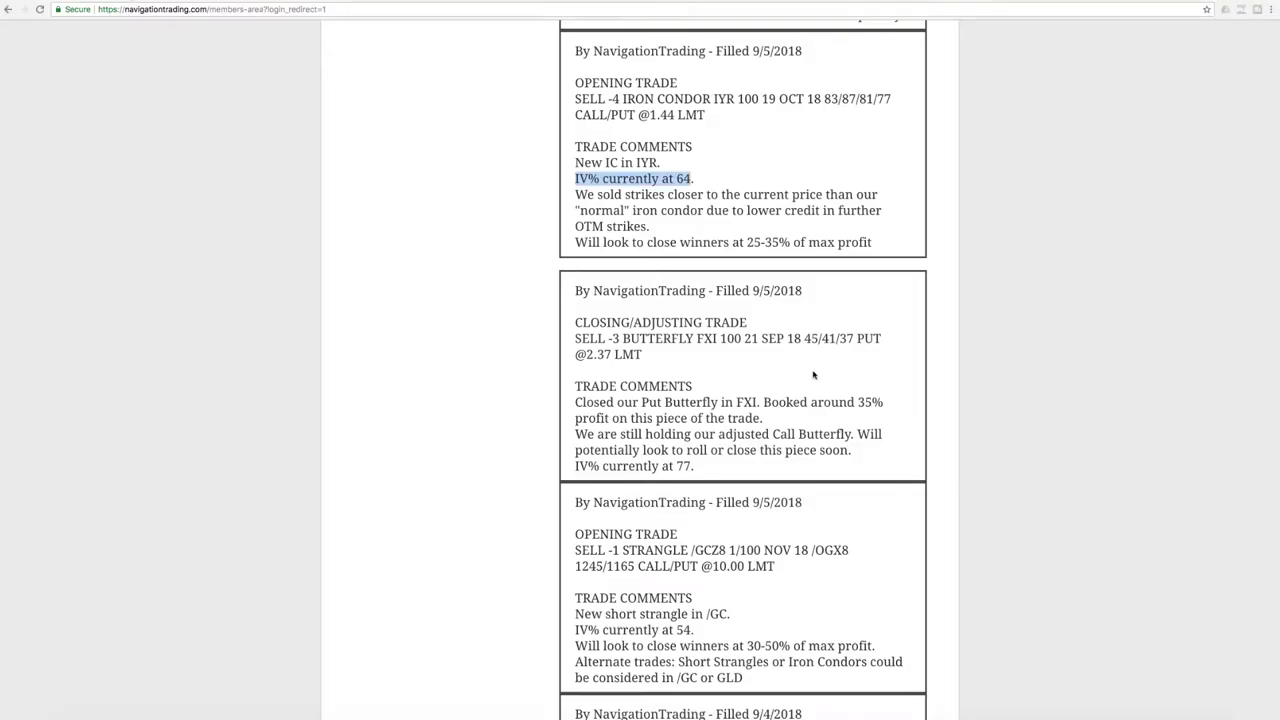
# - Scroll to the 9/5/2018 VXX short call vertical alert and highlight its IV% 78 note and ticker
pyautogui.scroll(3)
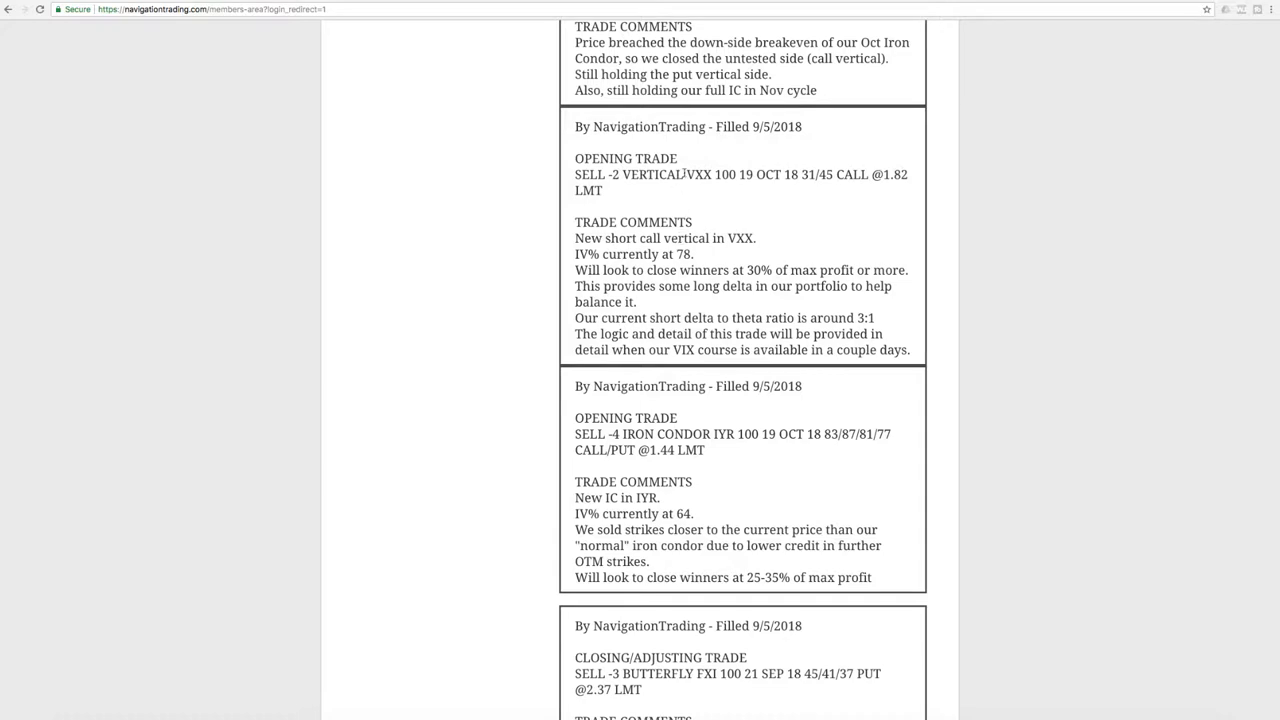
pyautogui.doubleClick(698, 174)
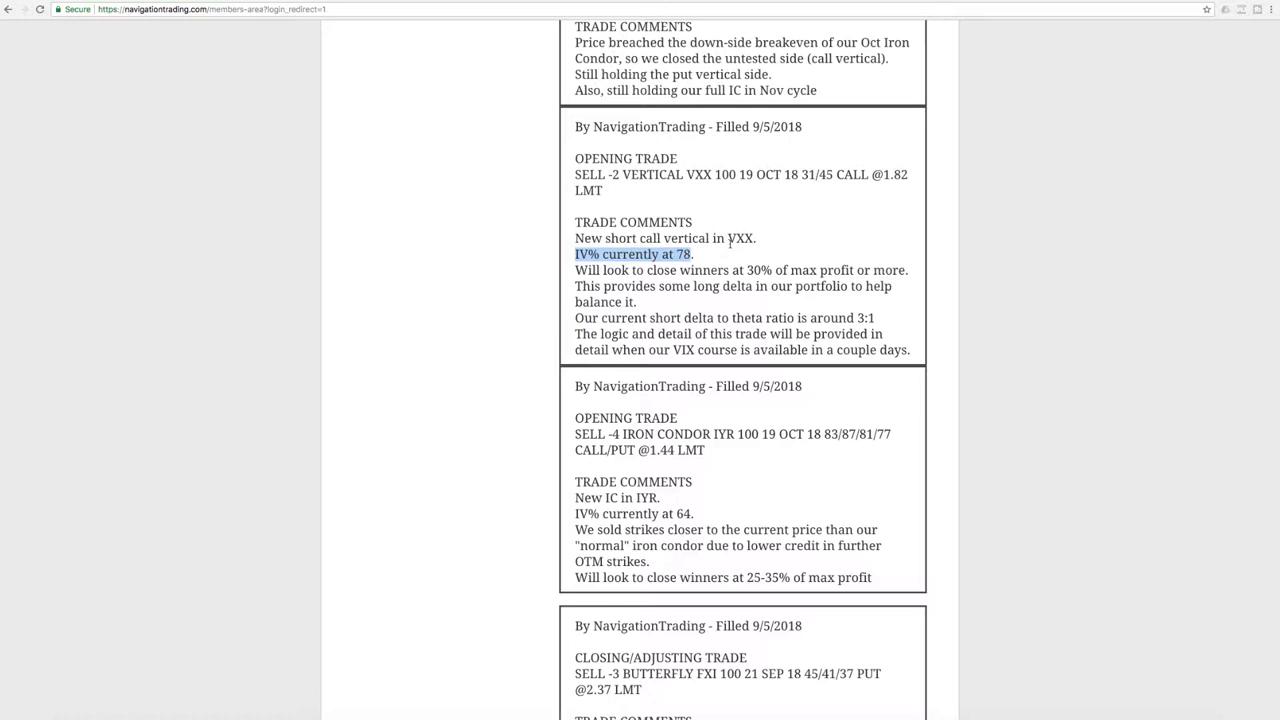
pyautogui.doubleClick(740, 238)
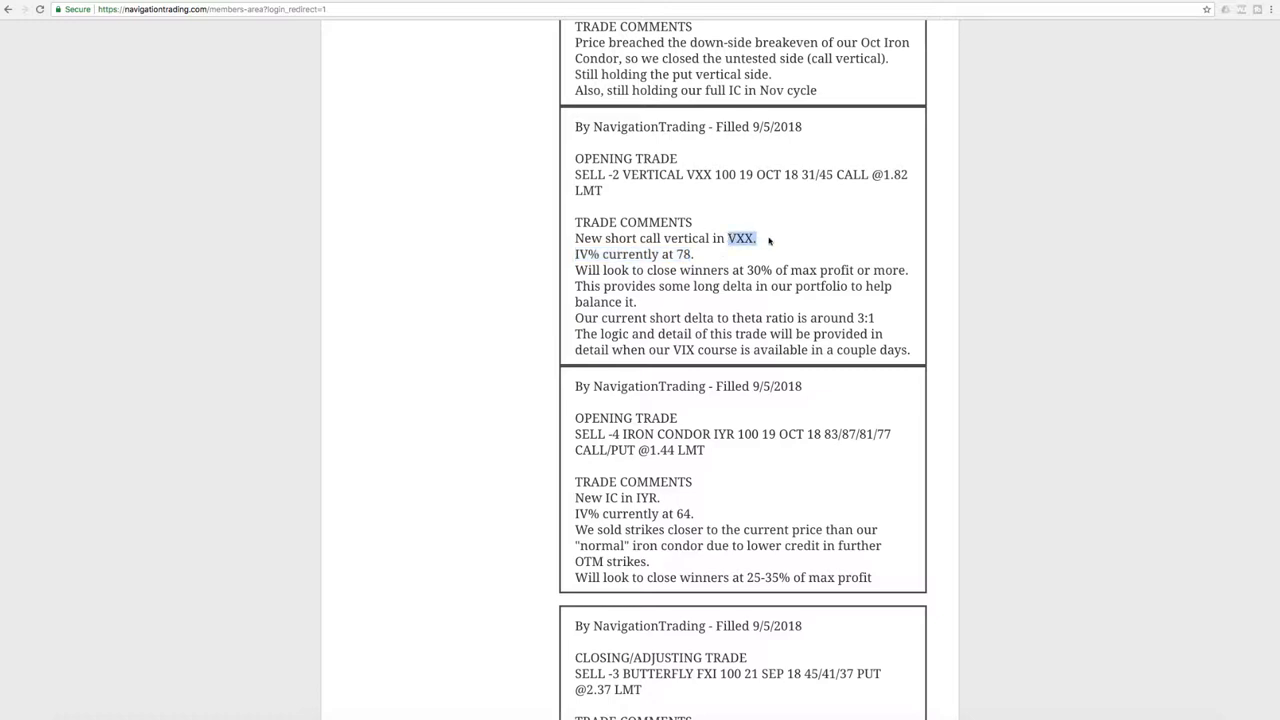
pyautogui.moveTo(796, 264)
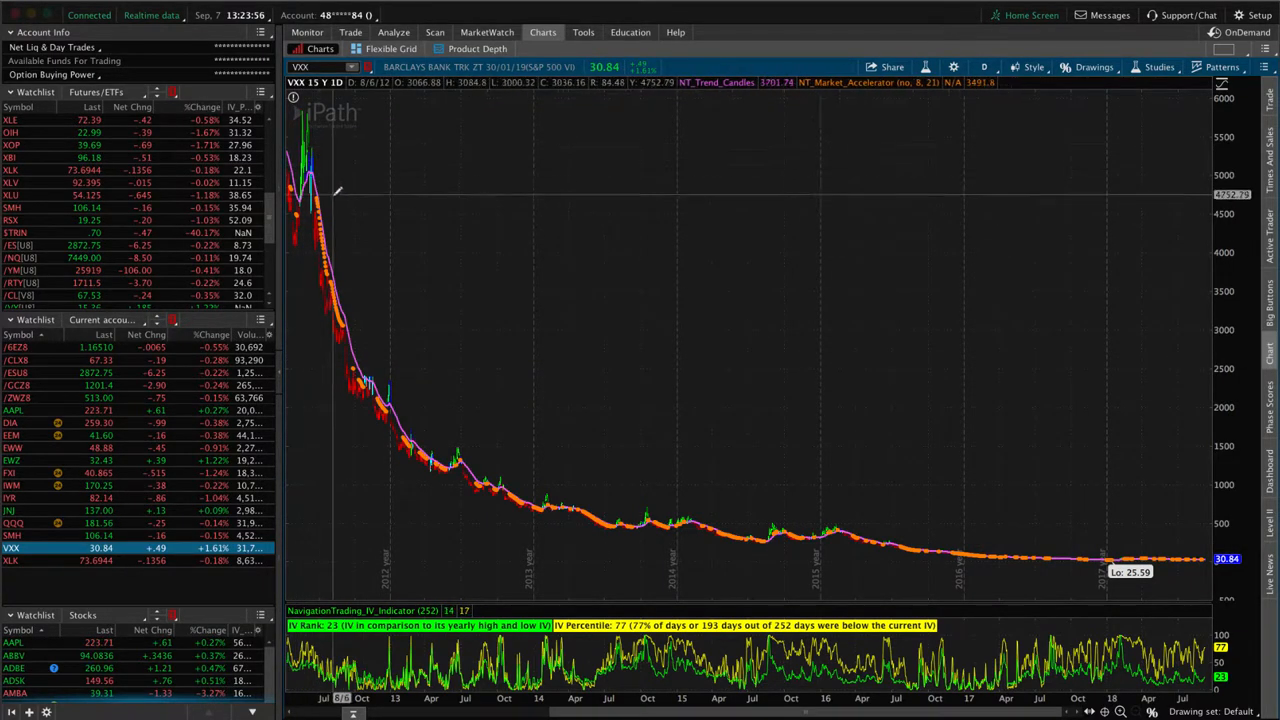
pyautogui.moveTo(800, 510)
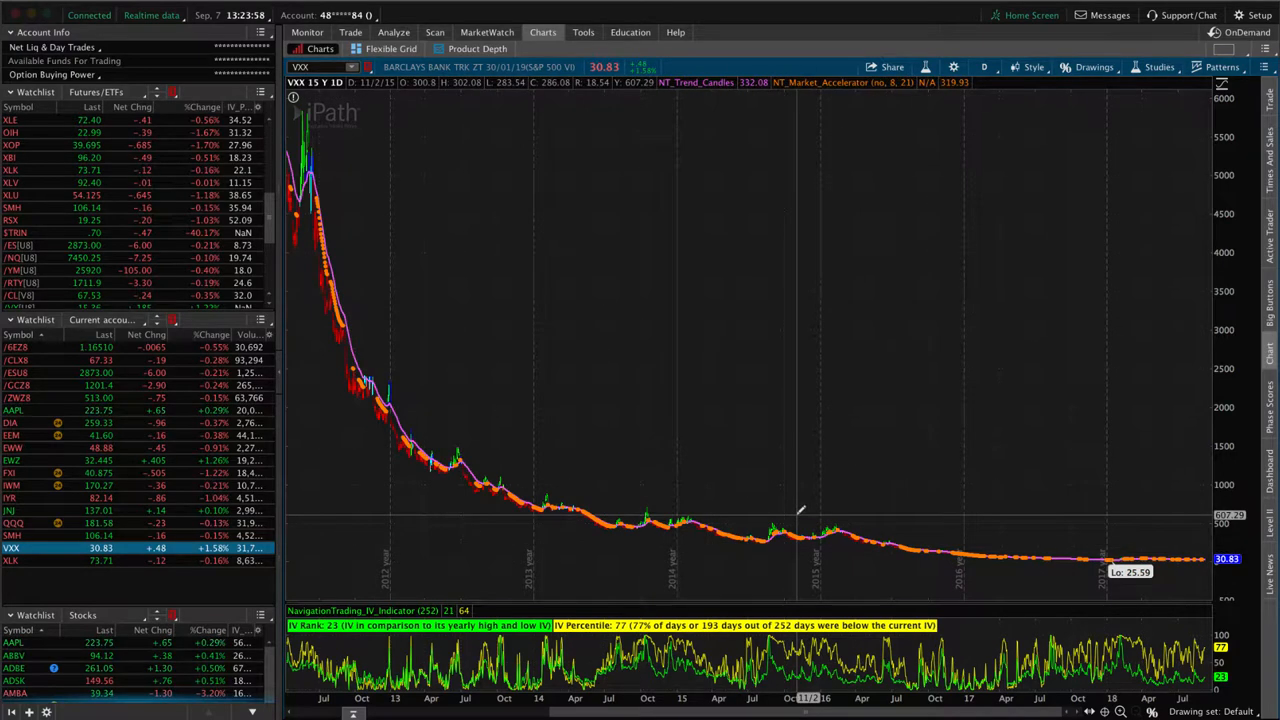
pyautogui.moveTo(996, 472)
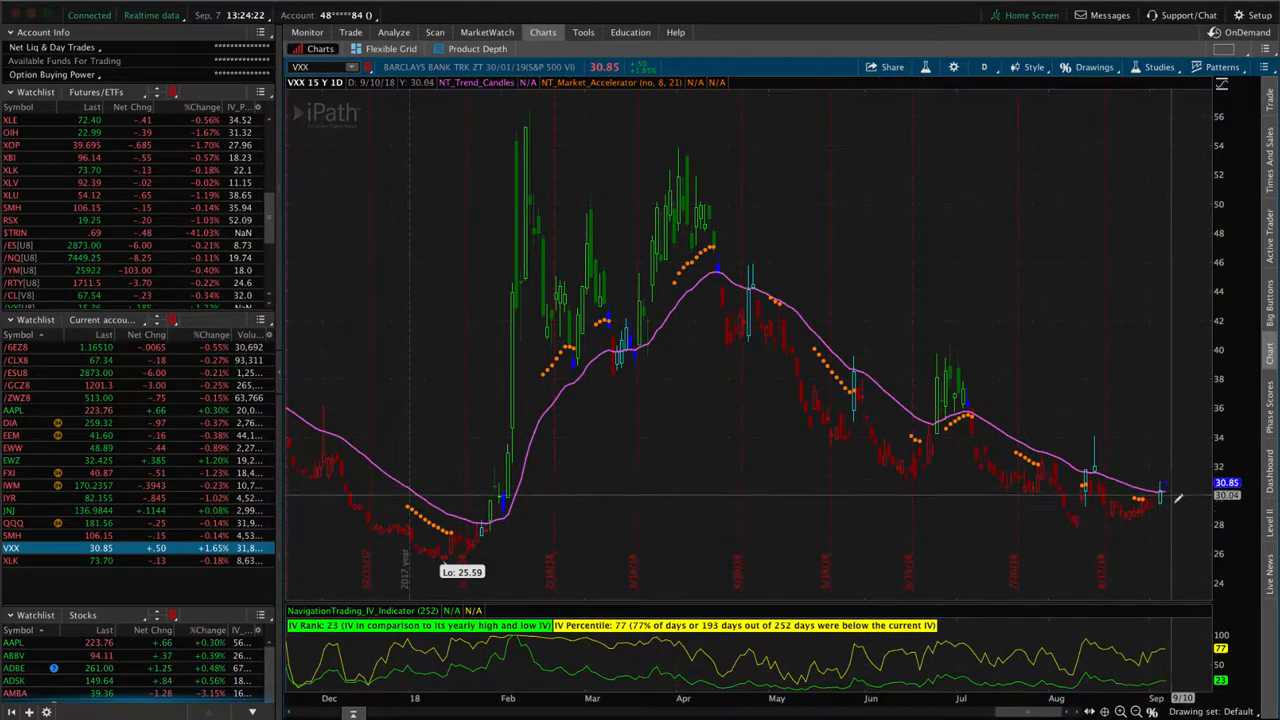
# - Return to the Analyze risk profile showing the IYR iron condor legs
pyautogui.click(392, 32)
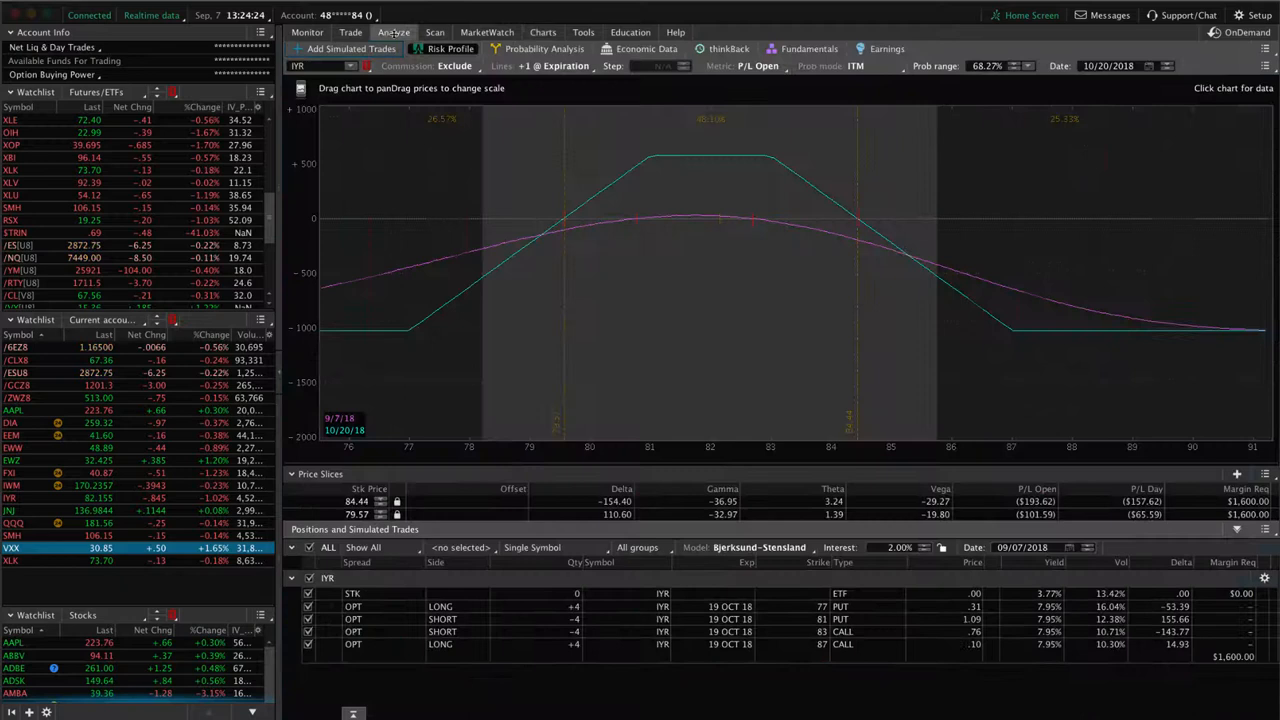
# - Select VXX and pan its short call vertical risk profile out past 45
pyautogui.click(12, 548)
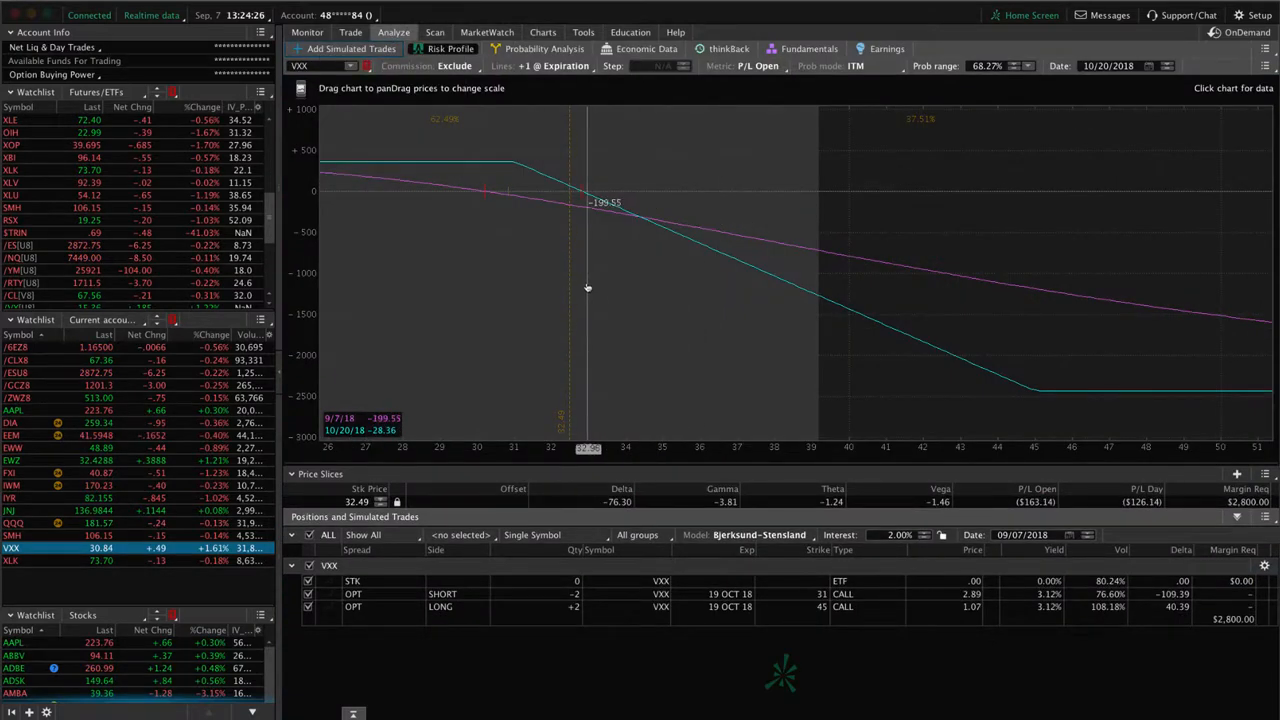
pyautogui.moveTo(580, 280)
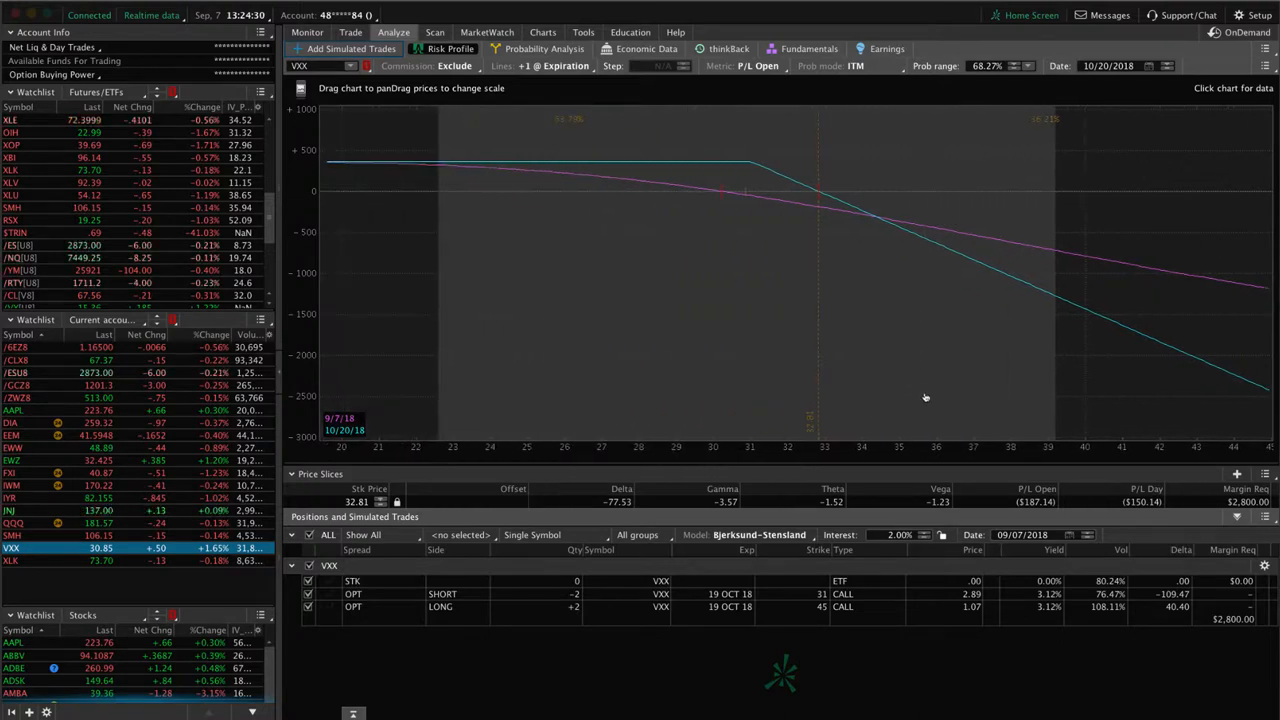
pyautogui.moveTo(572, 120)
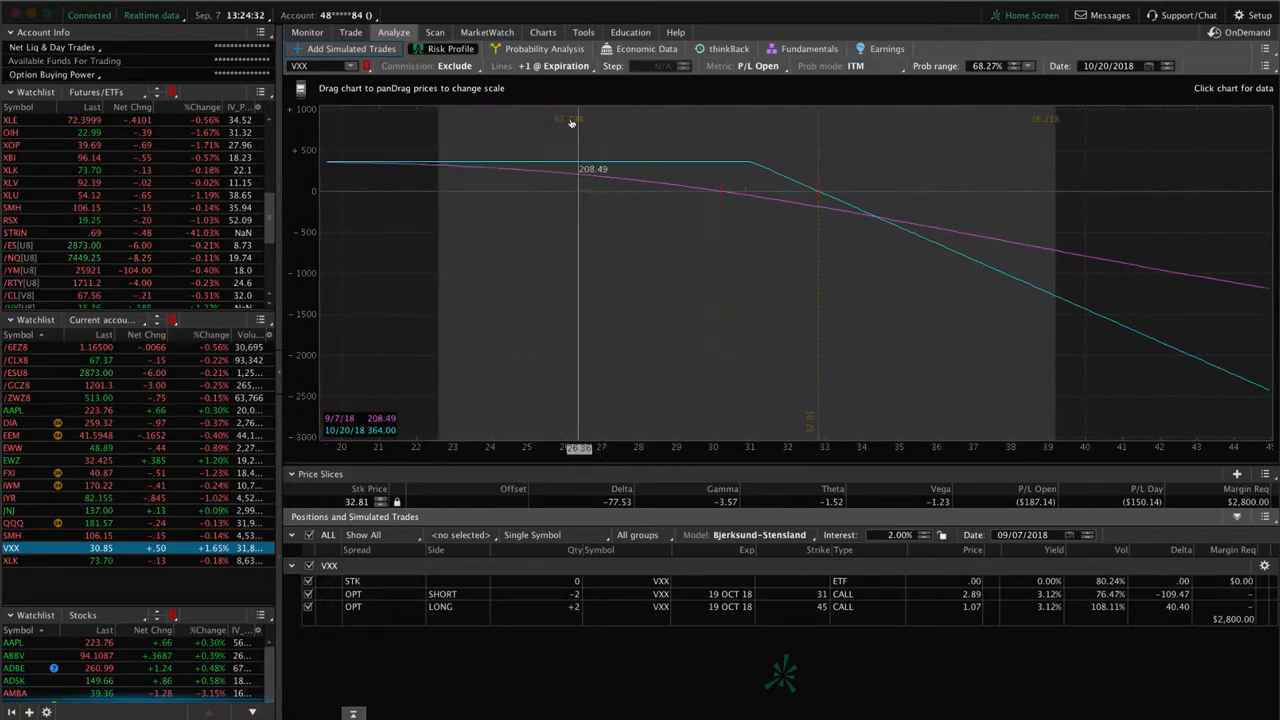
pyautogui.moveTo(746, 196)
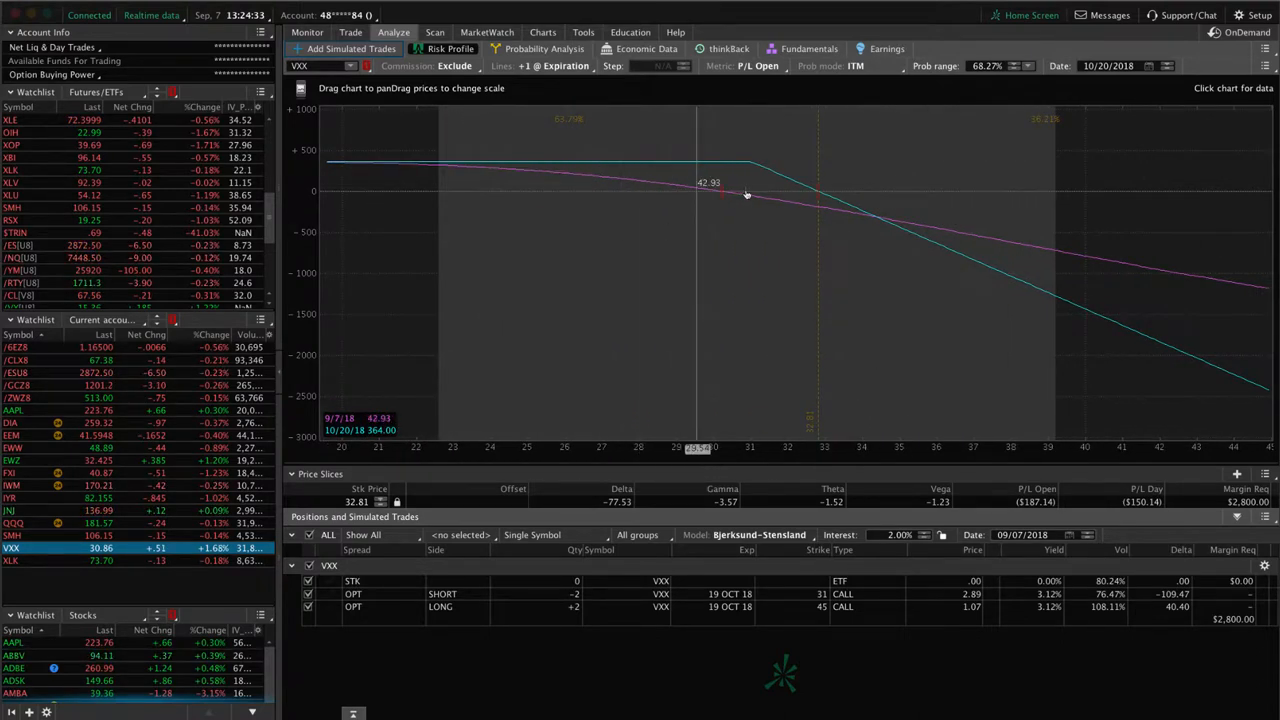
pyautogui.moveTo(660, 196)
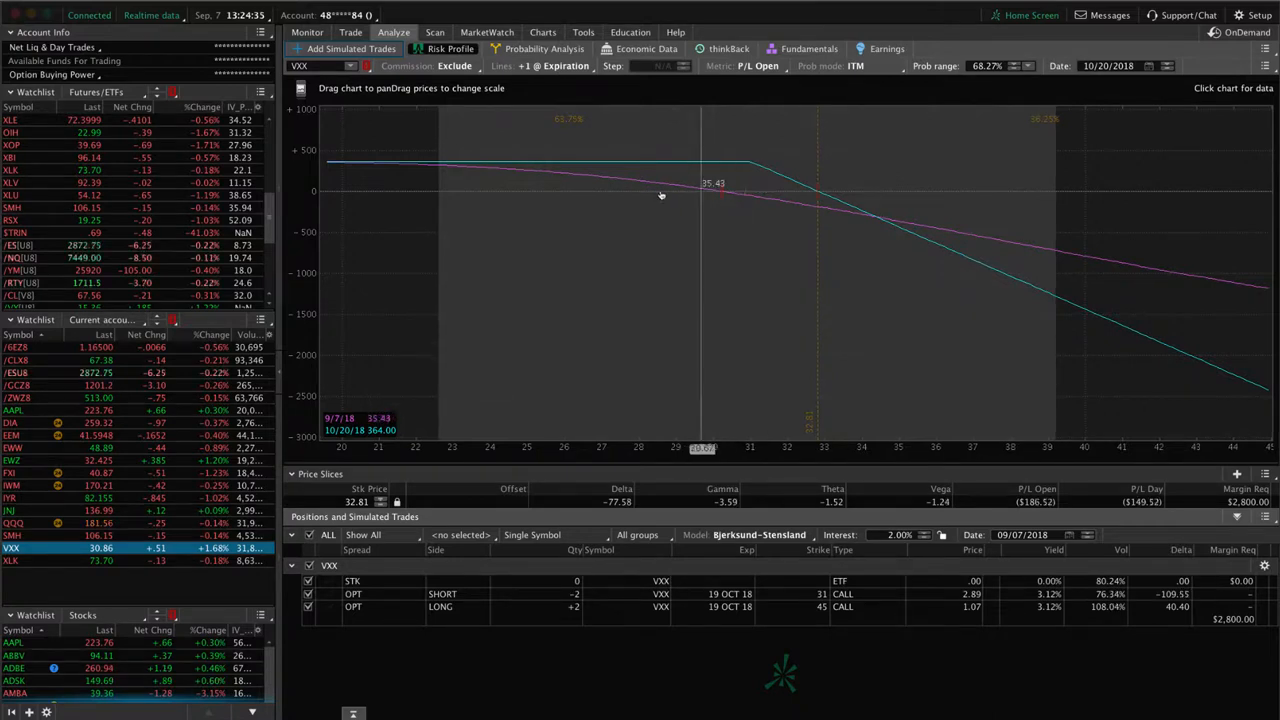
pyautogui.moveTo(656, 196)
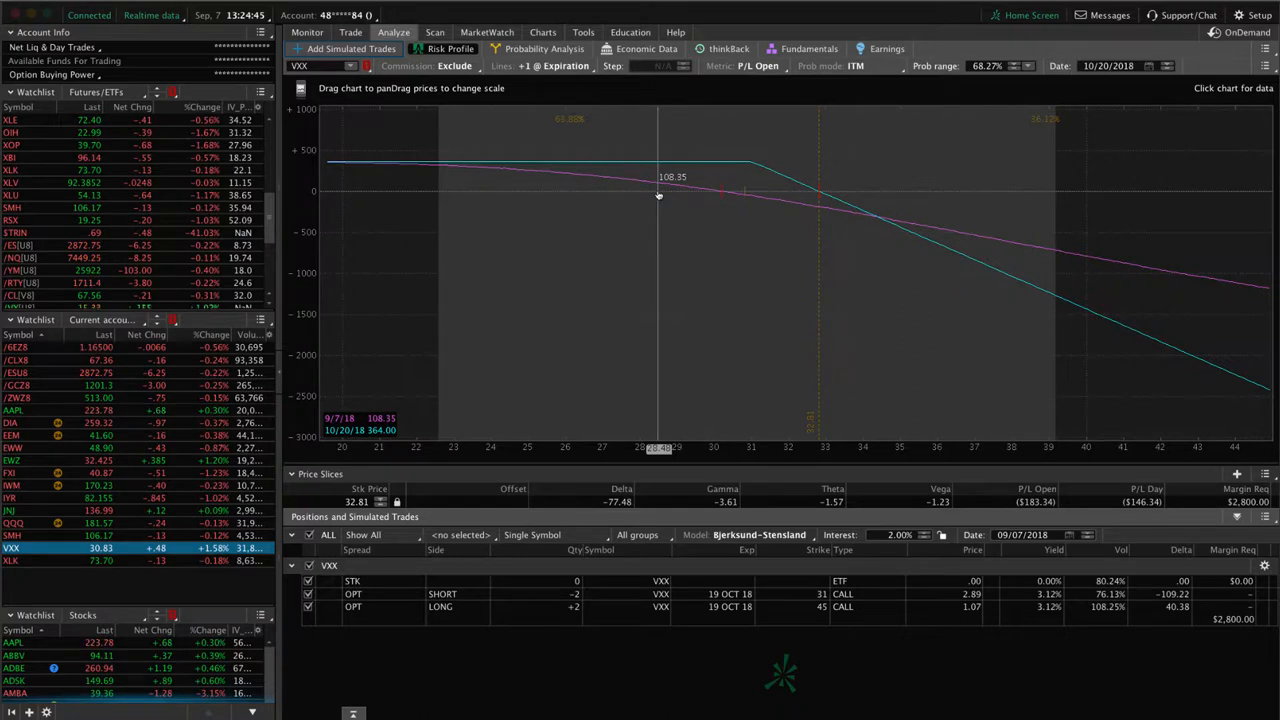
pyautogui.moveTo(748, 196)
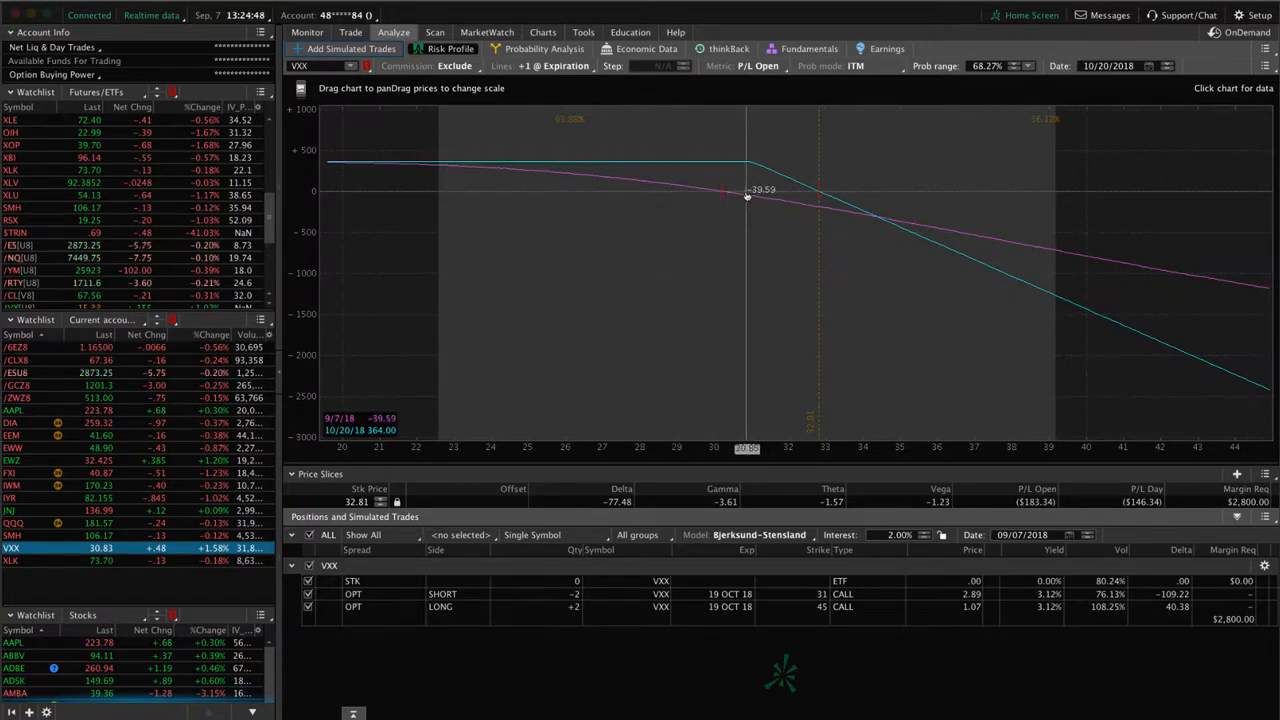
pyautogui.moveTo(672, 204)
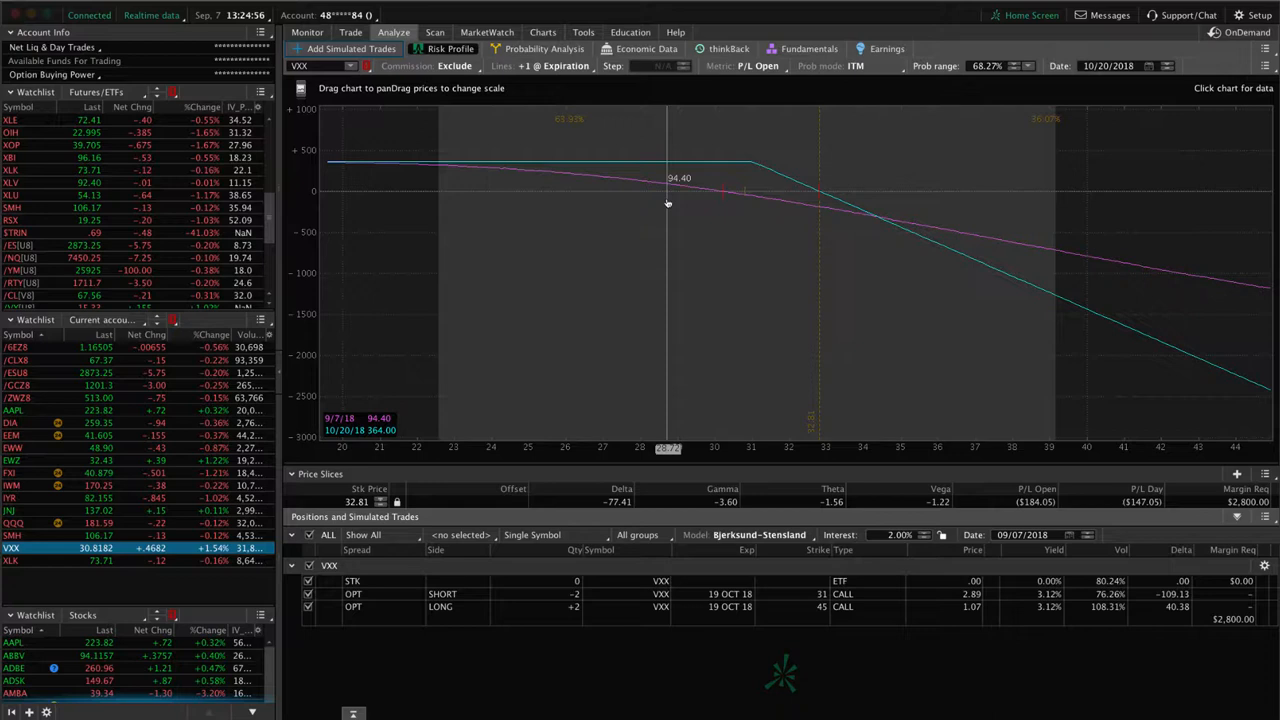
pyautogui.moveTo(764, 190)
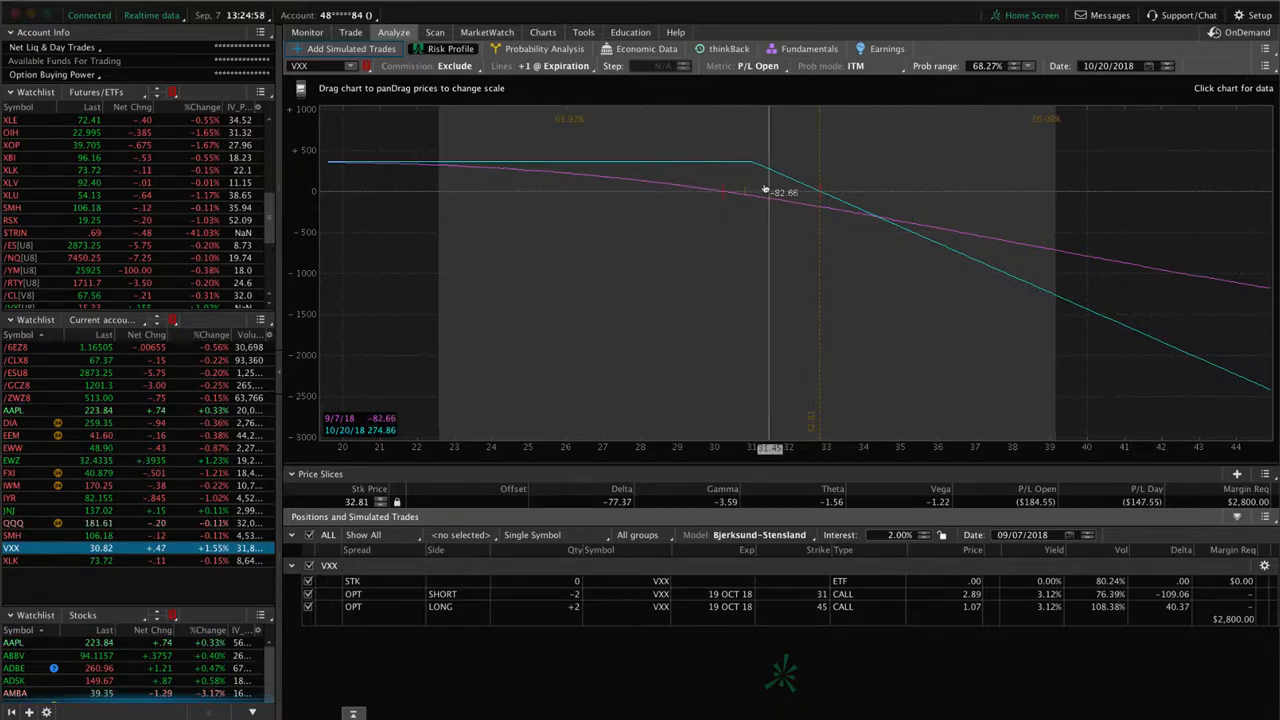
pyautogui.moveTo(730, 184)
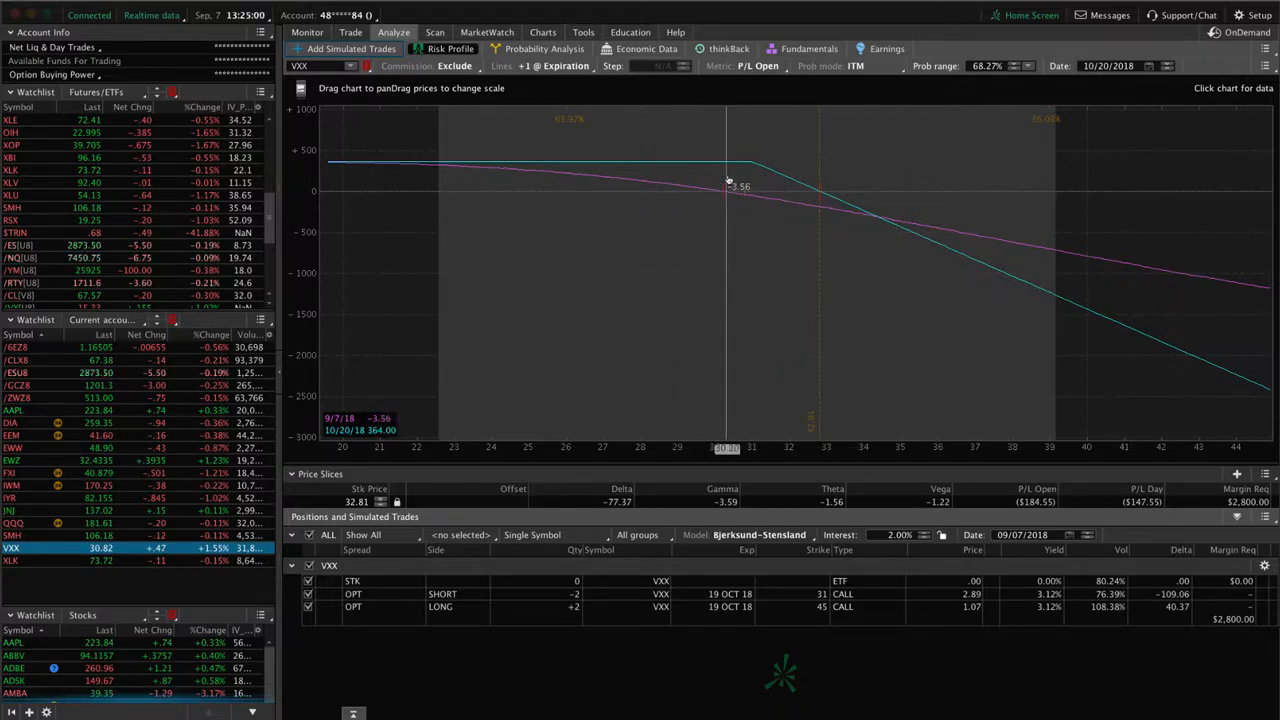
pyautogui.moveTo(656, 198)
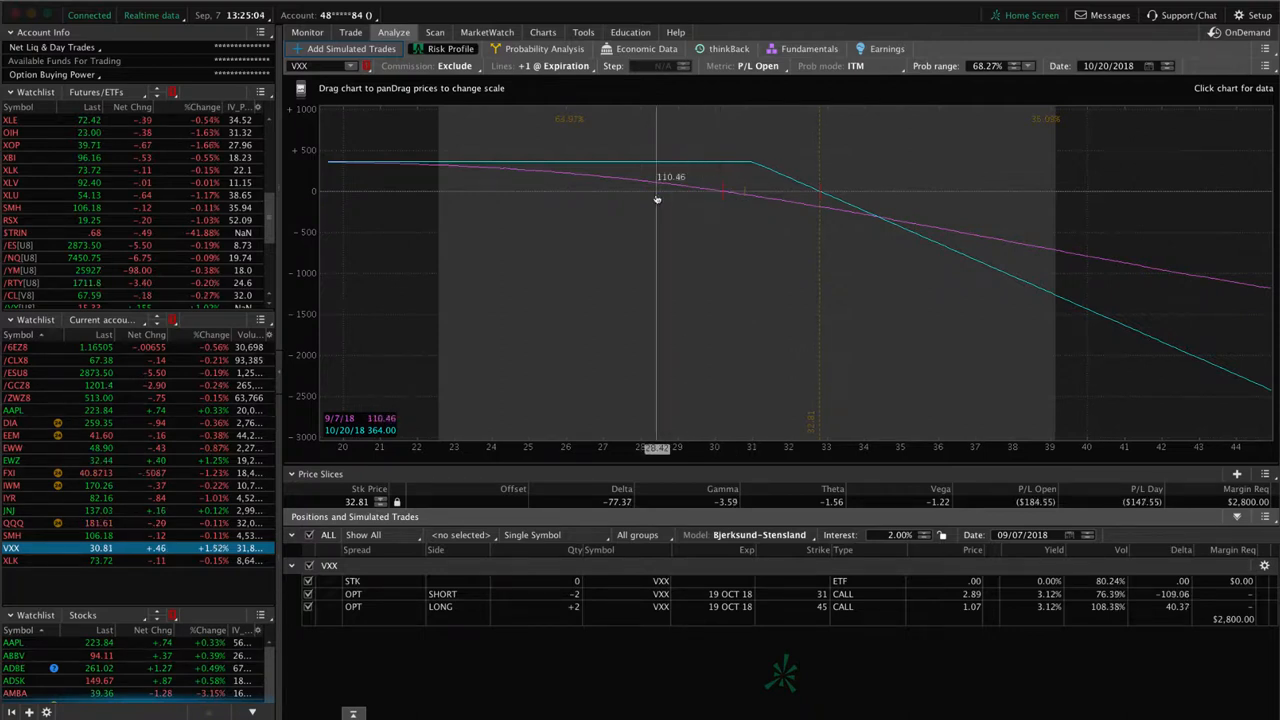
pyautogui.moveTo(744, 200)
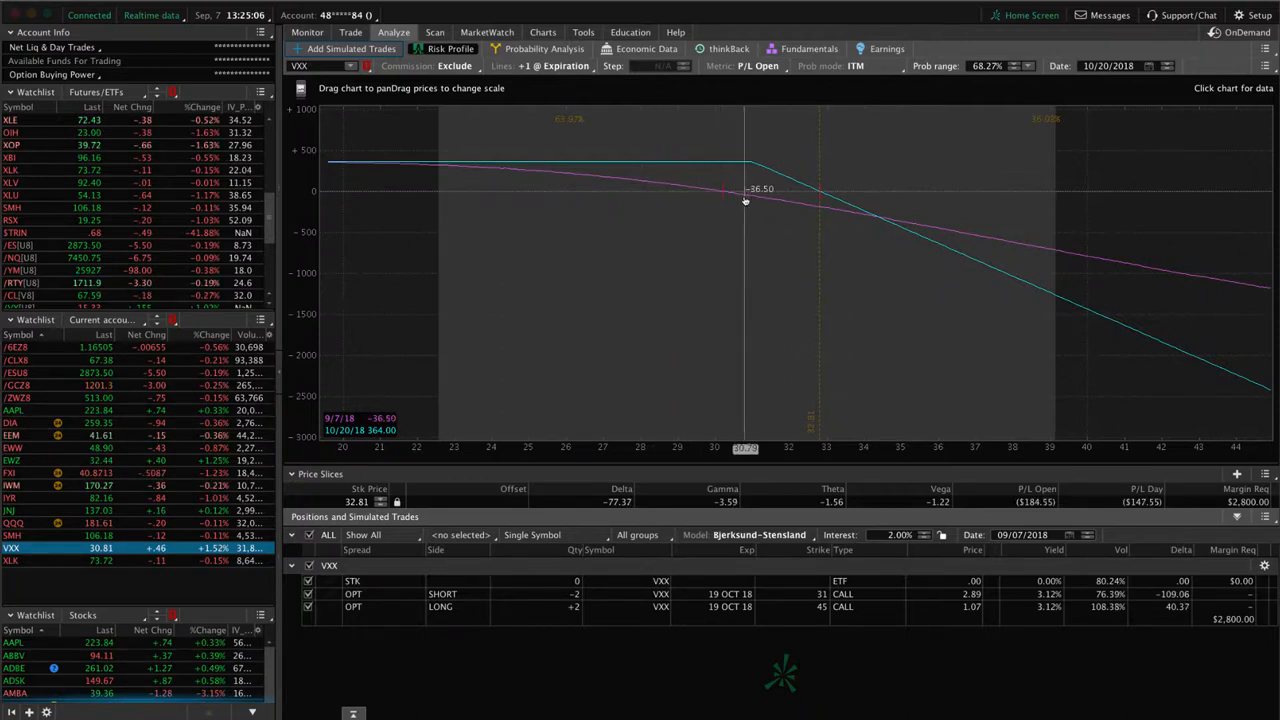
pyautogui.moveTo(884, 210)
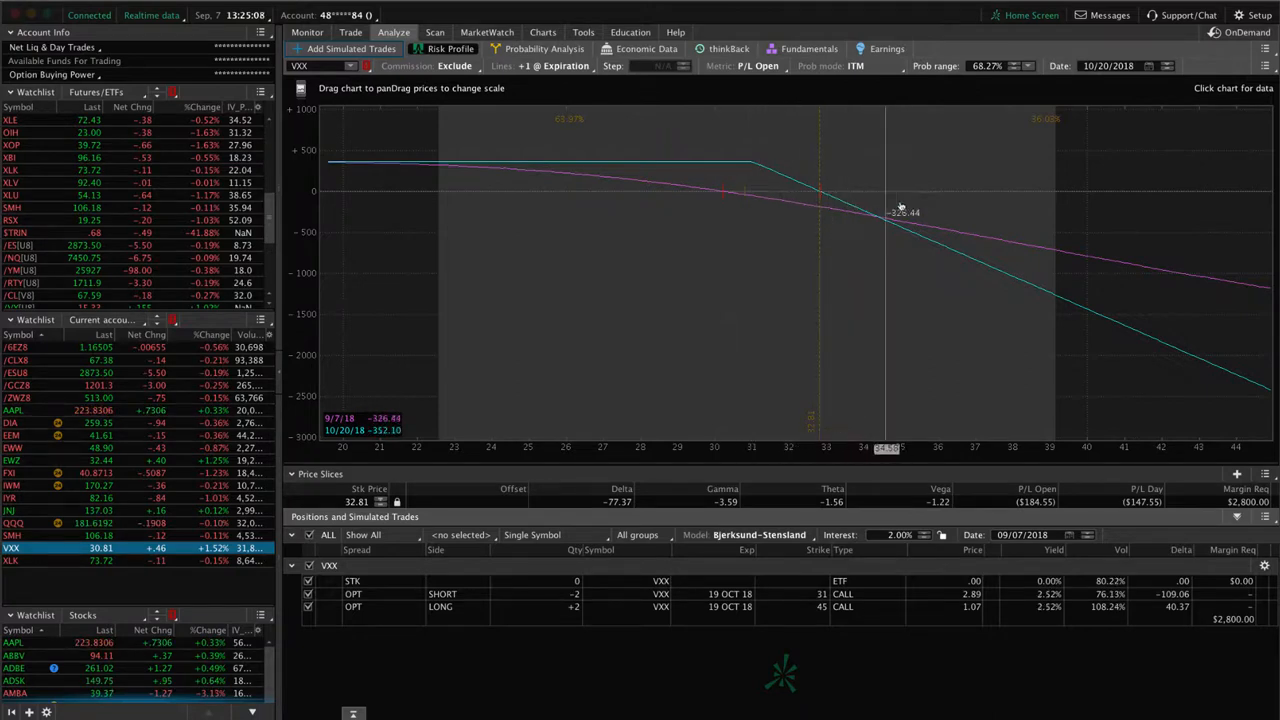
pyautogui.moveTo(856, 204)
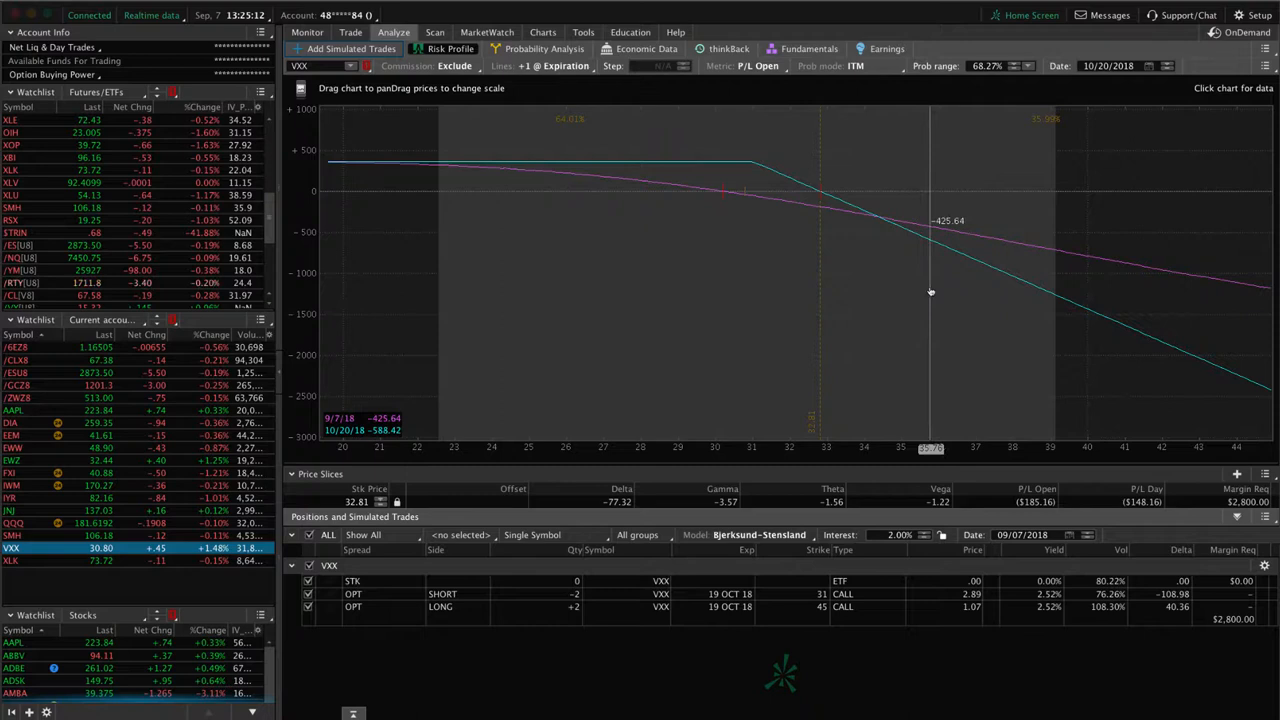
pyautogui.moveTo(930, 292); pyautogui.dragTo(708, 292)
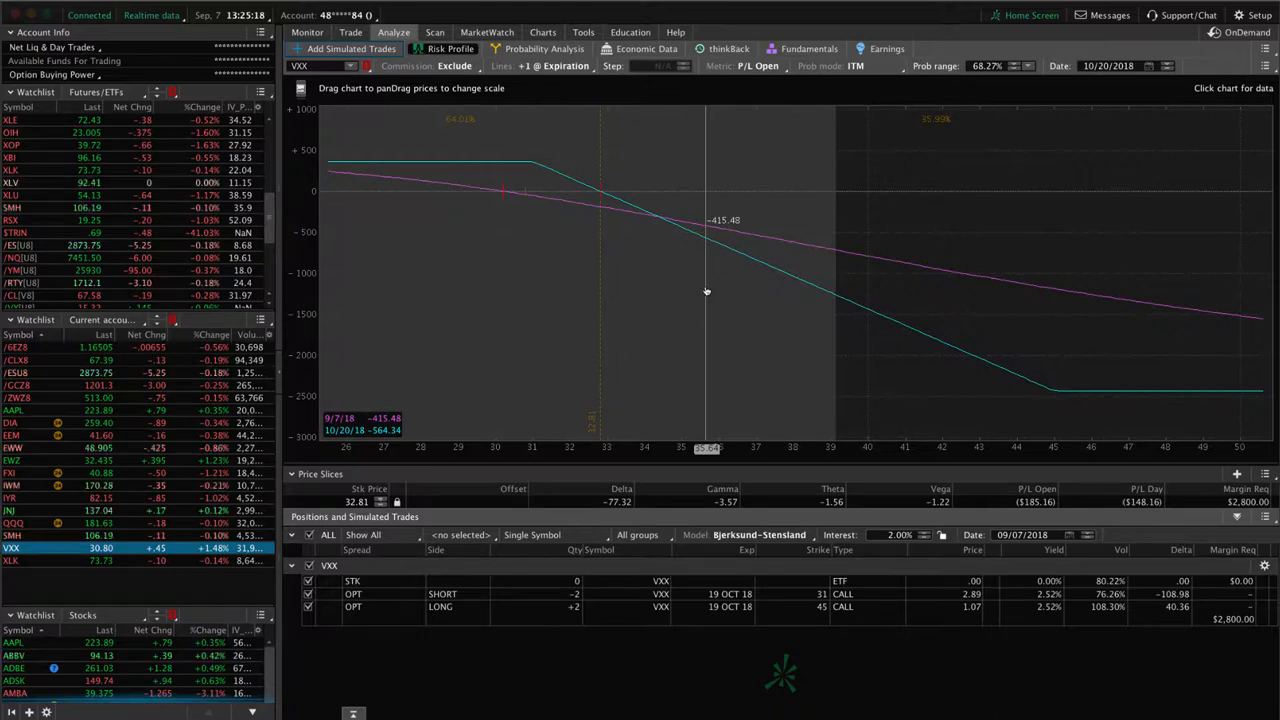
pyautogui.moveTo(716, 292)
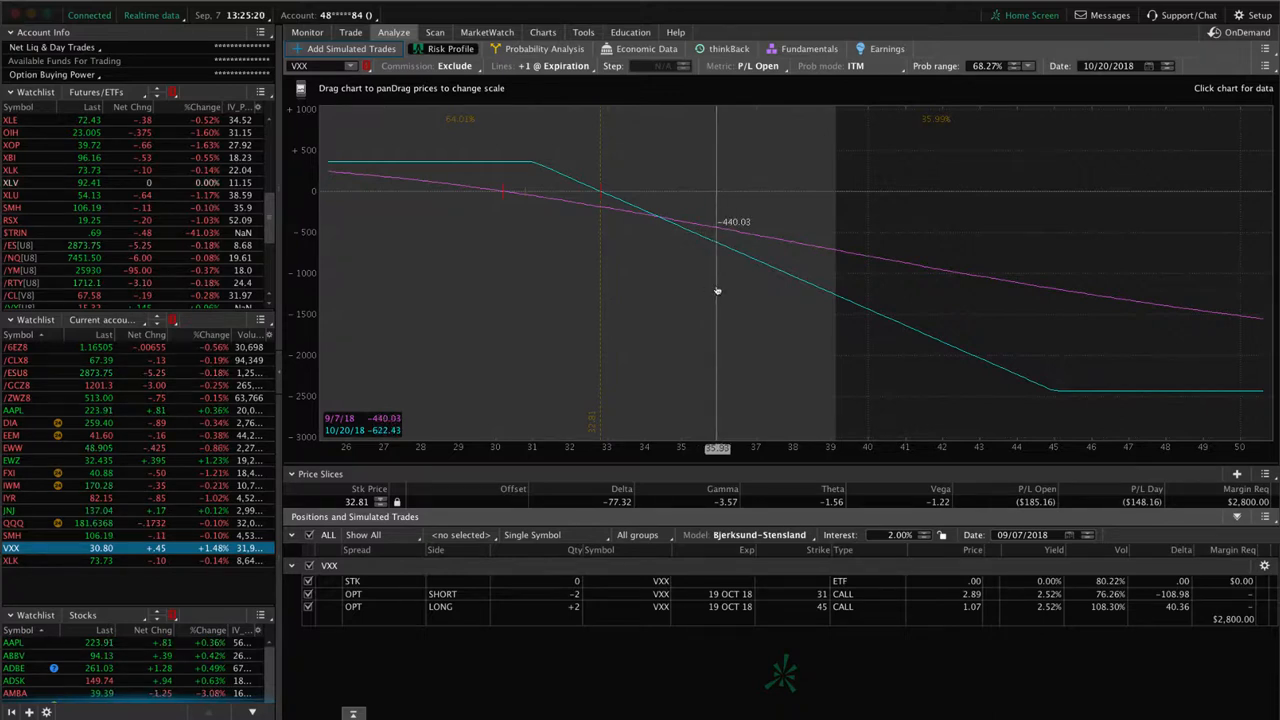
pyautogui.moveTo(470, 180)
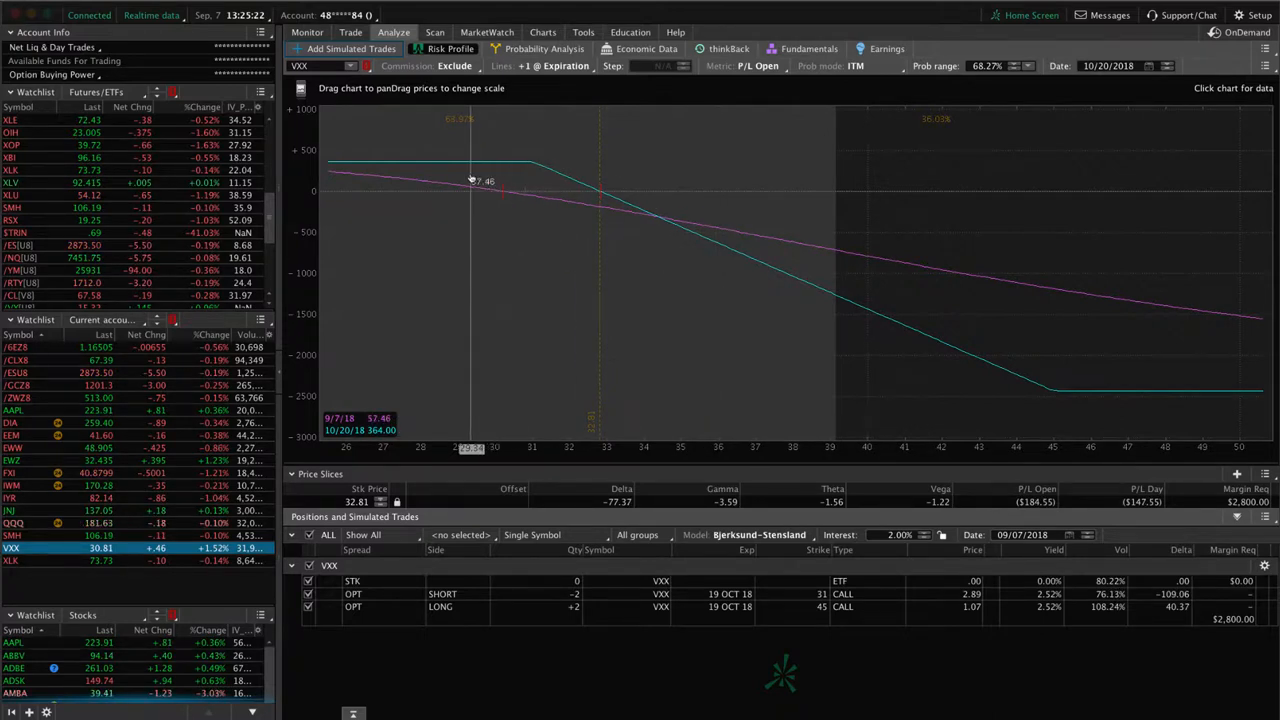
pyautogui.moveTo(1116, 374)
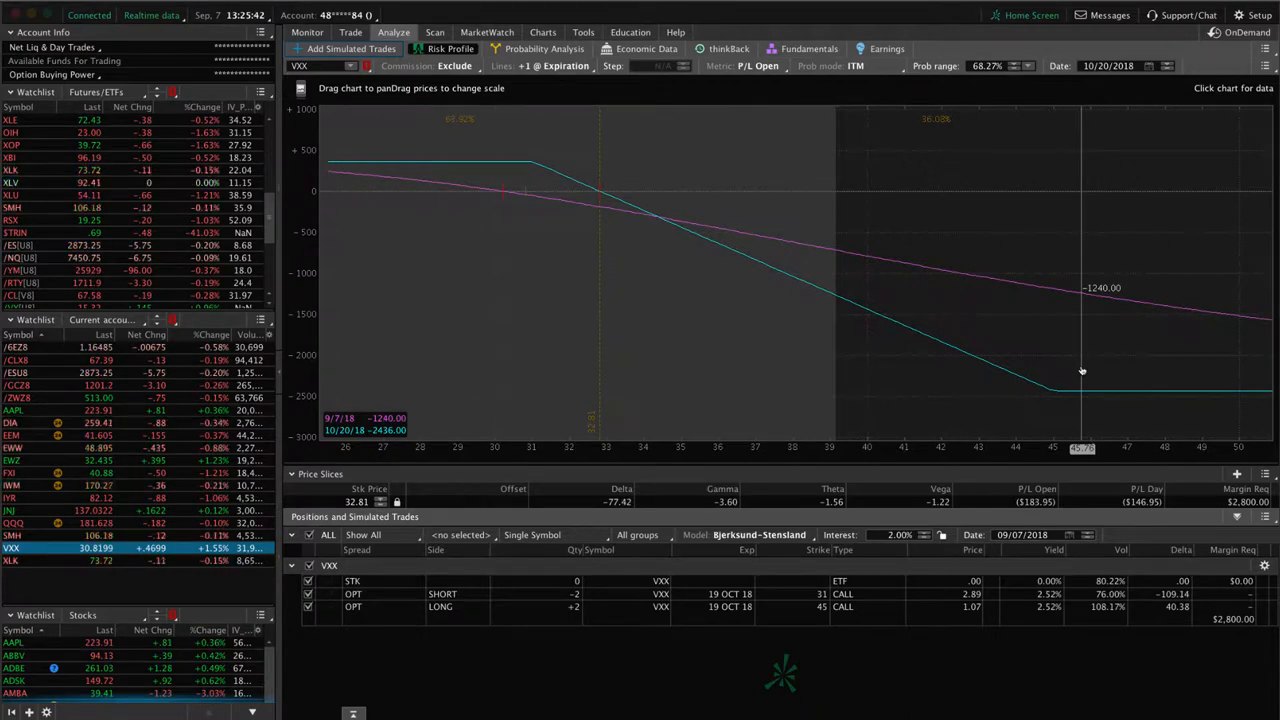
pyautogui.moveTo(748, 336)
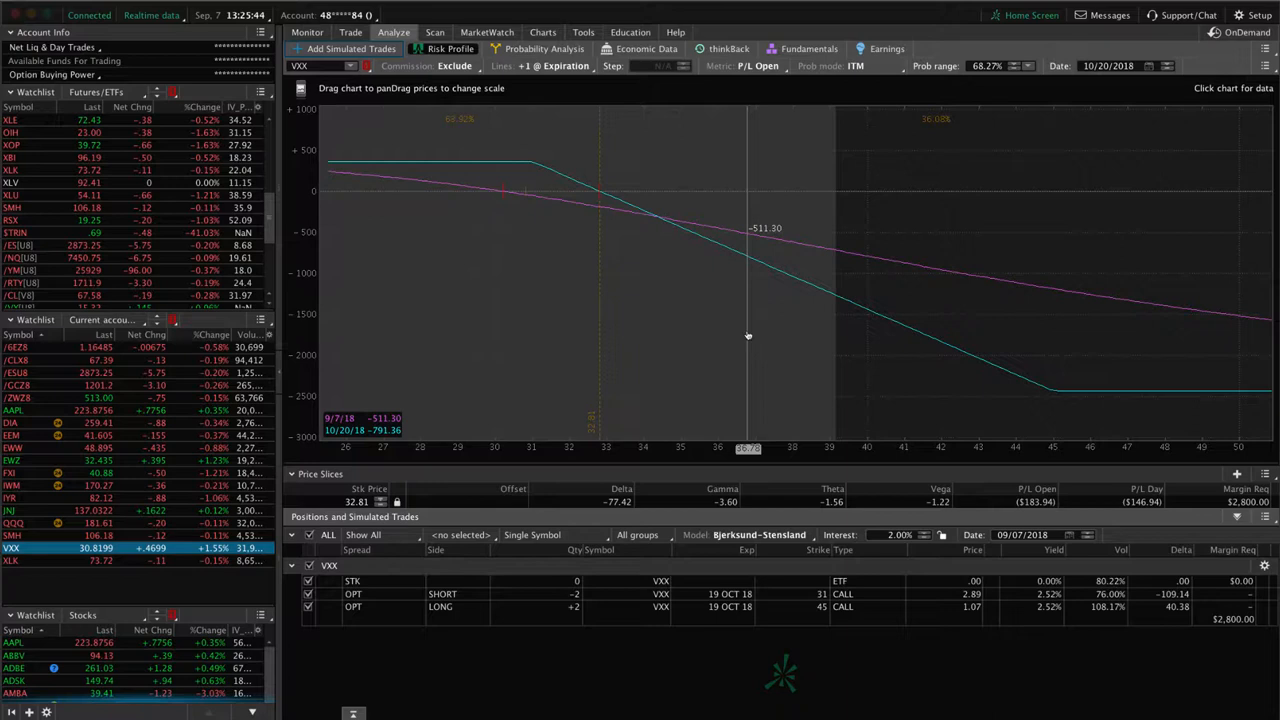
pyautogui.moveTo(528, 198)
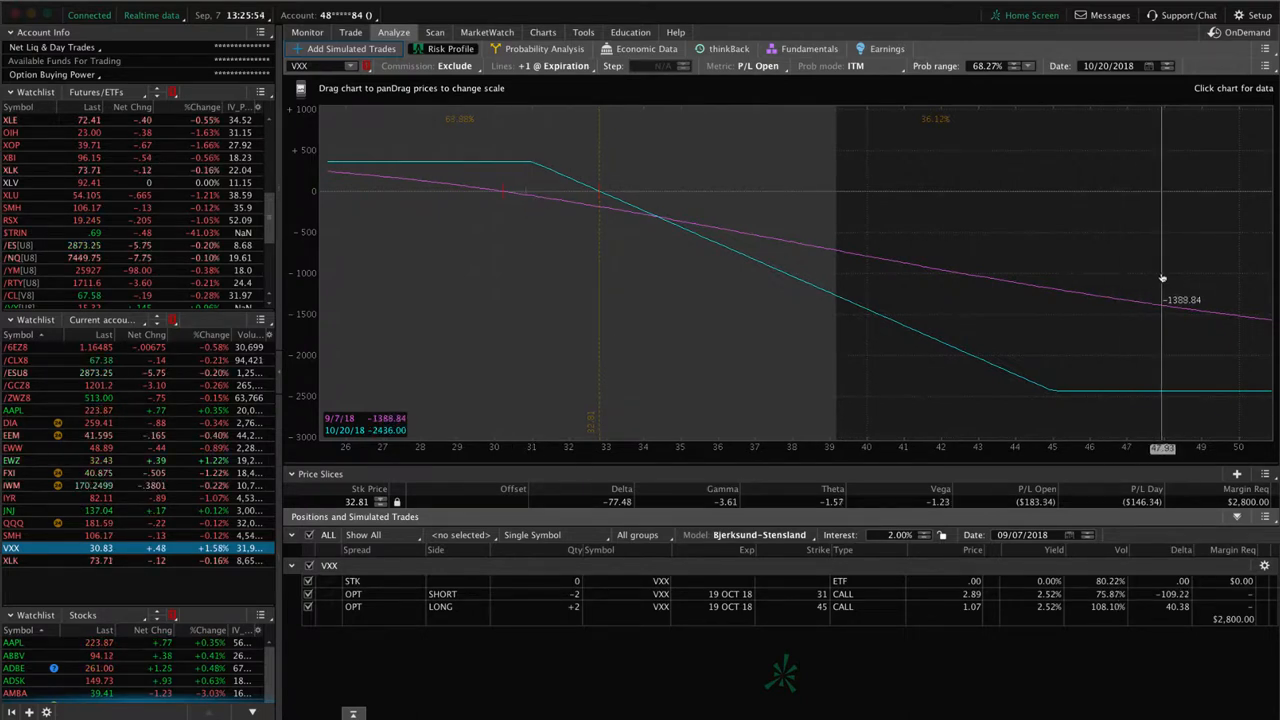
pyautogui.moveTo(1164, 358)
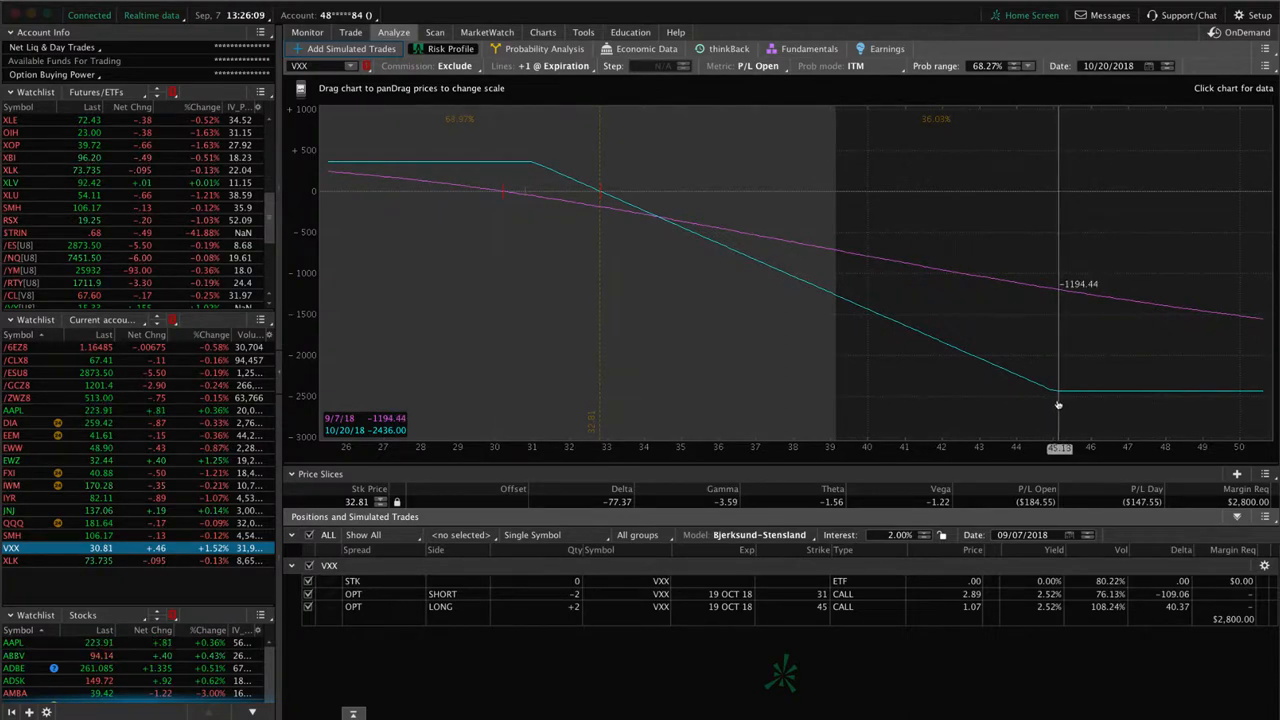
pyautogui.moveTo(1156, 404)
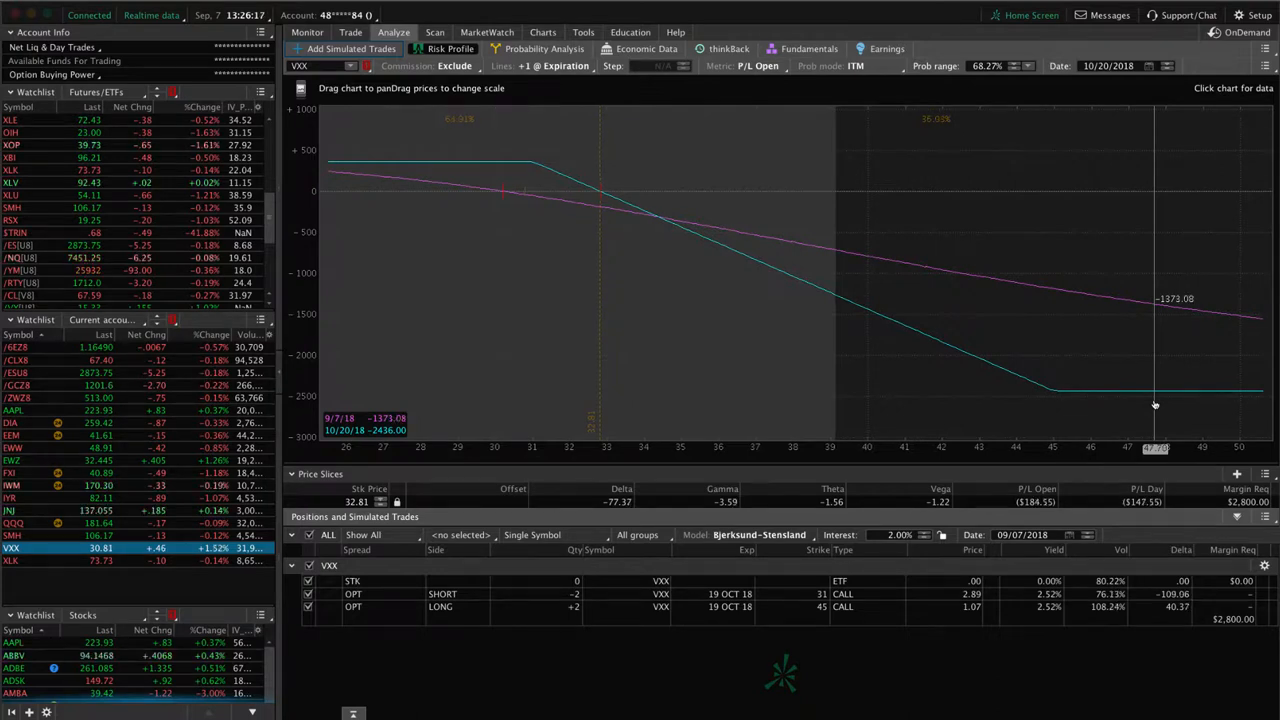
pyautogui.moveTo(588, 312)
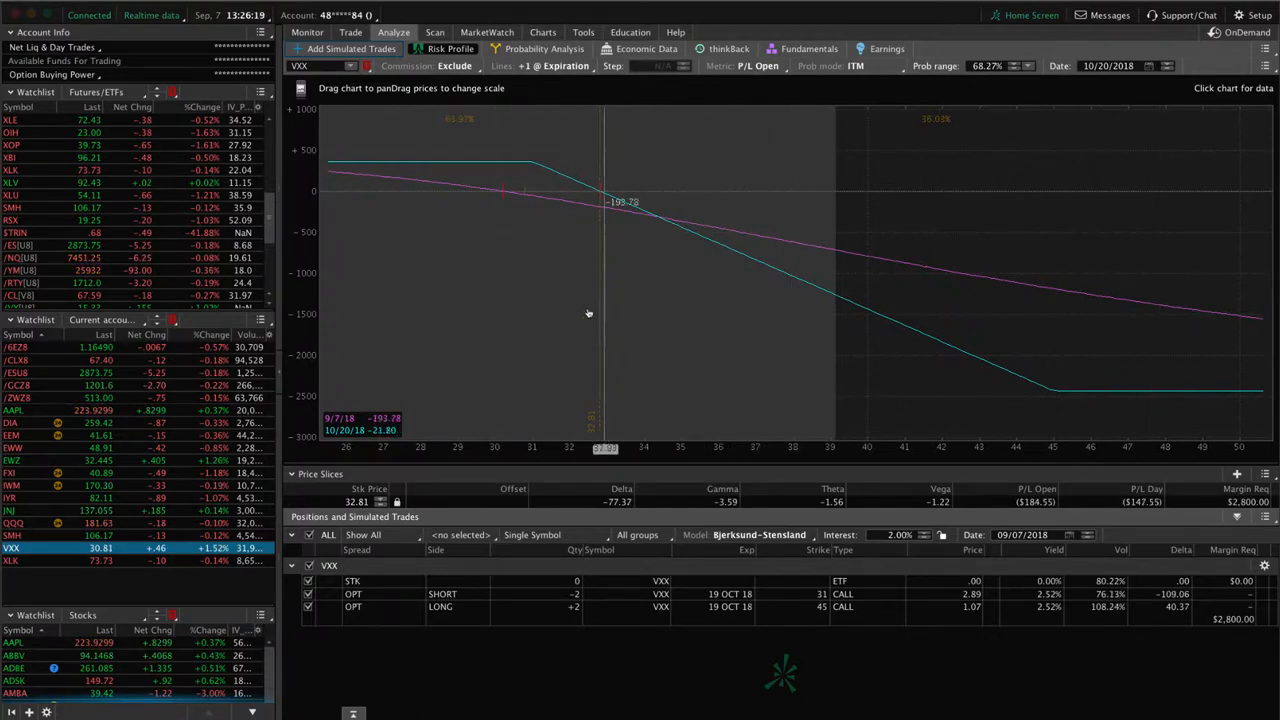
pyautogui.moveTo(1100, 360)
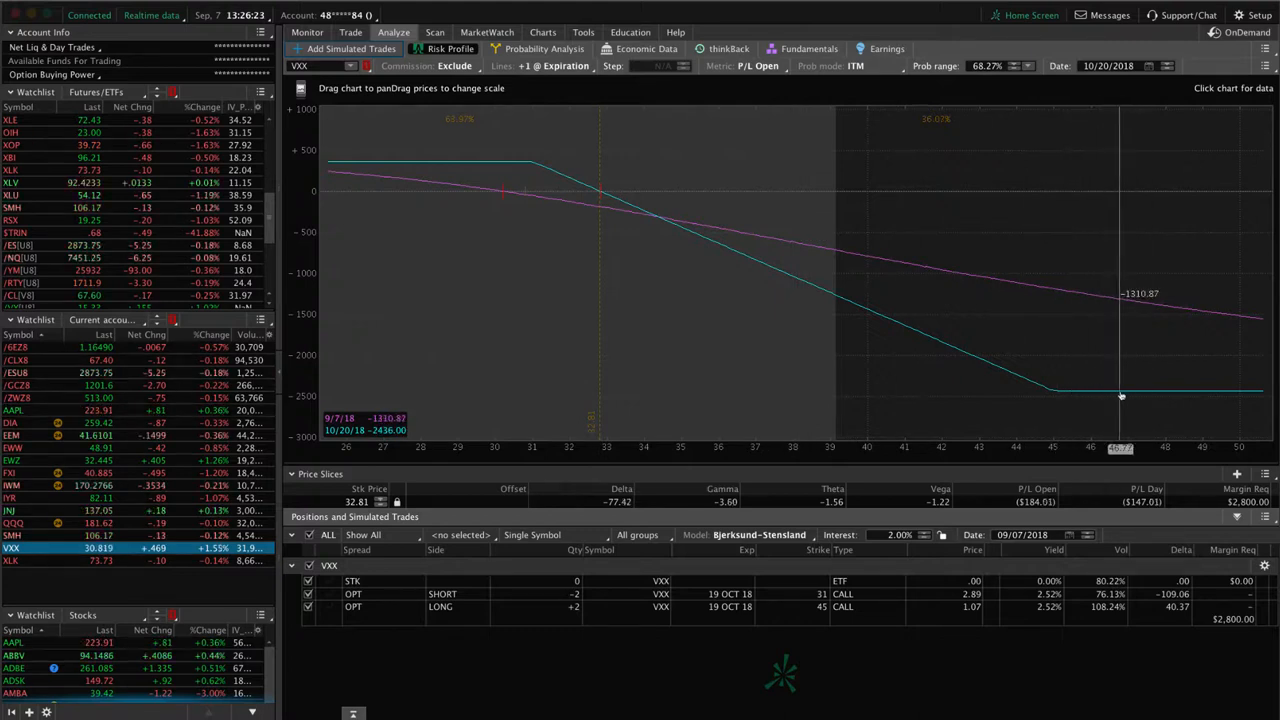
pyautogui.moveTo(1140, 396)
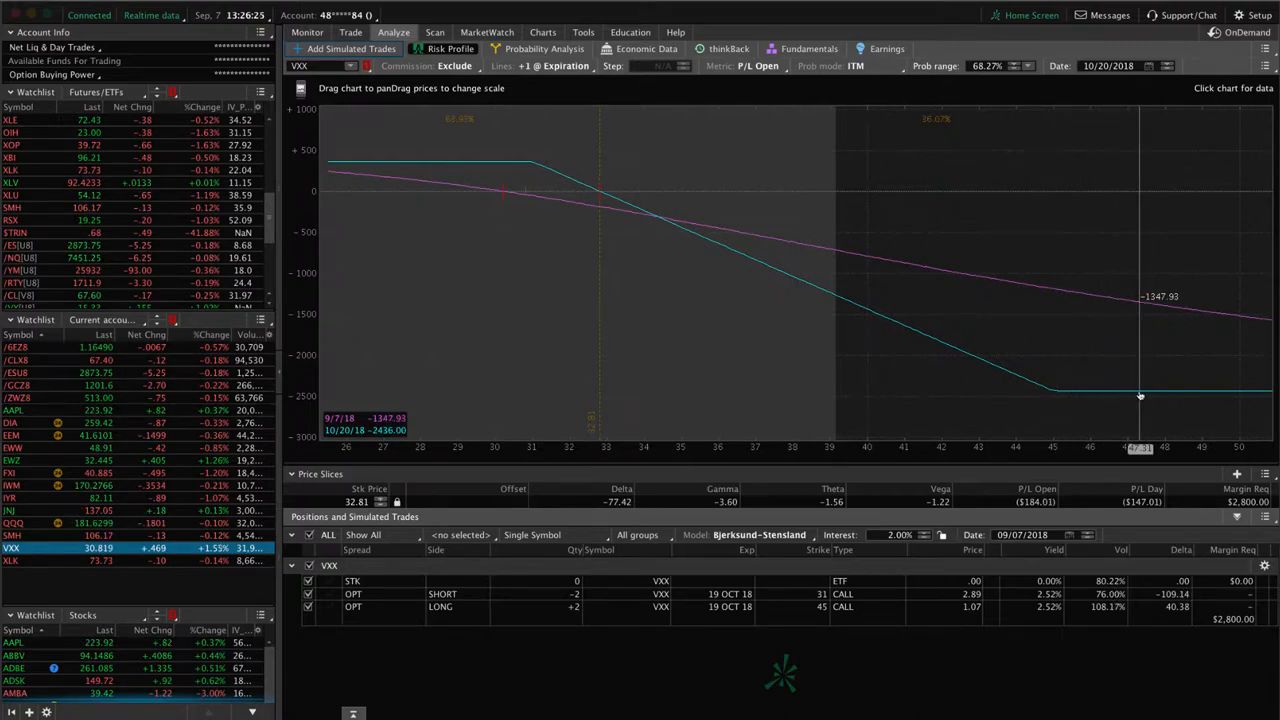
pyautogui.moveTo(1096, 396)
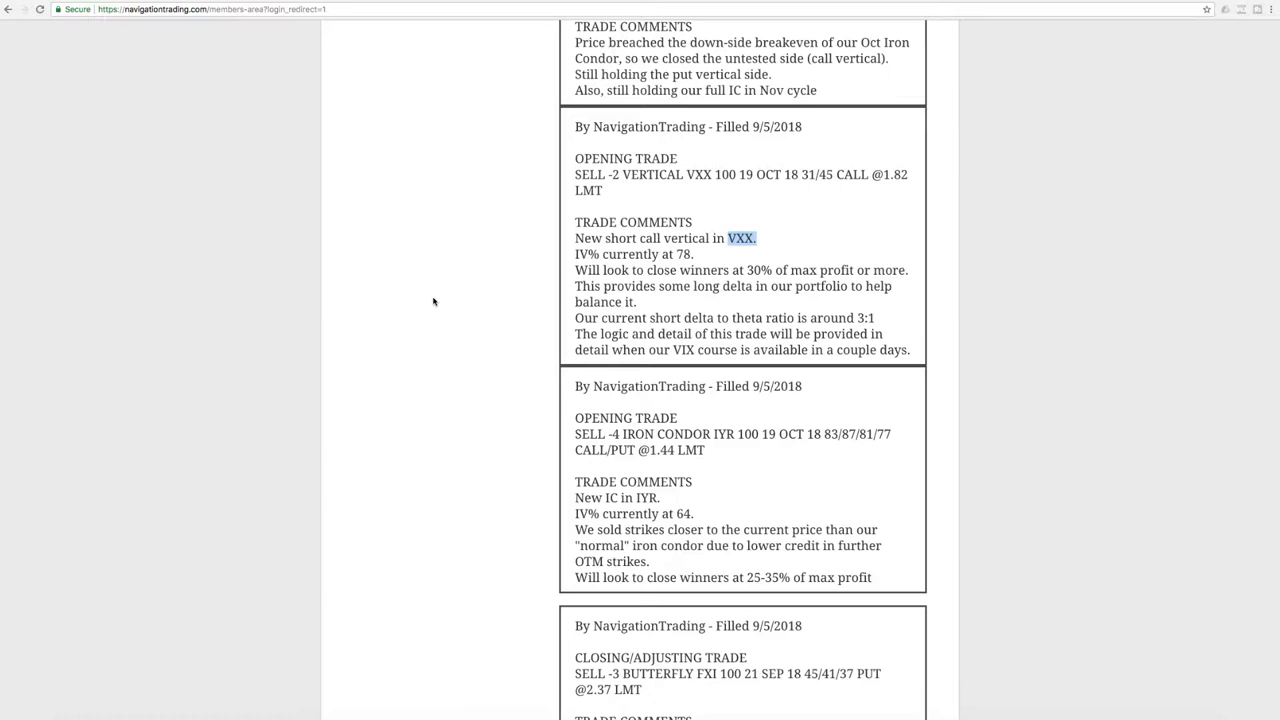
# - Scroll up to the 9/6/2018 /ZWZ8 call vertical closing alert
pyautogui.scroll(3)
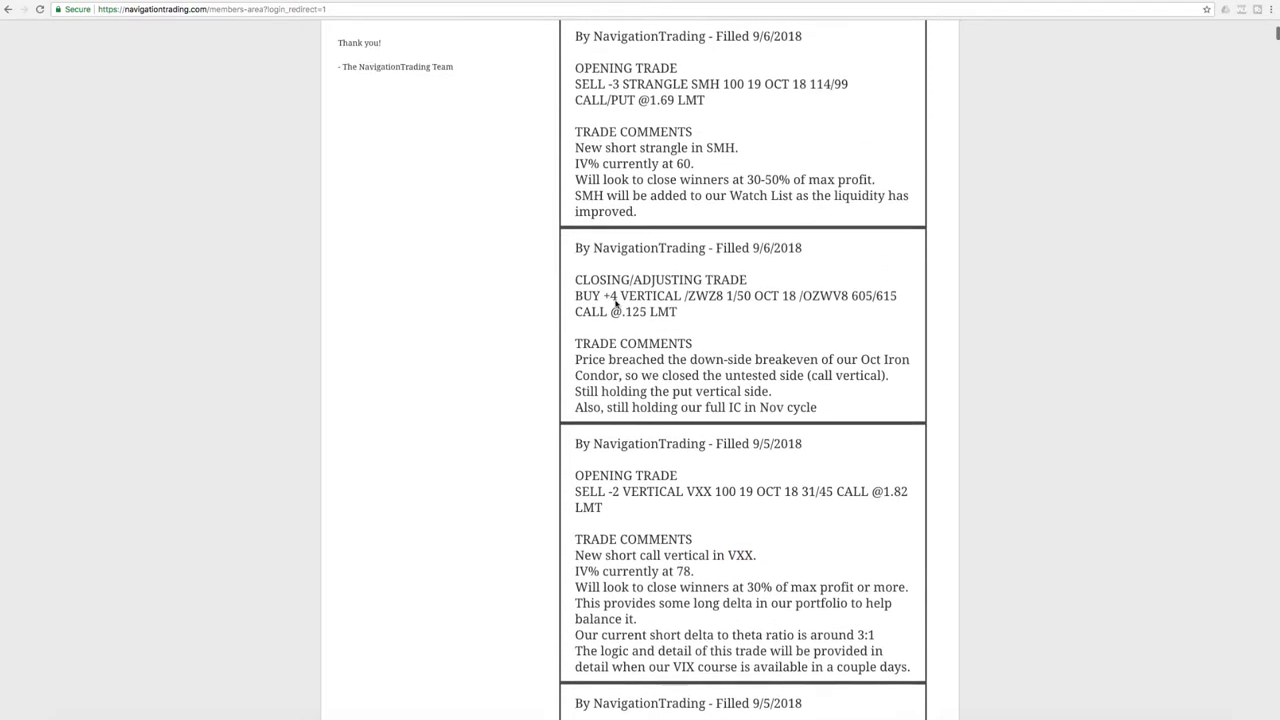
pyautogui.scroll(3)
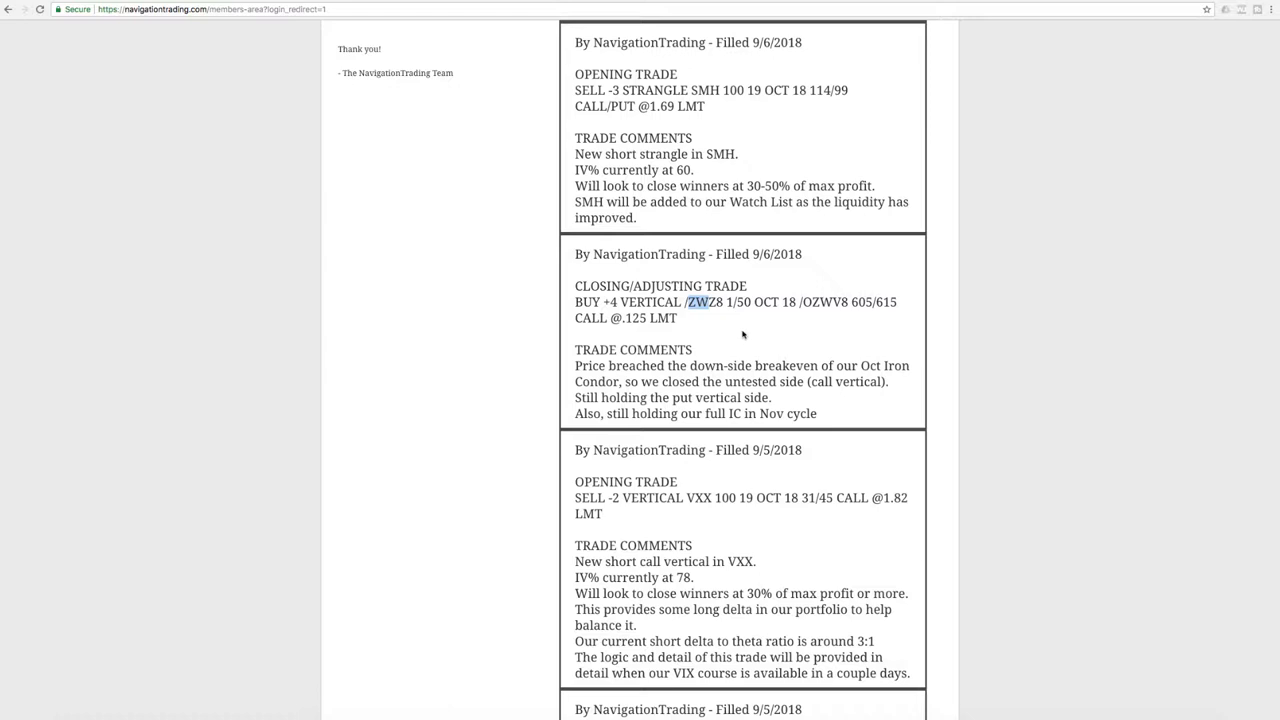
pyautogui.moveTo(850, 376)
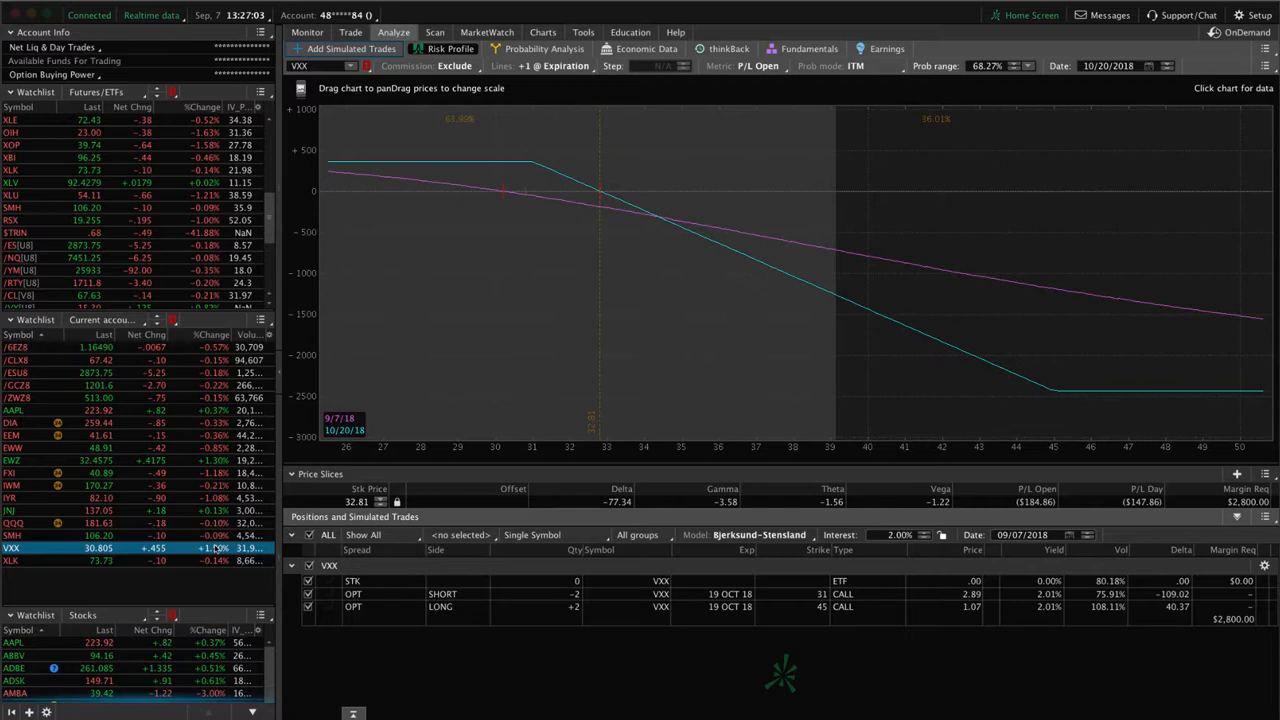
# - Select /ZWZ8, include all its iron-condor legs in the risk profile, then move to /GCZ8
pyautogui.click(16, 398)
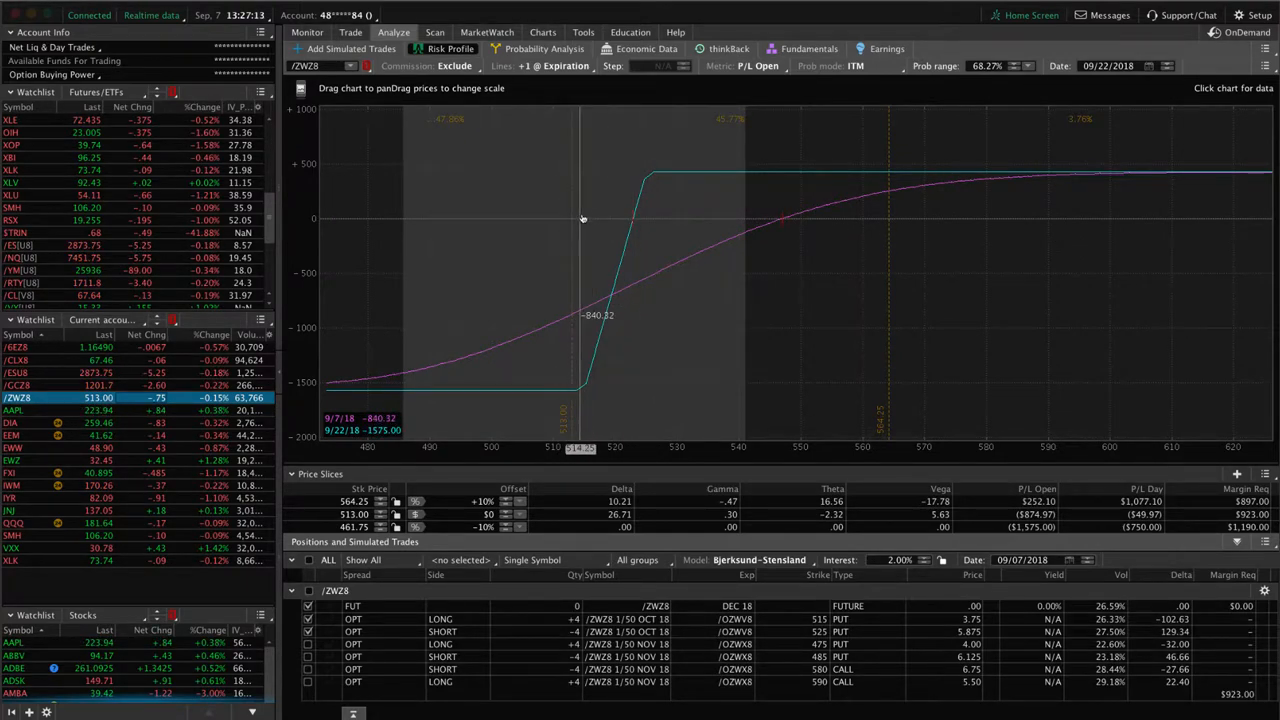
pyautogui.moveTo(576, 220)
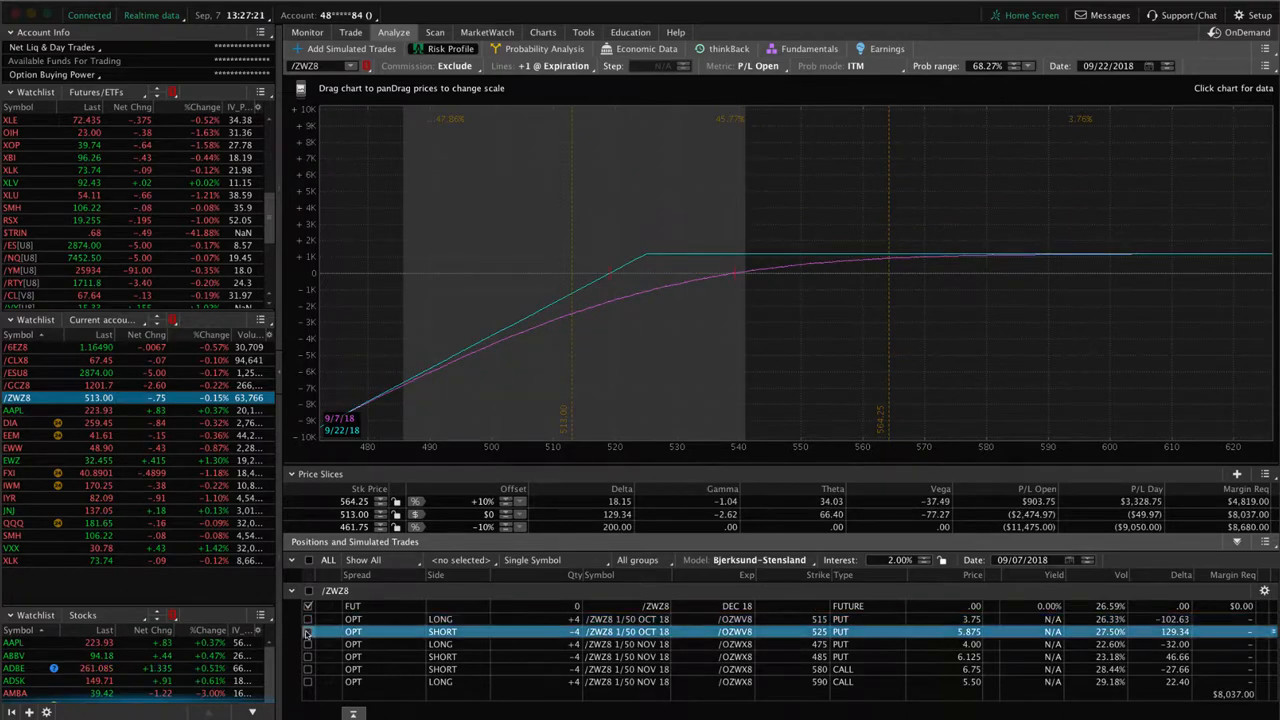
pyautogui.click(308, 668)
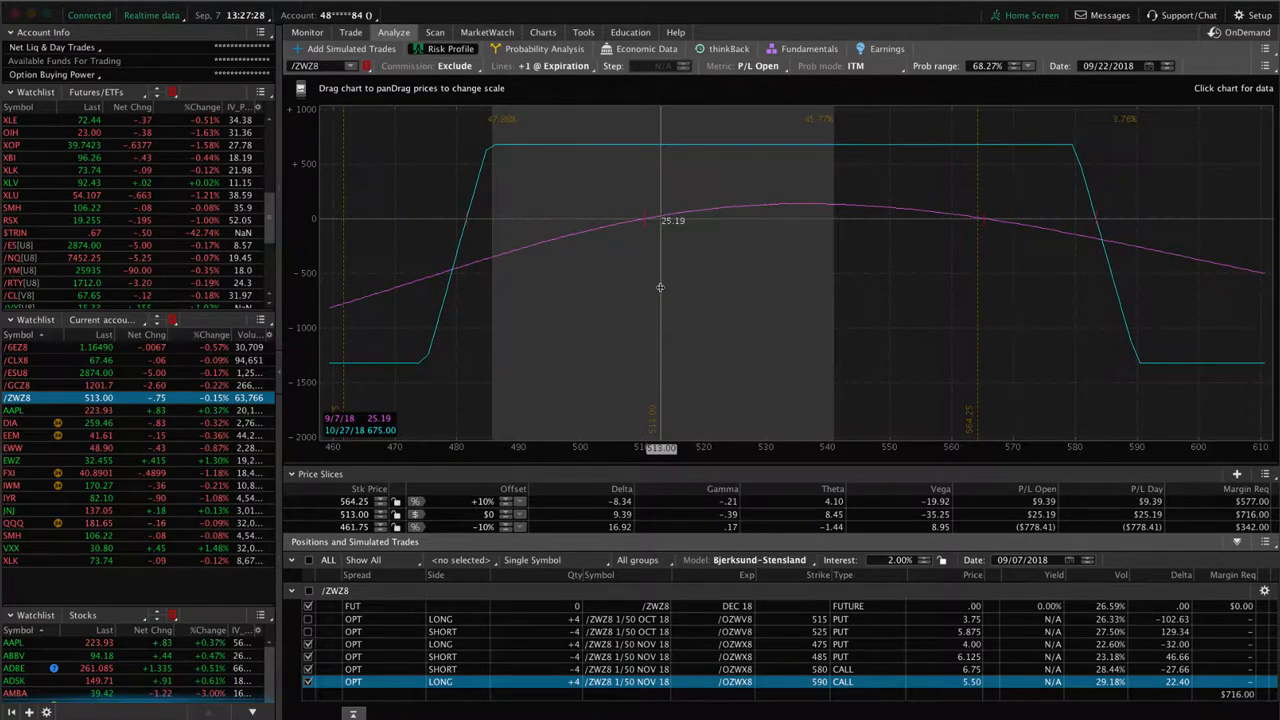
pyautogui.moveTo(720, 290)
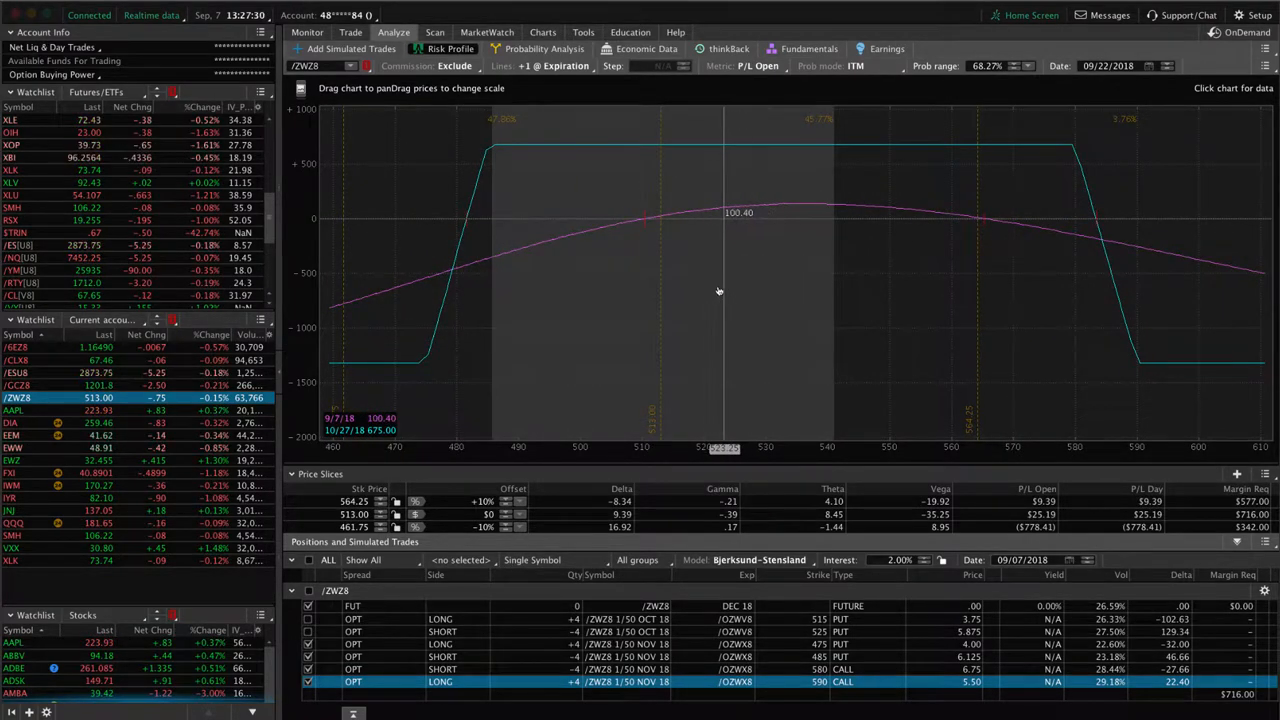
pyautogui.moveTo(708, 302)
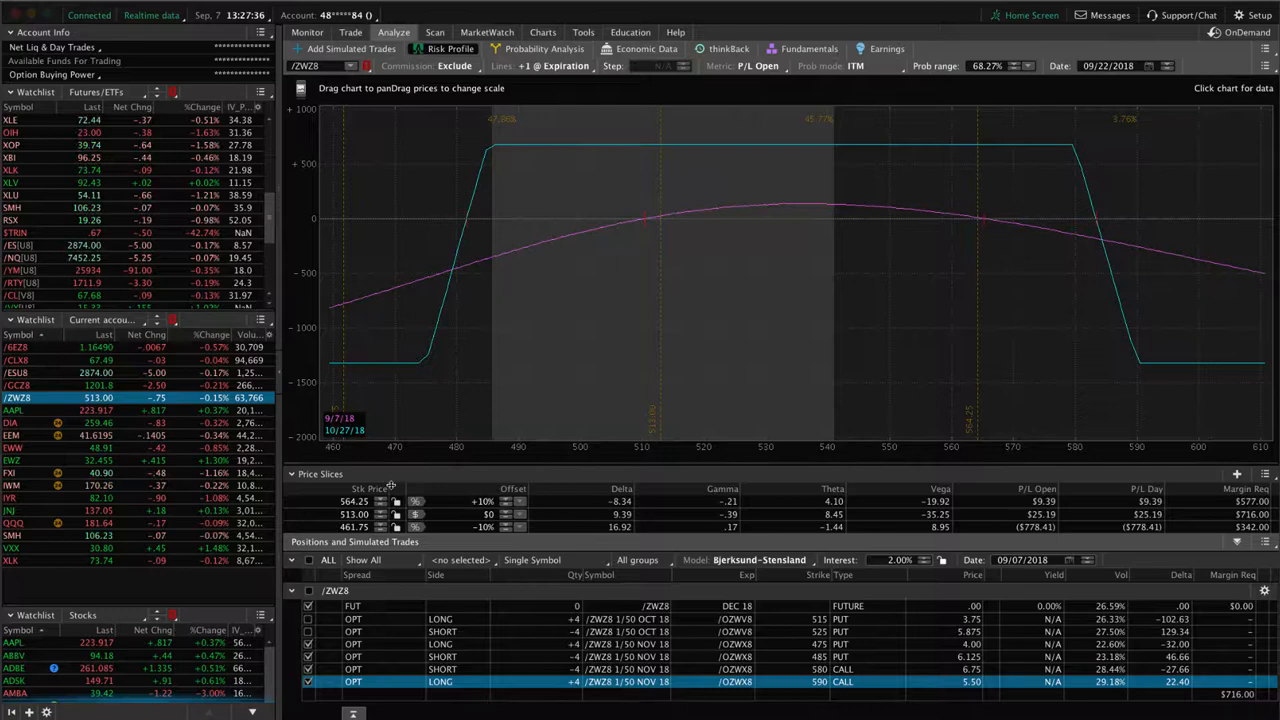
pyautogui.click(16, 384)
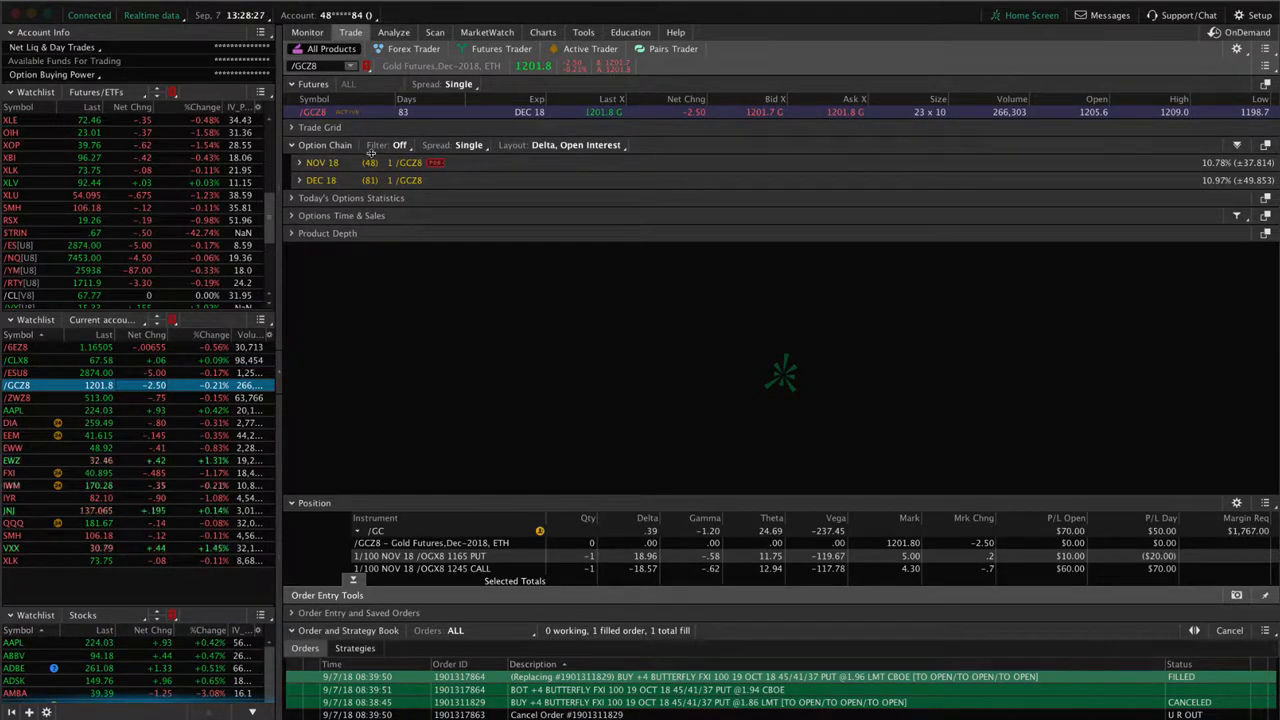
pyautogui.moveTo(372, 162)
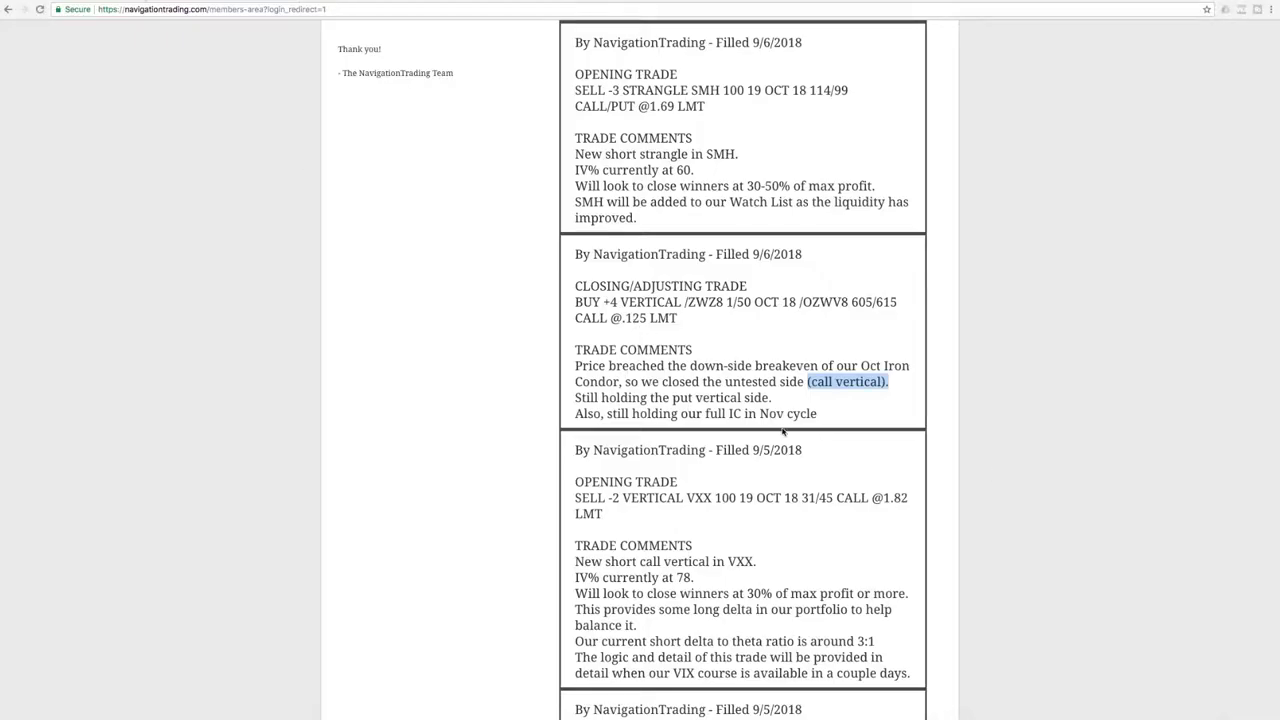
# - Scroll up and highlight the SMH ticker in the short strangle alert
pyautogui.scroll(3)
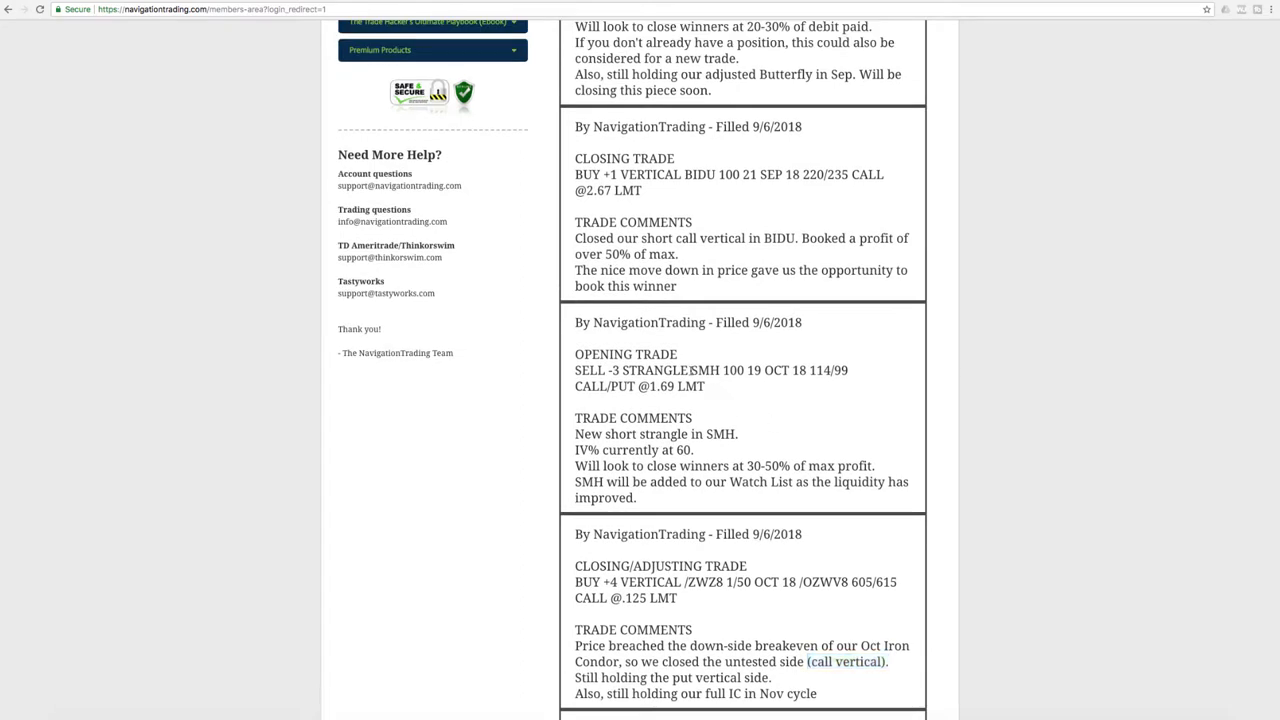
pyautogui.doubleClick(704, 370)
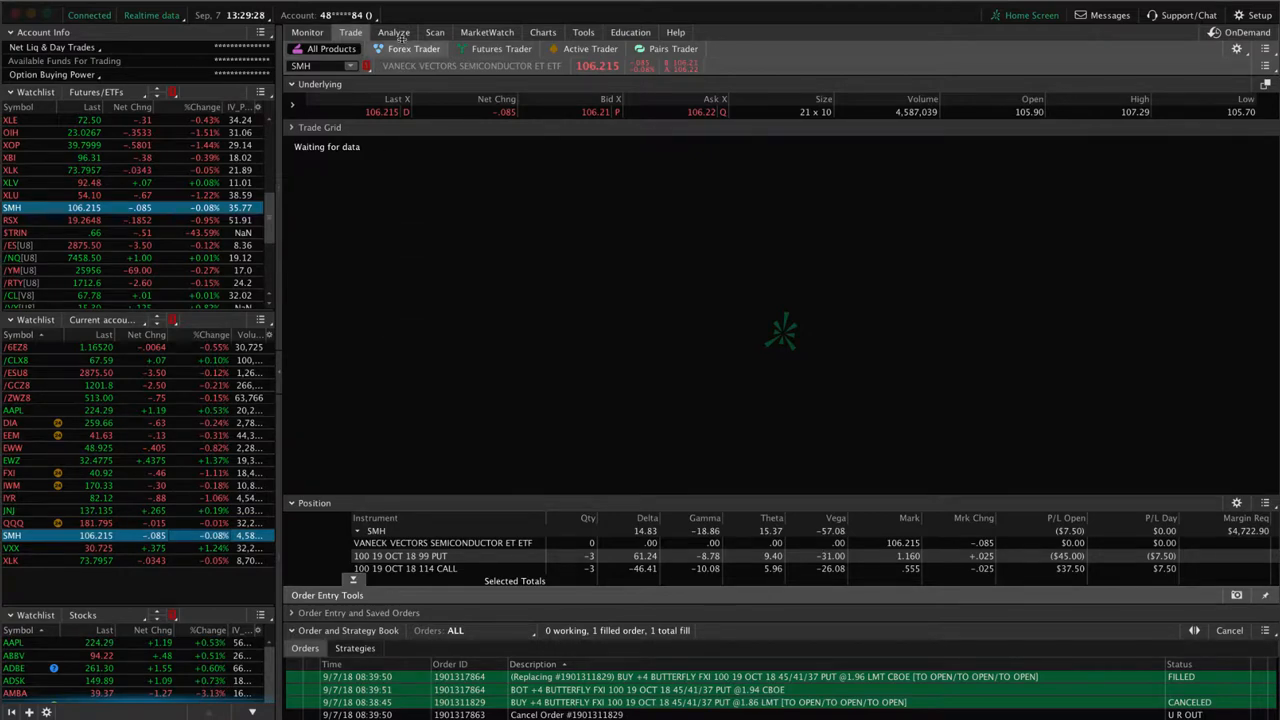
# - Review the SMH Oct 18 short strangle risk profile and its daily chart, dismissing the iCloud popup
pyautogui.click(394, 32)
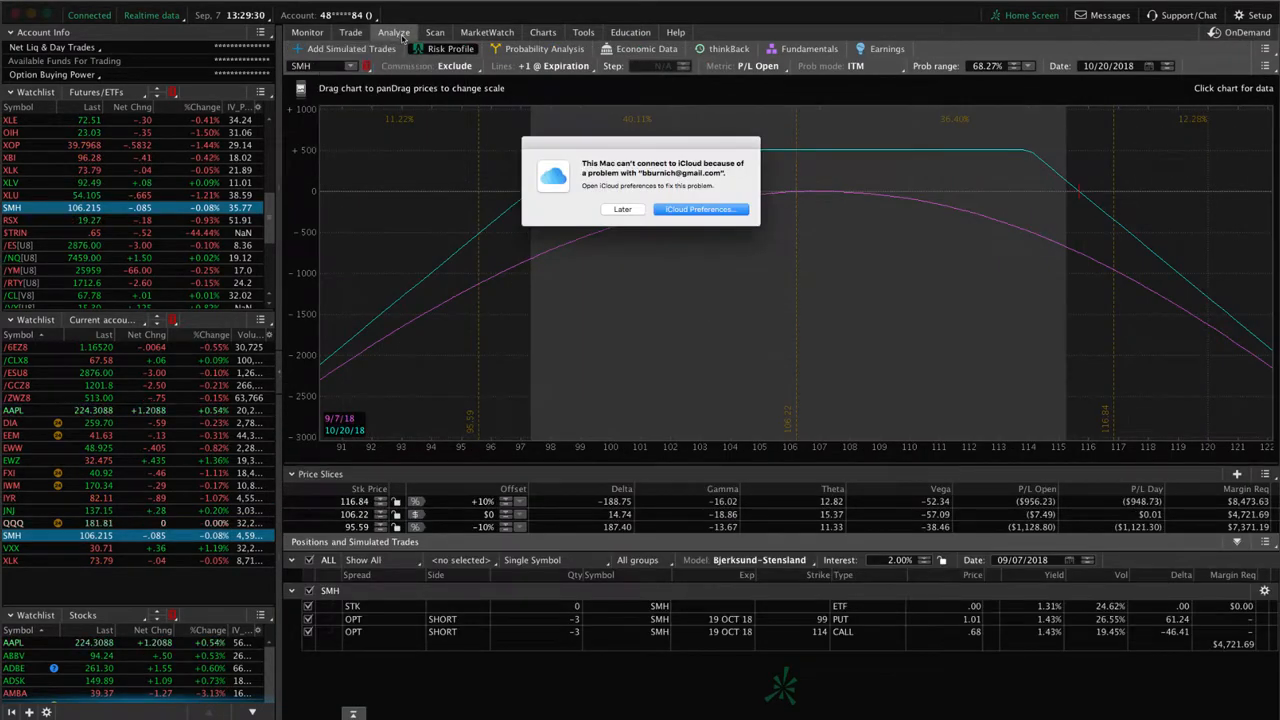
pyautogui.click(622, 210)
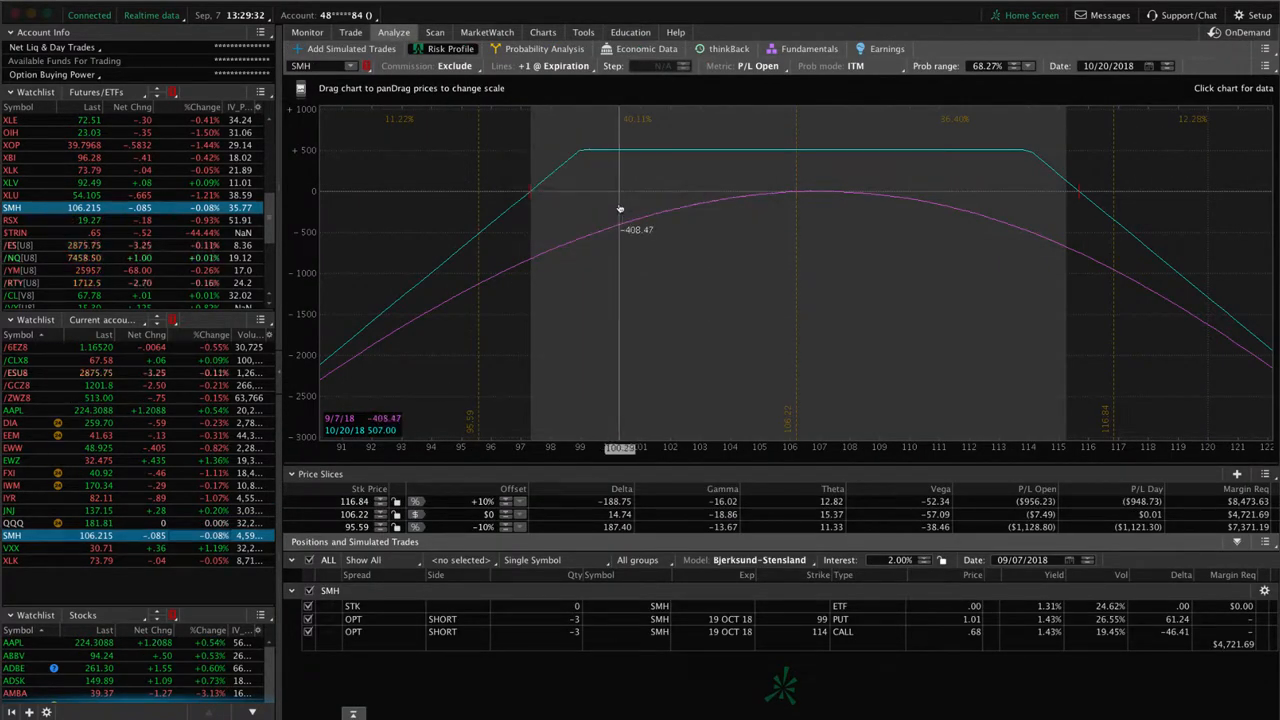
pyautogui.moveTo(640, 210)
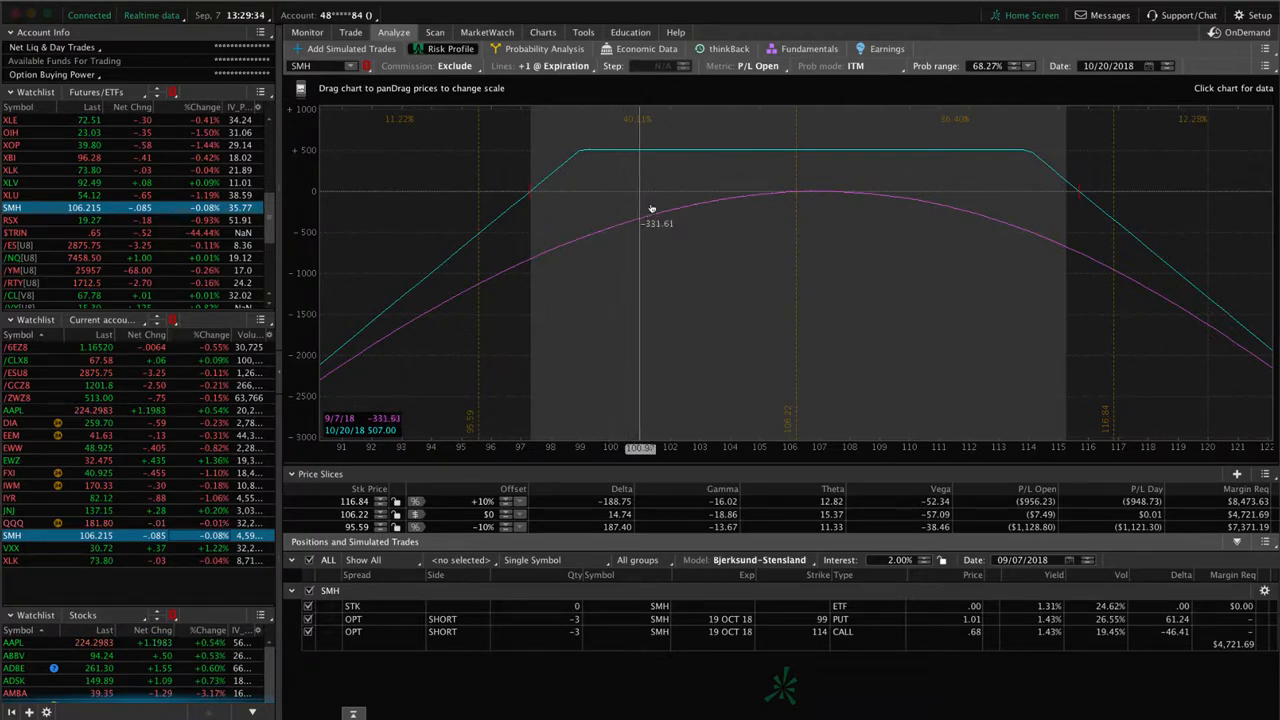
pyautogui.moveTo(796, 198)
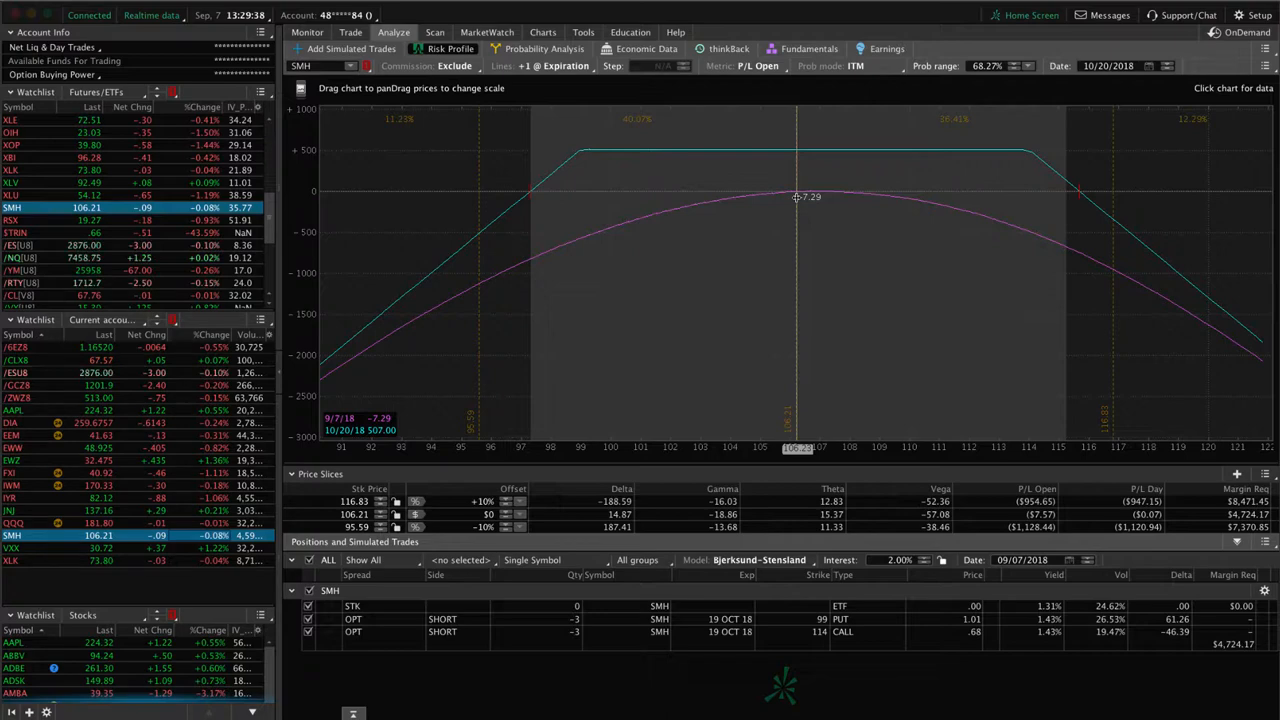
pyautogui.click(542, 32)
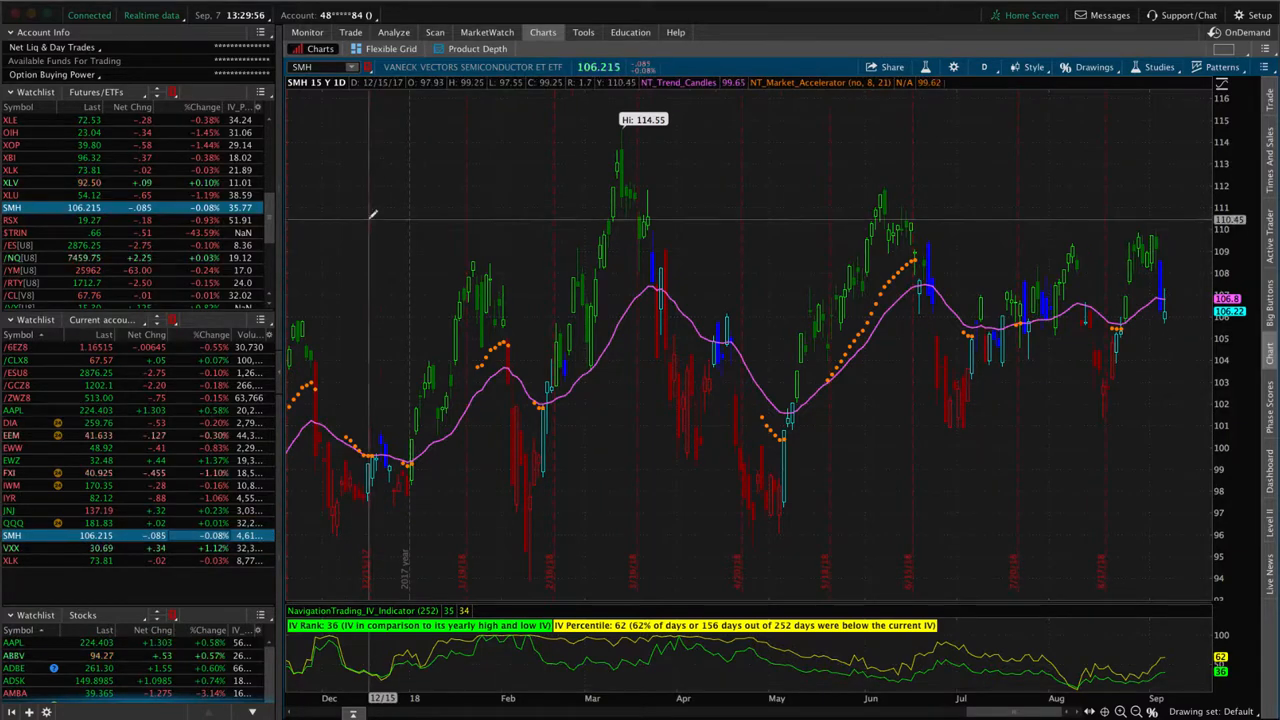
pyautogui.click(392, 32)
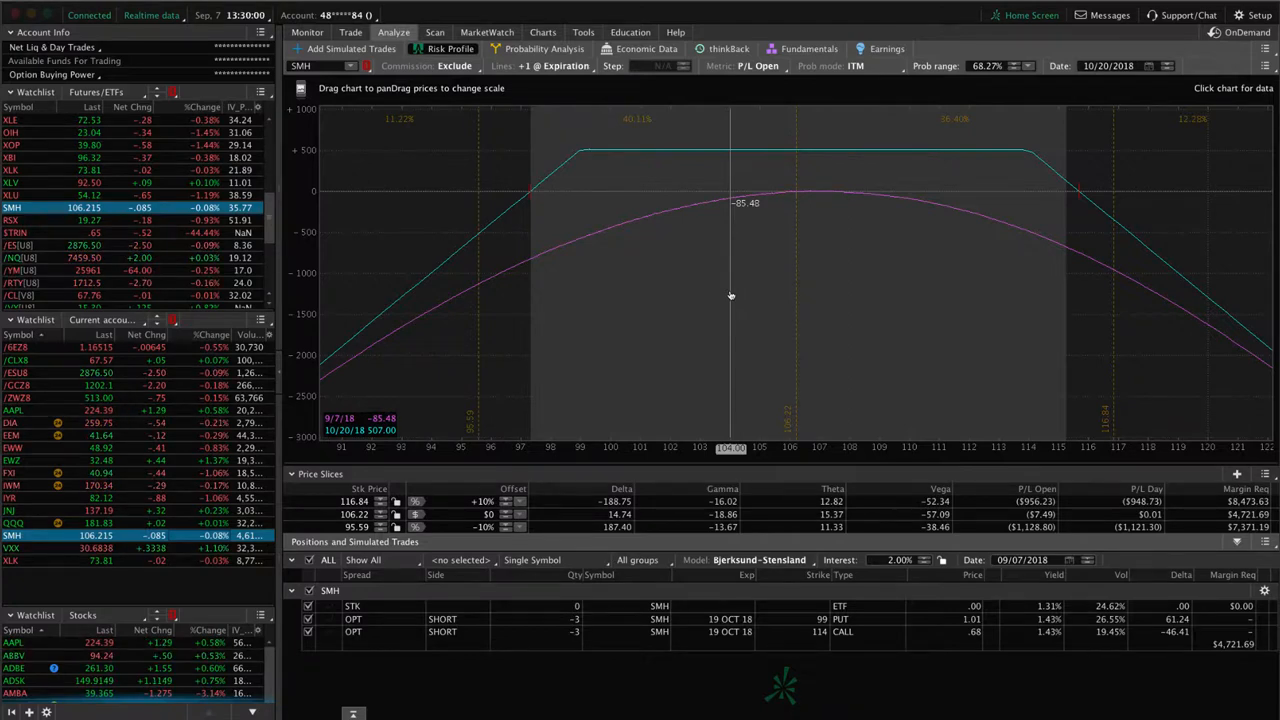
pyautogui.moveTo(396, 400)
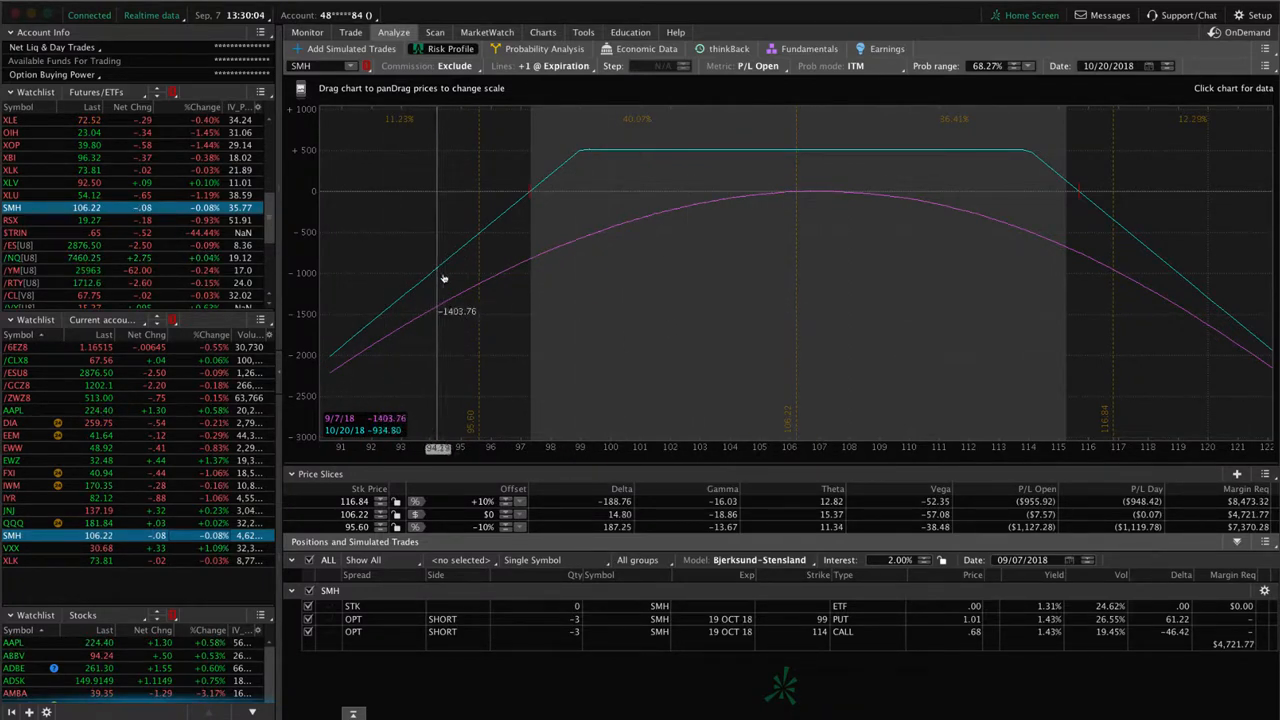
pyautogui.moveTo(500, 298)
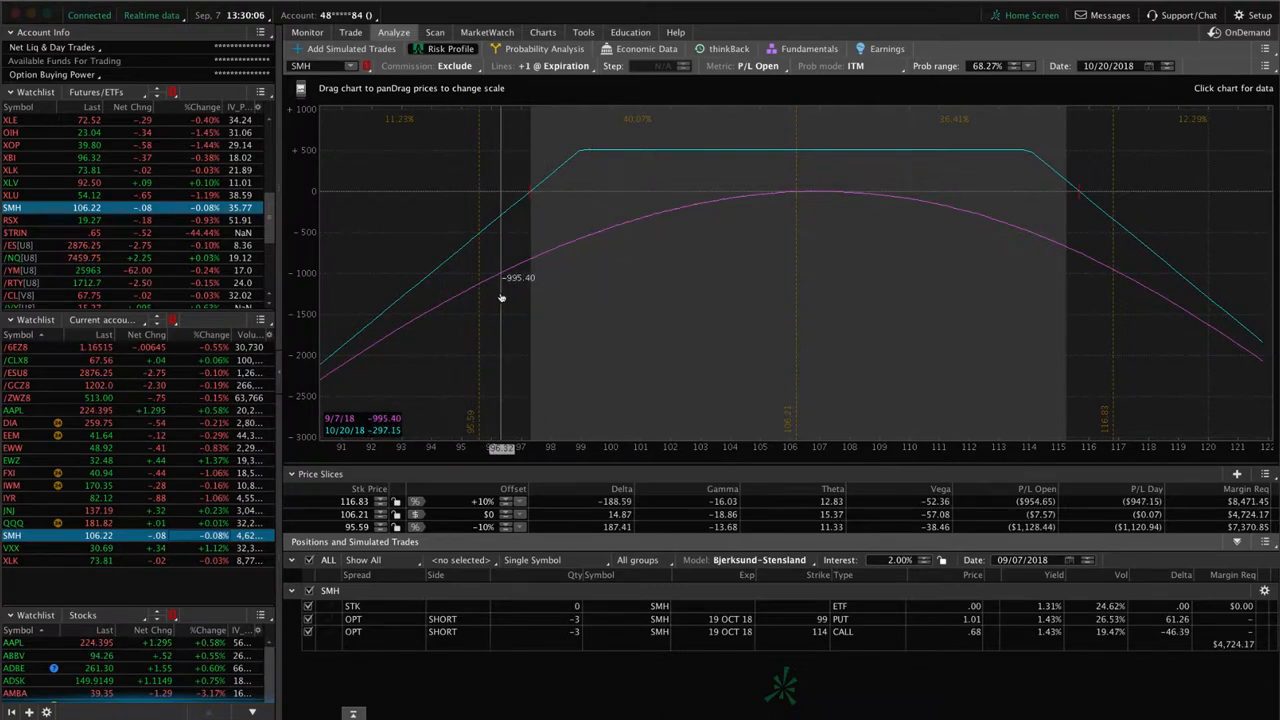
pyautogui.moveTo(1228, 296)
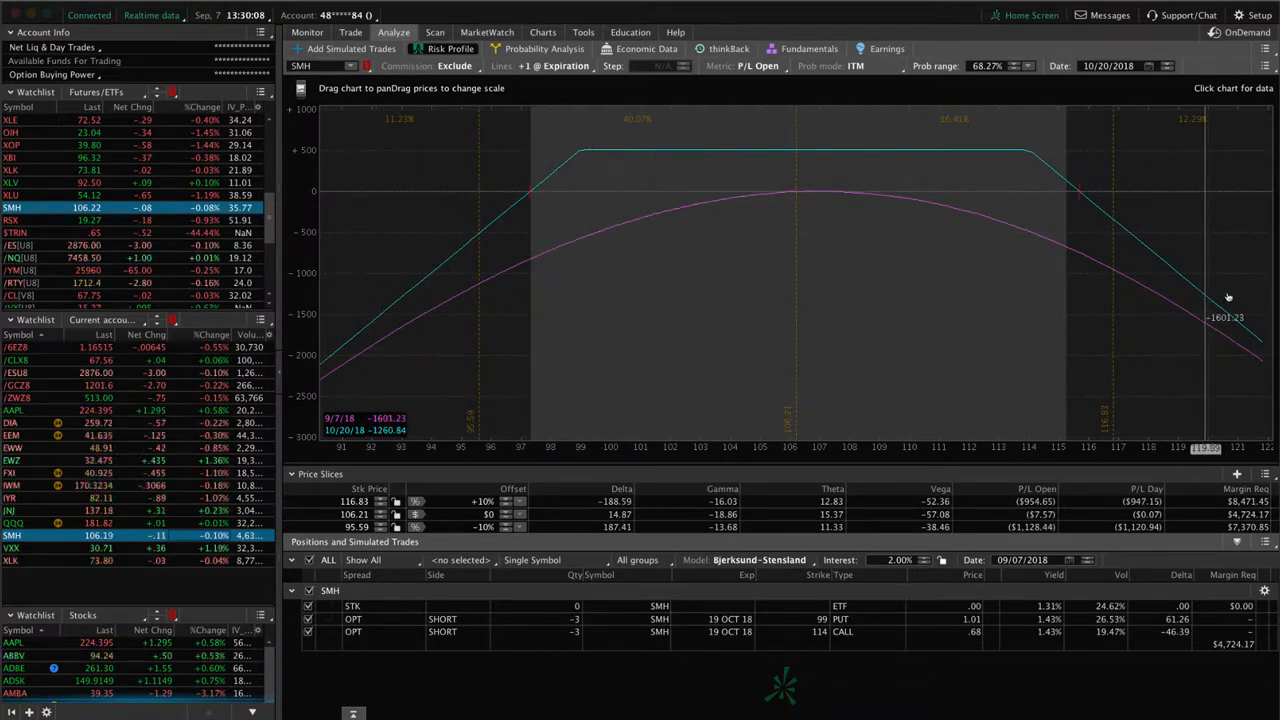
pyautogui.moveTo(916, 292)
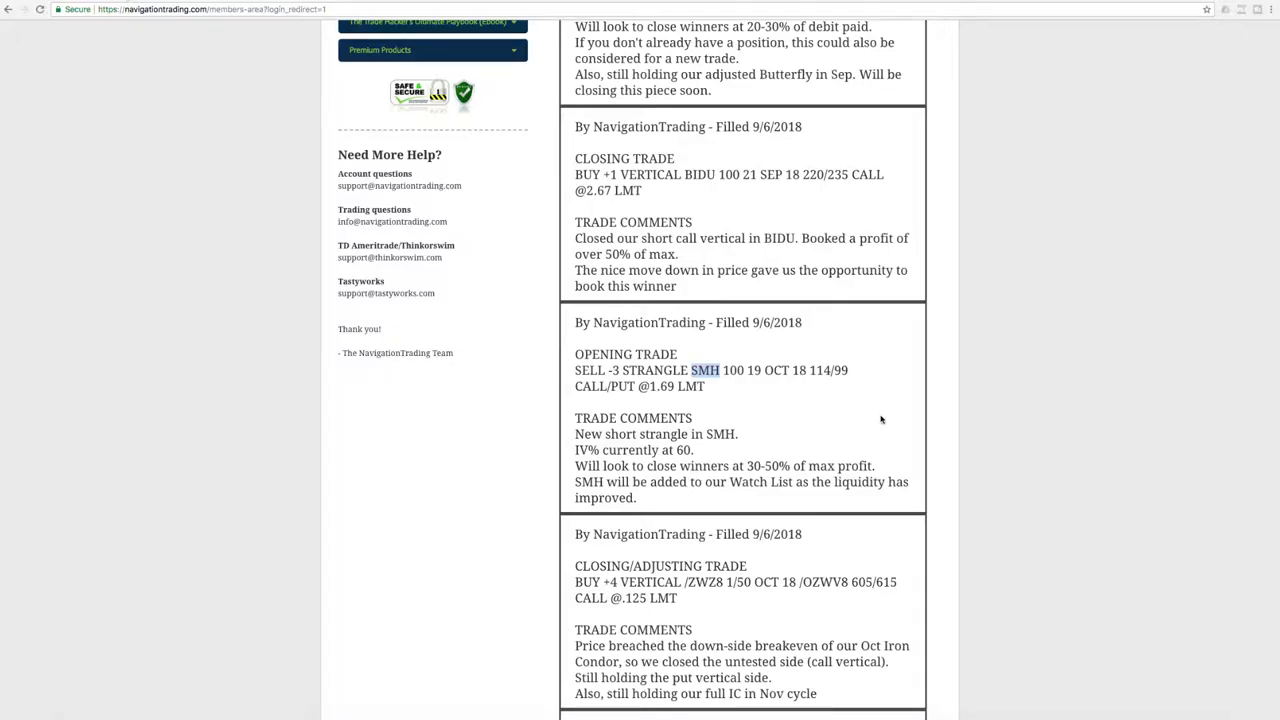
# - Scroll up and highlight 'Booked a profit of over 50% of max' in the BIDU alert
pyautogui.scroll(3)
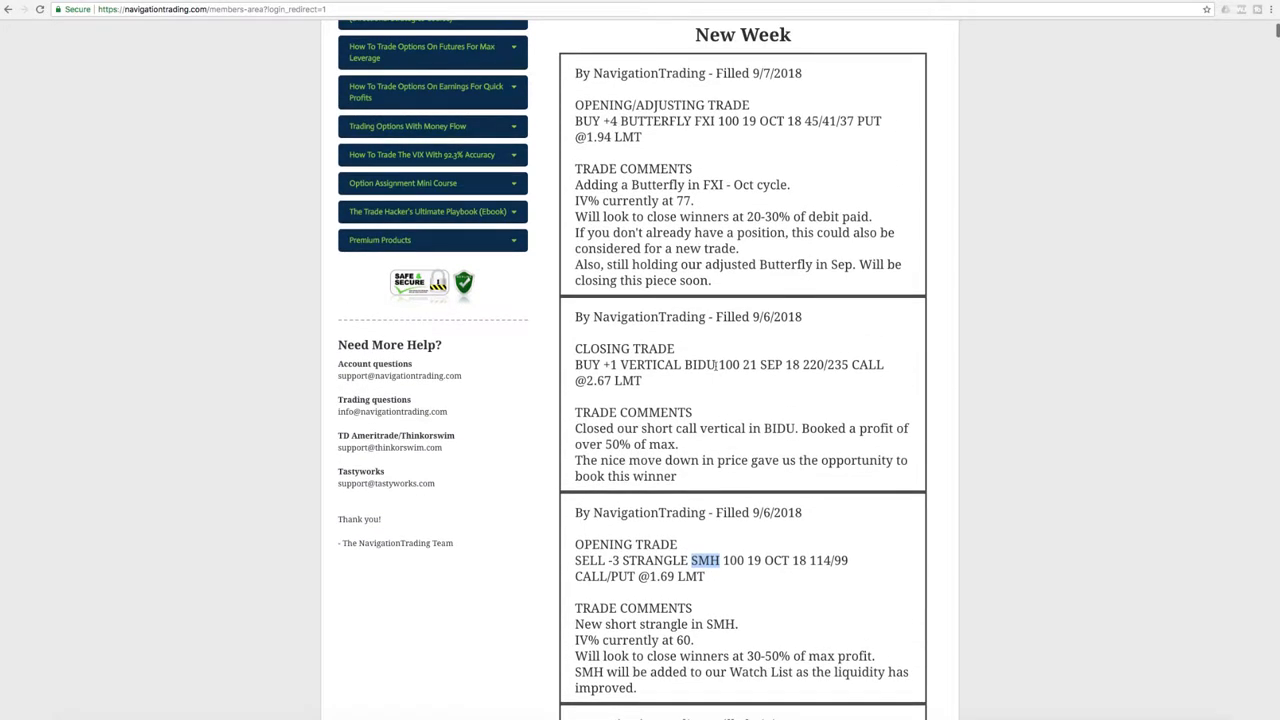
pyautogui.doubleClick(700, 364)
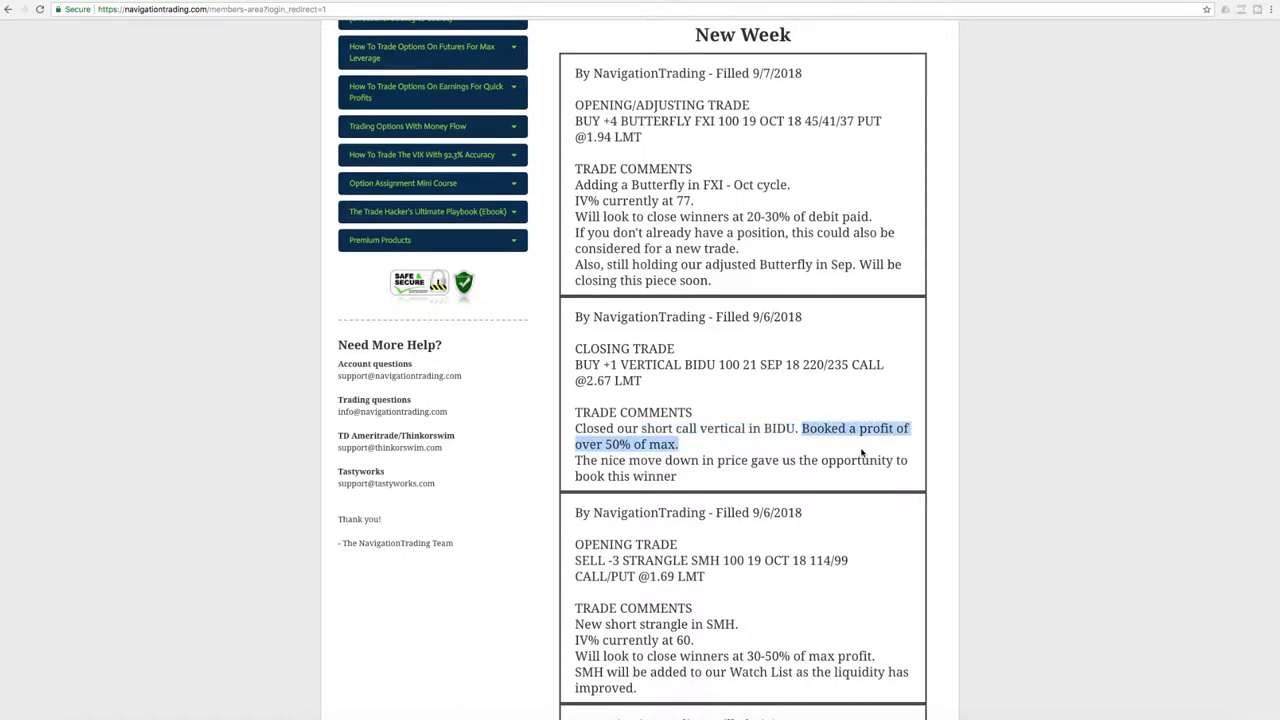
pyautogui.moveTo(504, 600)
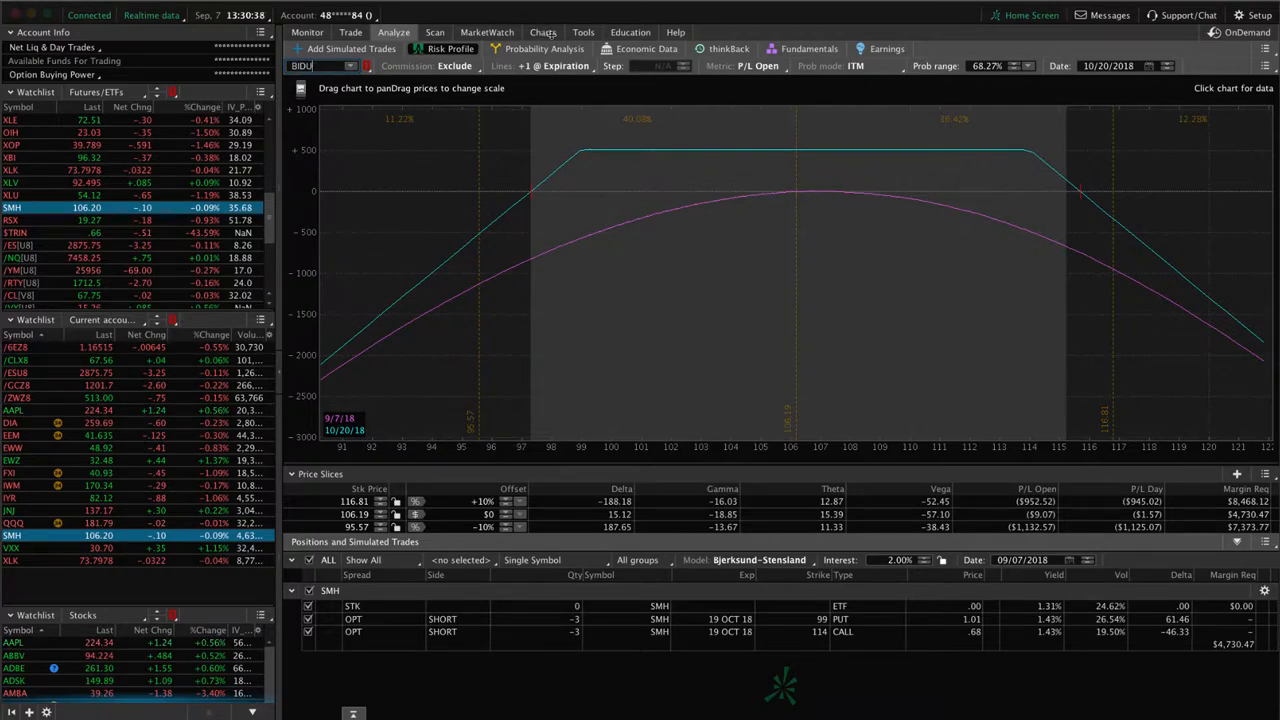
# - Show the BIDU daily chart on the Charts tab
pyautogui.click(544, 32)
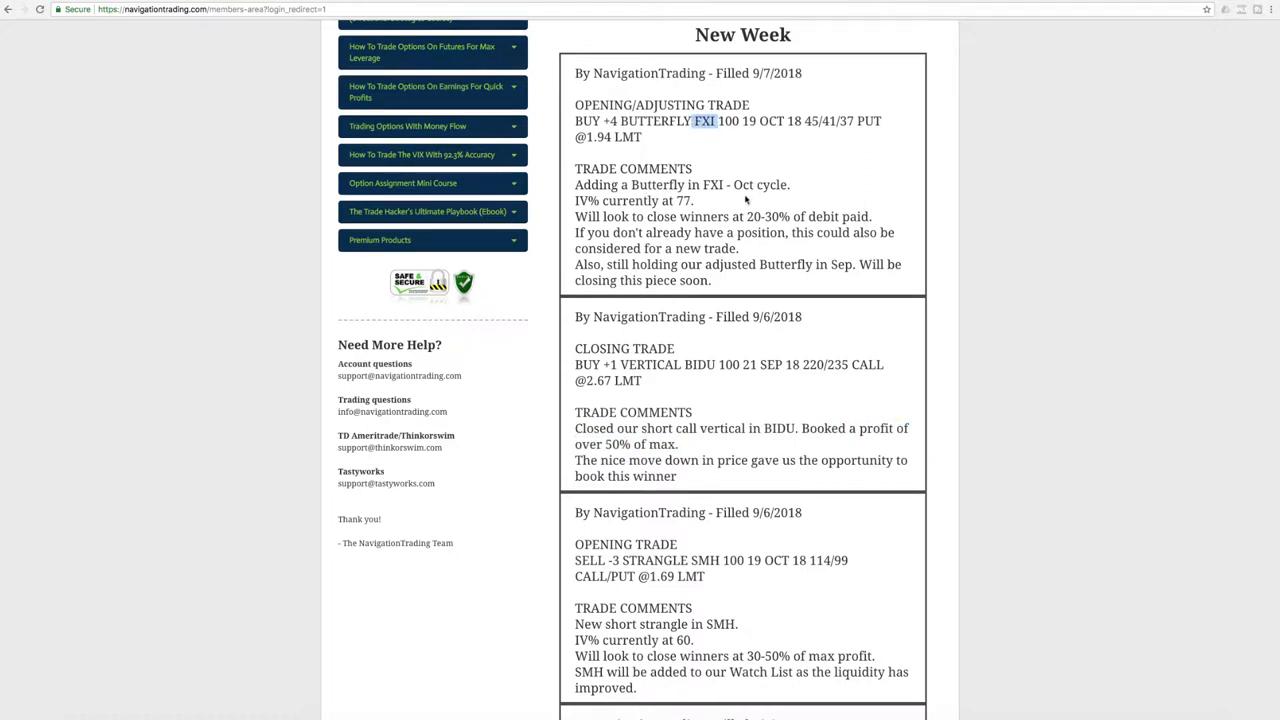
pyautogui.moveTo(560, 670)
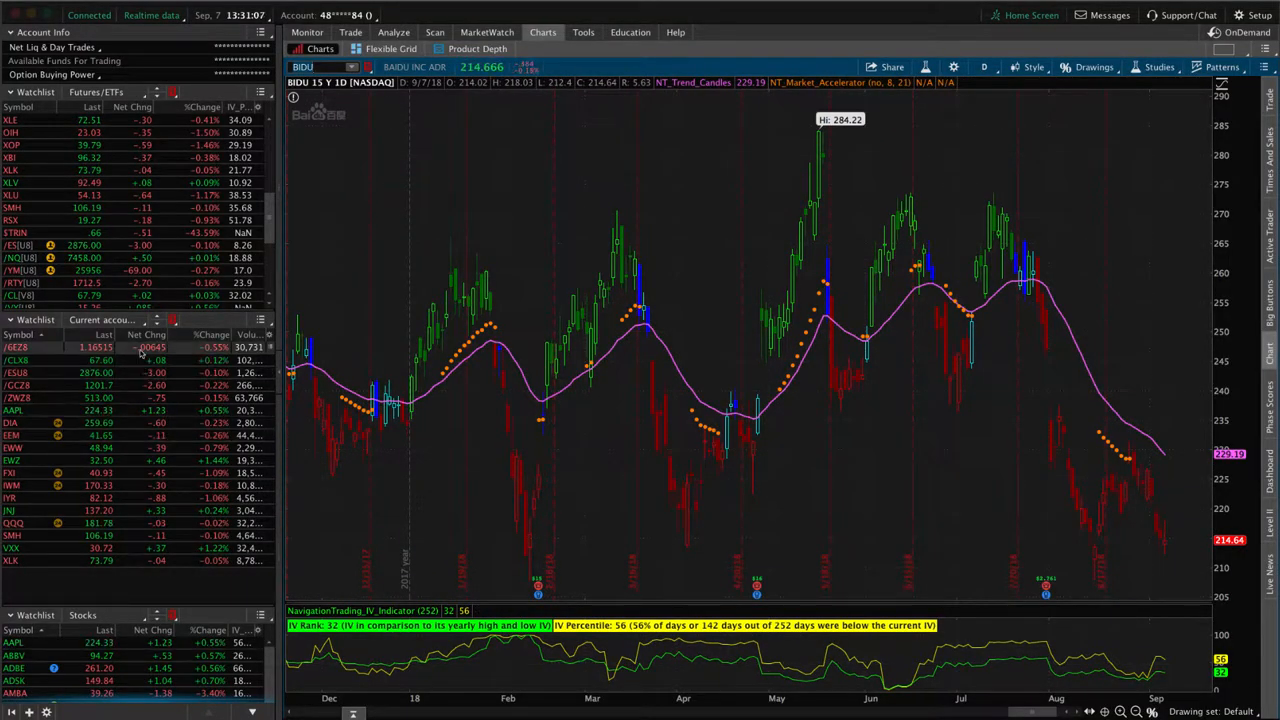
# - Load the /6EZ8 euro futures option position into the Risk Profile
pyautogui.click(16, 348)
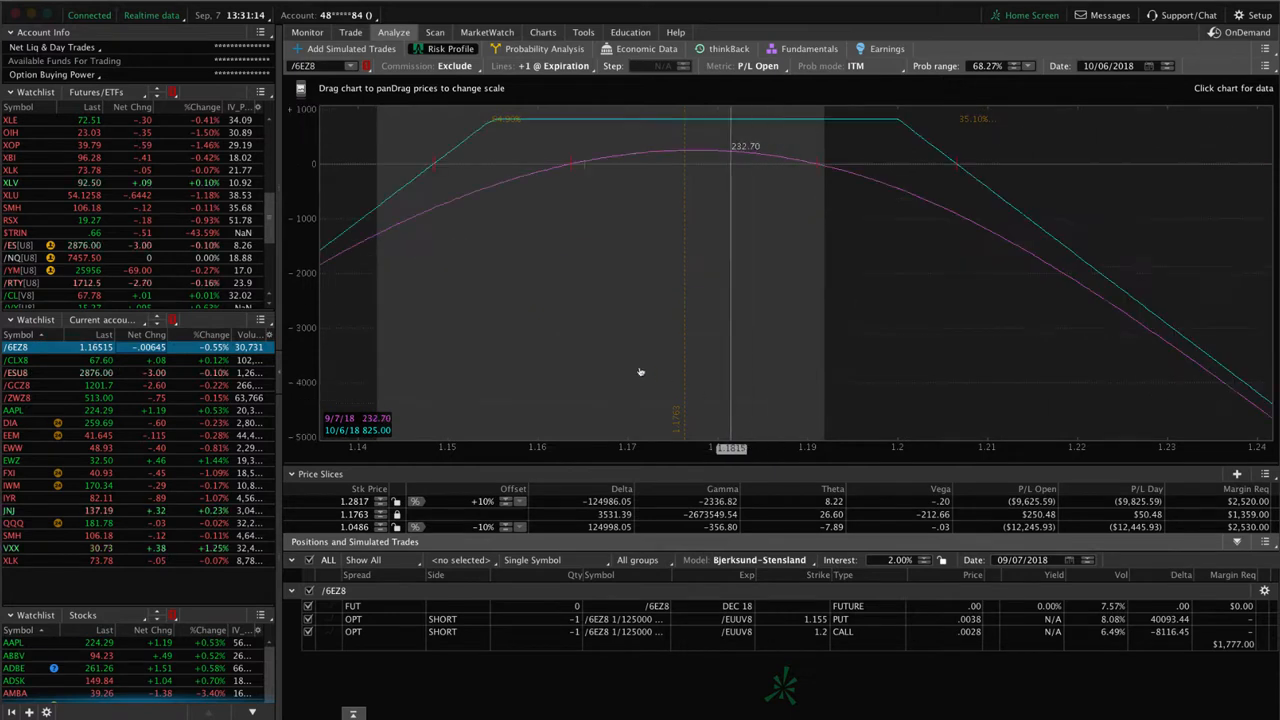
pyautogui.moveTo(636, 276)
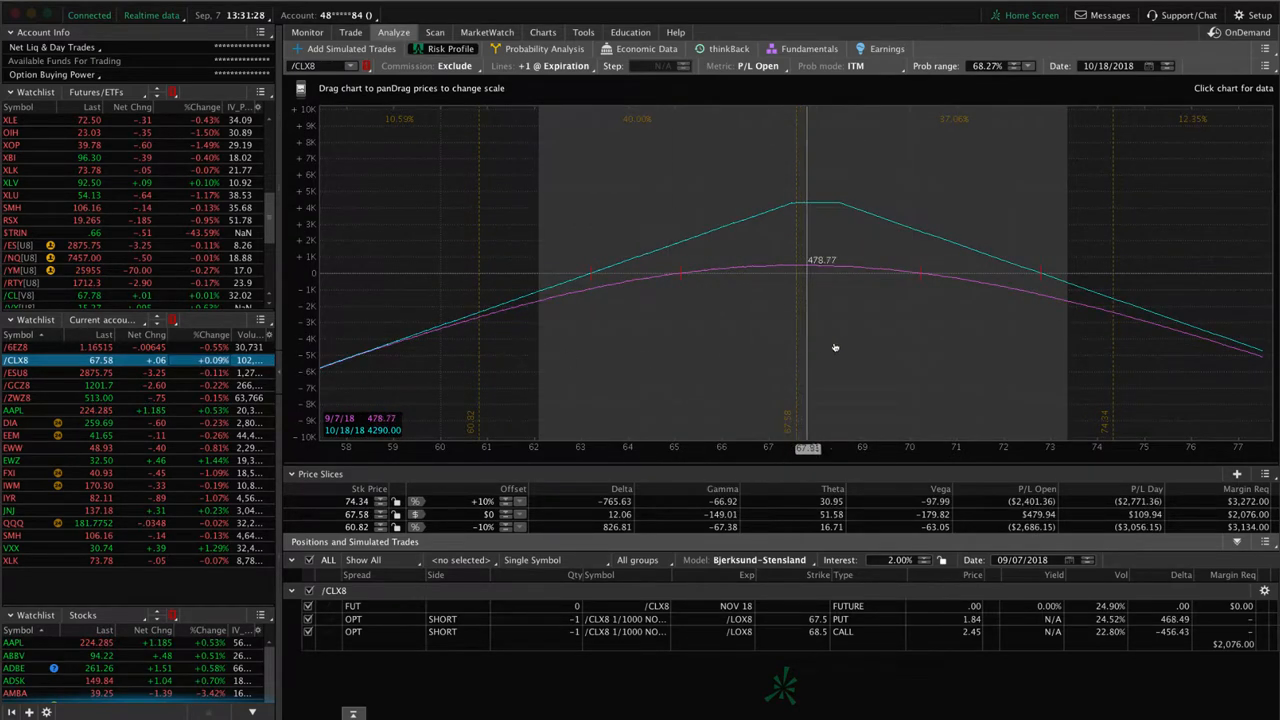
pyautogui.moveTo(796, 336)
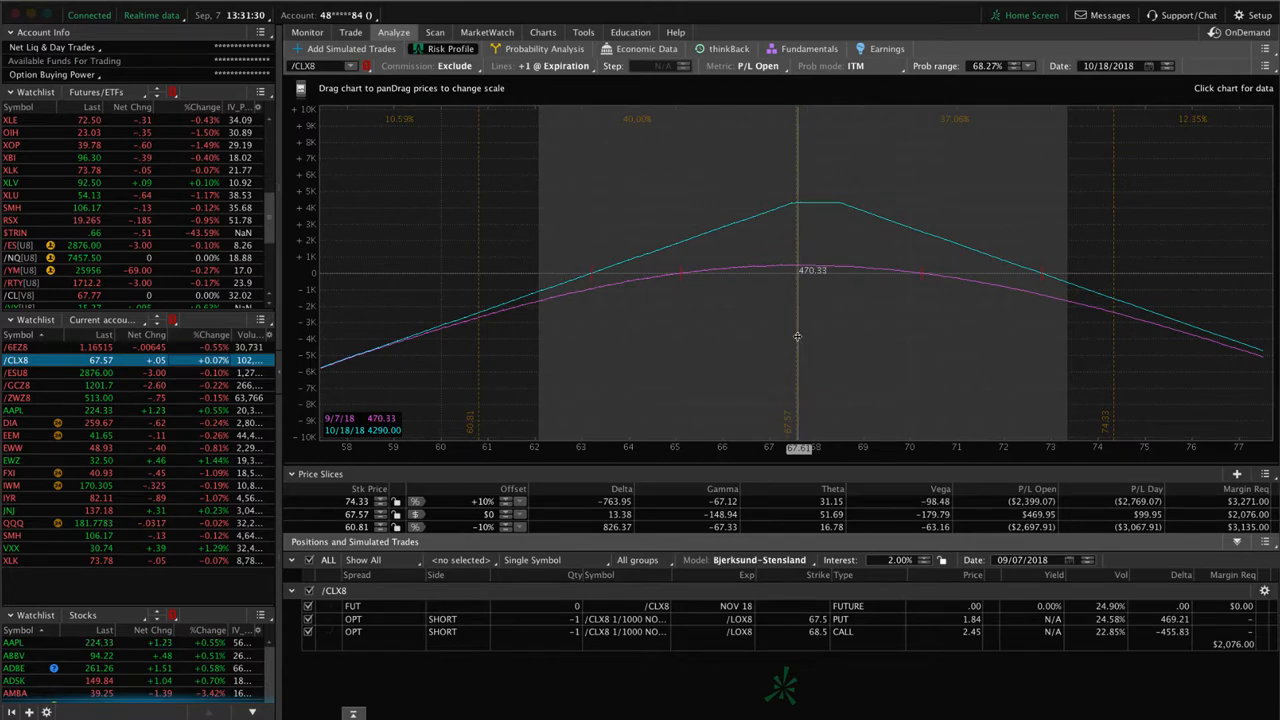
pyautogui.moveTo(796, 290)
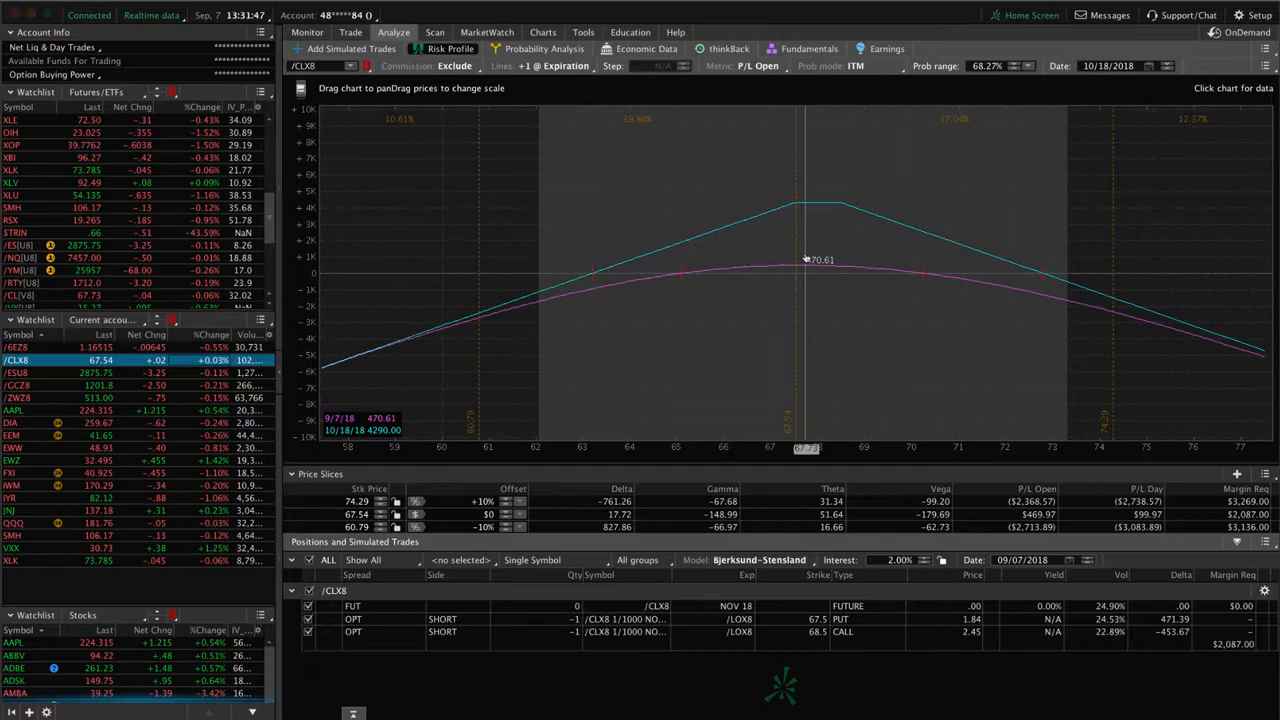
pyautogui.moveTo(812, 224)
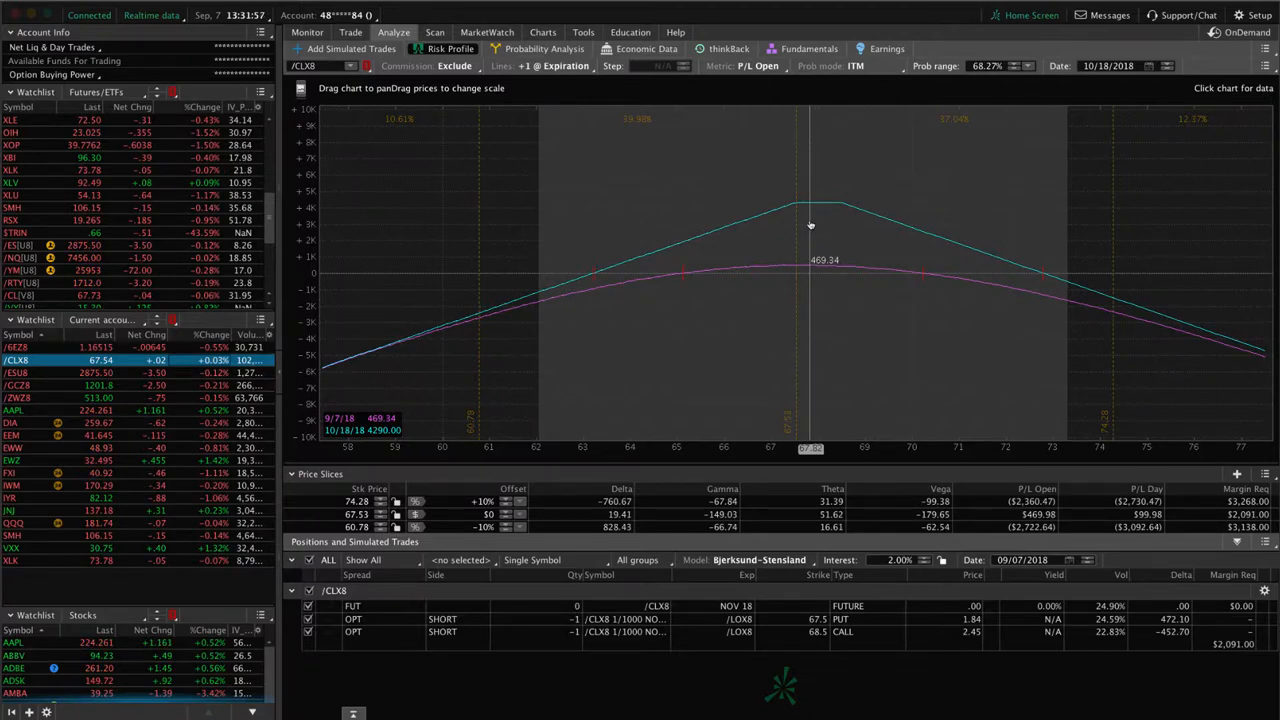
# - Switch to the Trade page showing /CLX8 crude oil futures and its option chain
pyautogui.click(350, 32)
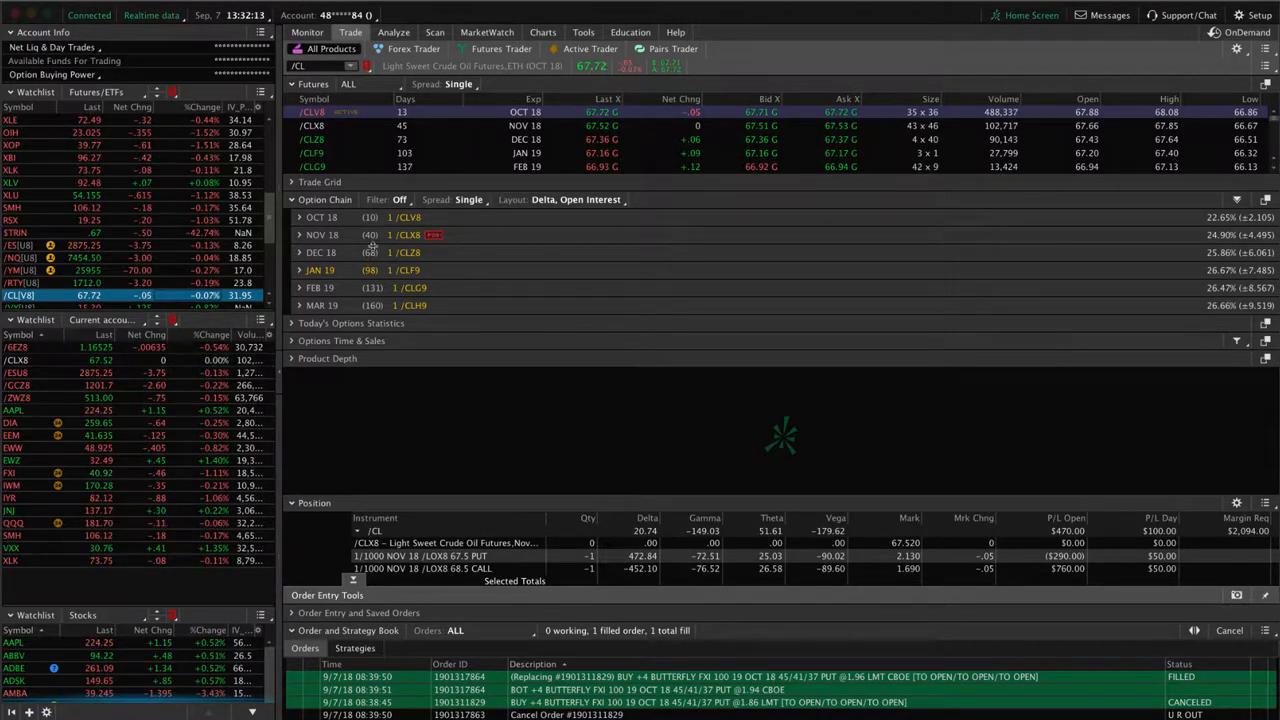
pyautogui.moveTo(368, 252)
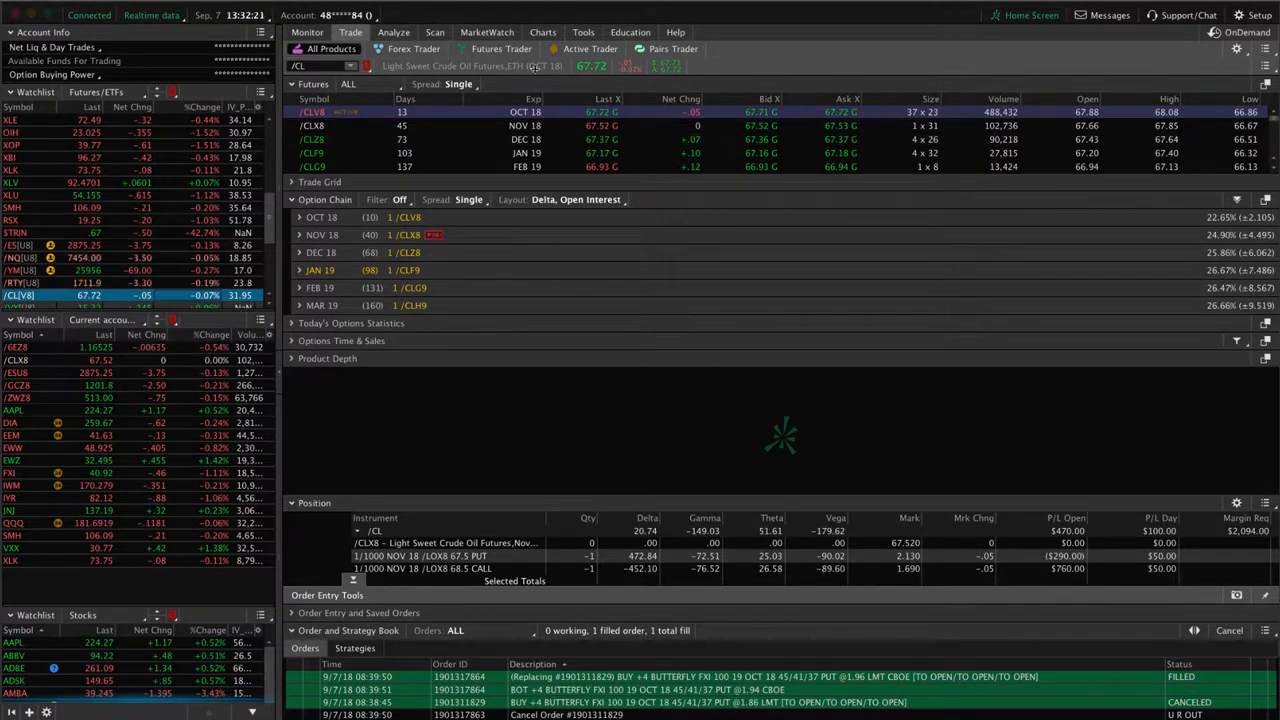
# - Chart the /CLX8 crude oil contract, then bring up its short strangle risk profile
pyautogui.click(544, 32)
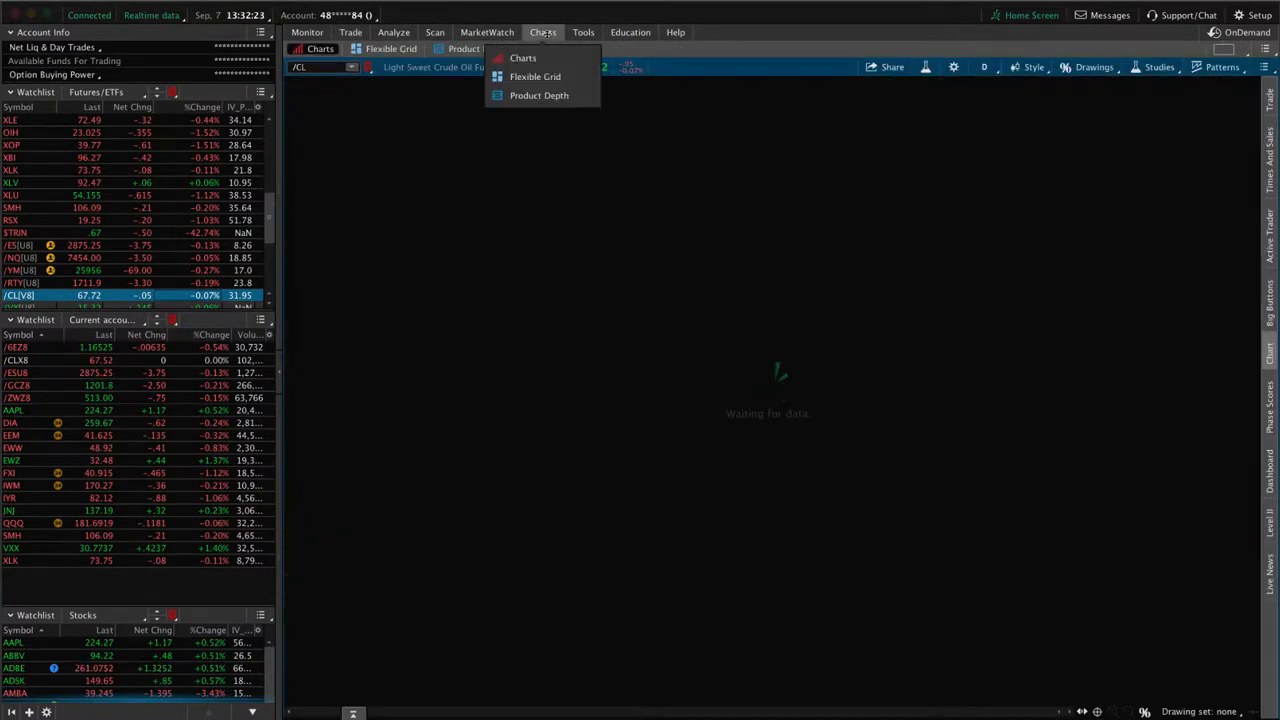
pyautogui.click(522, 56)
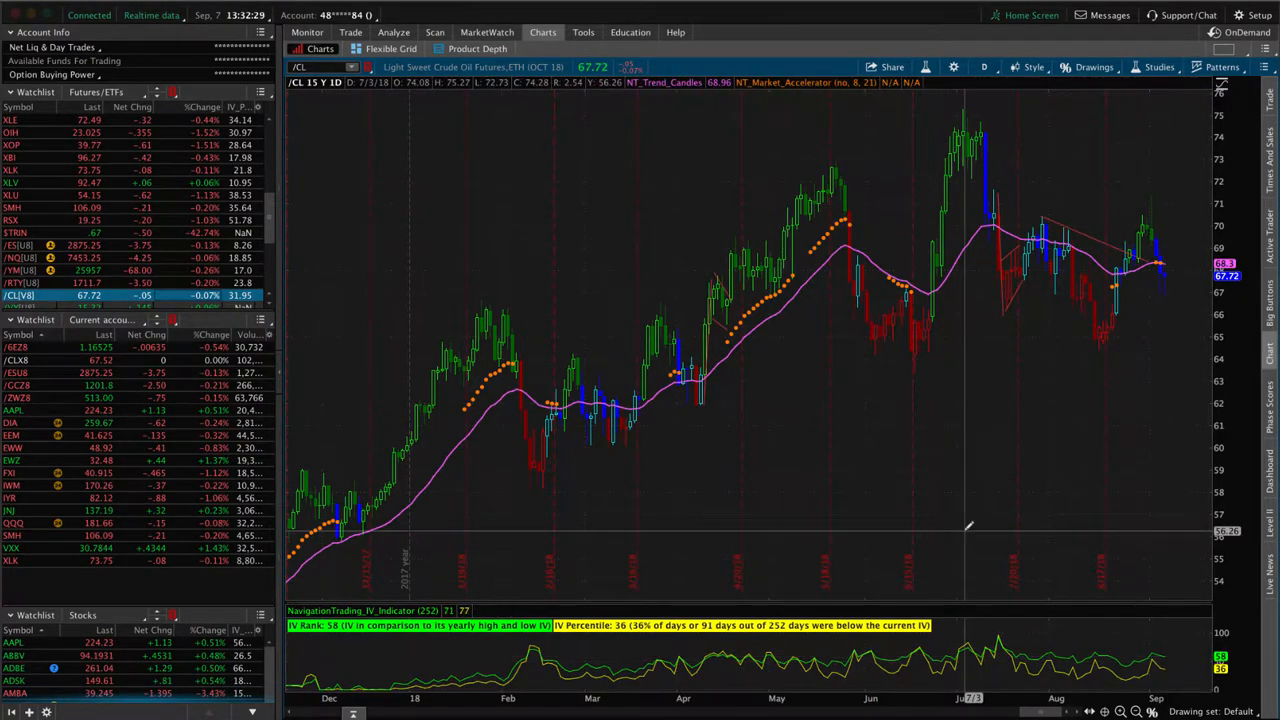
pyautogui.moveTo(424, 436)
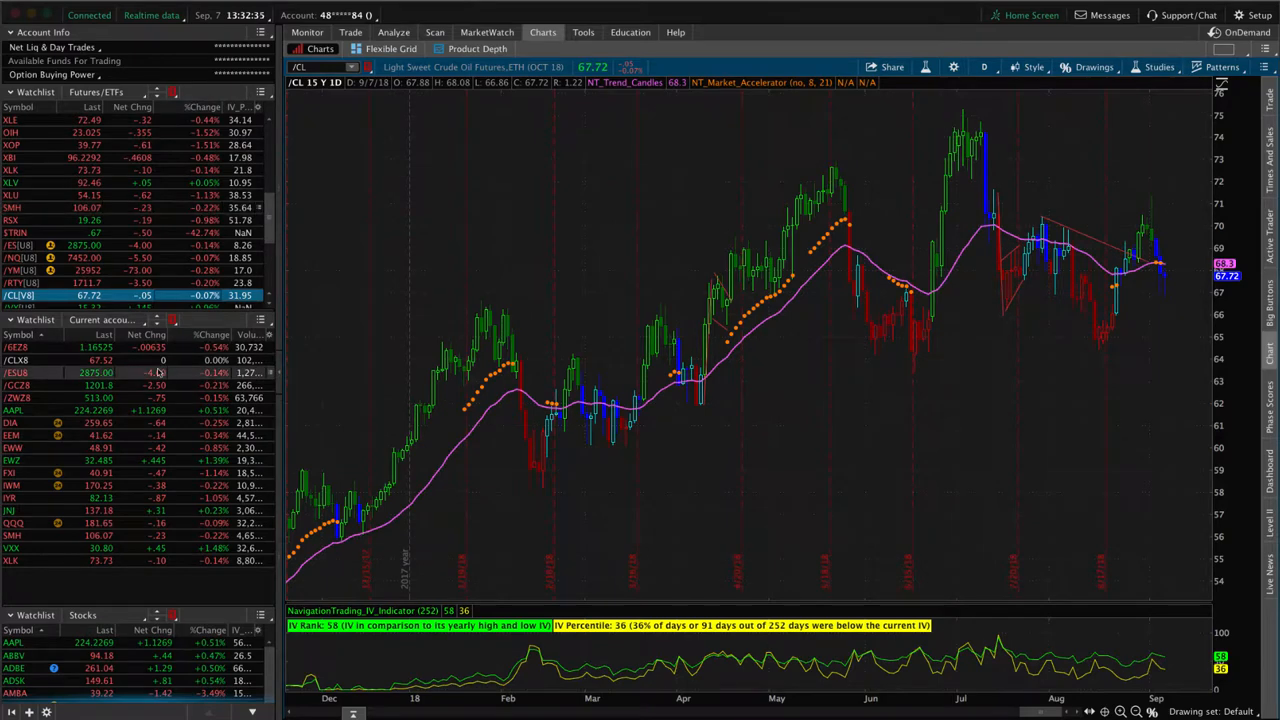
pyautogui.click(16, 360)
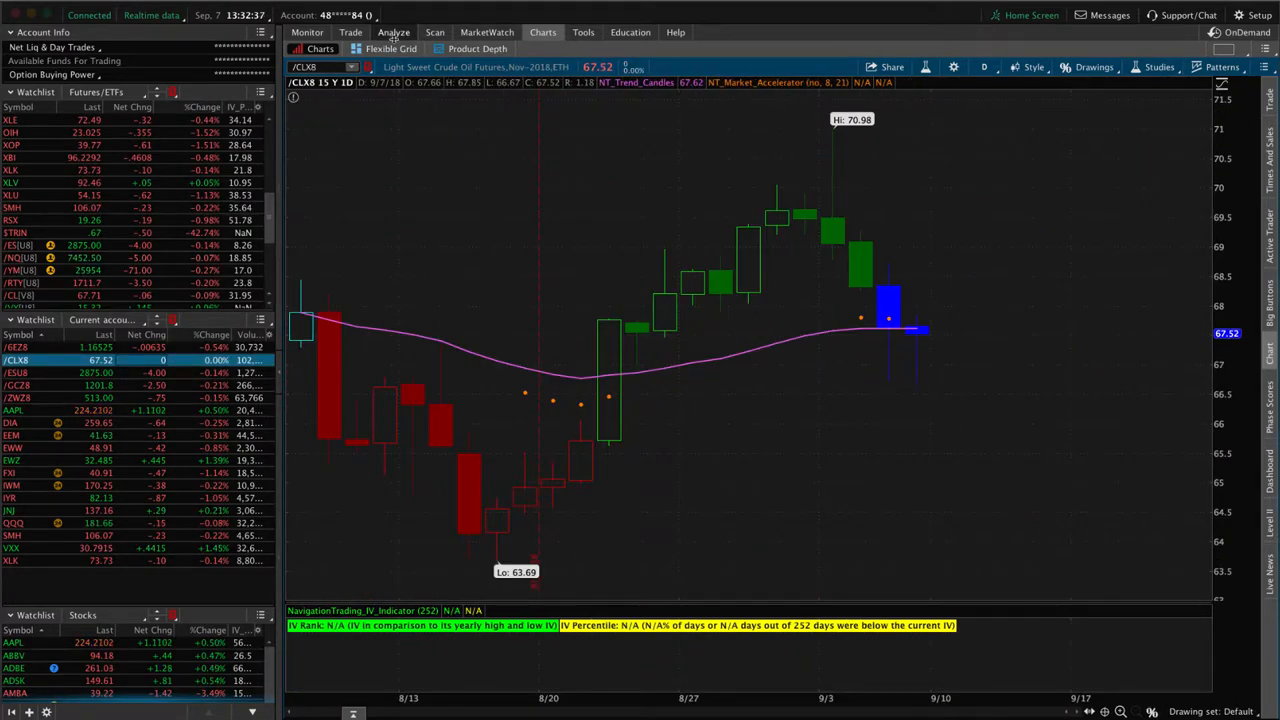
pyautogui.click(392, 32)
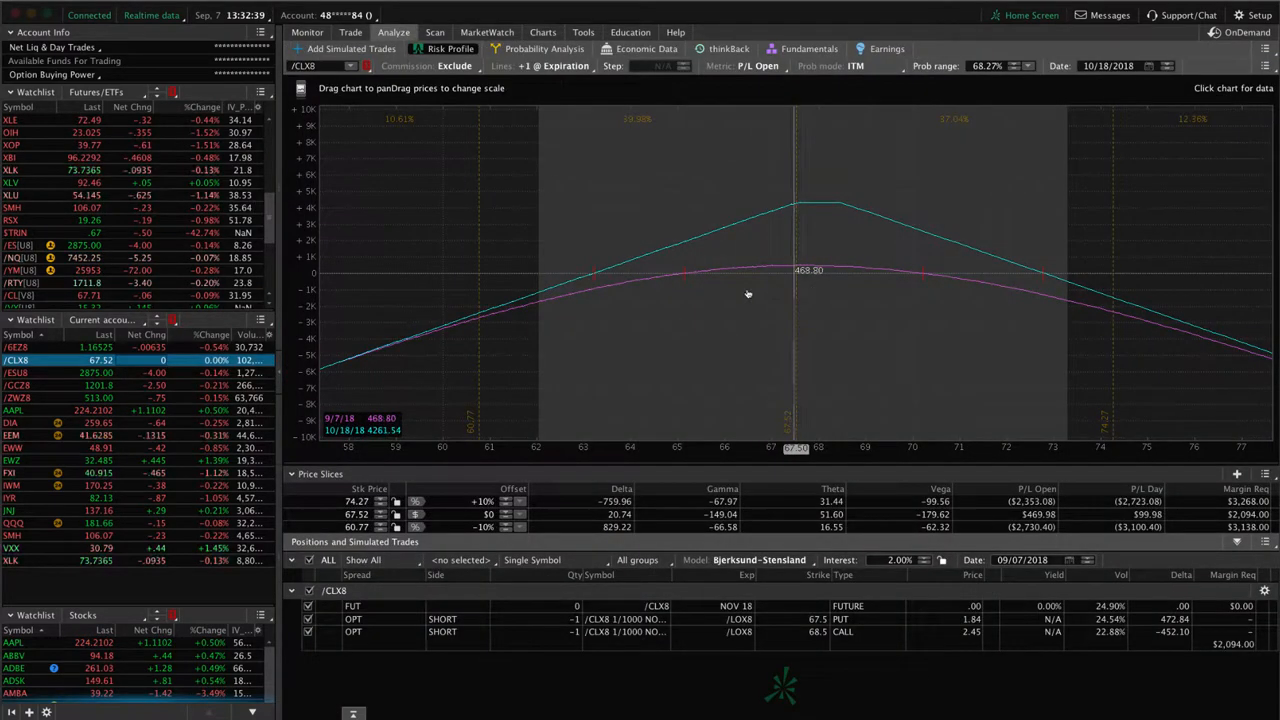
pyautogui.moveTo(624, 300)
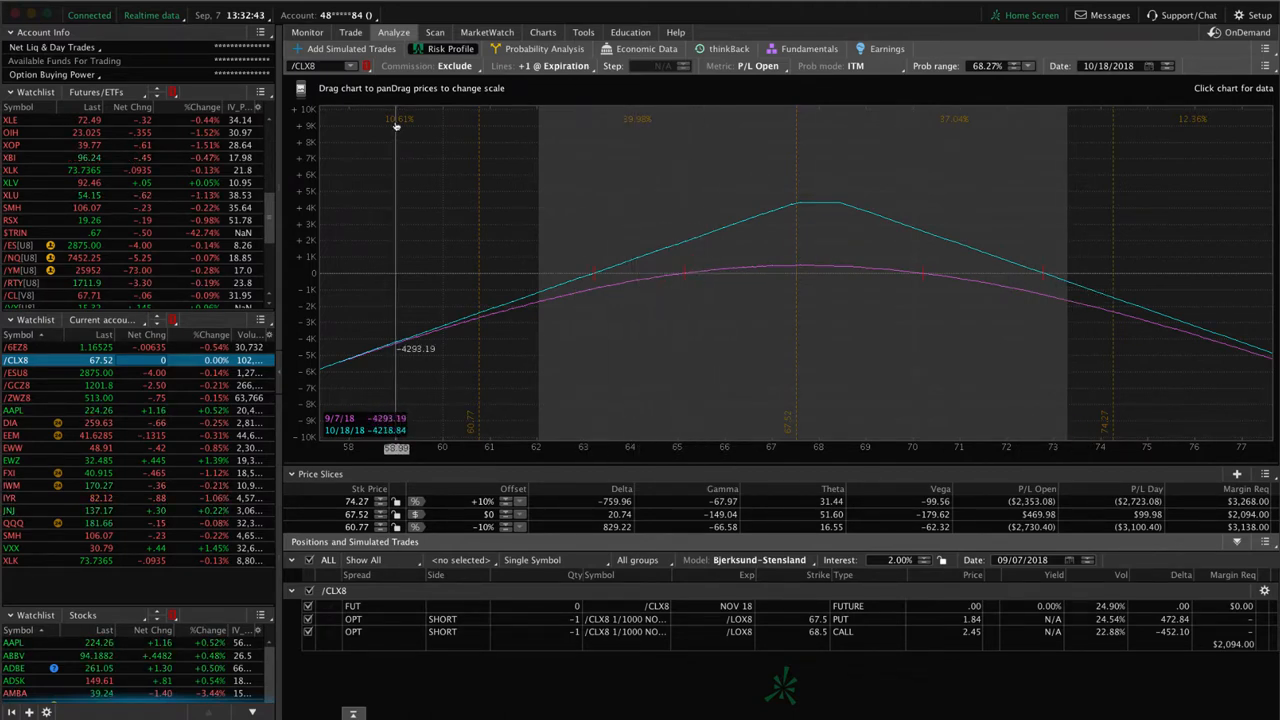
pyautogui.moveTo(804, 270)
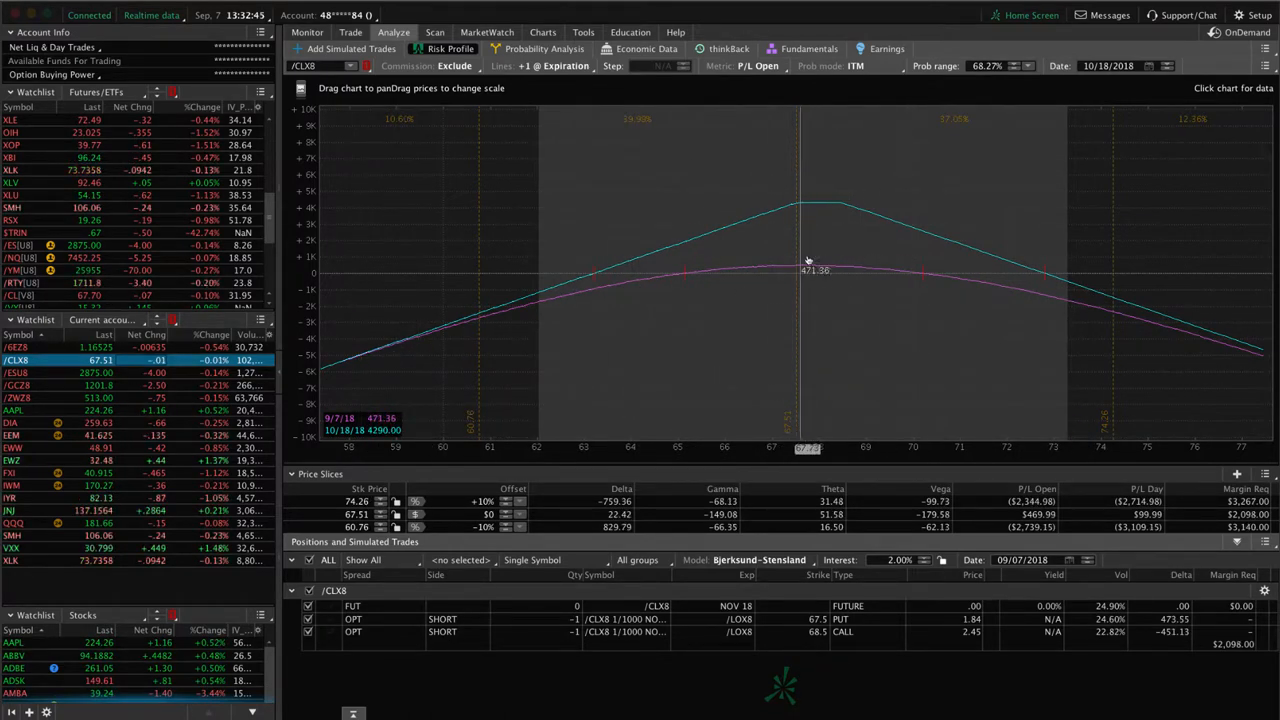
pyautogui.moveTo(816, 282)
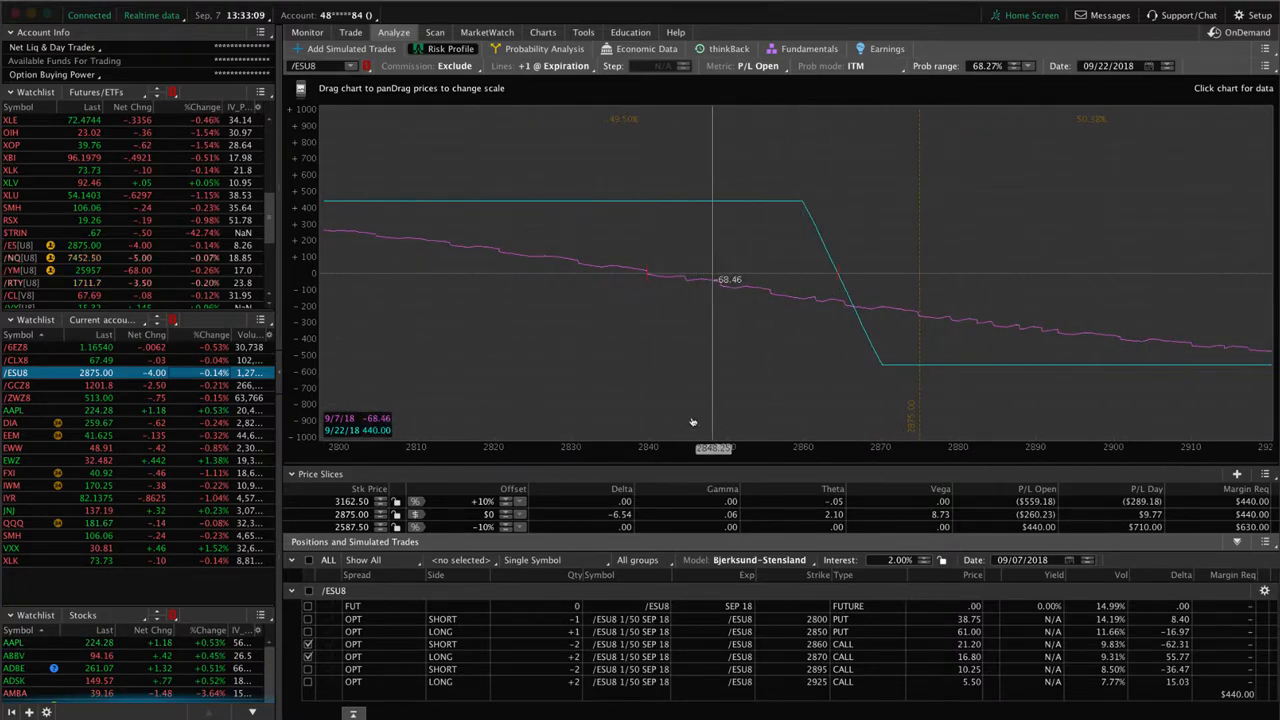
pyautogui.moveTo(956, 368)
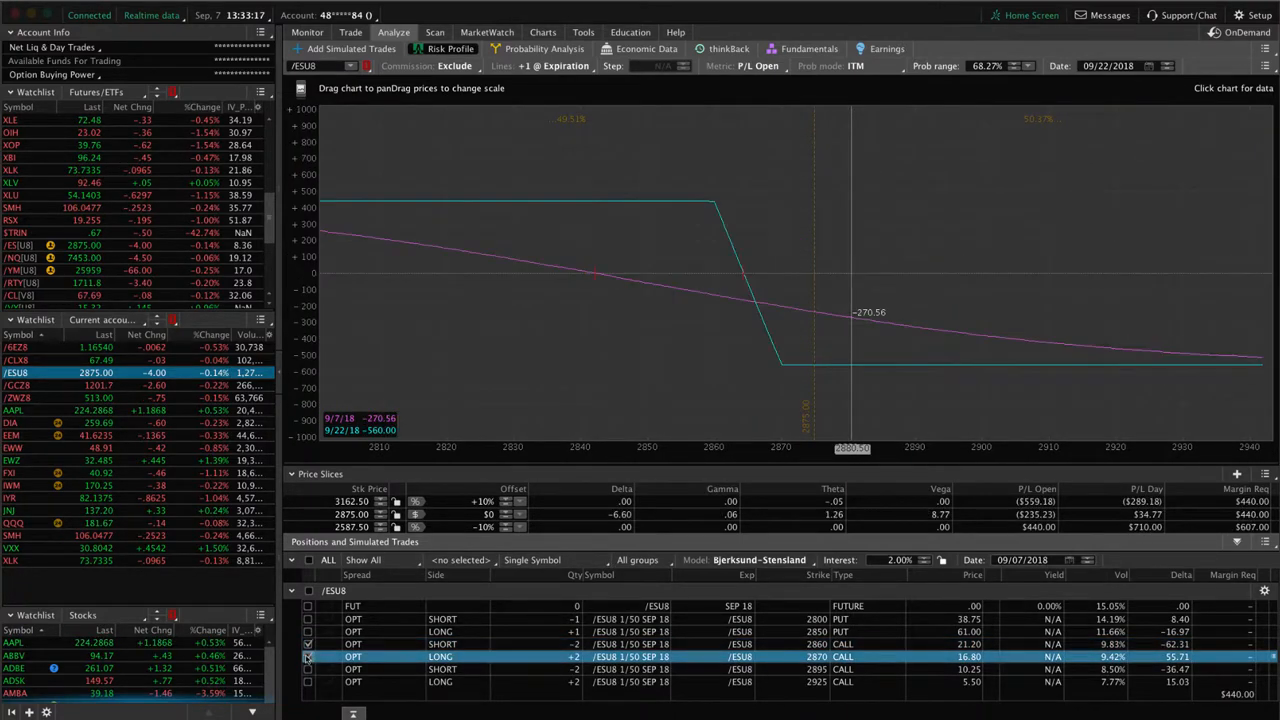
pyautogui.moveTo(814, 284)
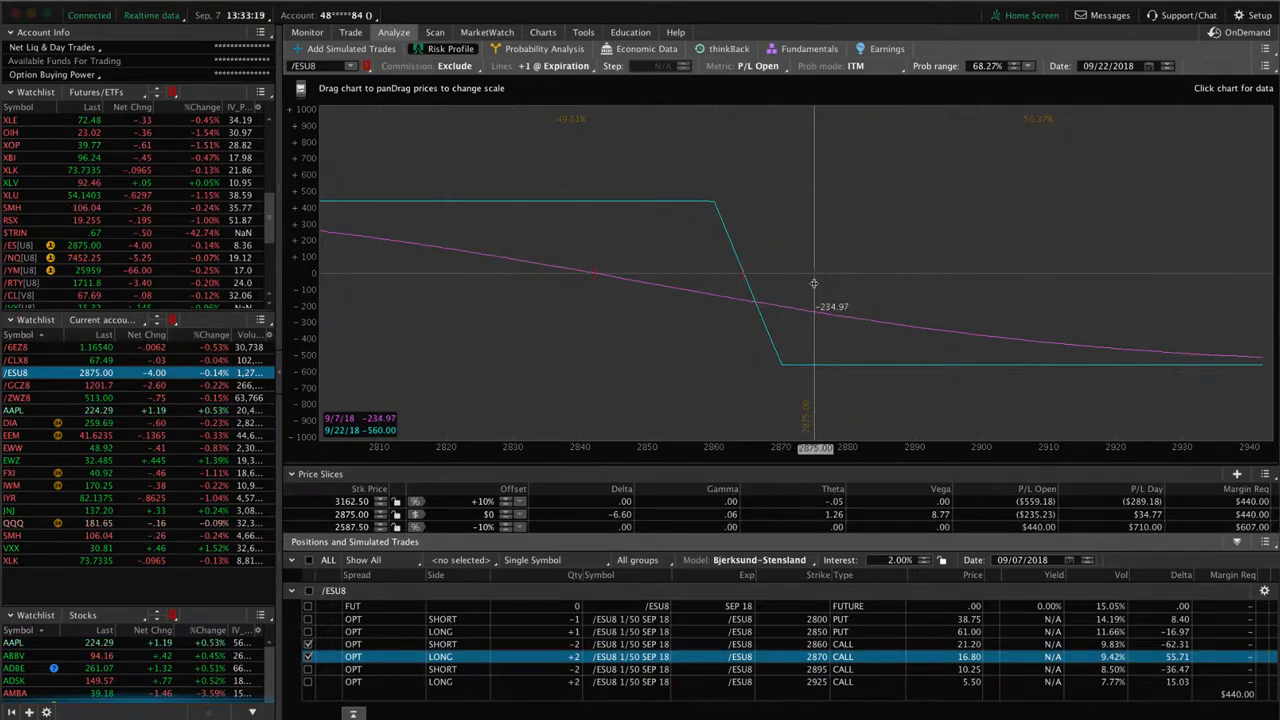
pyautogui.moveTo(696, 288)
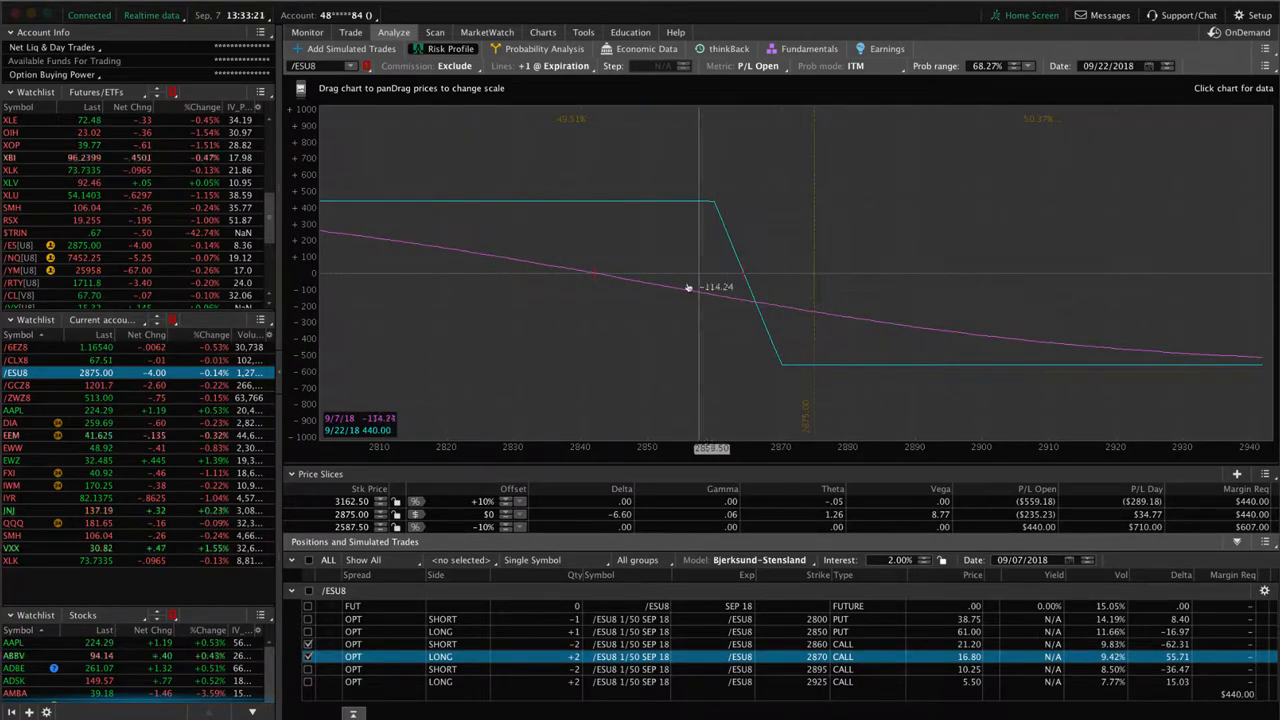
pyautogui.moveTo(680, 276)
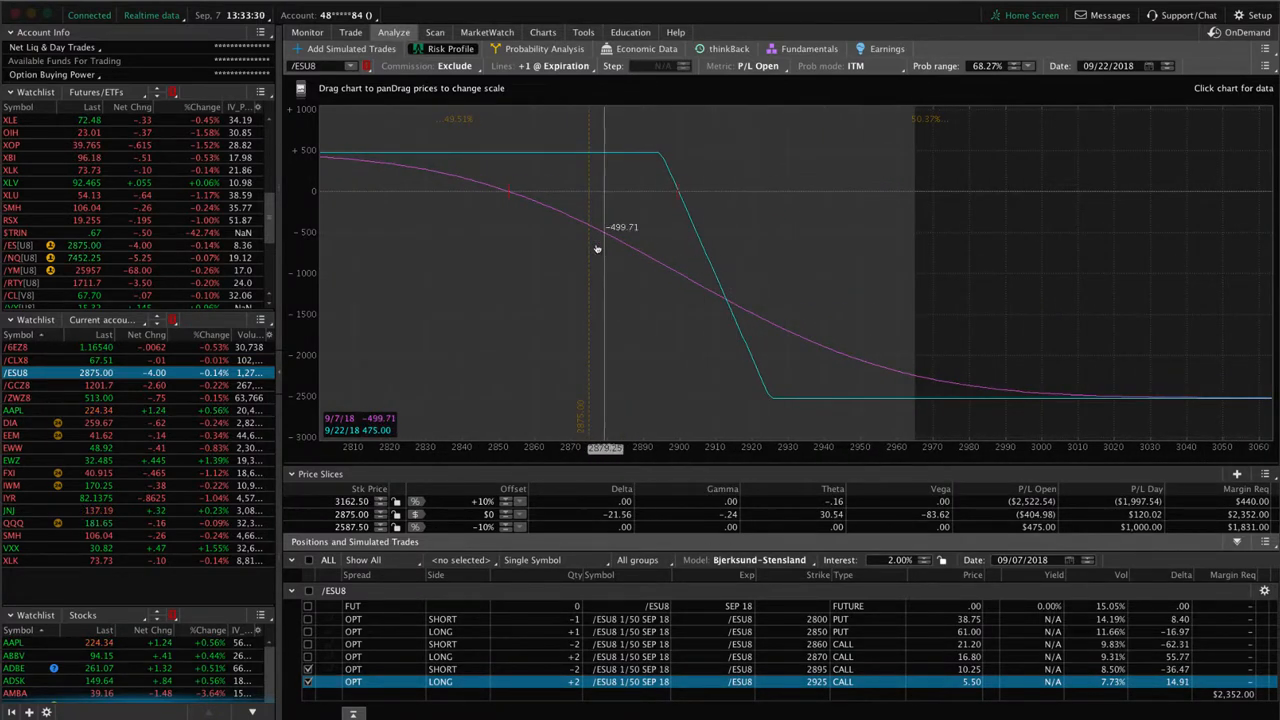
pyautogui.moveTo(588, 238)
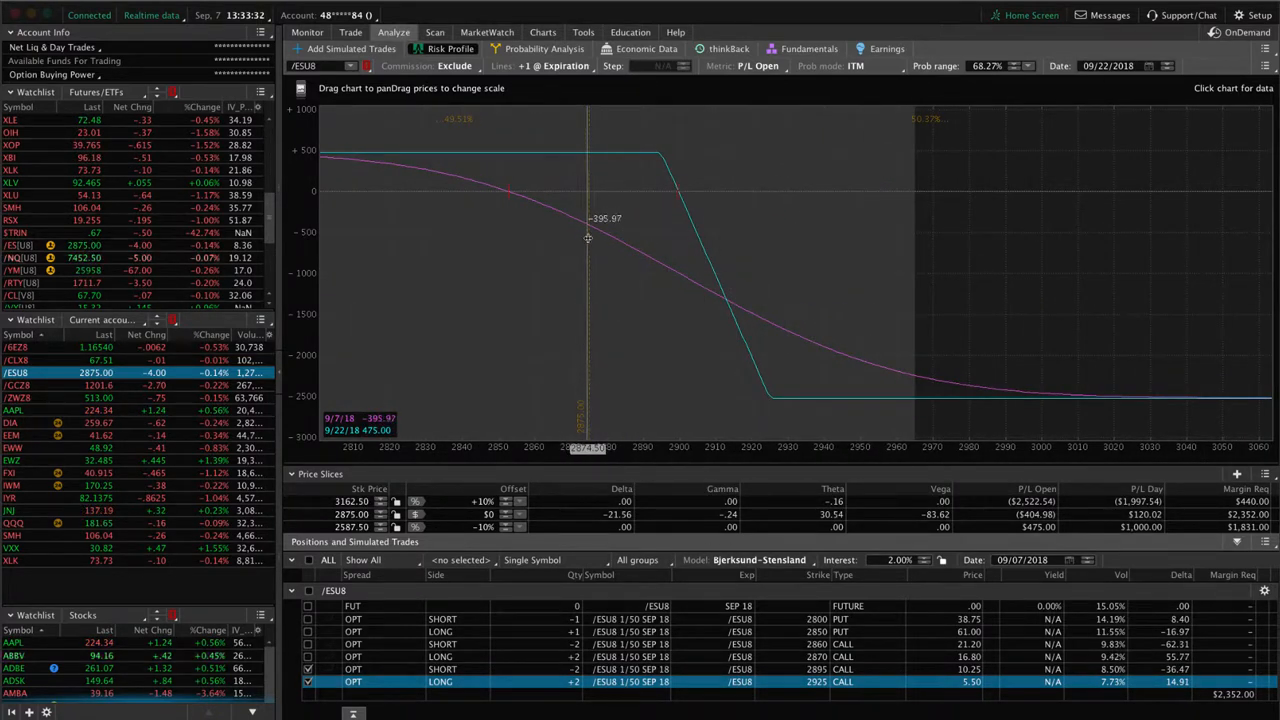
pyautogui.moveTo(512, 240)
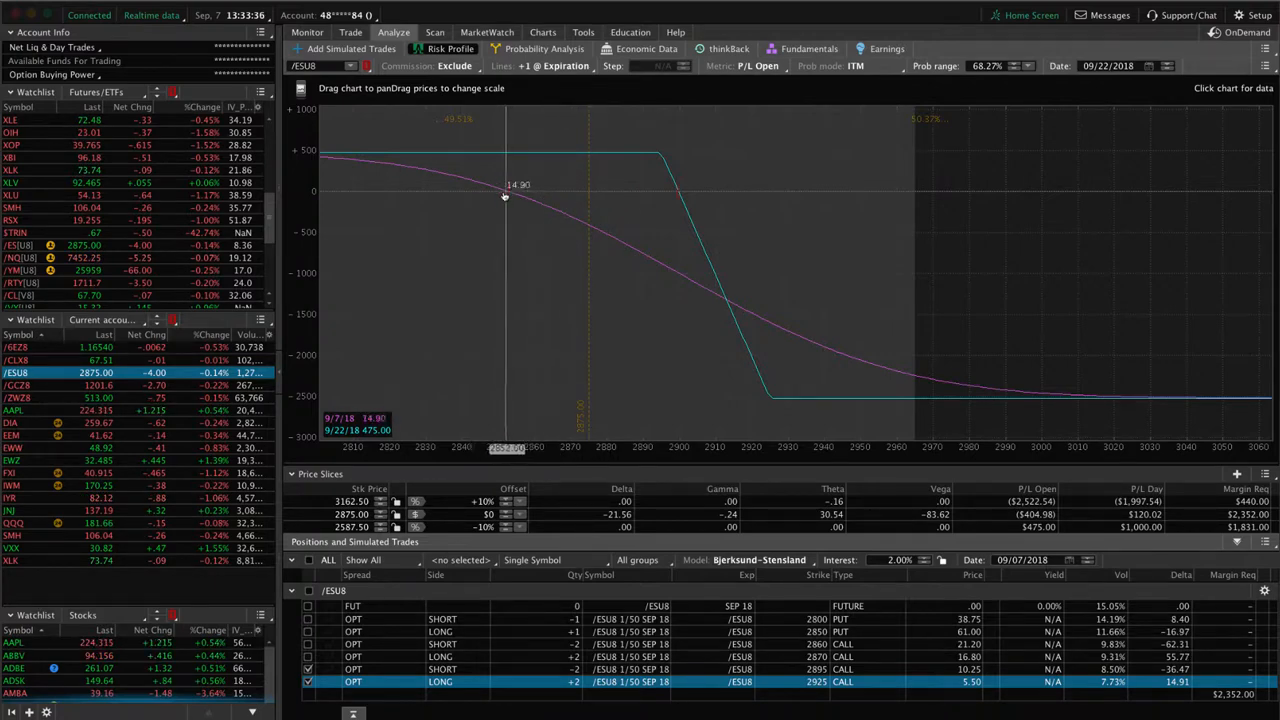
pyautogui.moveTo(516, 196)
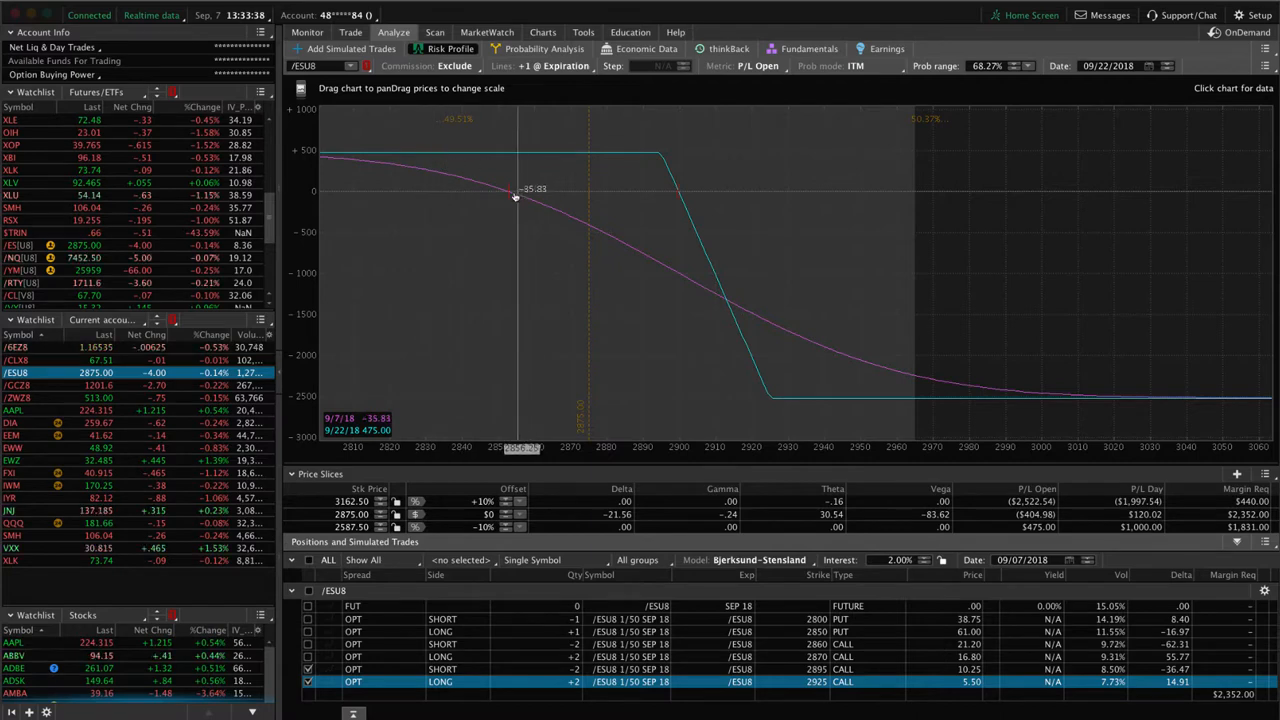
pyautogui.moveTo(544, 212)
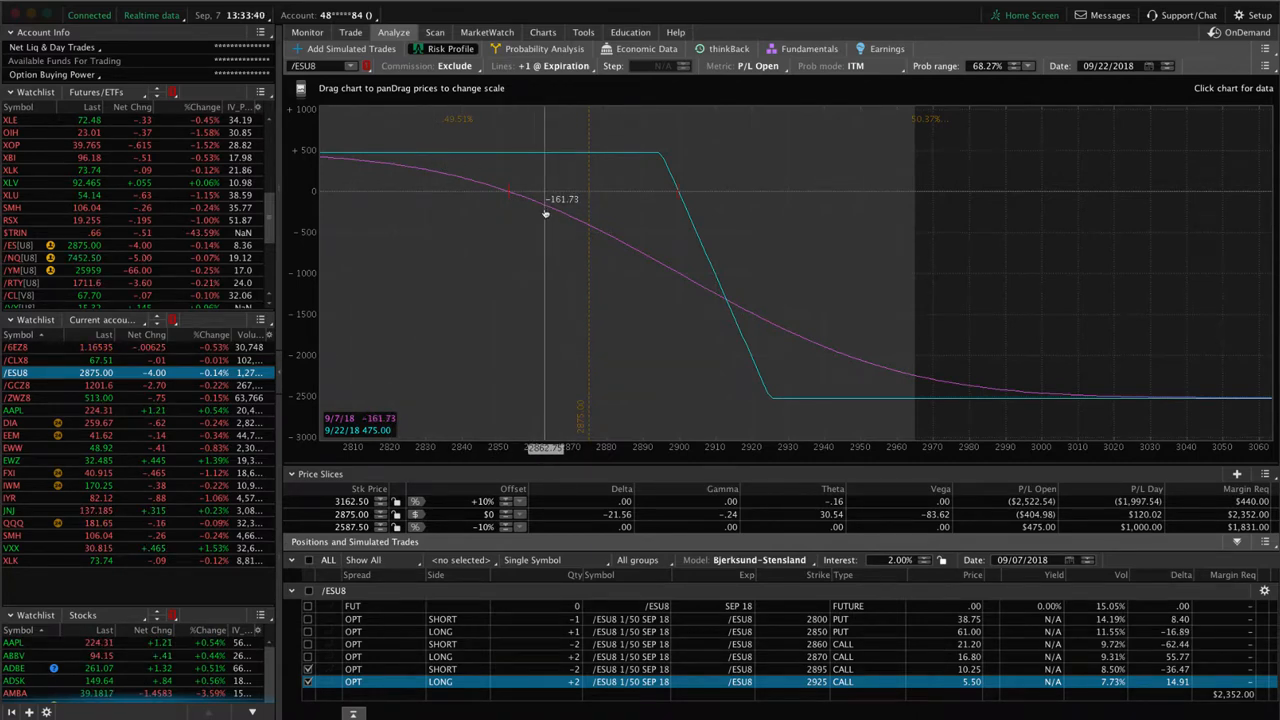
pyautogui.moveTo(502, 196)
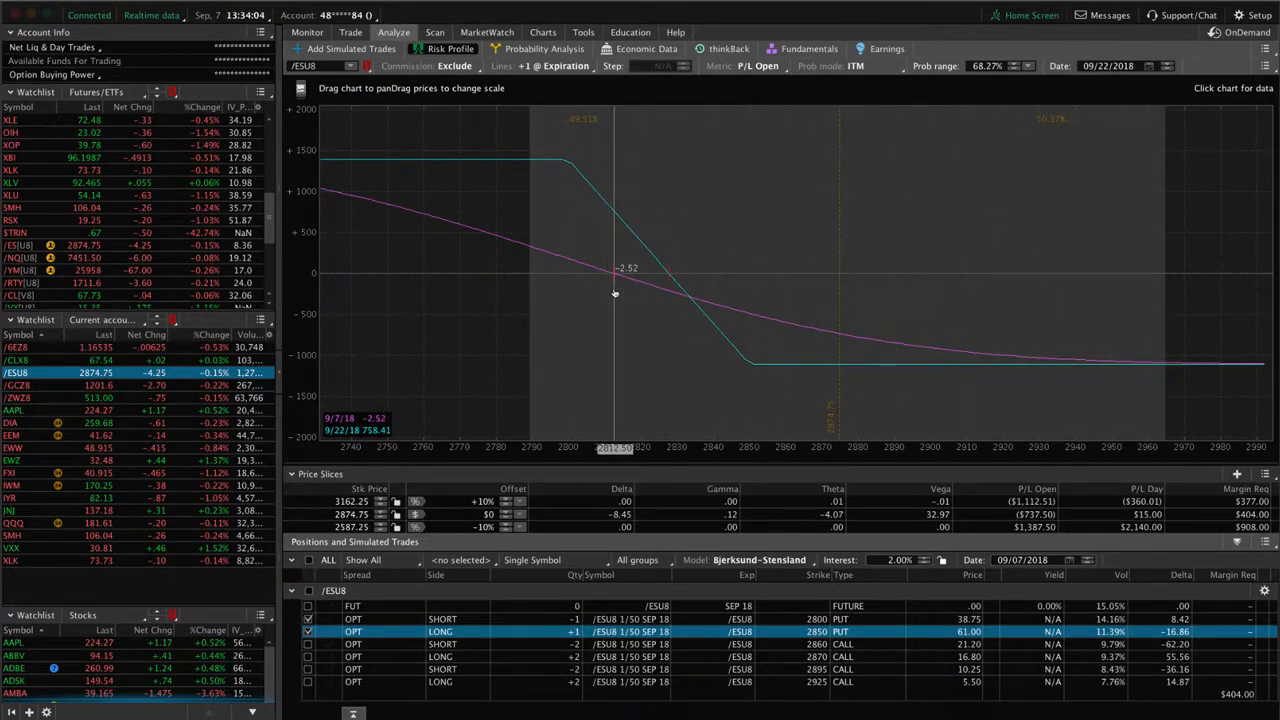
pyautogui.moveTo(548, 282)
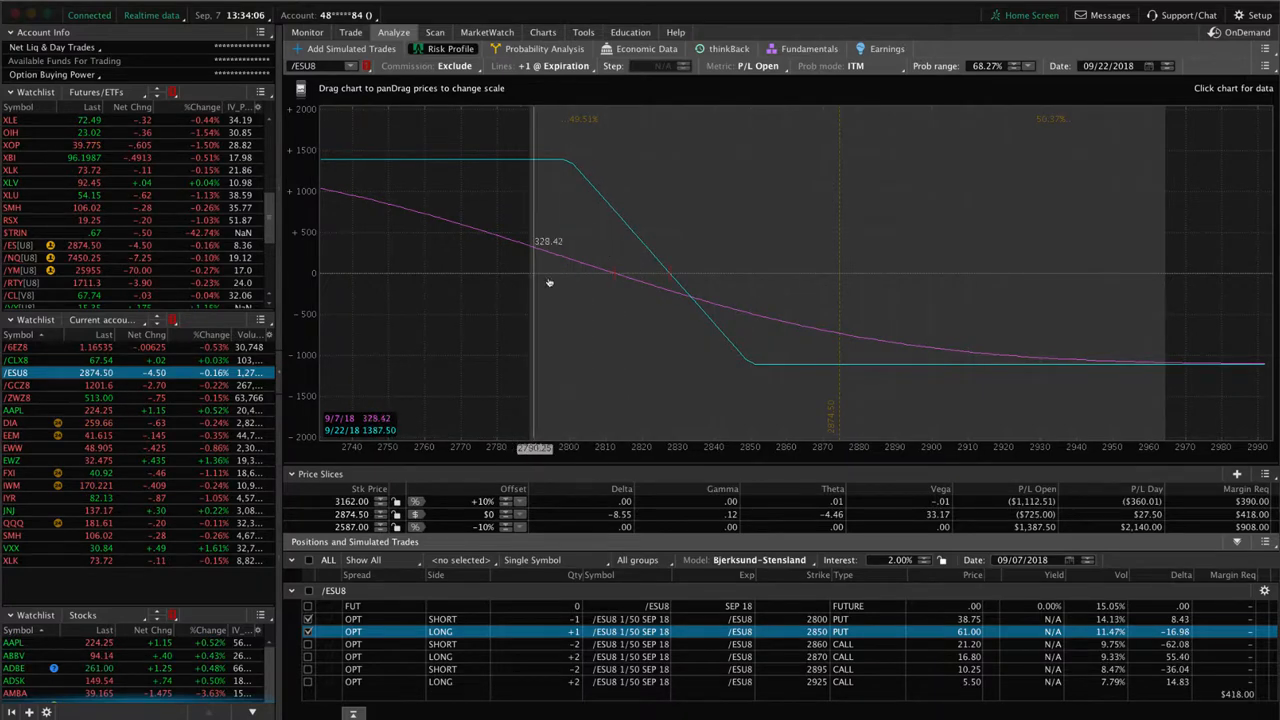
pyautogui.moveTo(600, 288)
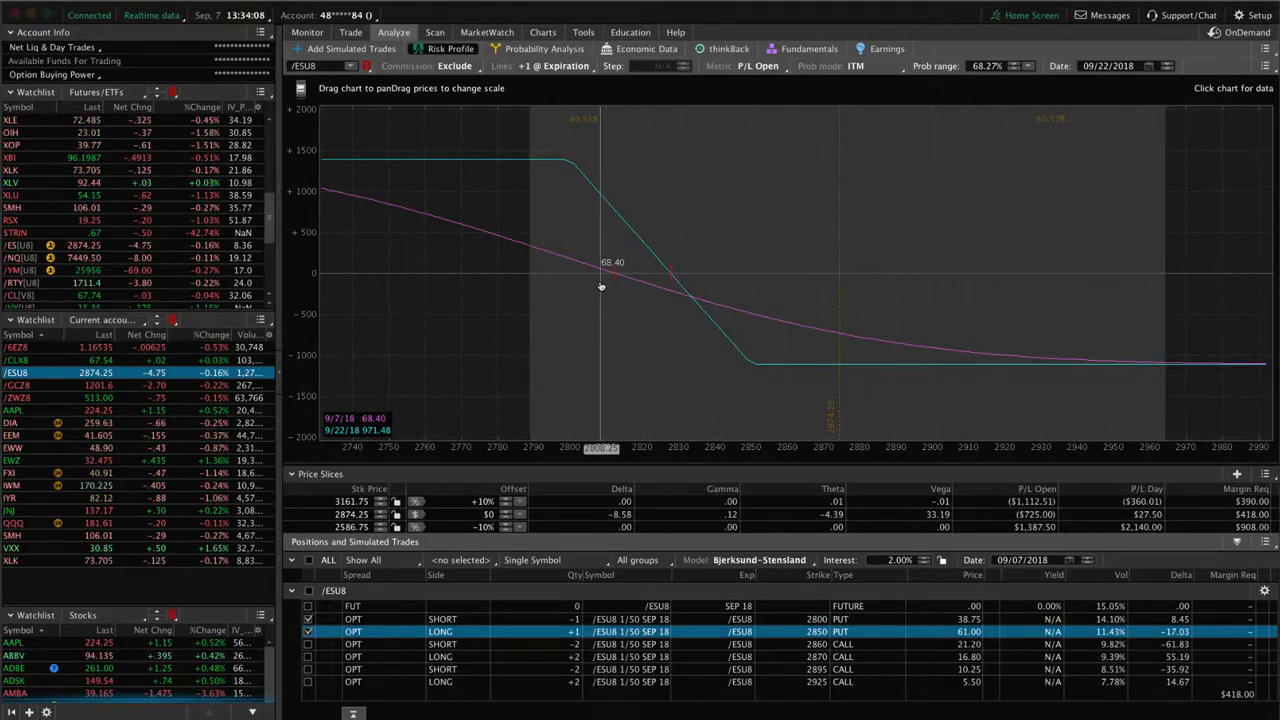
pyautogui.moveTo(828, 272)
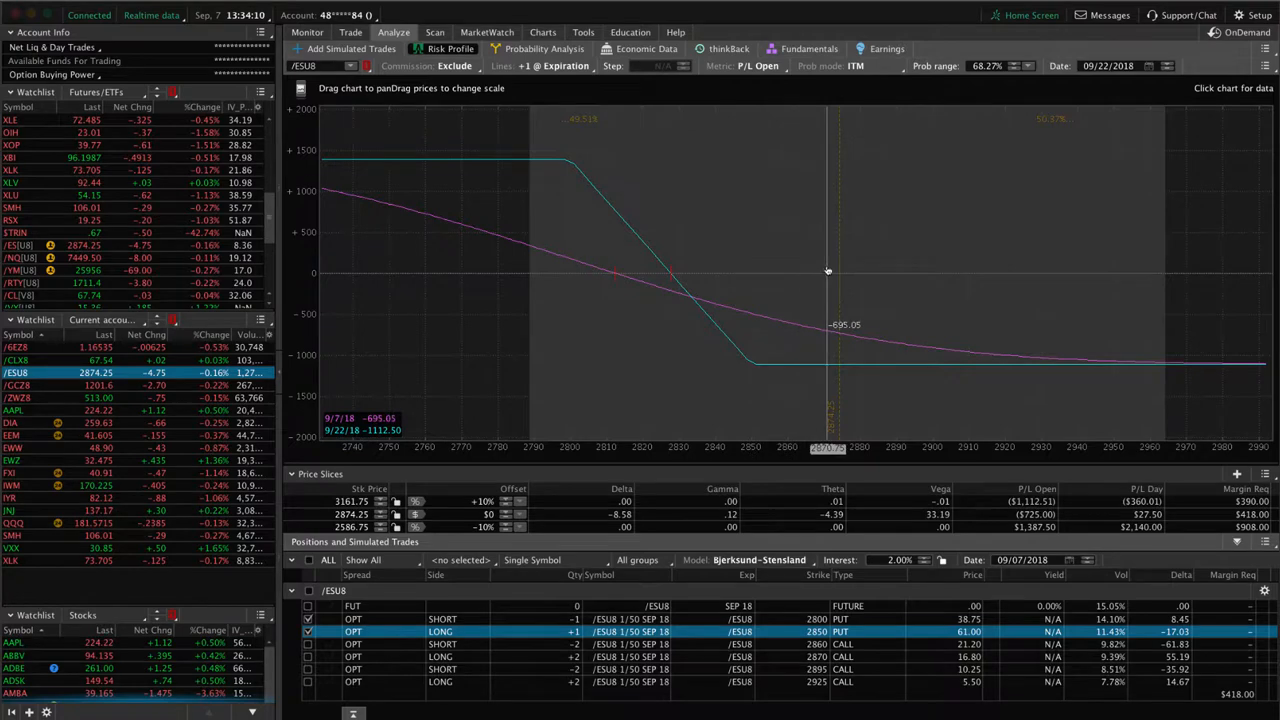
pyautogui.moveTo(838, 268)
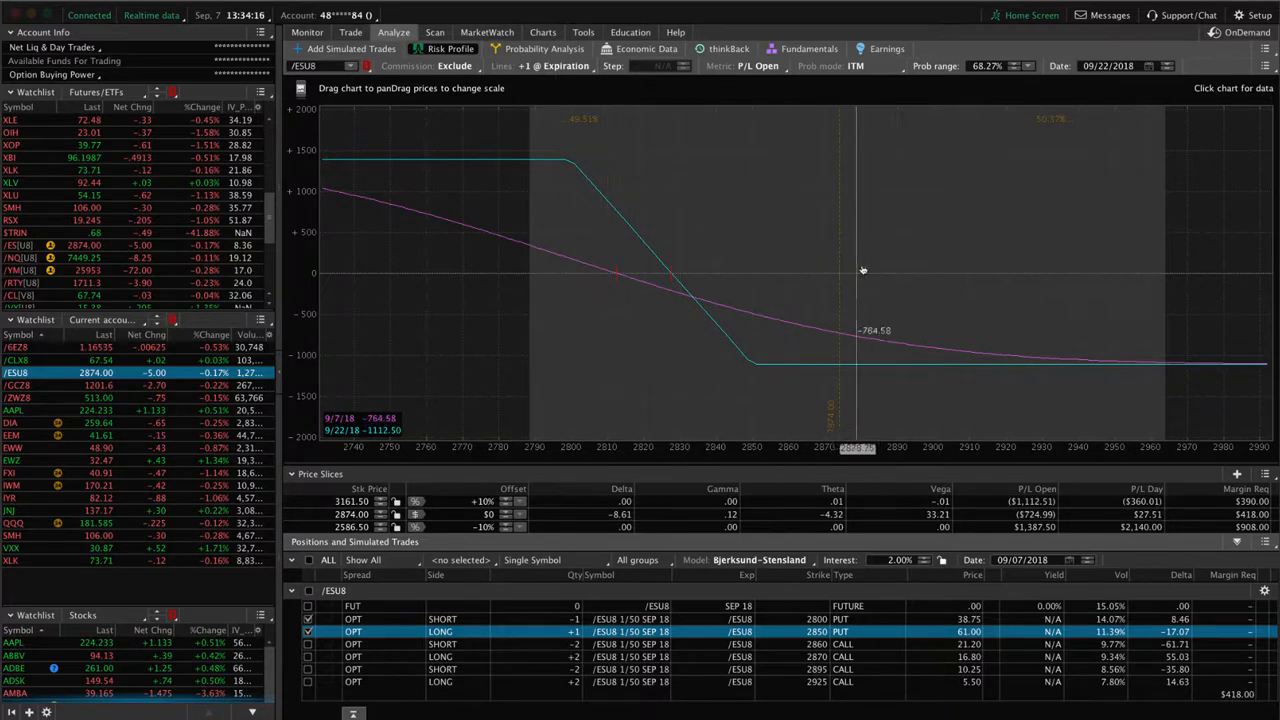
pyautogui.moveTo(556, 264)
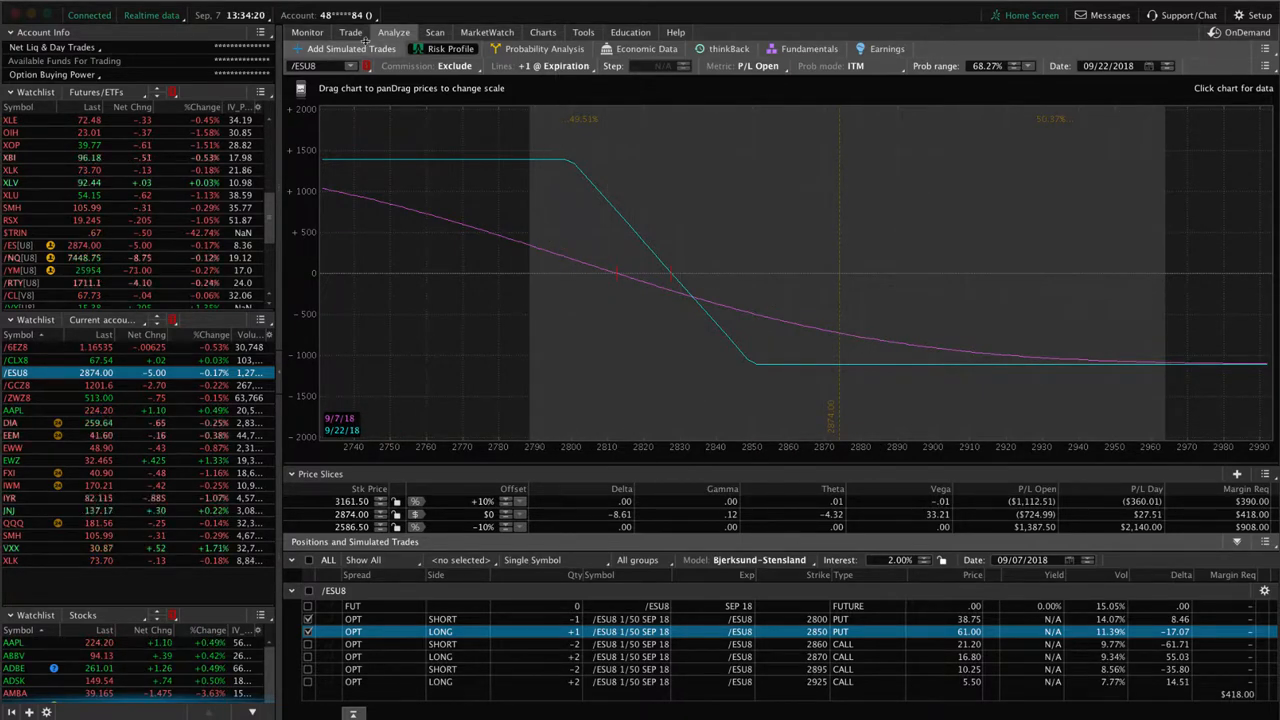
# - Switch to the Trade page listing the /ESU8 Sep 18 put and call positions
pyautogui.click(350, 32)
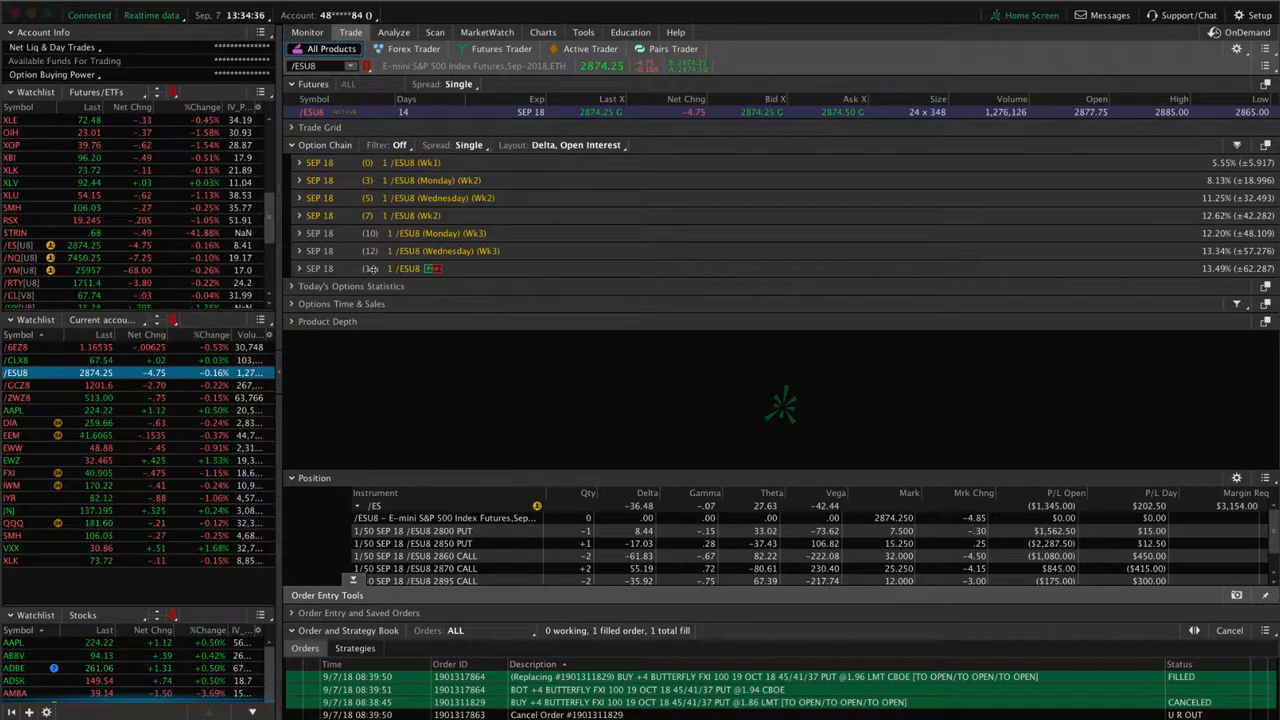
pyautogui.moveTo(370, 268)
pyautogui.write('AAPL')
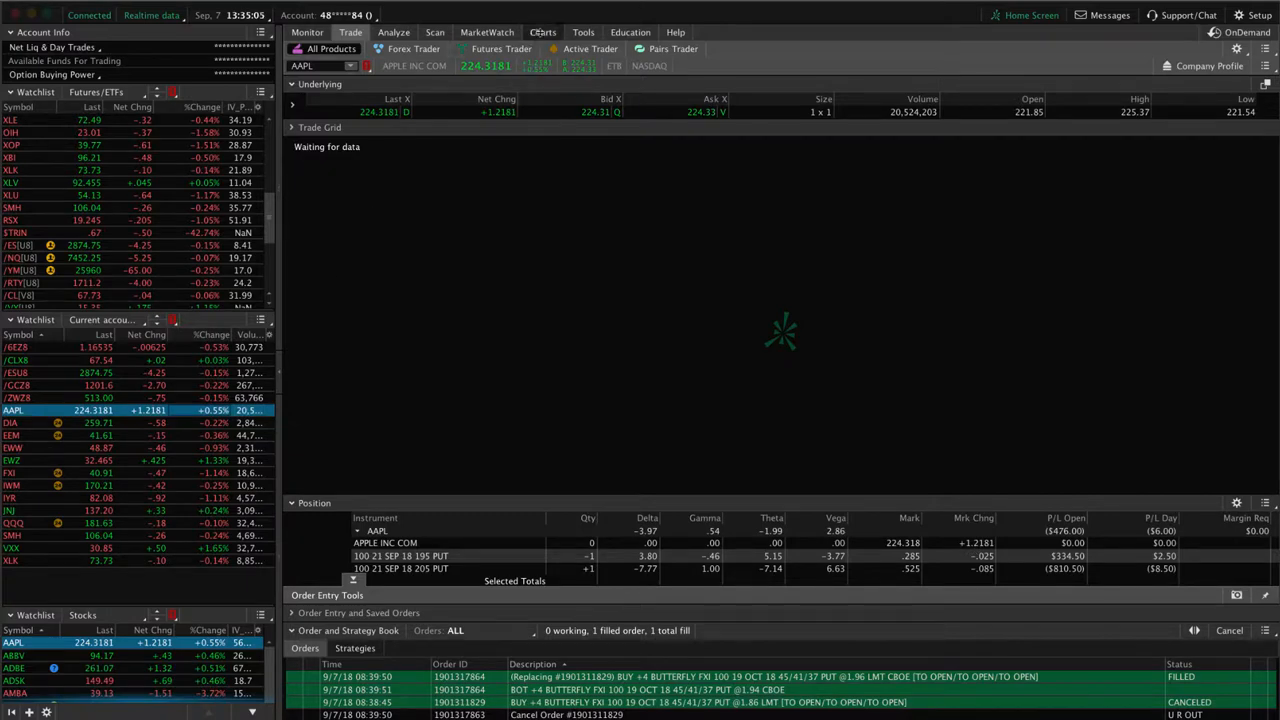
# - Bring up the AAPL daily price chart with its IV percentile study
pyautogui.click(544, 32)
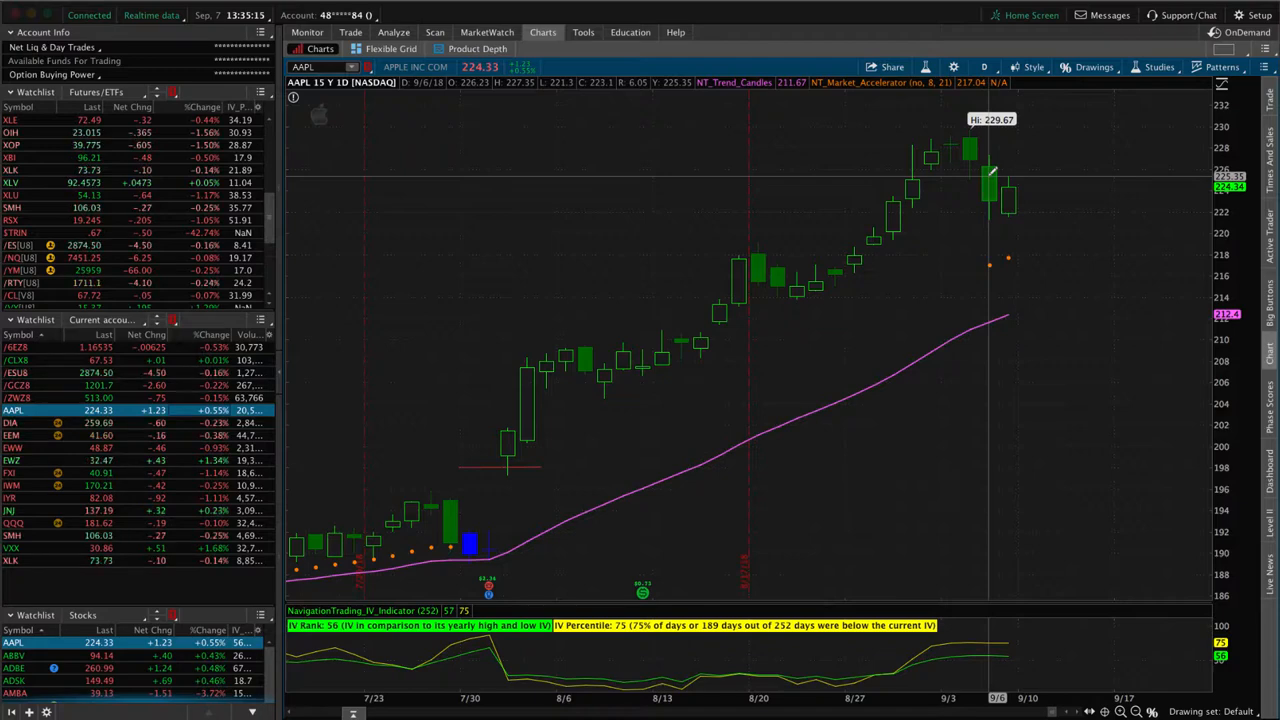
# - Load the AAPL stock-plus-puts position into the Analyze Risk Profile
pyautogui.click(392, 32)
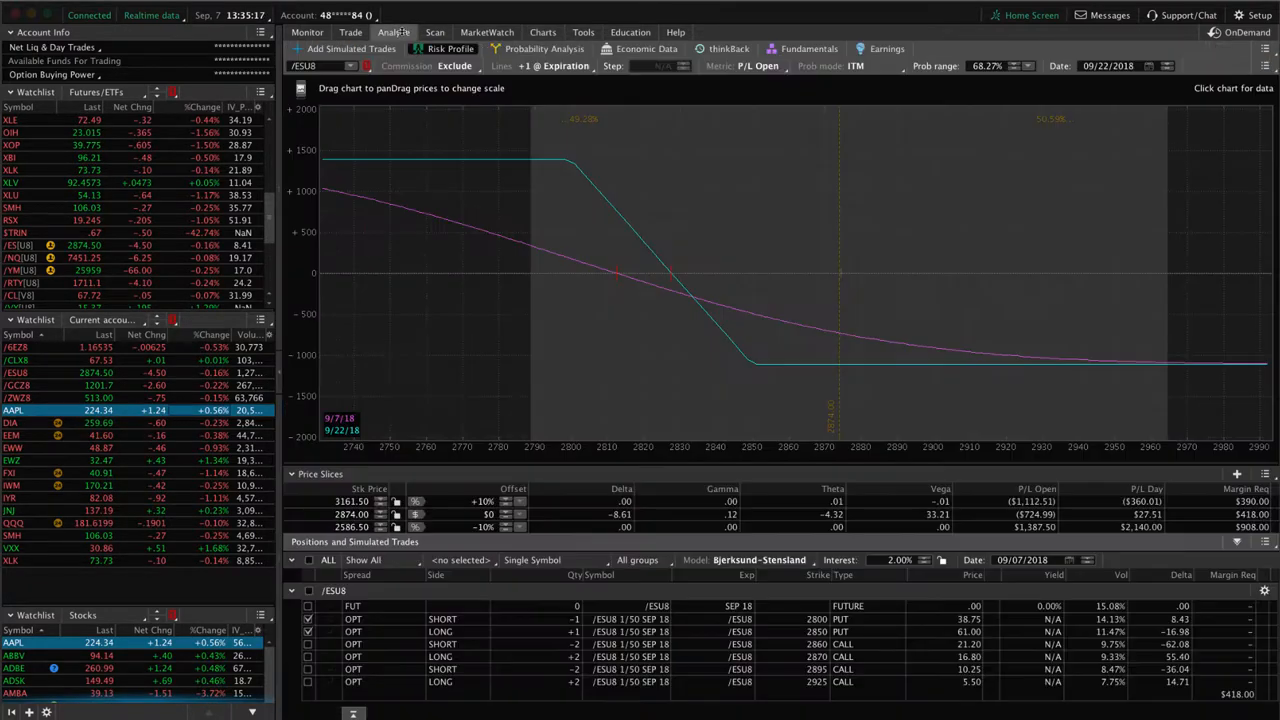
pyautogui.click(12, 410)
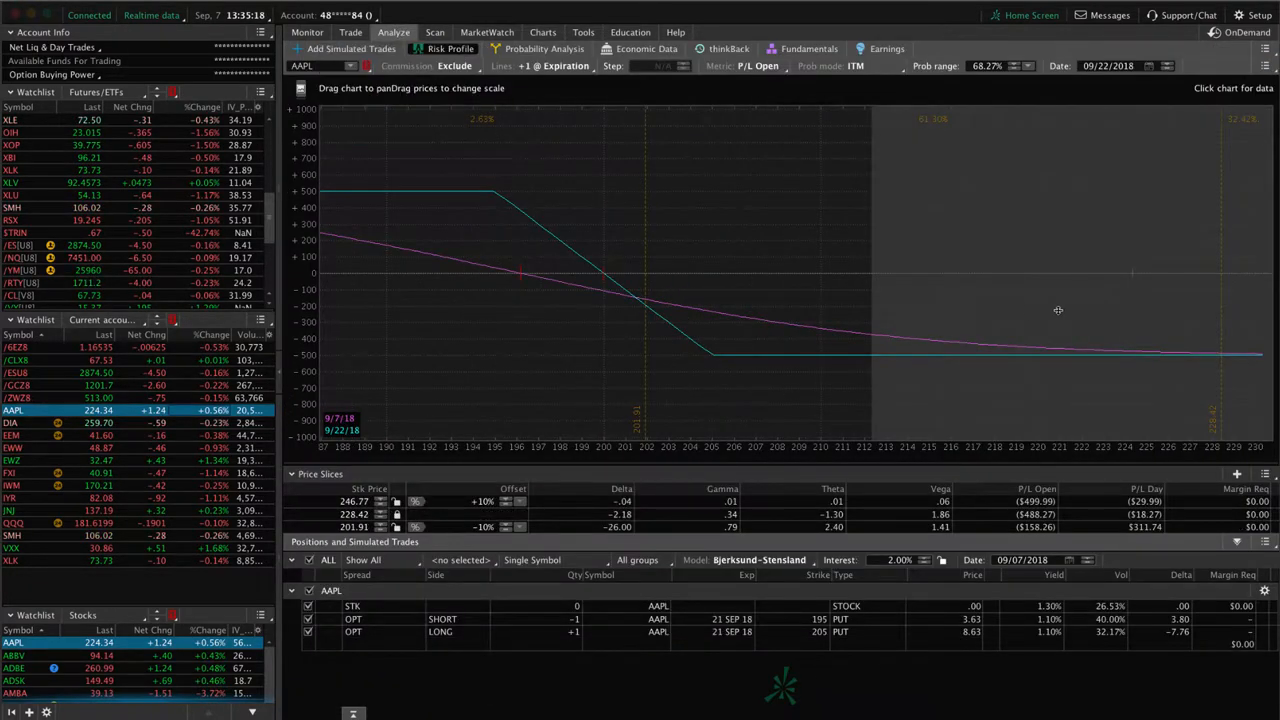
pyautogui.moveTo(1136, 302)
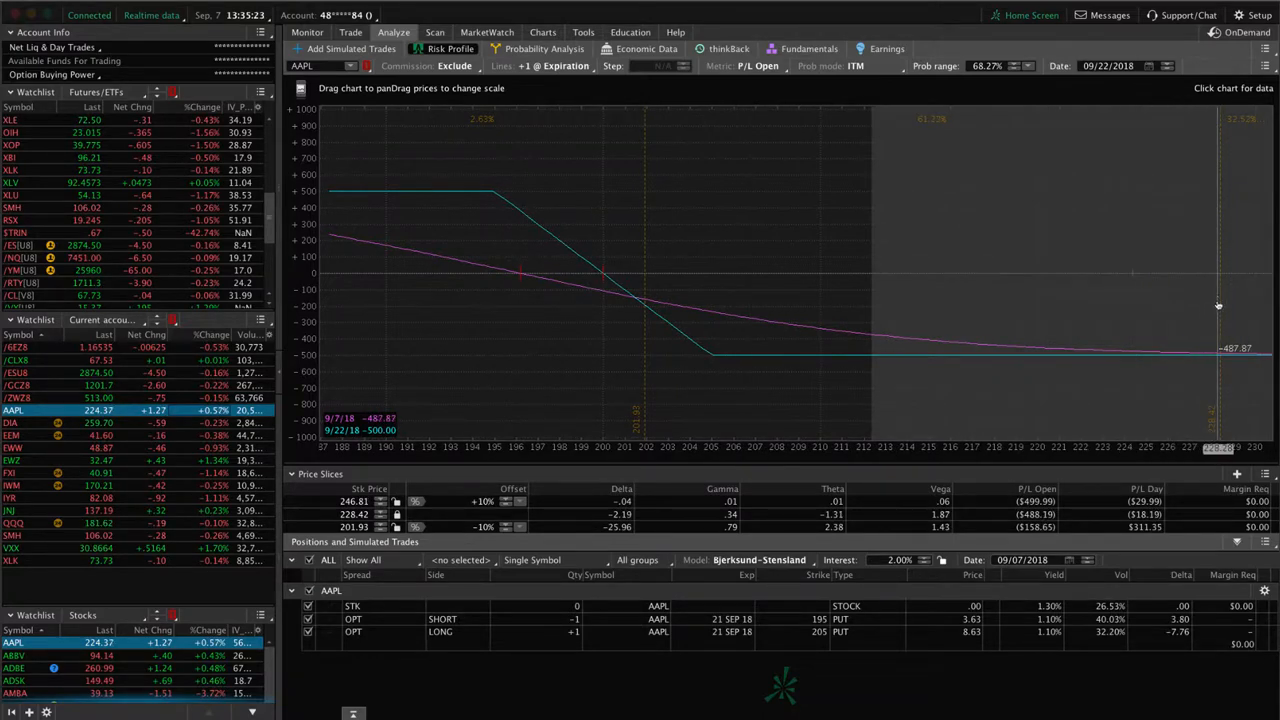
pyautogui.moveTo(1136, 306)
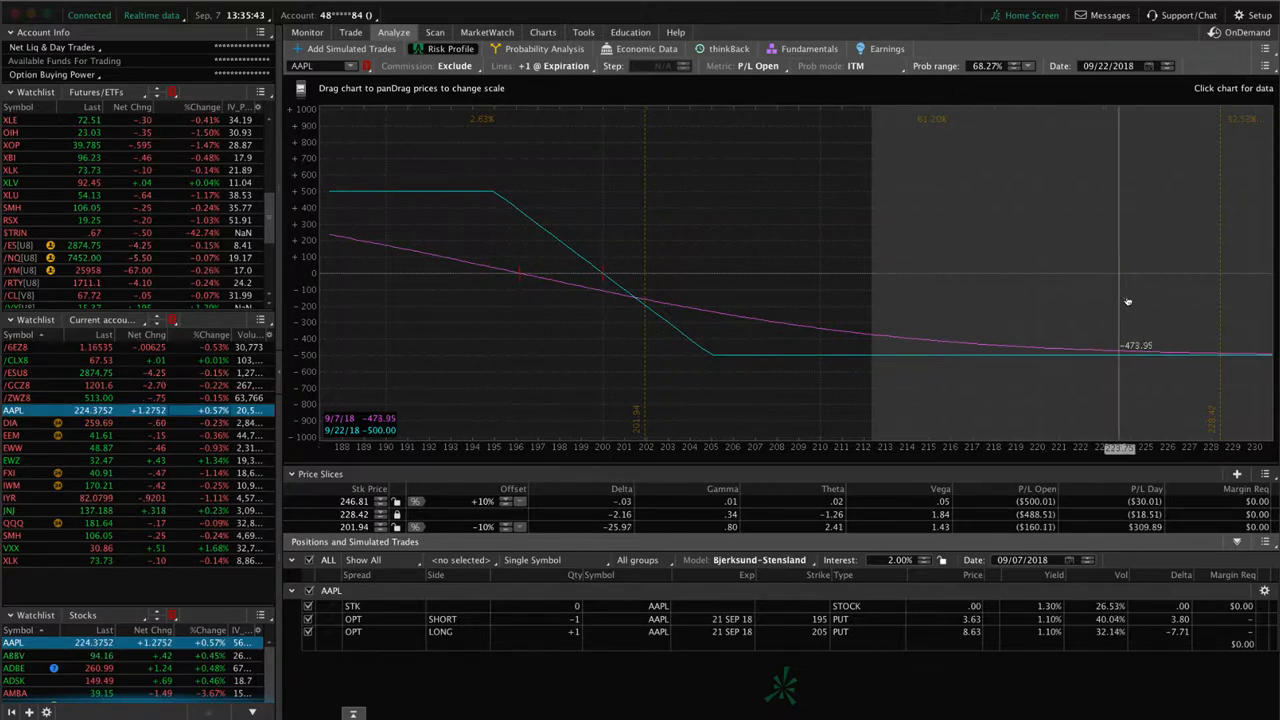
pyautogui.moveTo(544, 284)
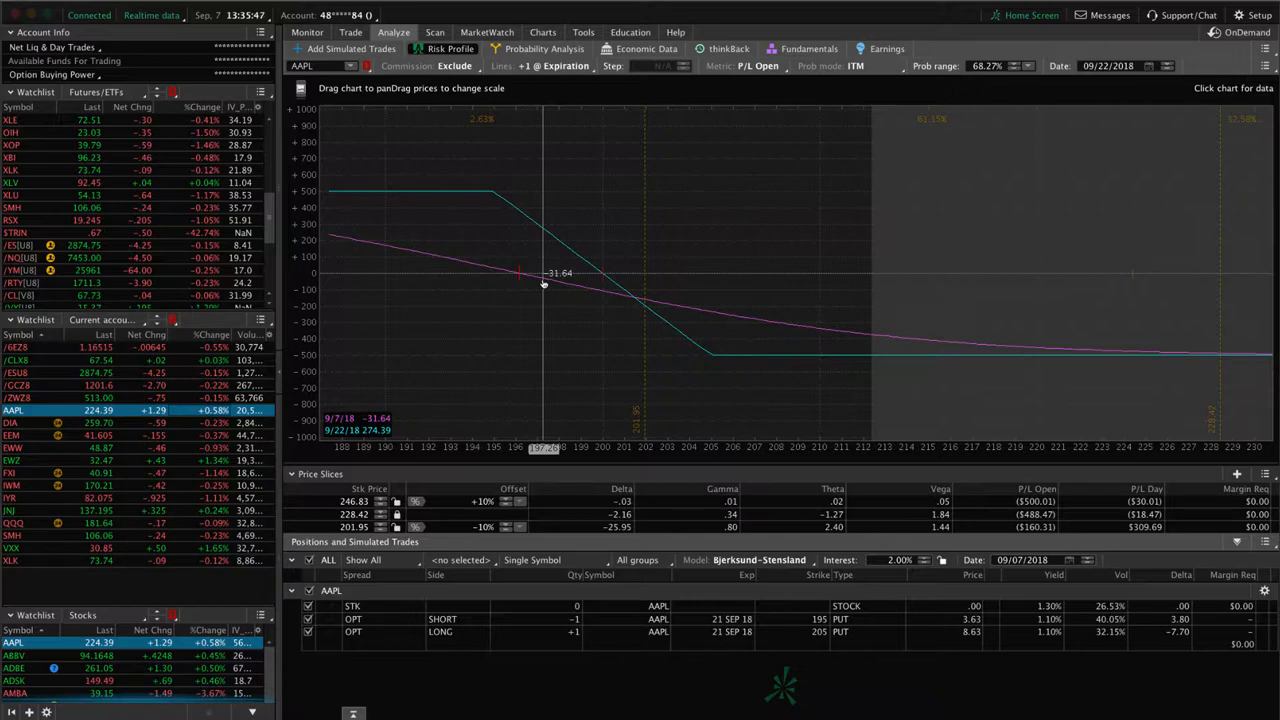
pyautogui.moveTo(1228, 308)
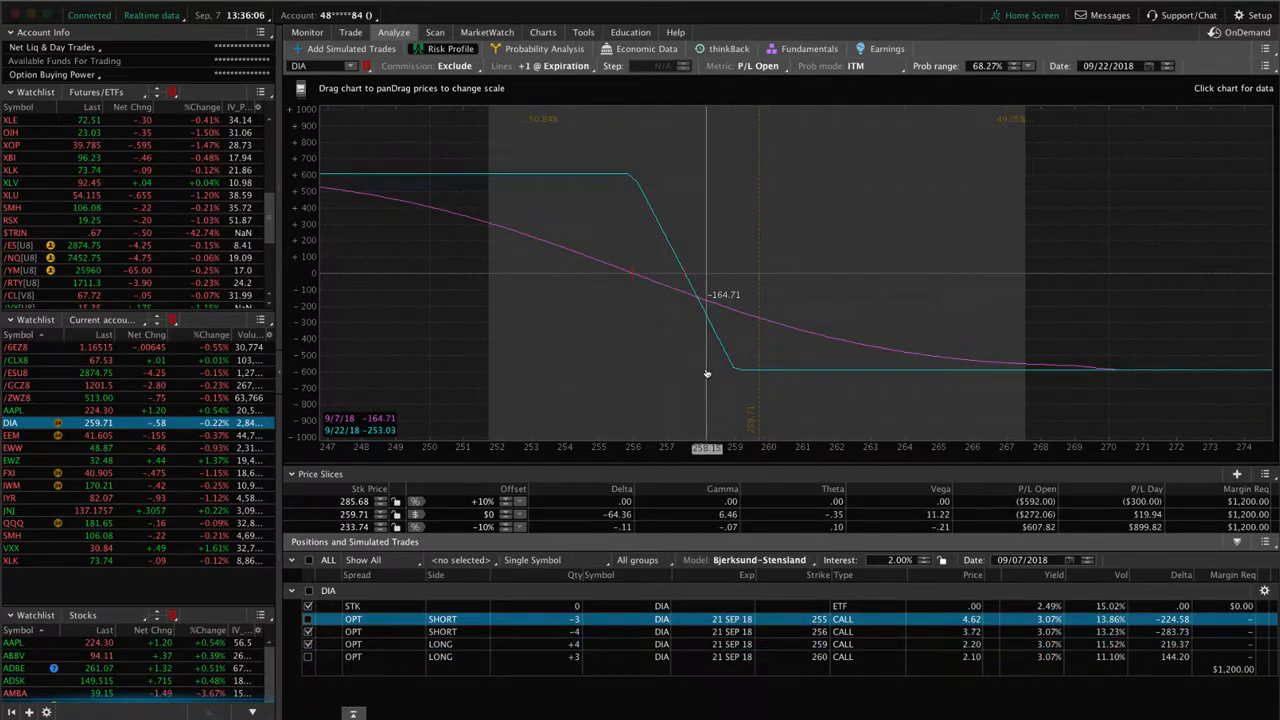
pyautogui.moveTo(690, 328)
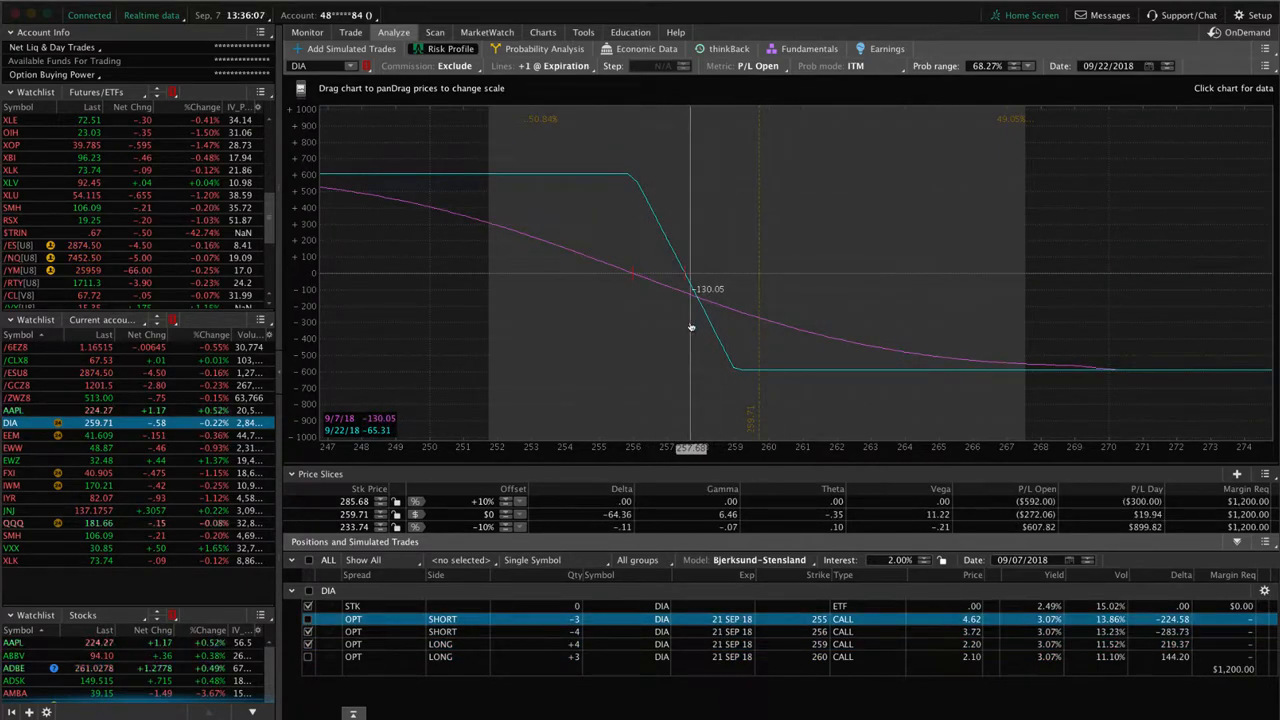
pyautogui.moveTo(760, 300)
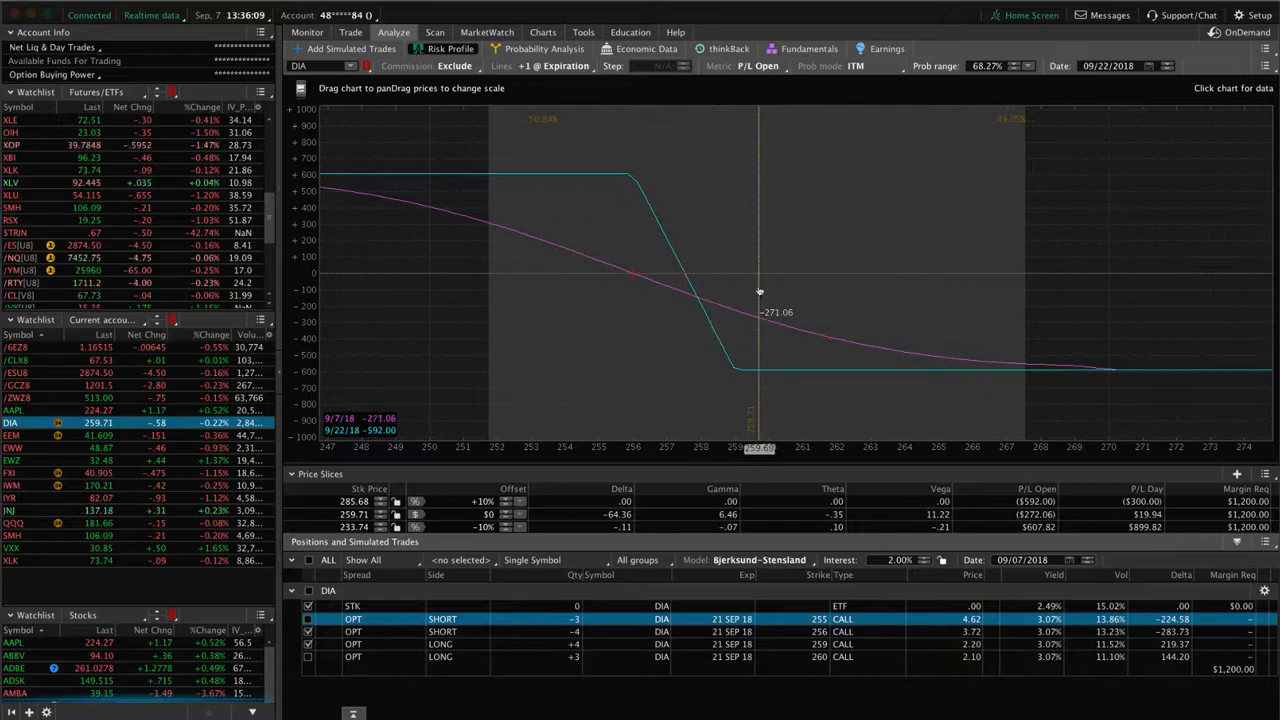
pyautogui.moveTo(684, 288)
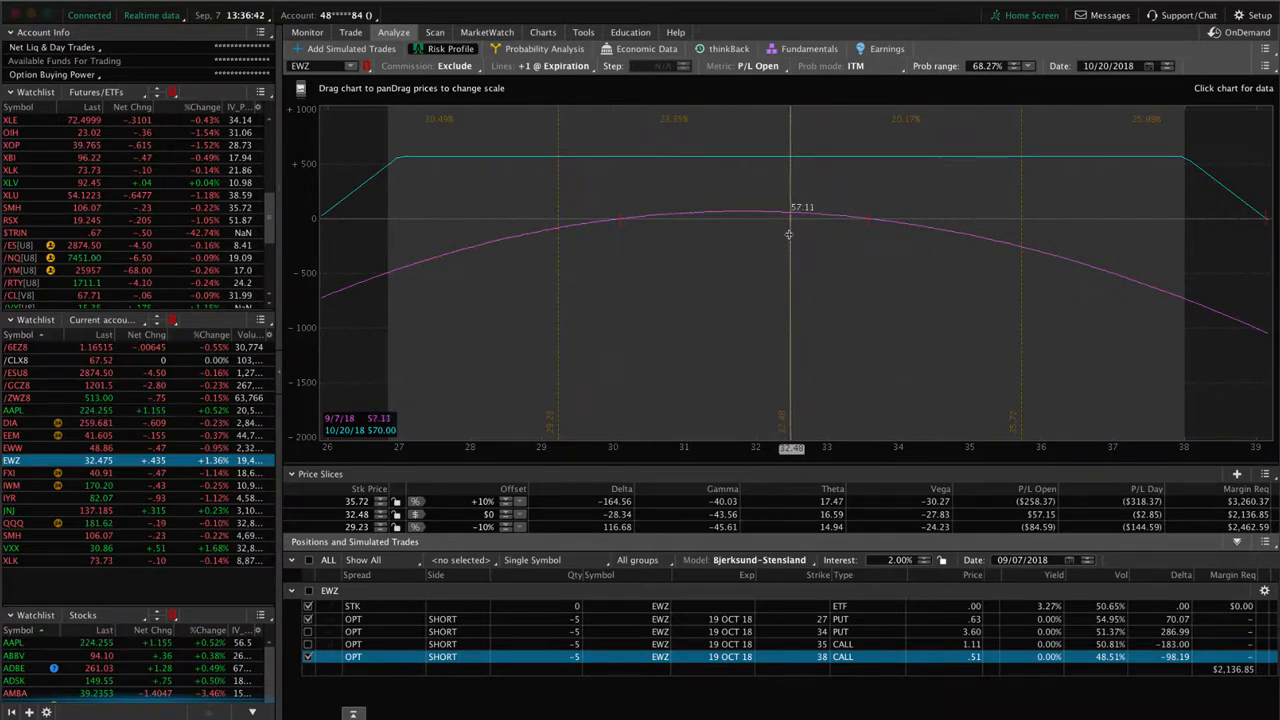
pyautogui.moveTo(764, 258)
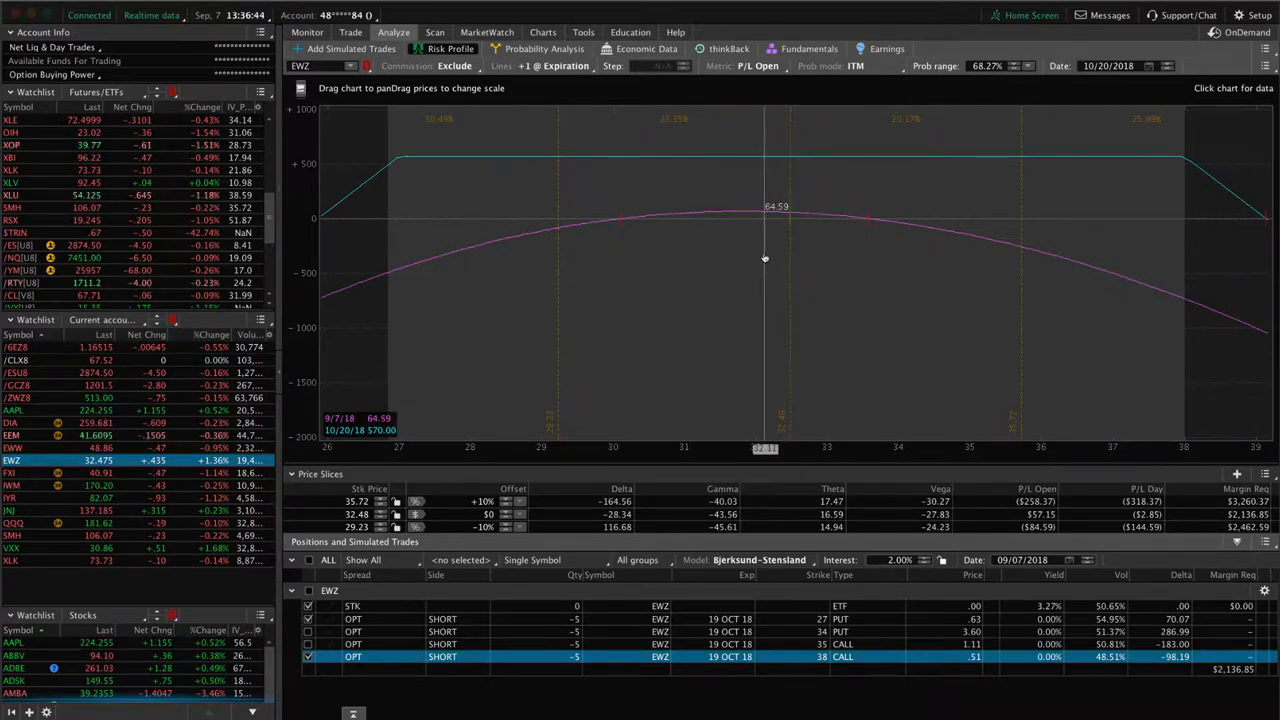
# - Switch from the EWZ risk profile to the Charts page
pyautogui.click(544, 32)
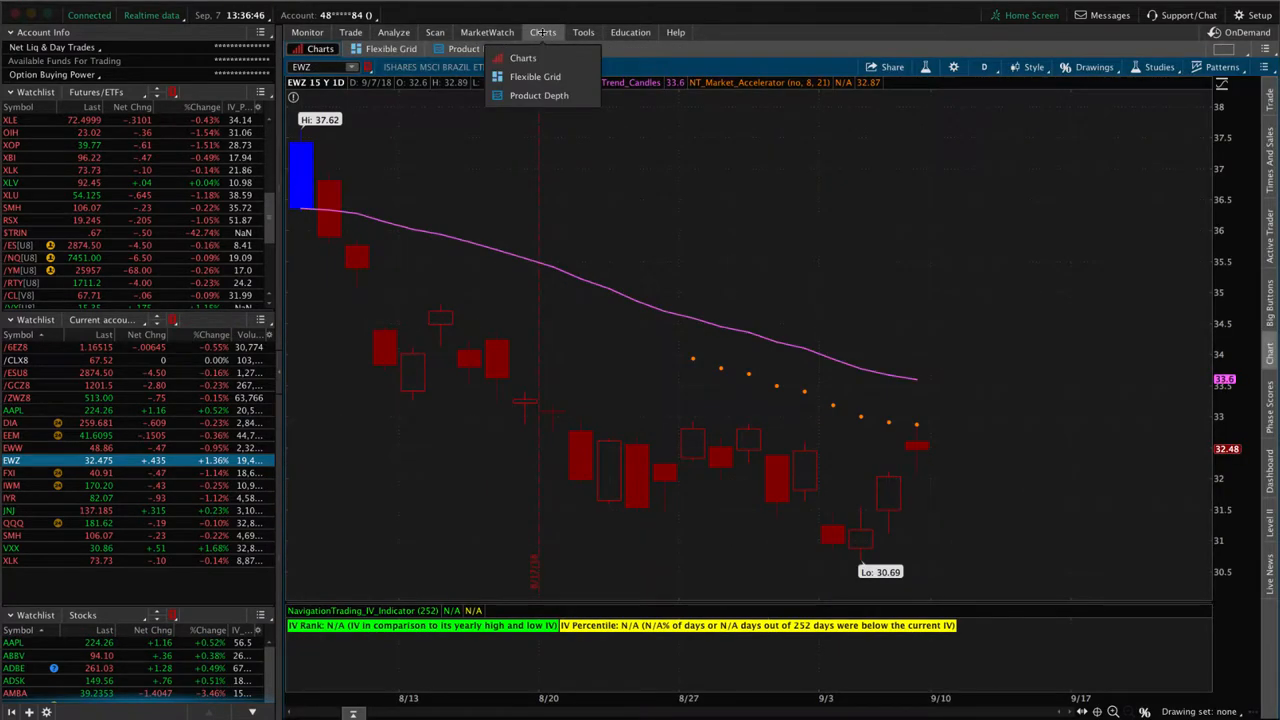
# - Show the standard EWZ daily chart spanning about one year
pyautogui.click(522, 58)
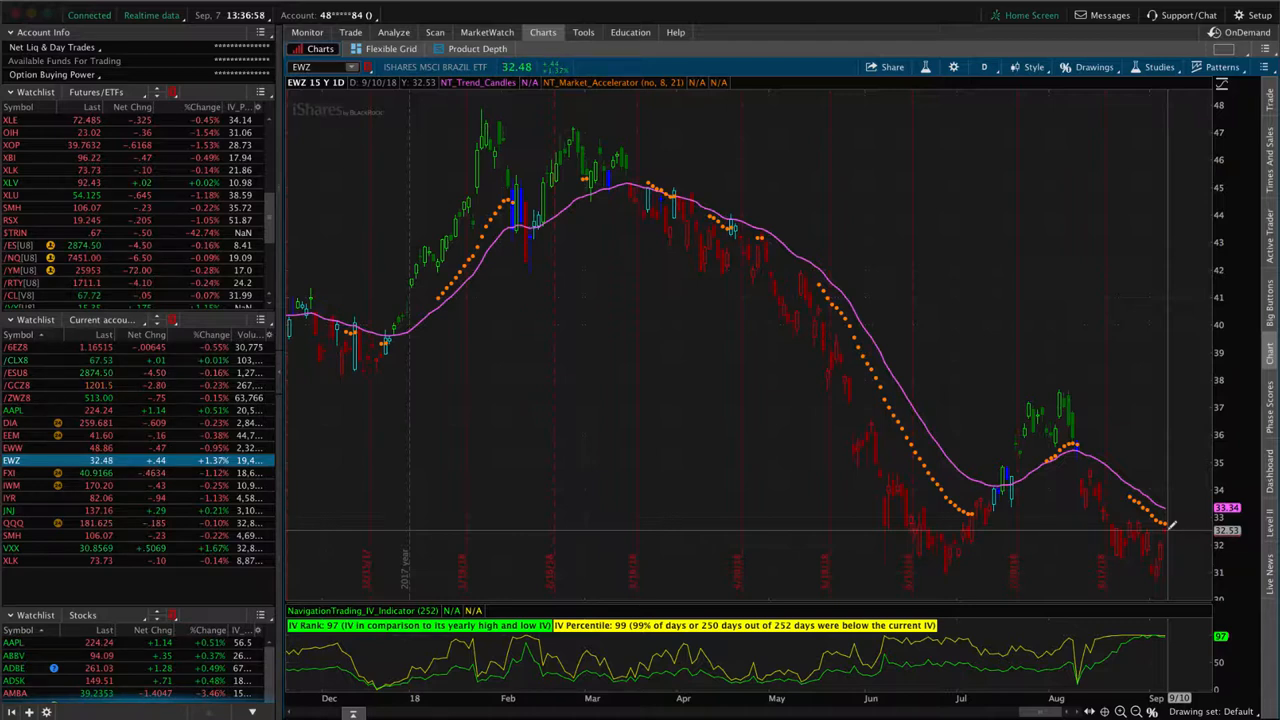
pyautogui.moveTo(460, 536)
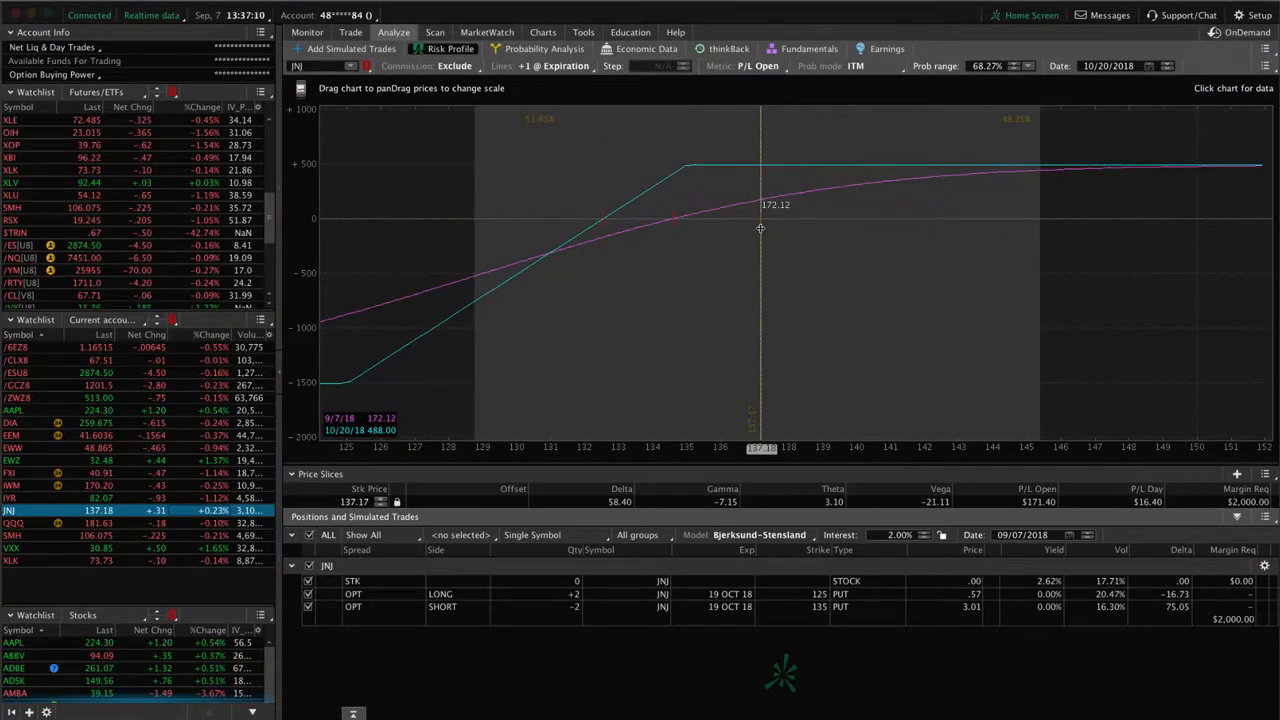
pyautogui.moveTo(788, 232)
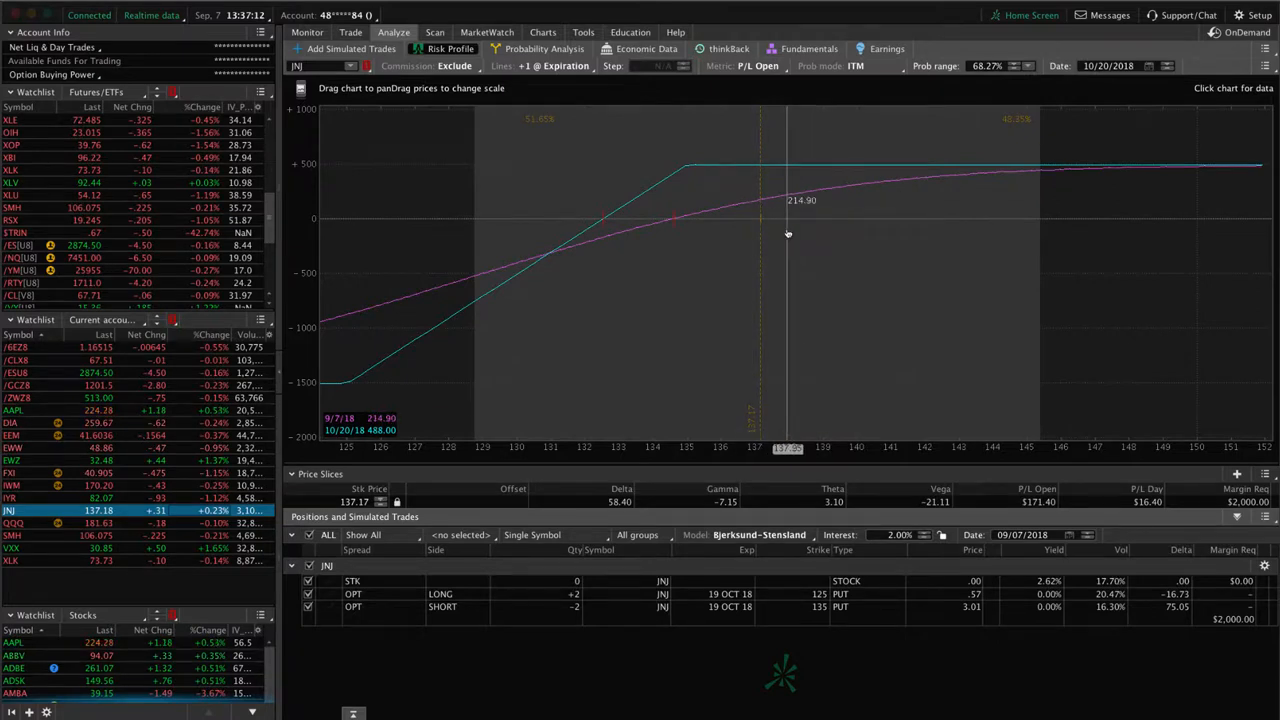
pyautogui.moveTo(772, 236)
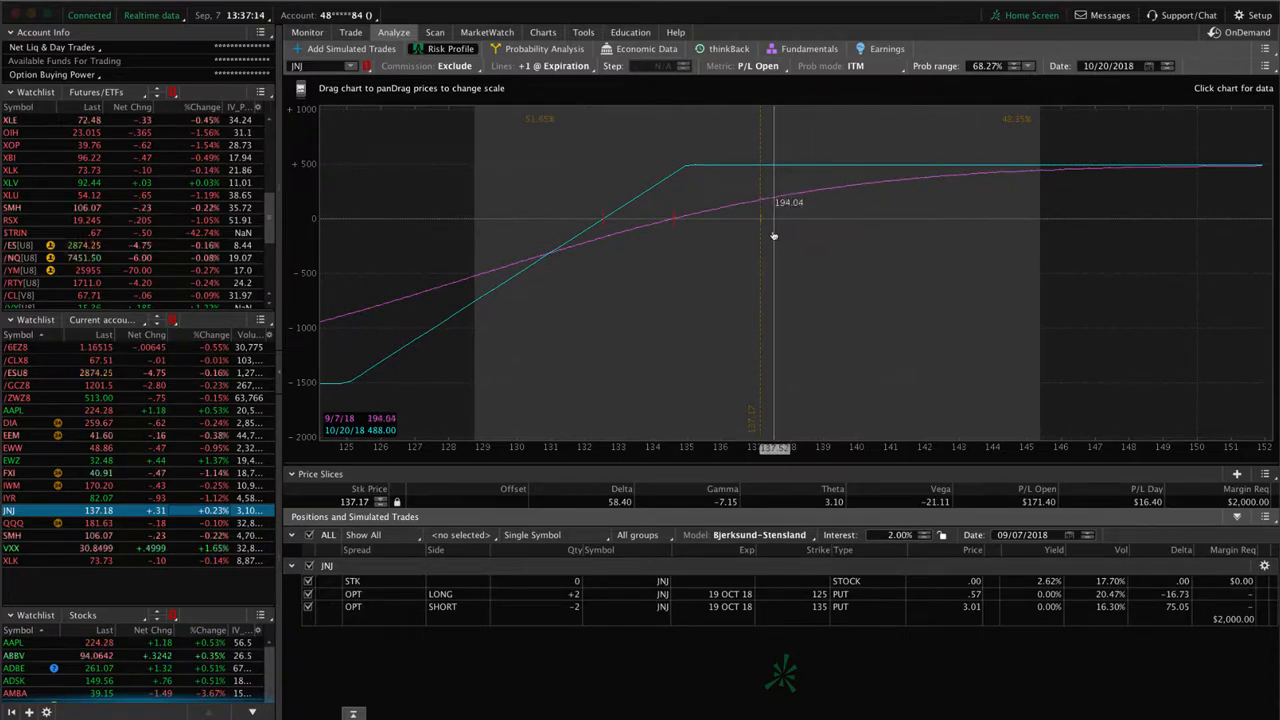
pyautogui.moveTo(784, 236)
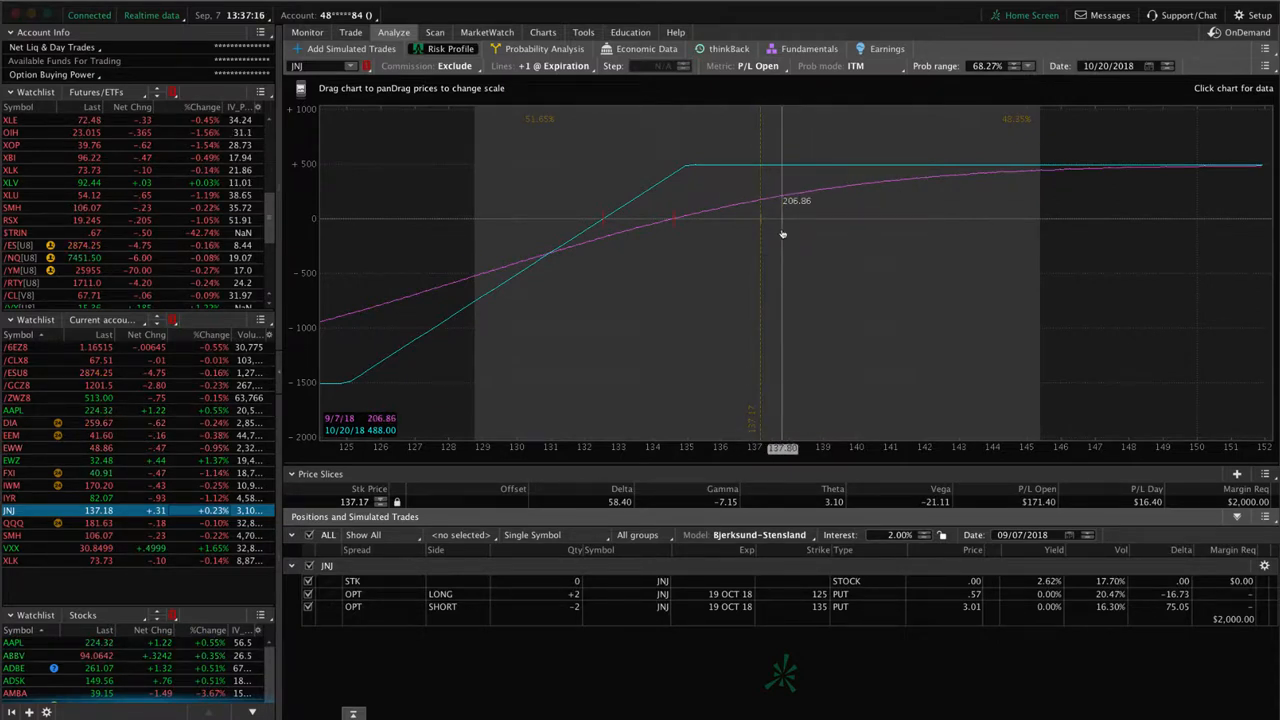
pyautogui.moveTo(800, 230)
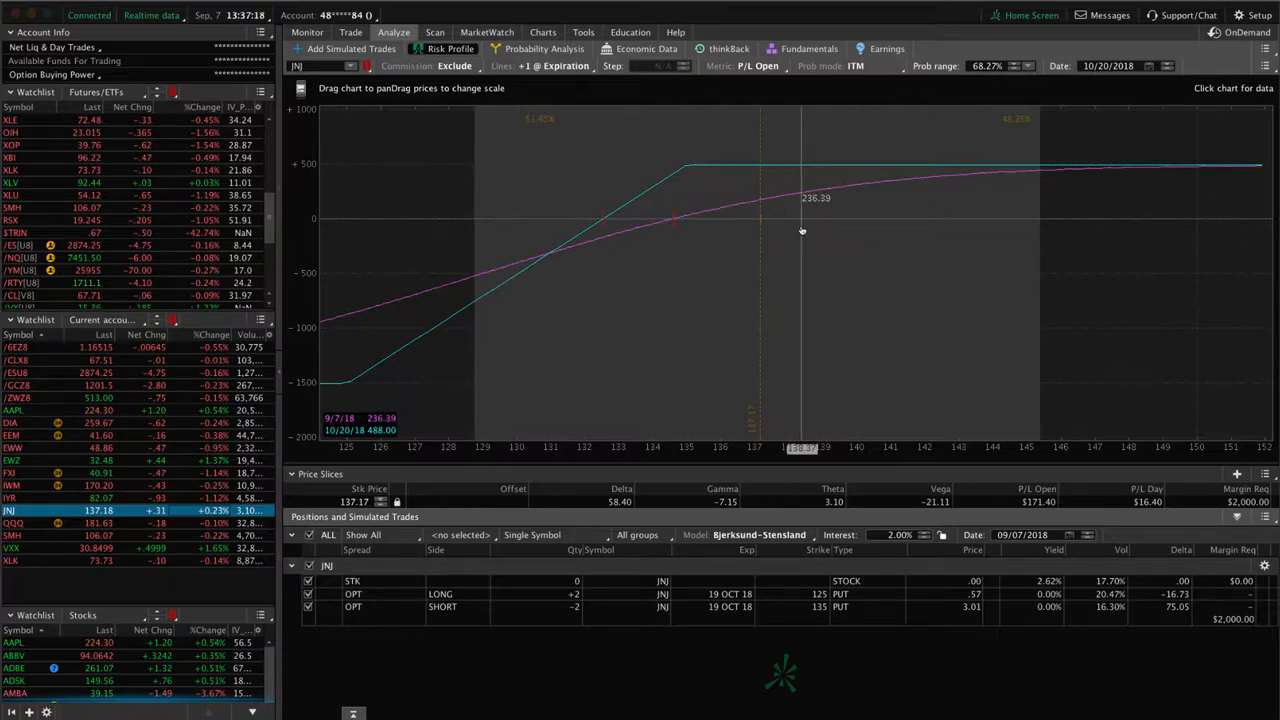
pyautogui.moveTo(590, 334)
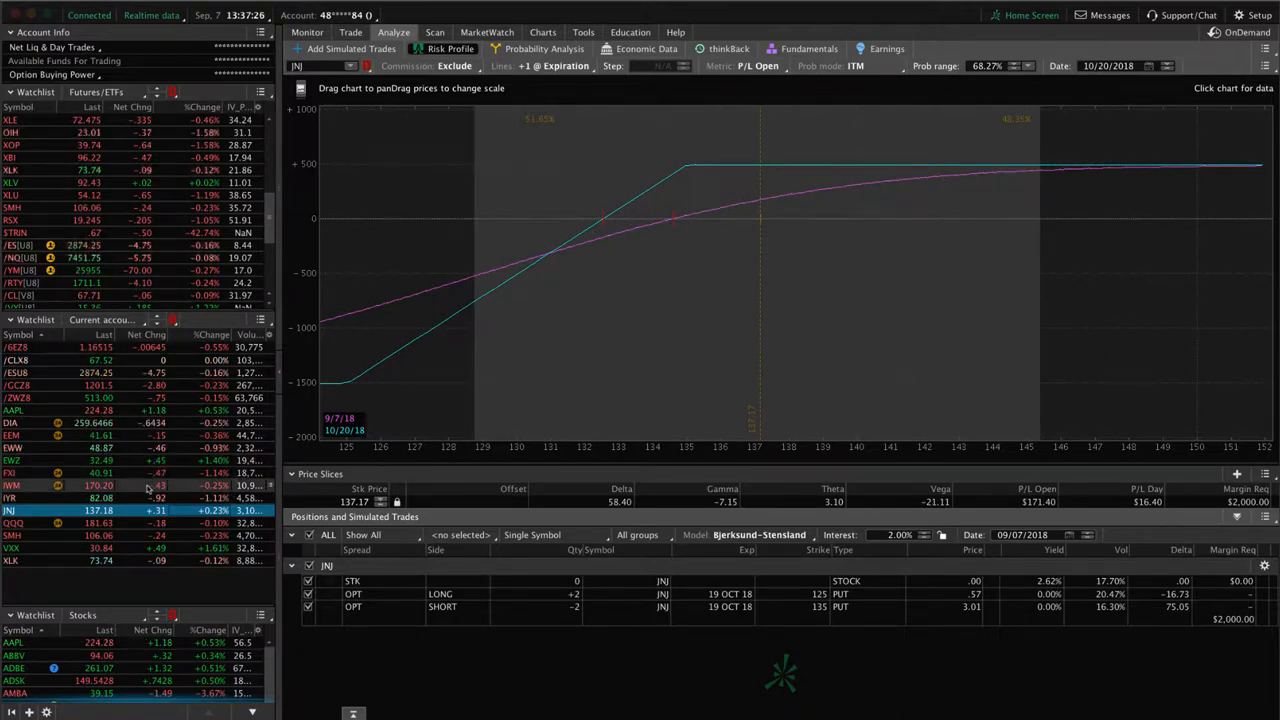
# - Load the IWM position's risk profile with its Sep 18 put and call legs
pyautogui.click(12, 486)
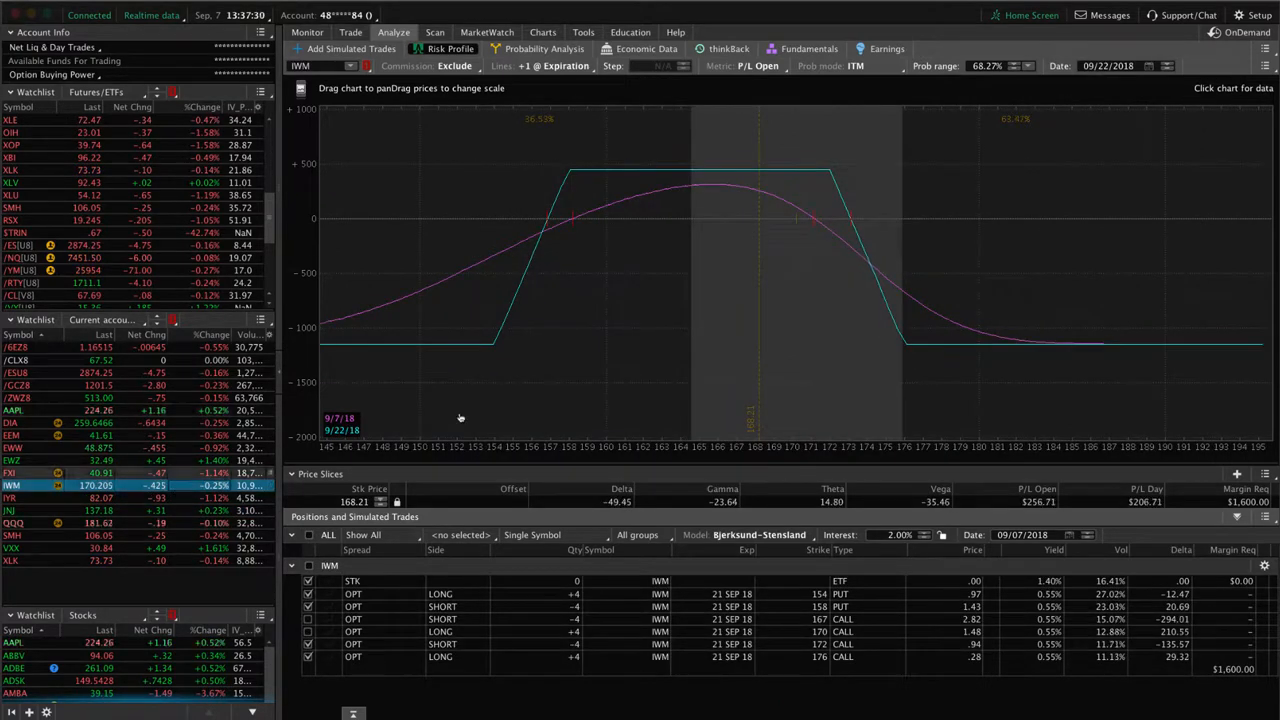
pyautogui.moveTo(796, 268)
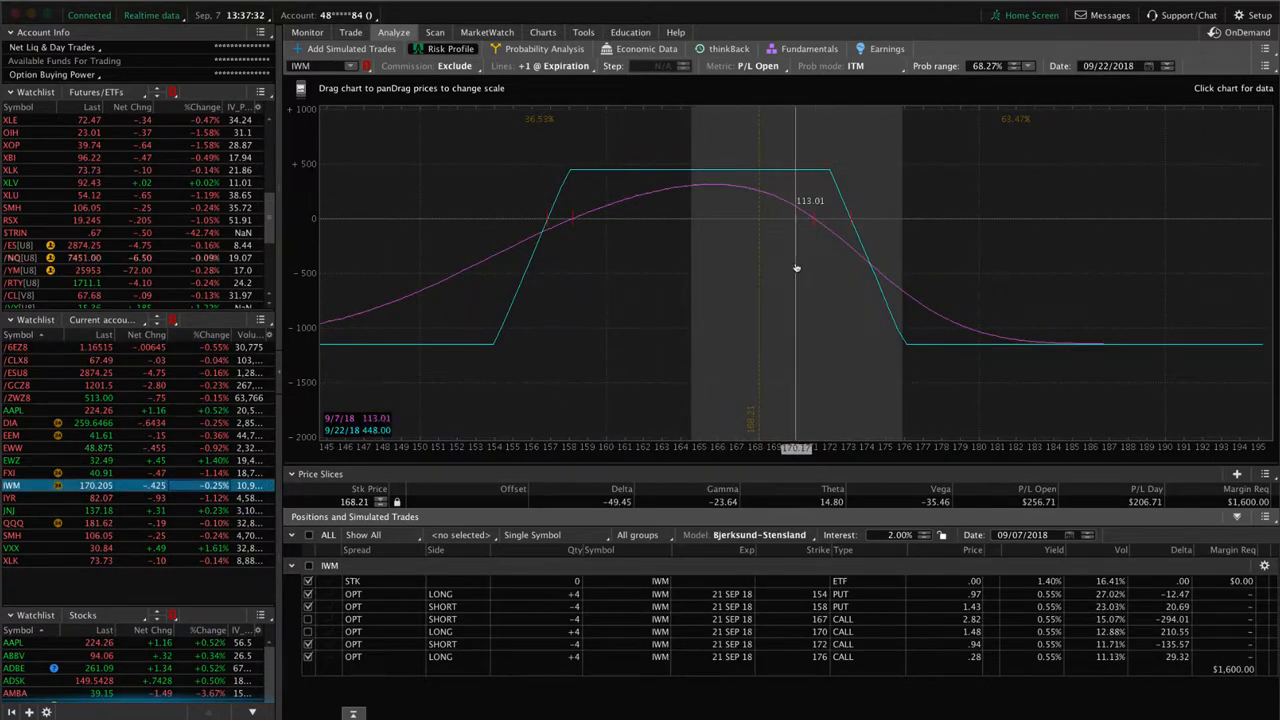
pyautogui.moveTo(776, 268)
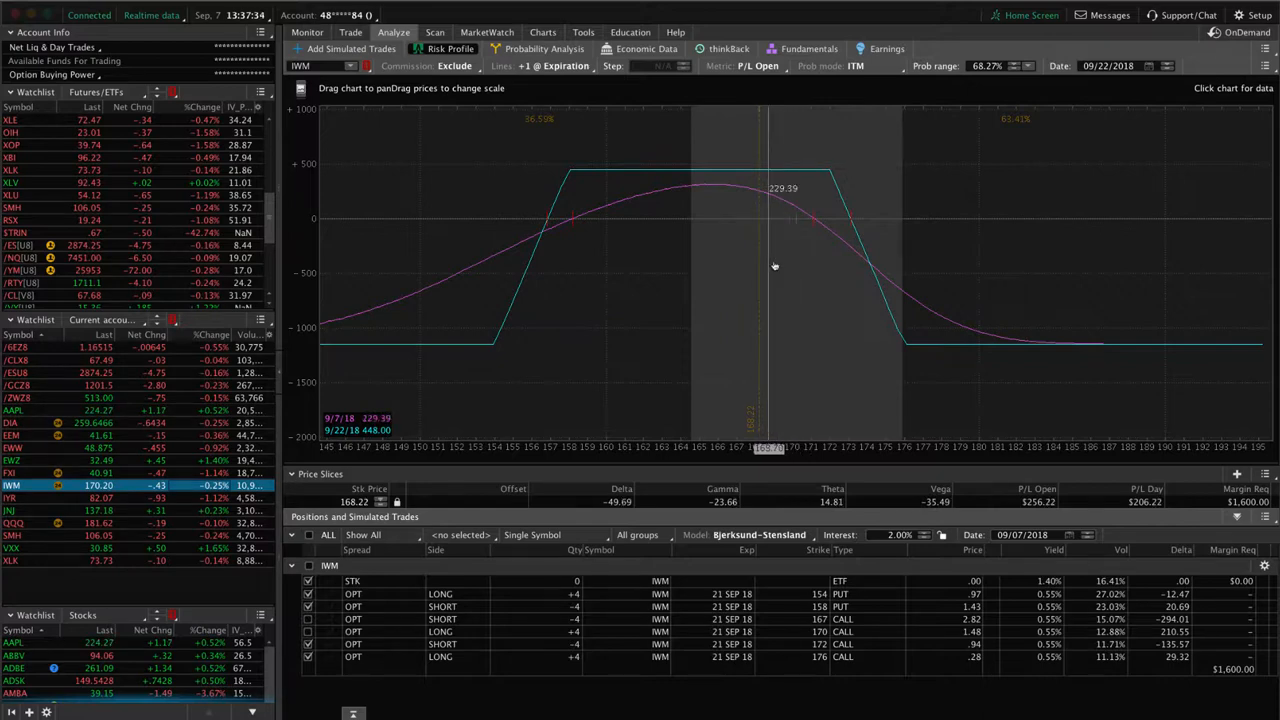
pyautogui.moveTo(790, 260)
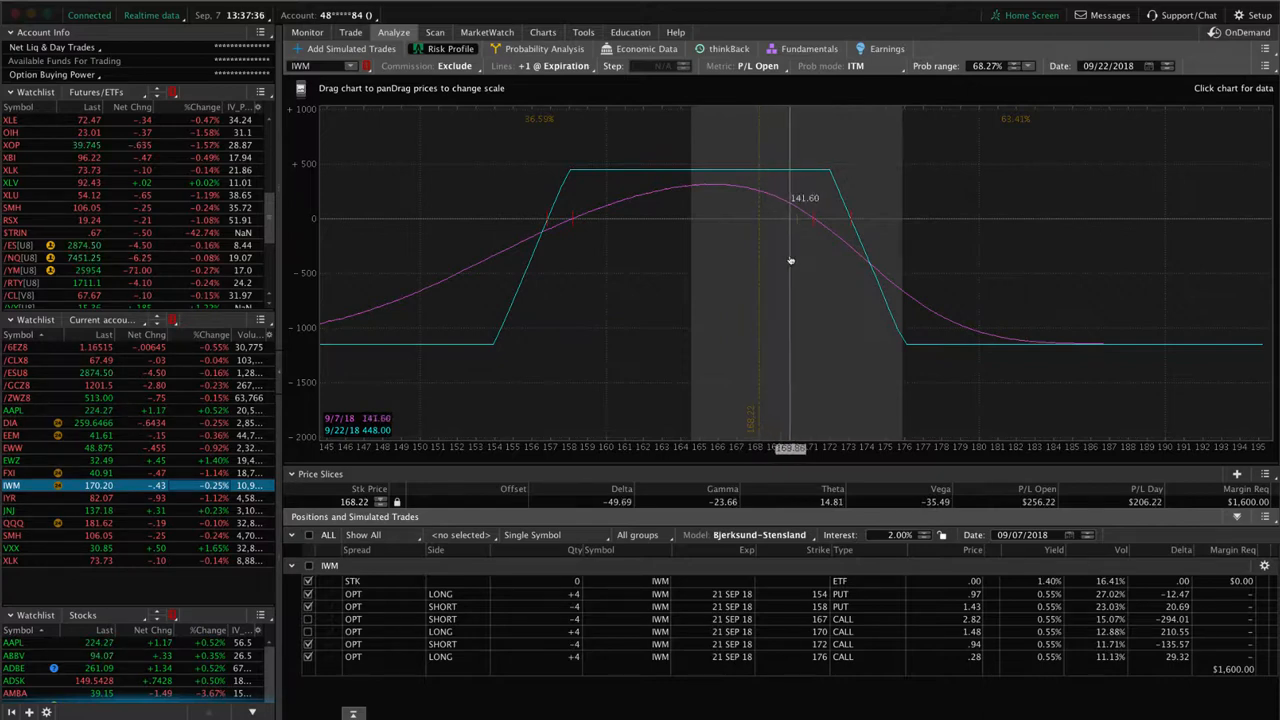
pyautogui.moveTo(770, 258)
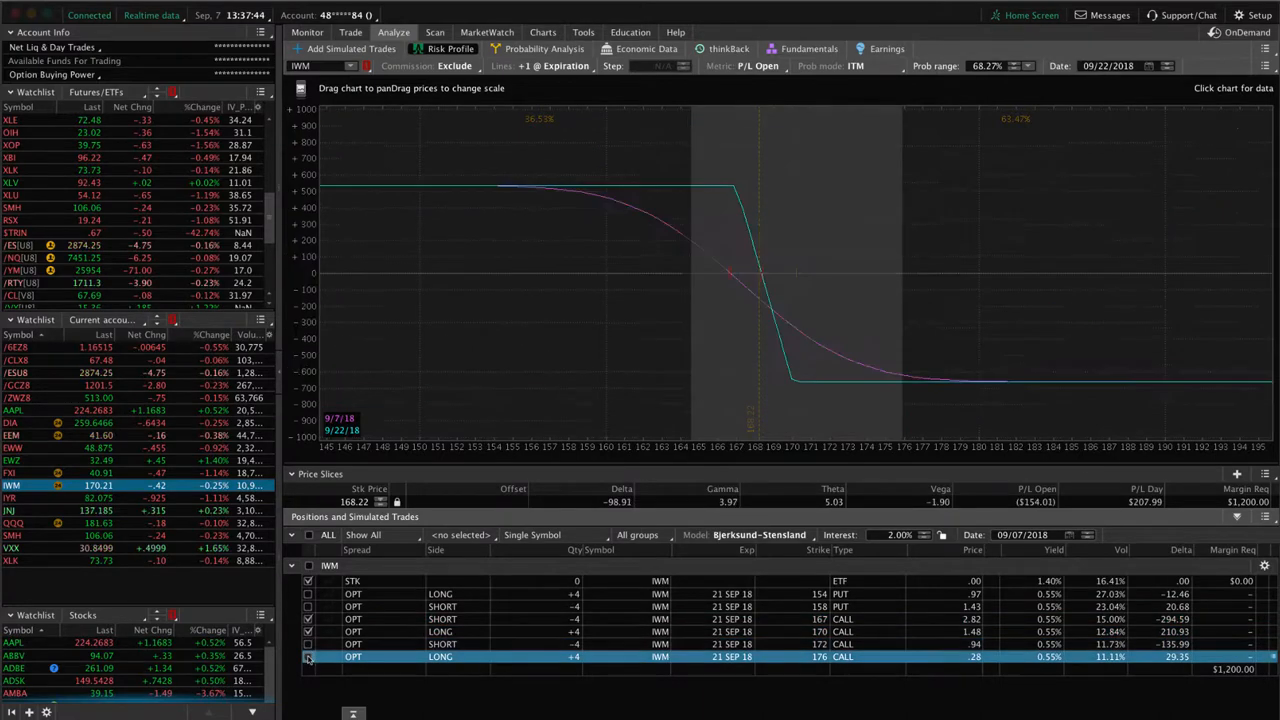
pyautogui.moveTo(800, 292)
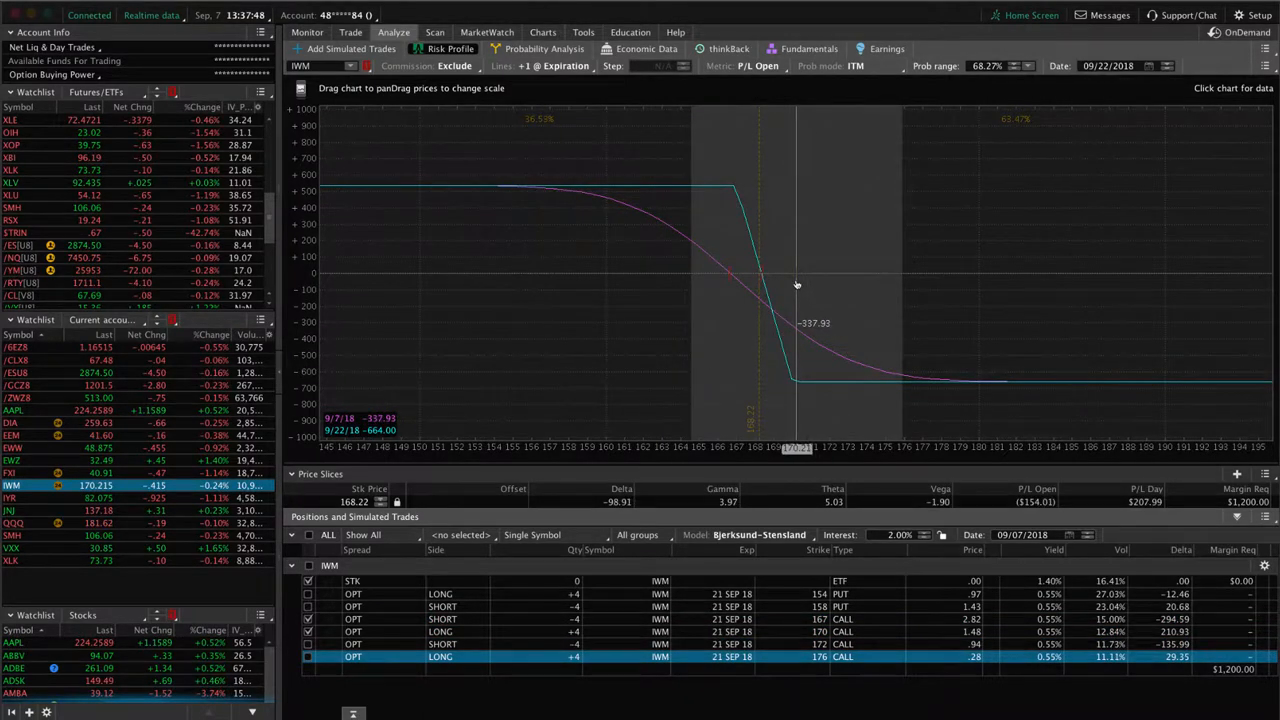
pyautogui.moveTo(728, 280)
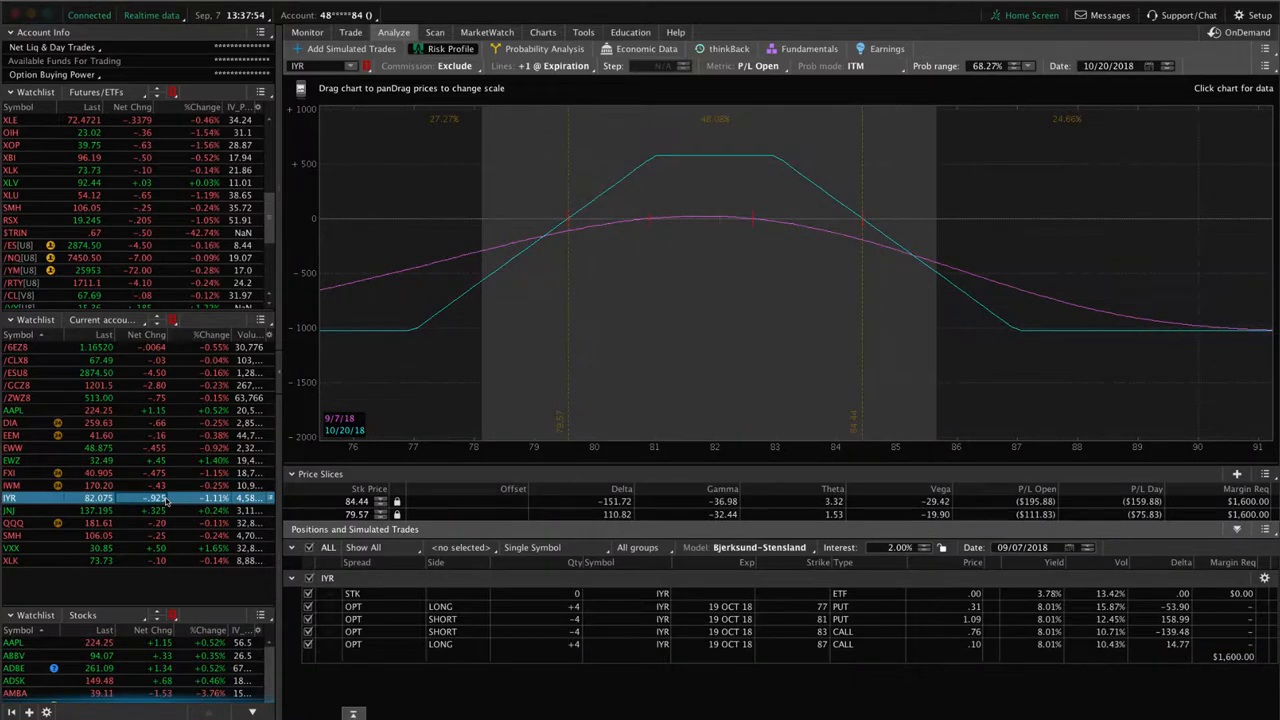
pyautogui.moveTo(792, 296)
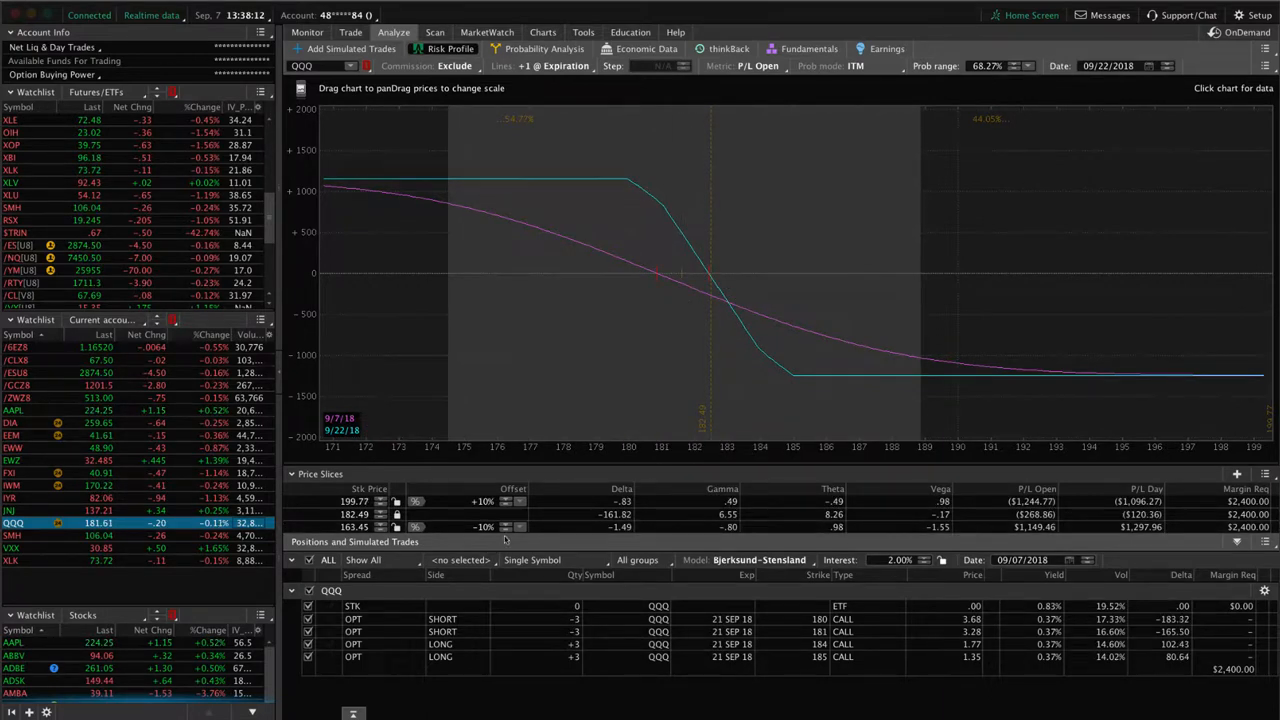
pyautogui.moveTo(700, 388)
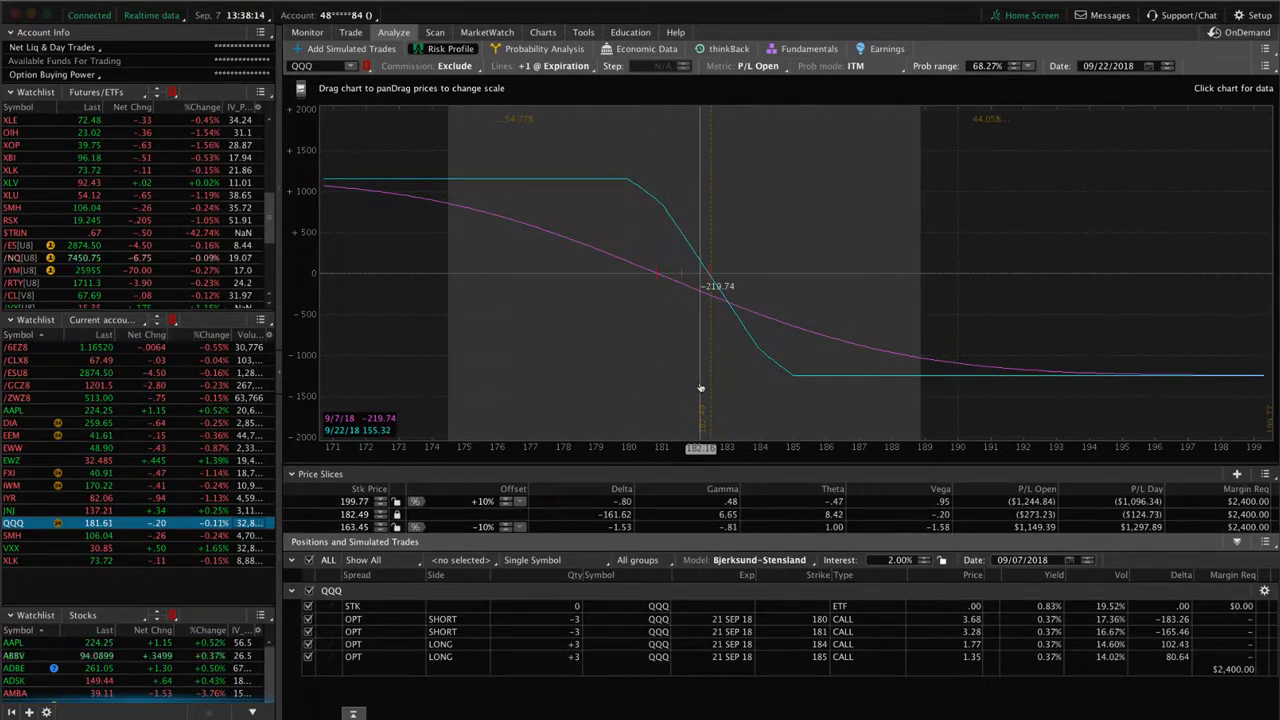
pyautogui.moveTo(708, 330)
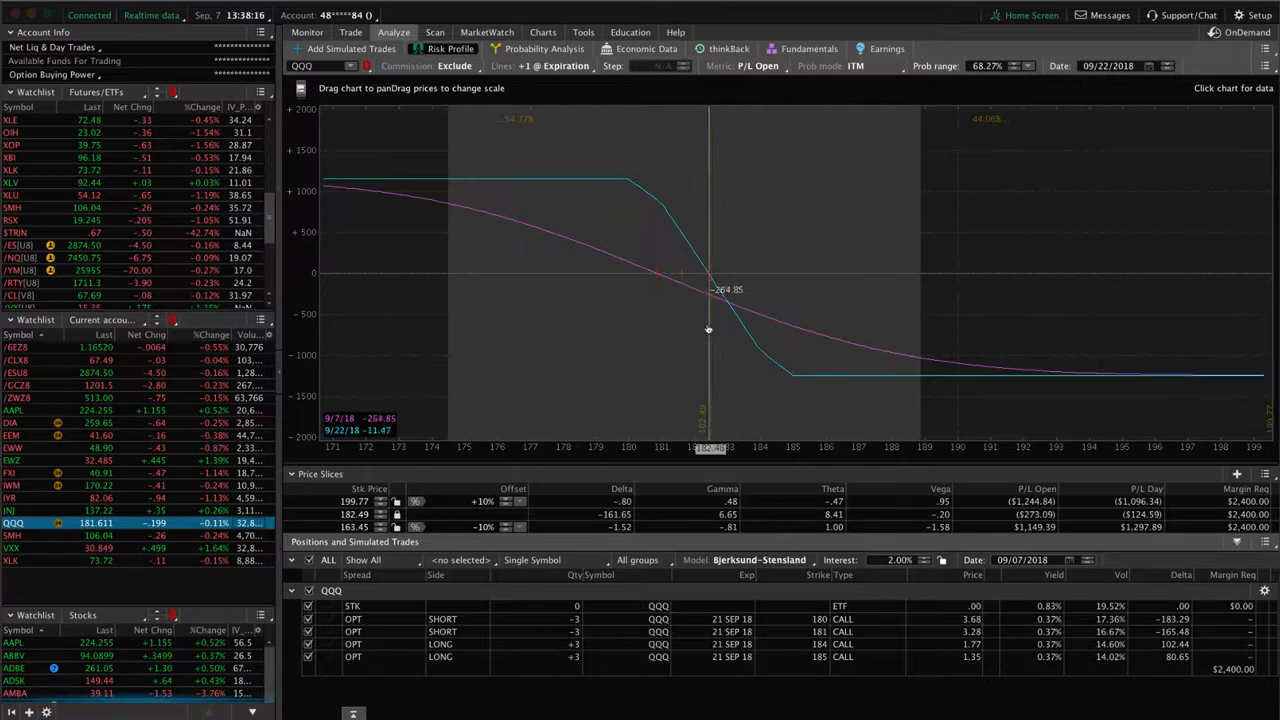
pyautogui.moveTo(680, 316)
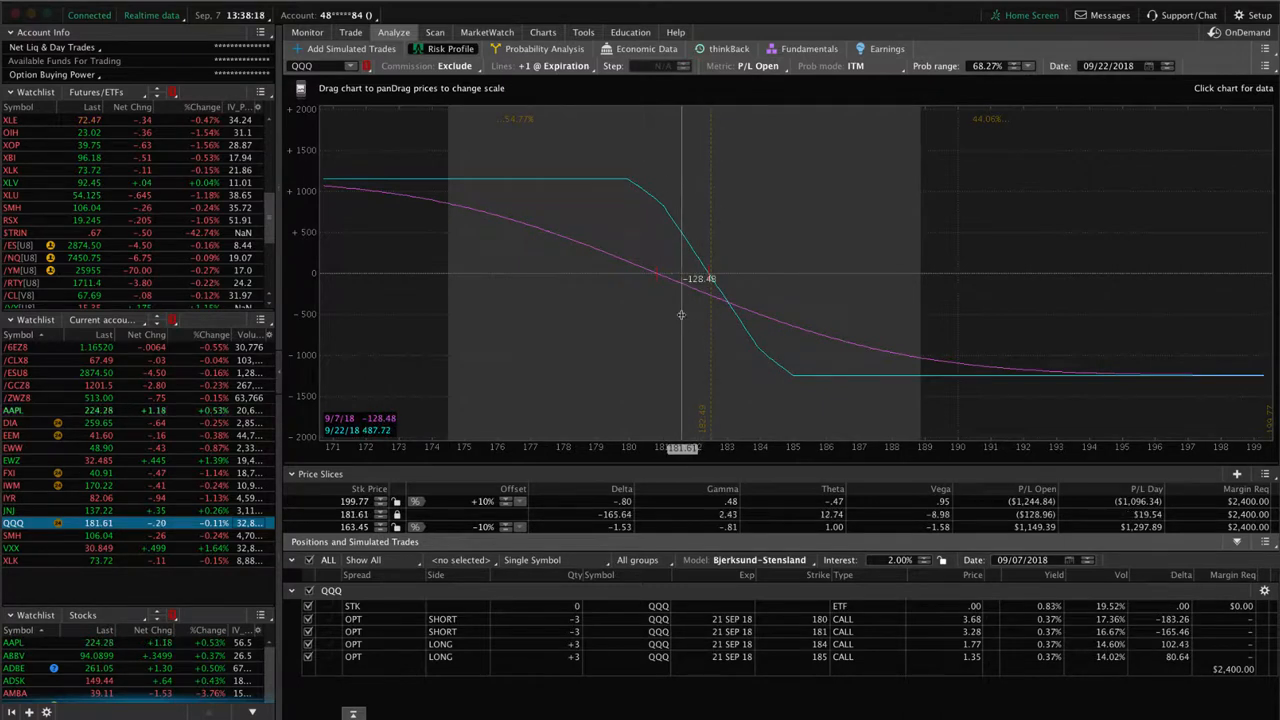
pyautogui.moveTo(560, 314)
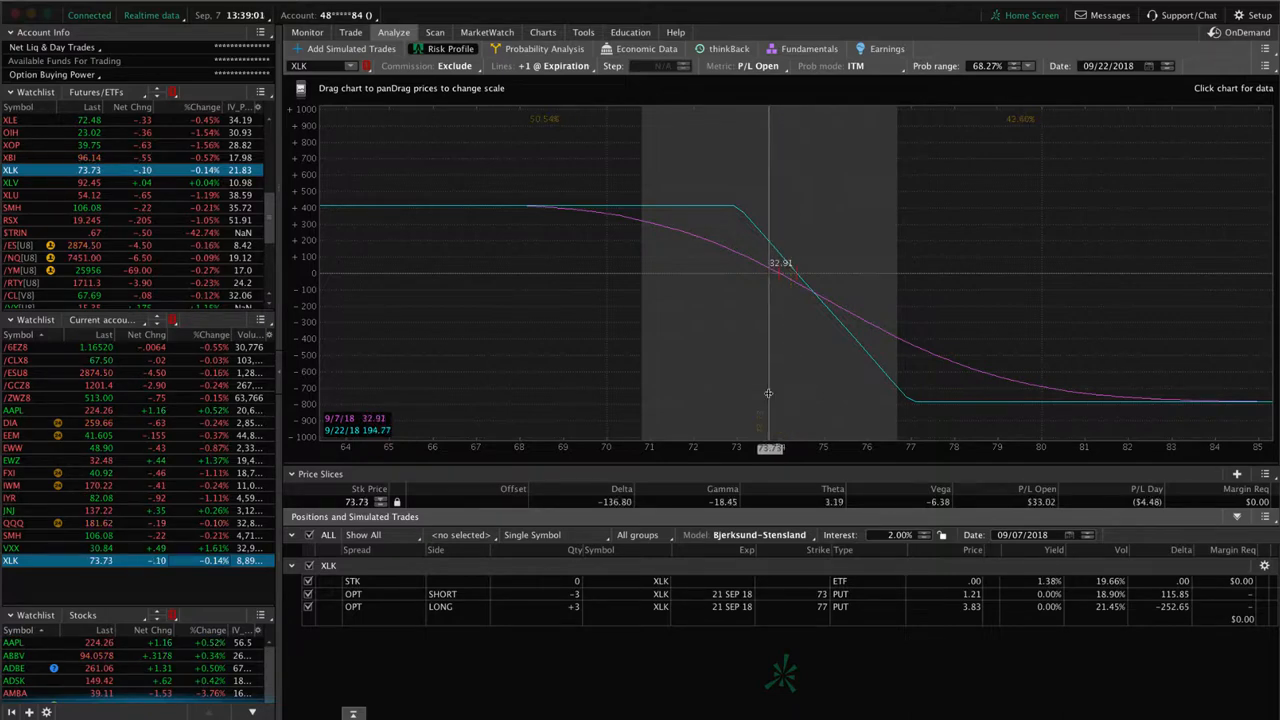
pyautogui.moveTo(776, 330)
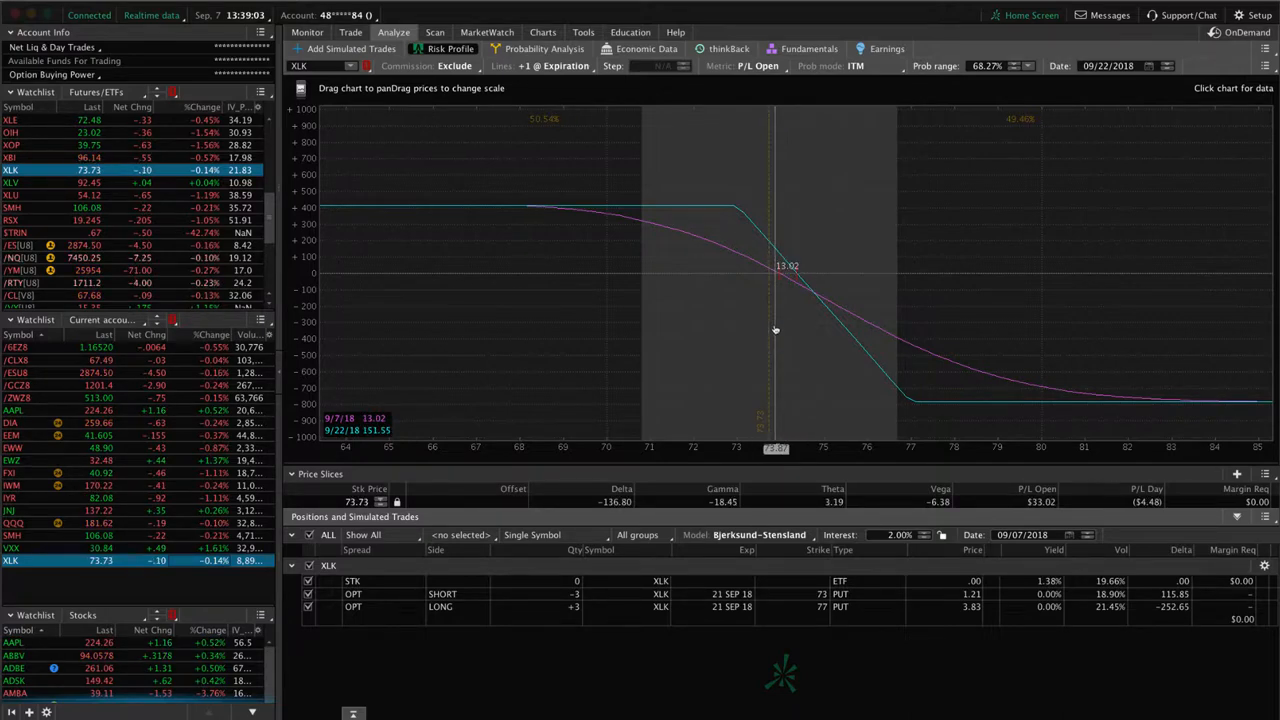
pyautogui.moveTo(768, 278)
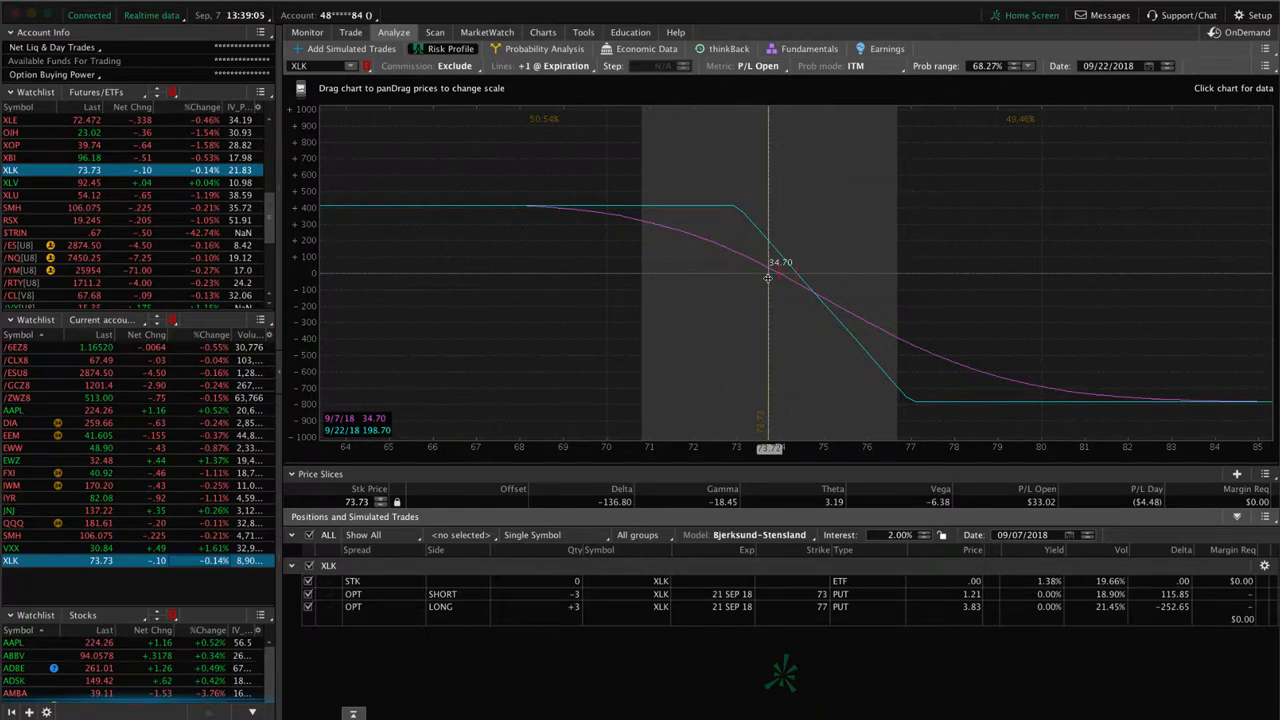